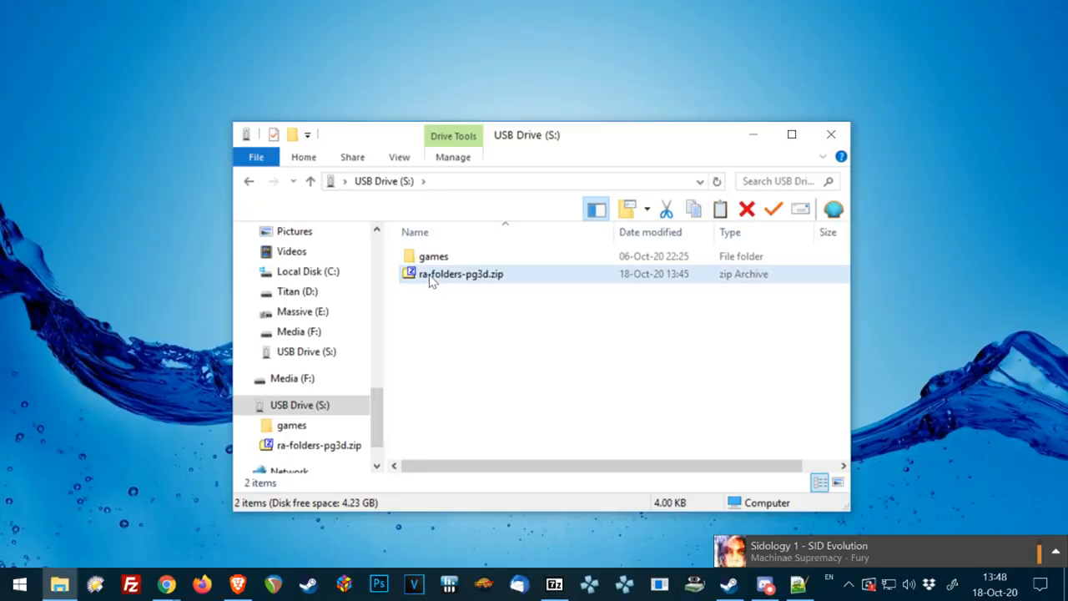
Extract ra-folders-pg3d.zip in place, permanently delete the zip, and open the Retroarch folder.
right_click(461, 274)
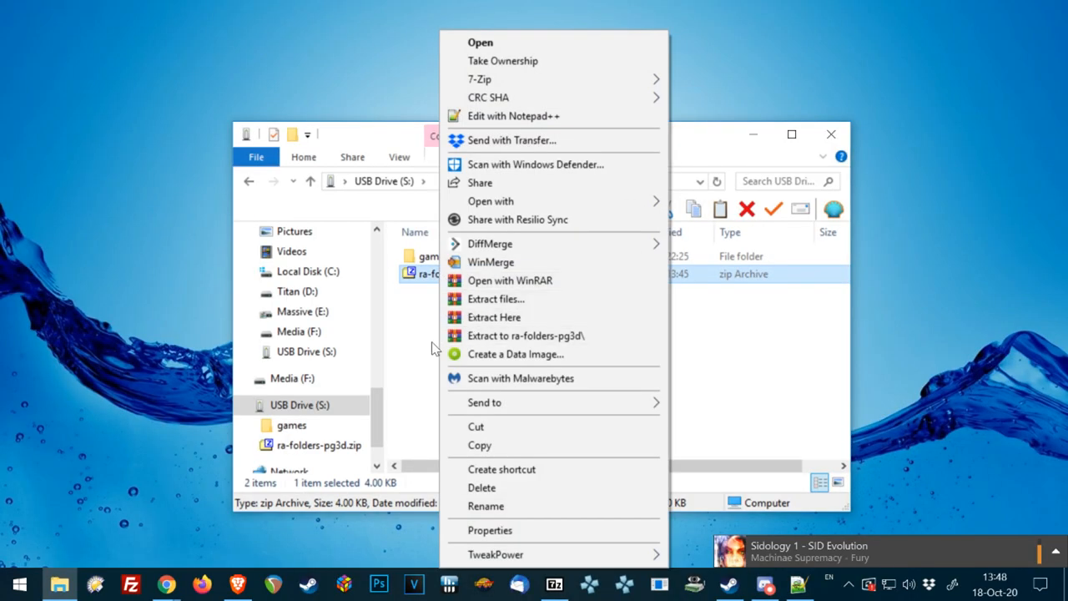
left_click(494, 317)
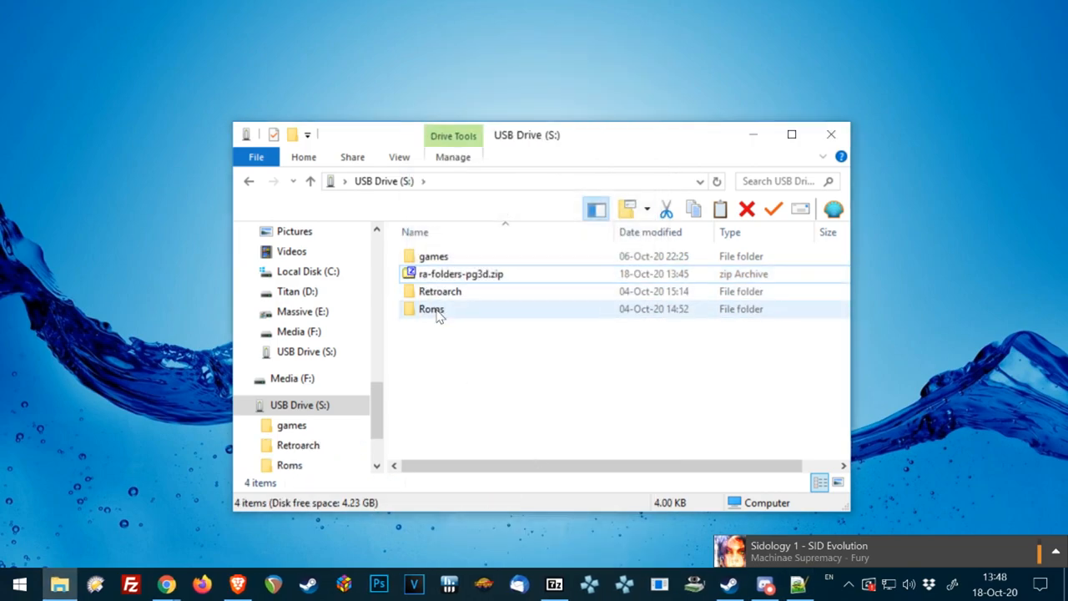
left_click(461, 274)
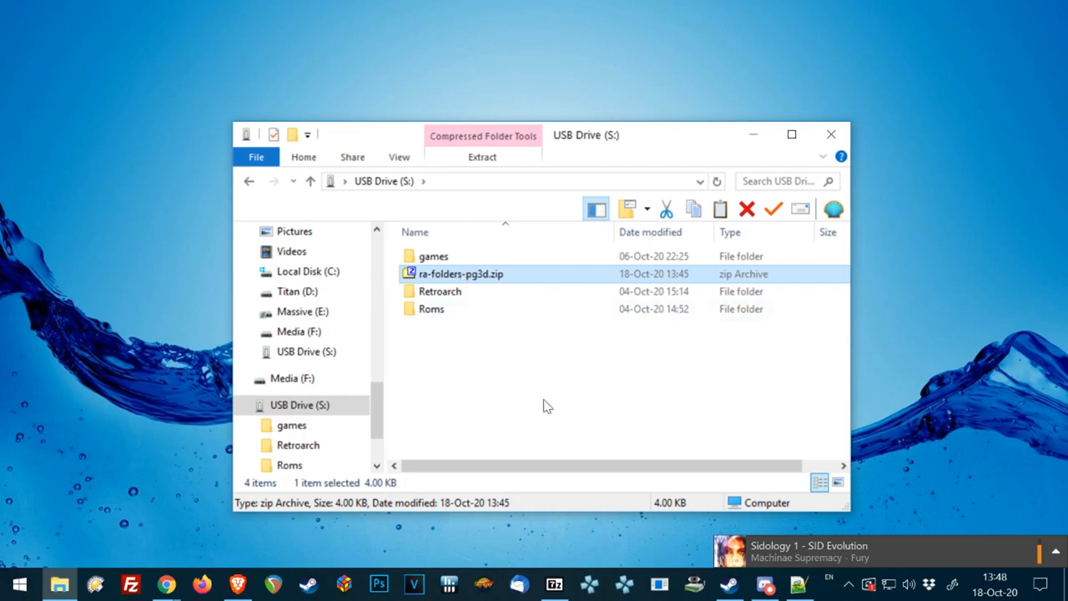
left_click(747, 209)
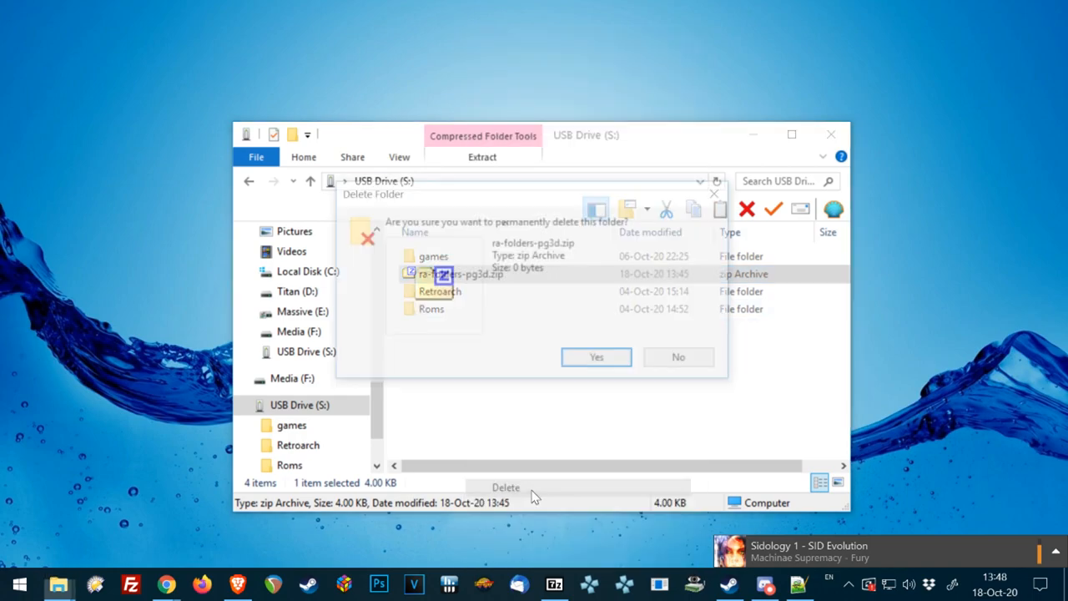
left_click(596, 356)
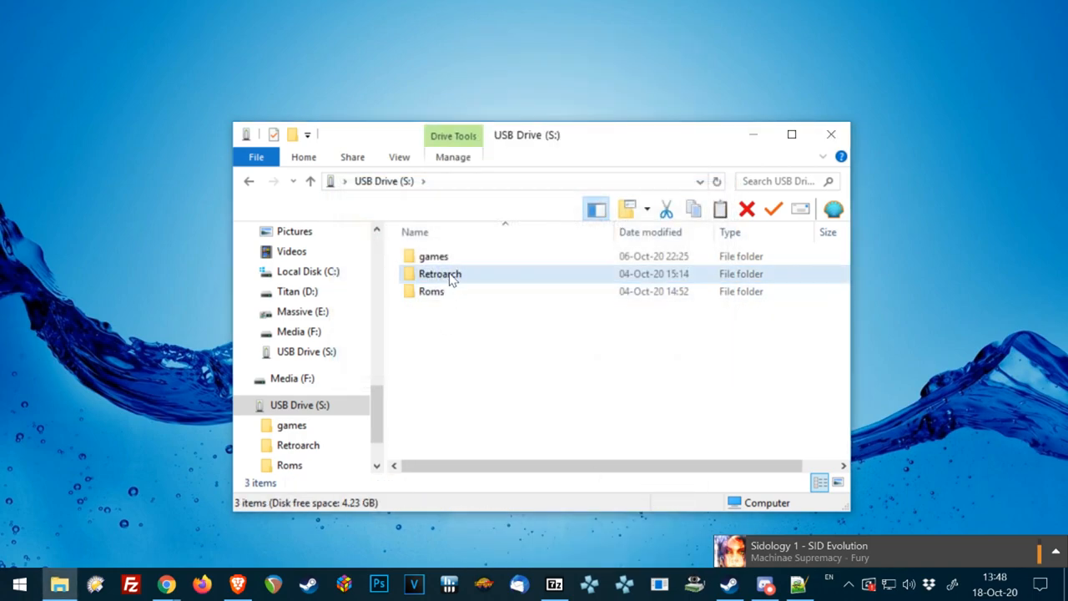
double_click(439, 274)
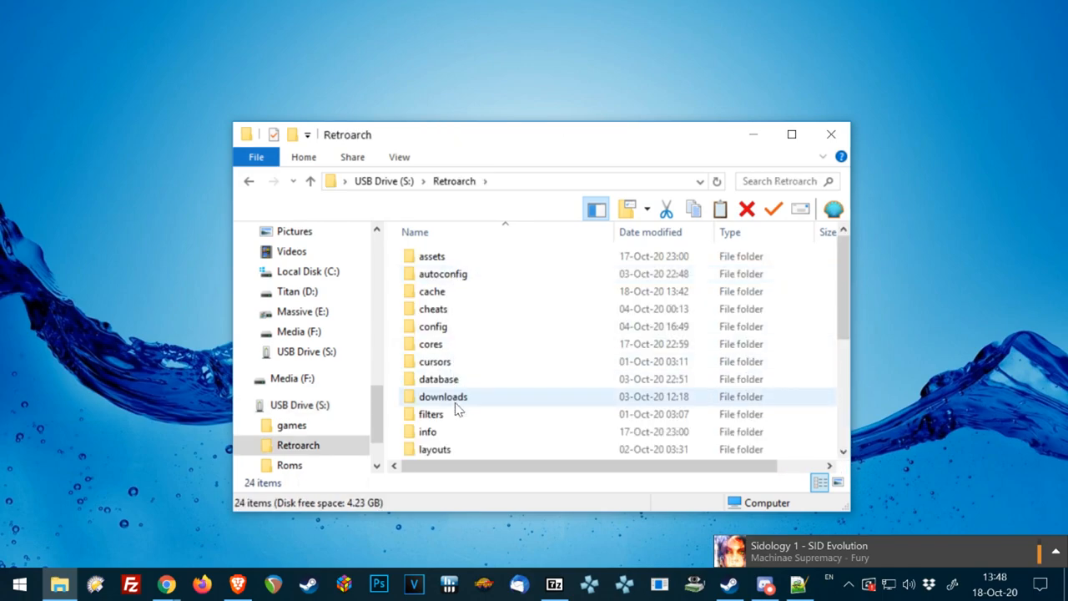
scroll("down", 3)
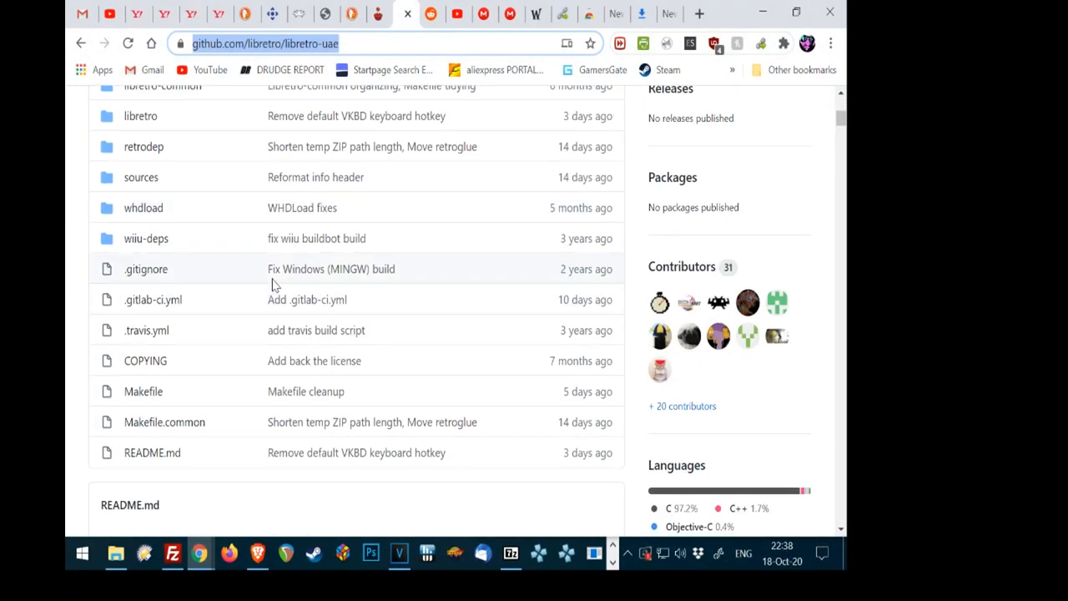
Scroll the libretro-uae README to the Kickstart ROMs table and select a ROM filename.
scroll("down", 3)
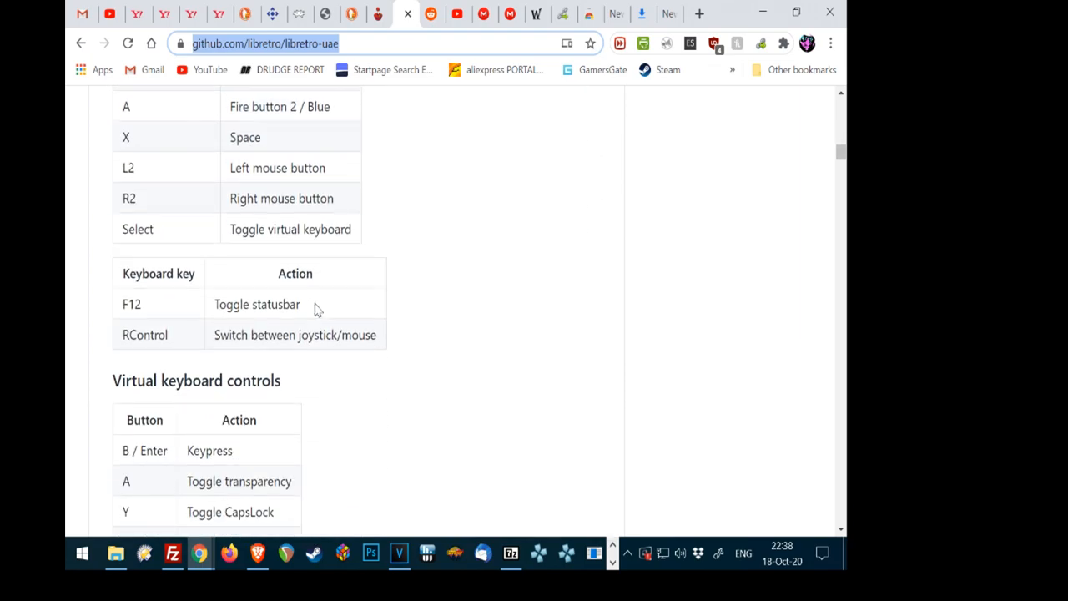
scroll("down", 3)
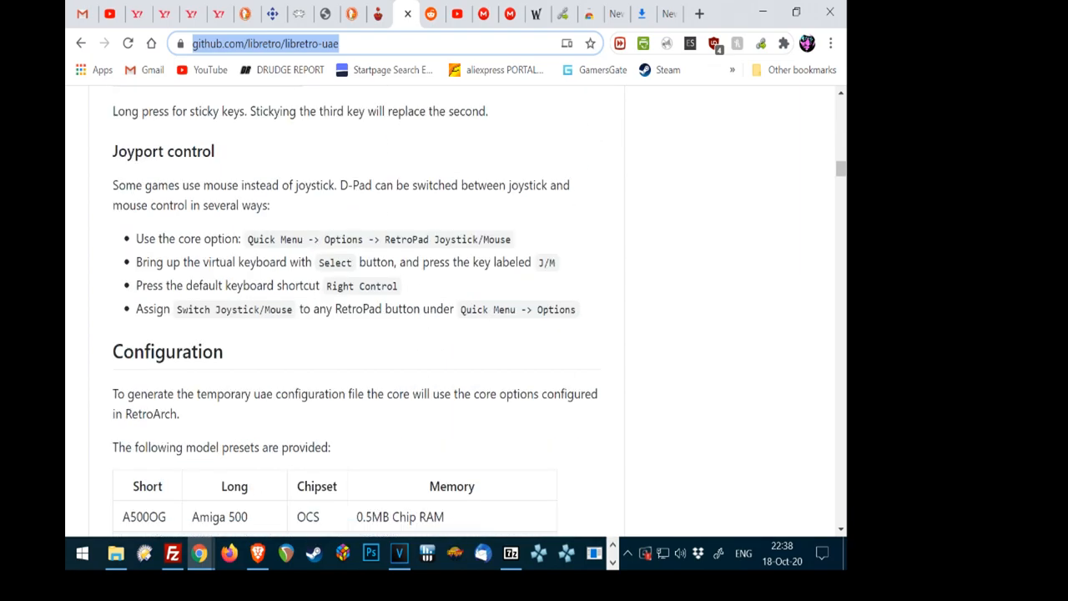
scroll("down", 3)
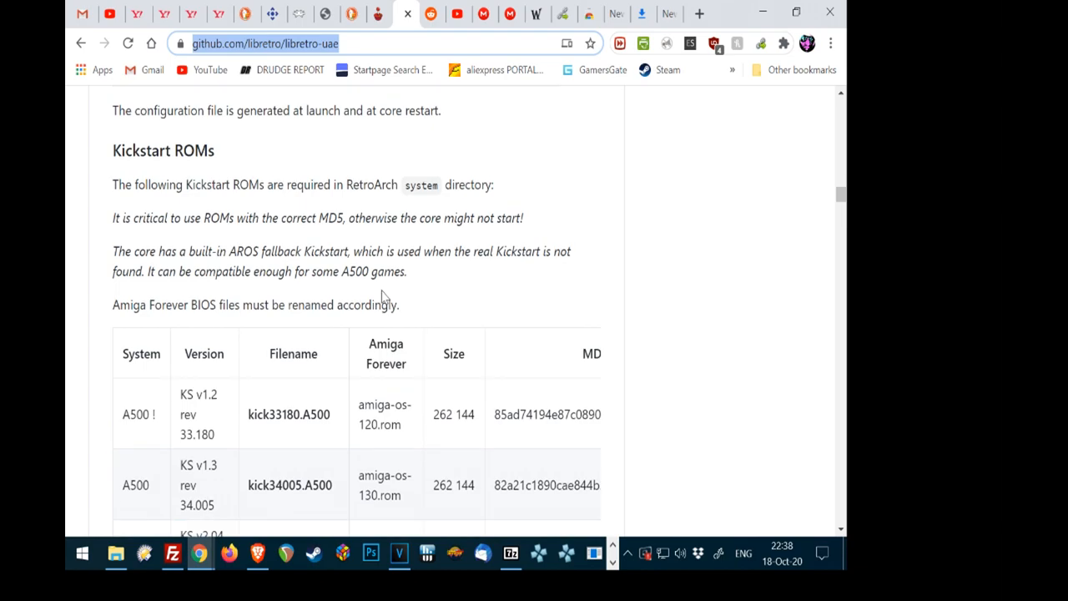
scroll("down", 3)
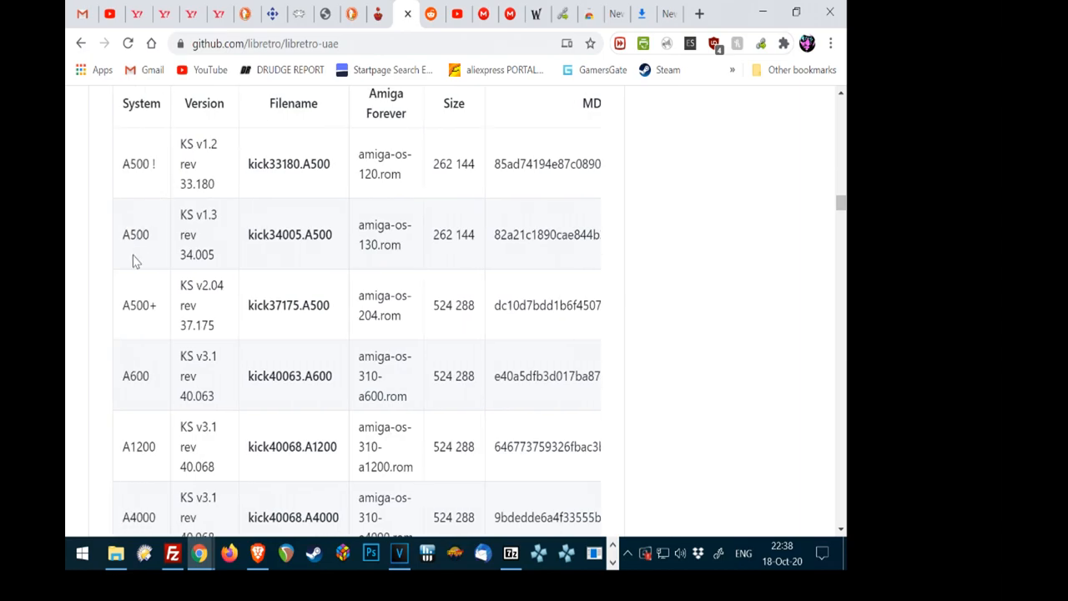
mouse_move(307, 117)
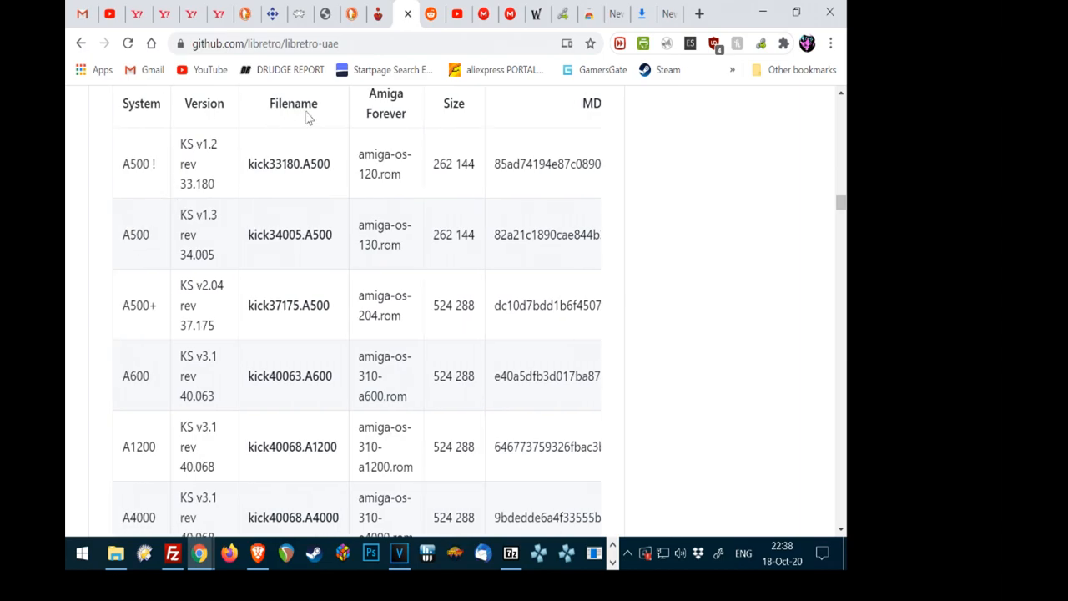
scroll("up", 3)
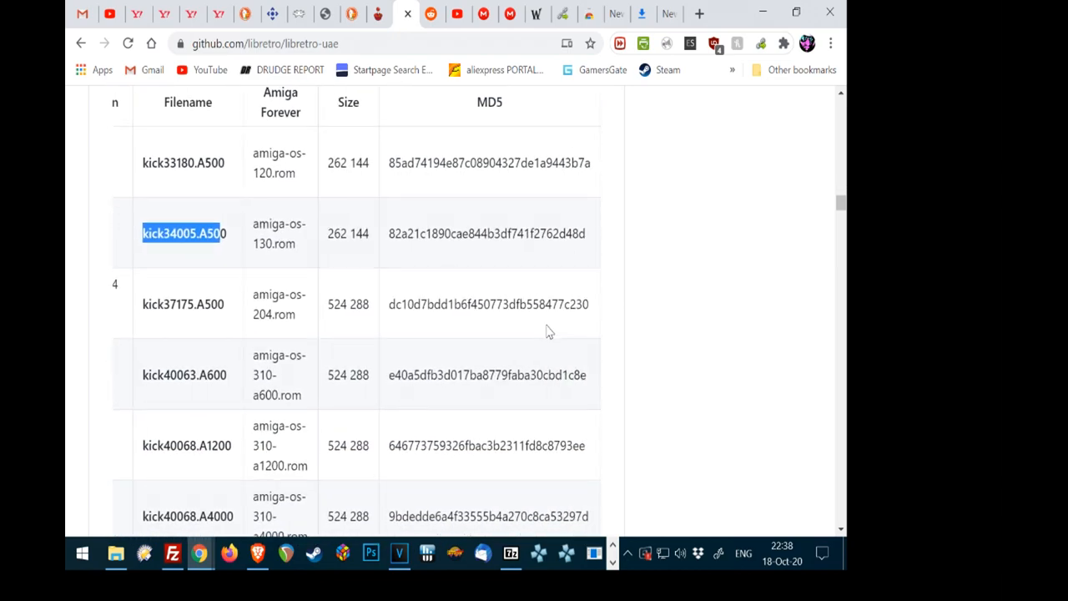
scroll("down", 3)
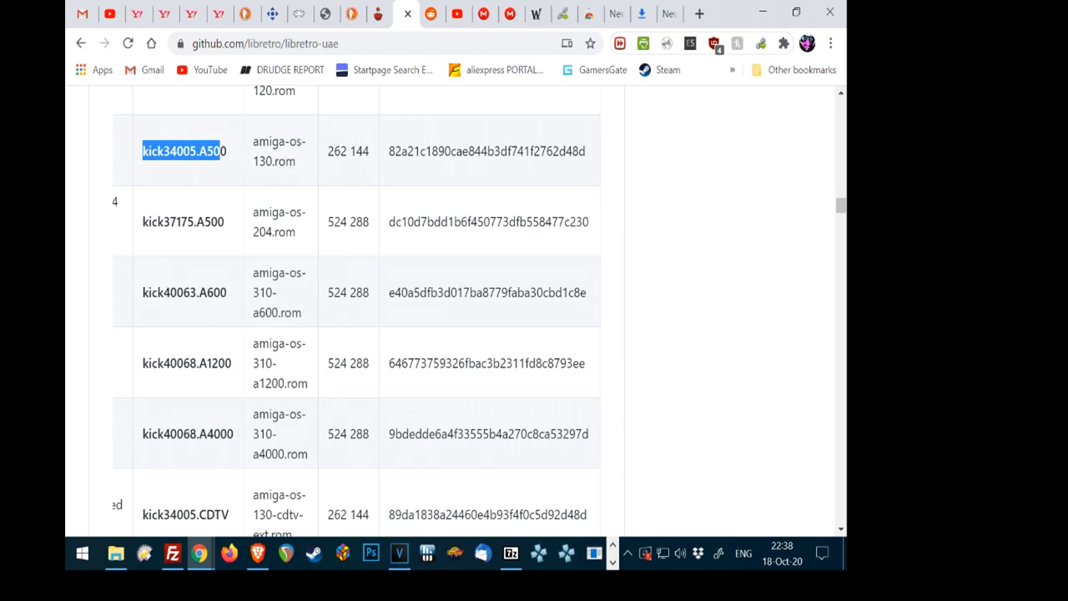
double_click(267, 282)
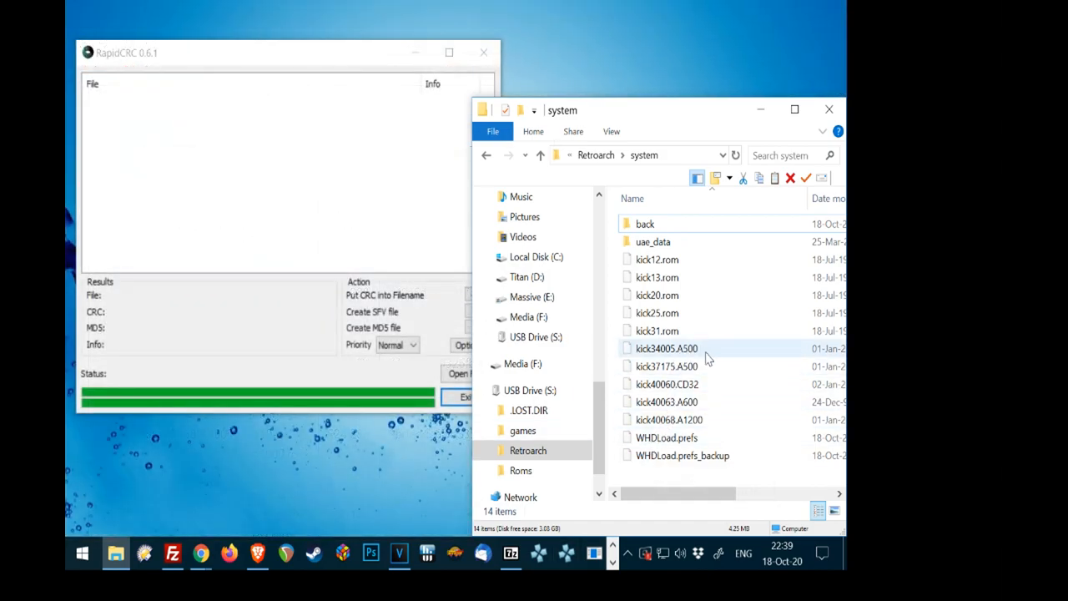
Compute kick40063.A600's MD5 in RapidCRC and check it against the README table.
left_click(666, 402)
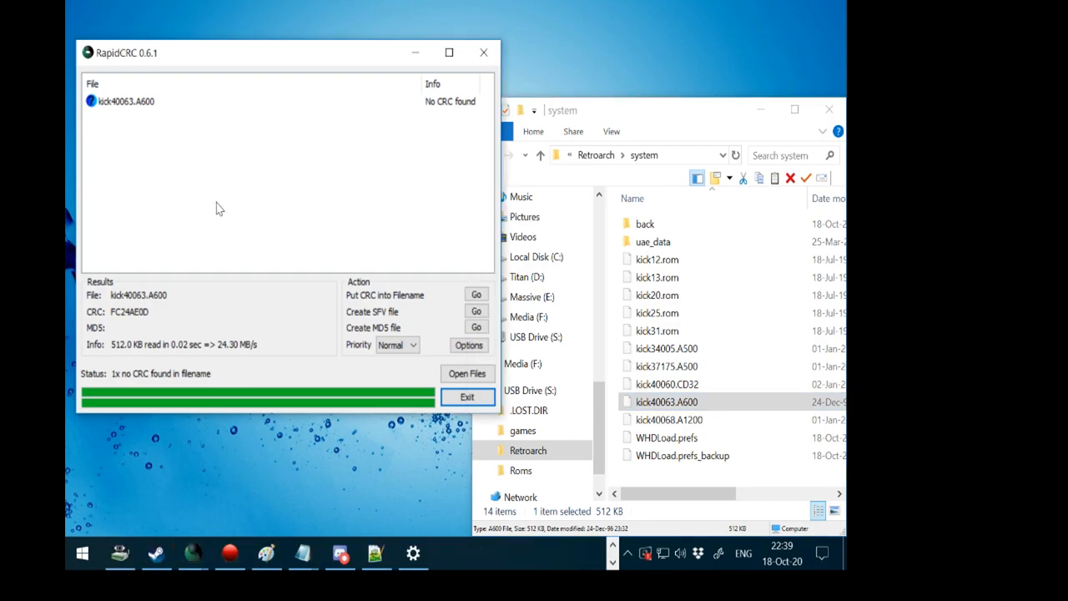
mouse_move(453, 334)
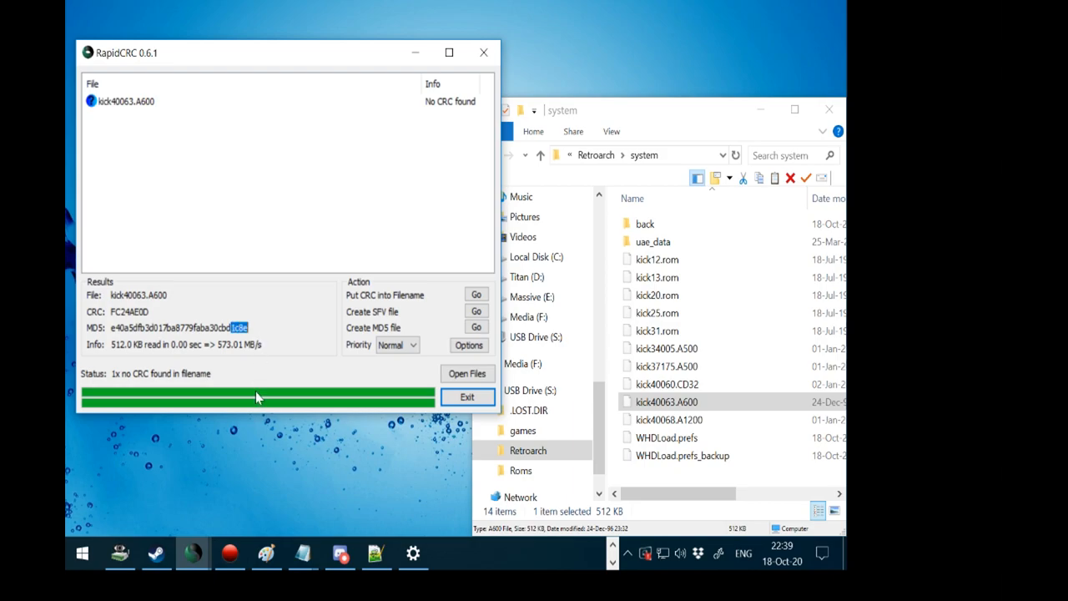
mouse_move(285, 478)
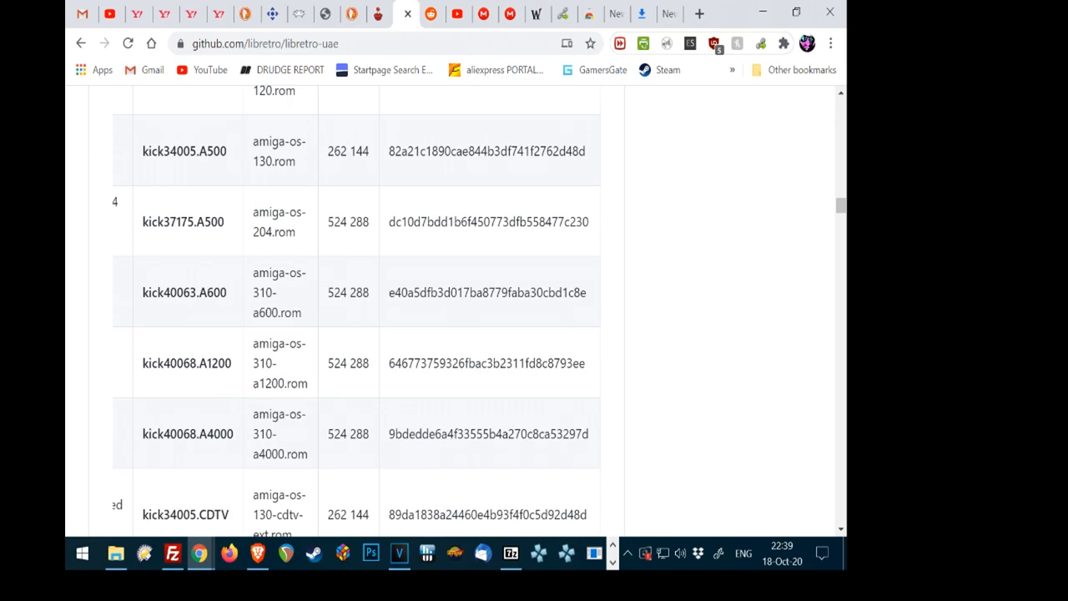
double_click(573, 292)
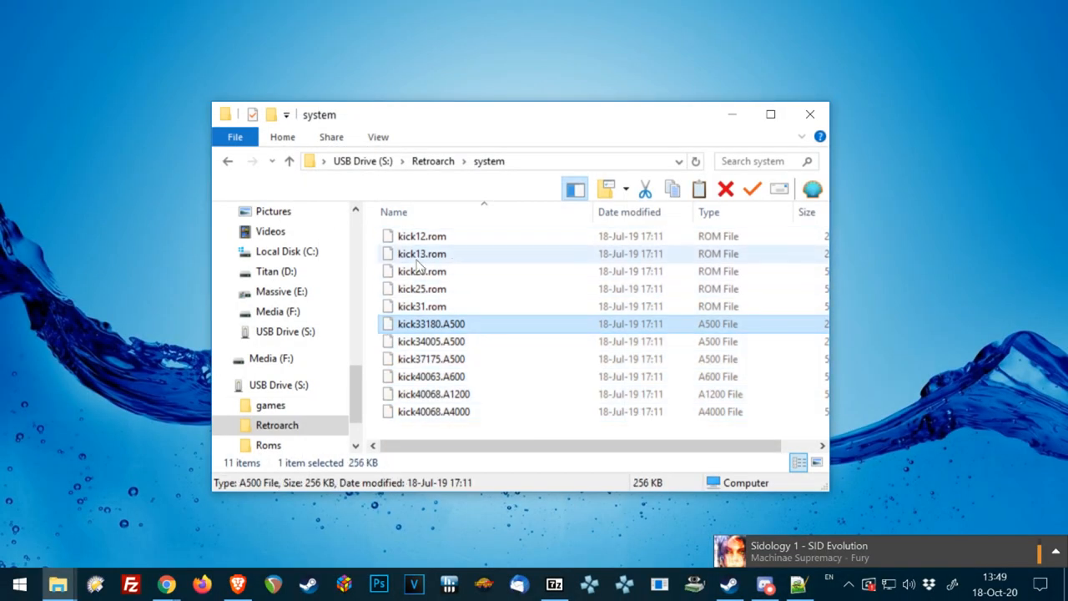
Navigate from USB Drive (S:) into Roms > AmigaADFs and deselect the nine added game zips.
left_click(447, 434)
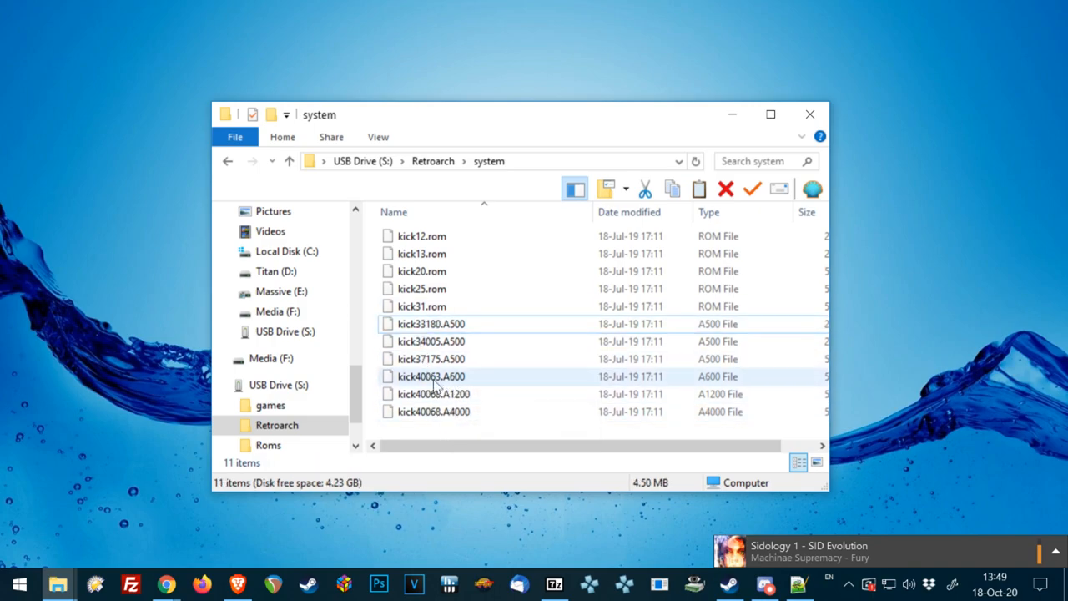
mouse_move(492, 251)
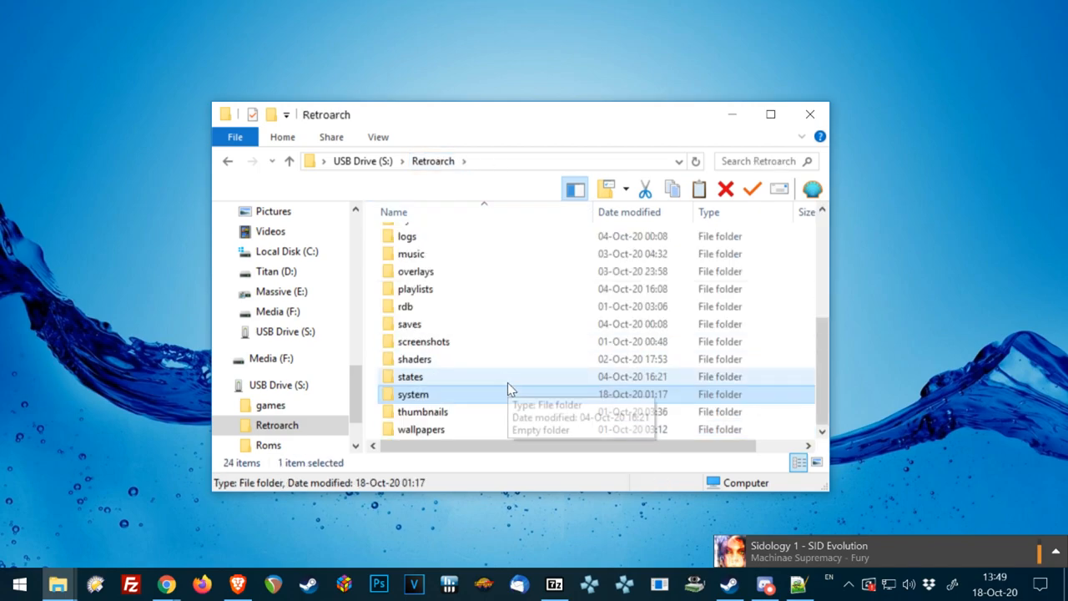
left_click(289, 160)
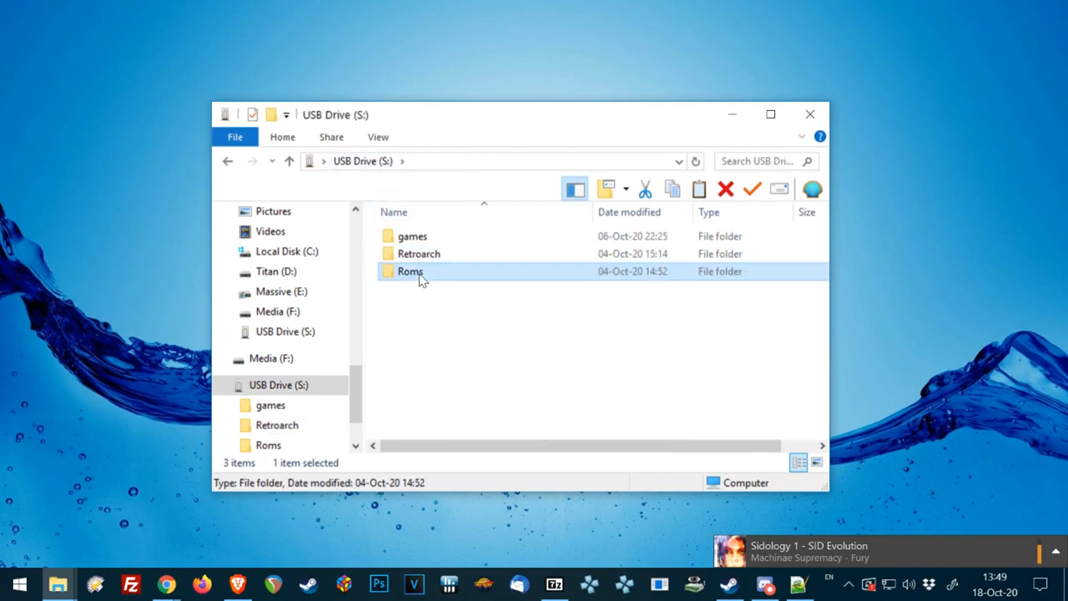
double_click(410, 272)
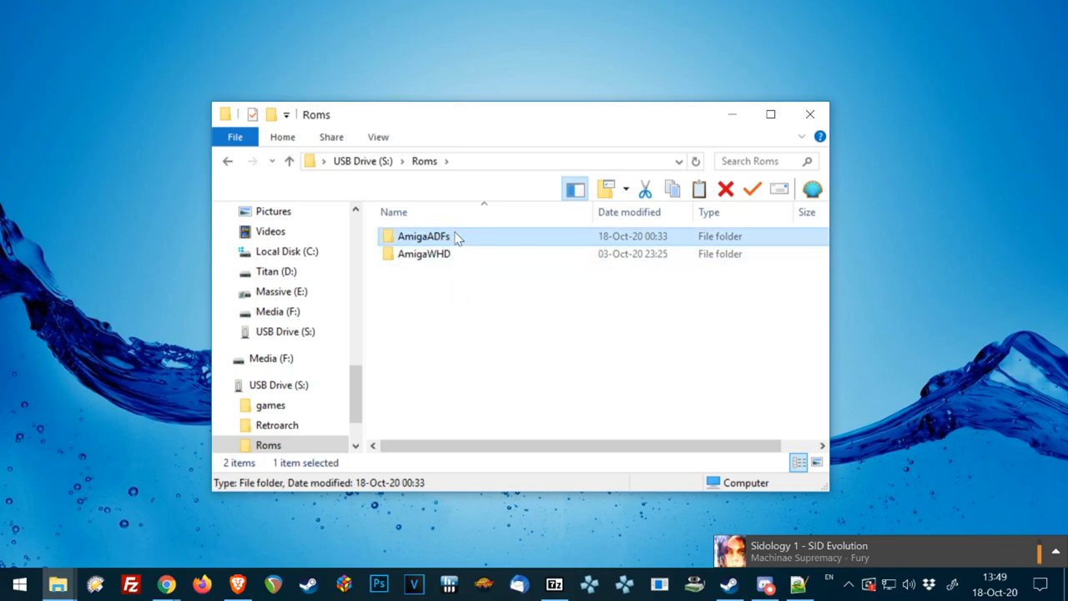
double_click(423, 236)
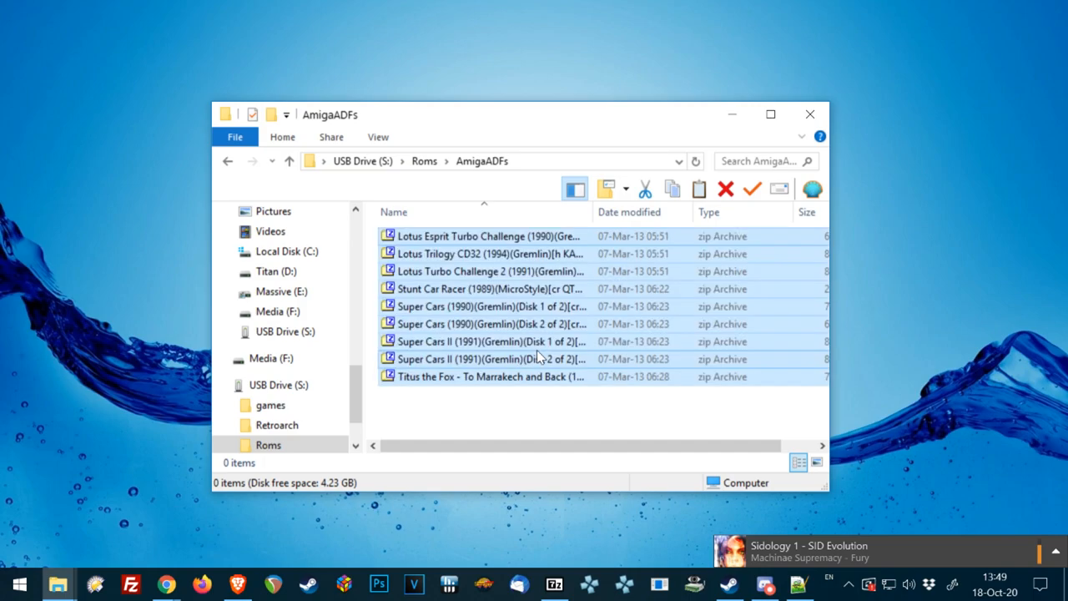
left_click(584, 418)
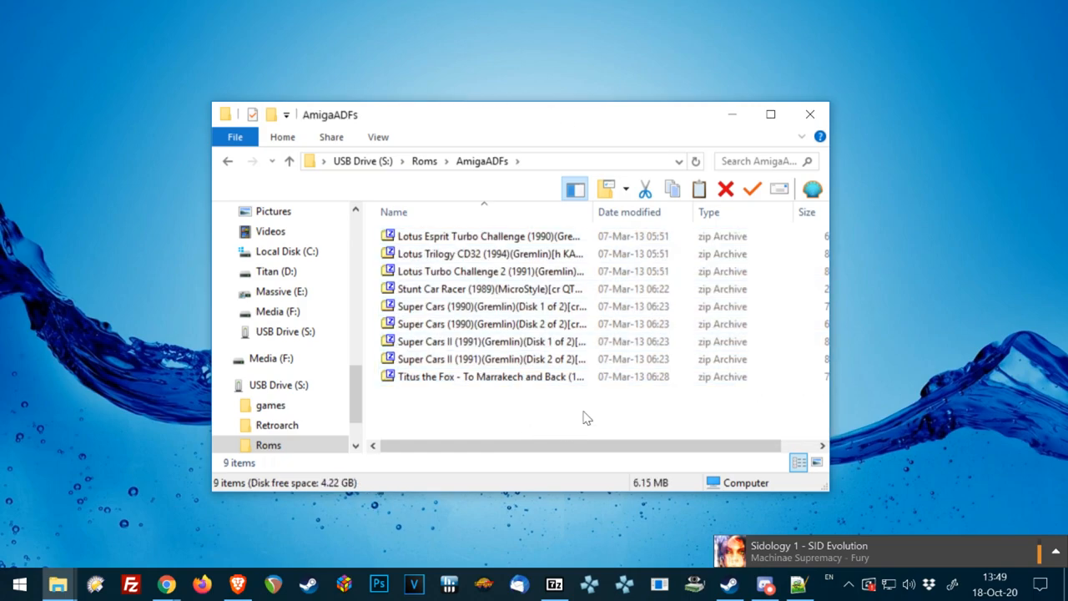
mouse_move(596, 414)
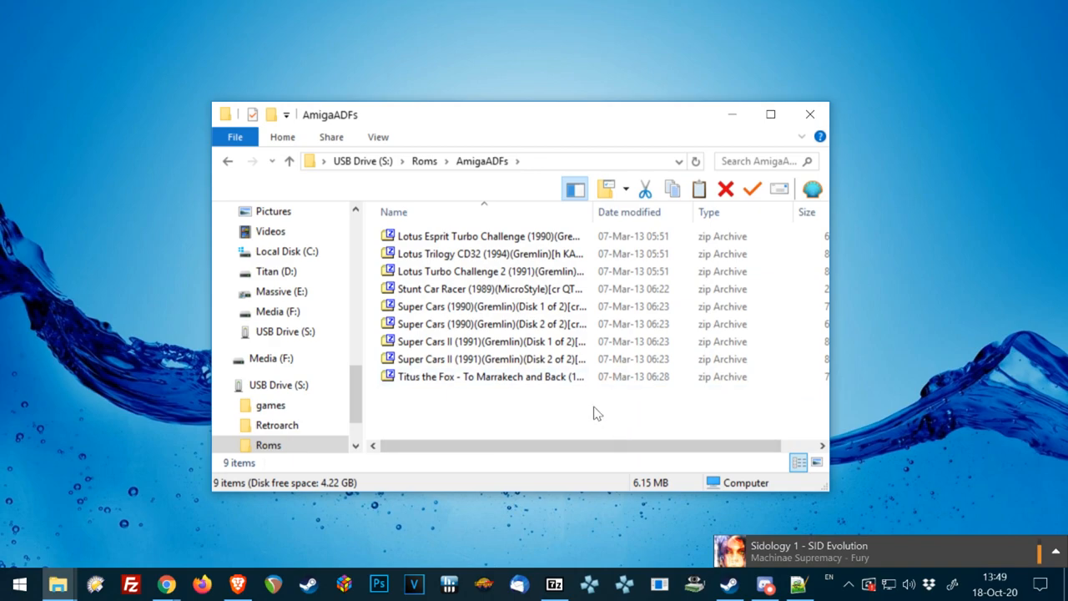
mouse_move(451, 418)
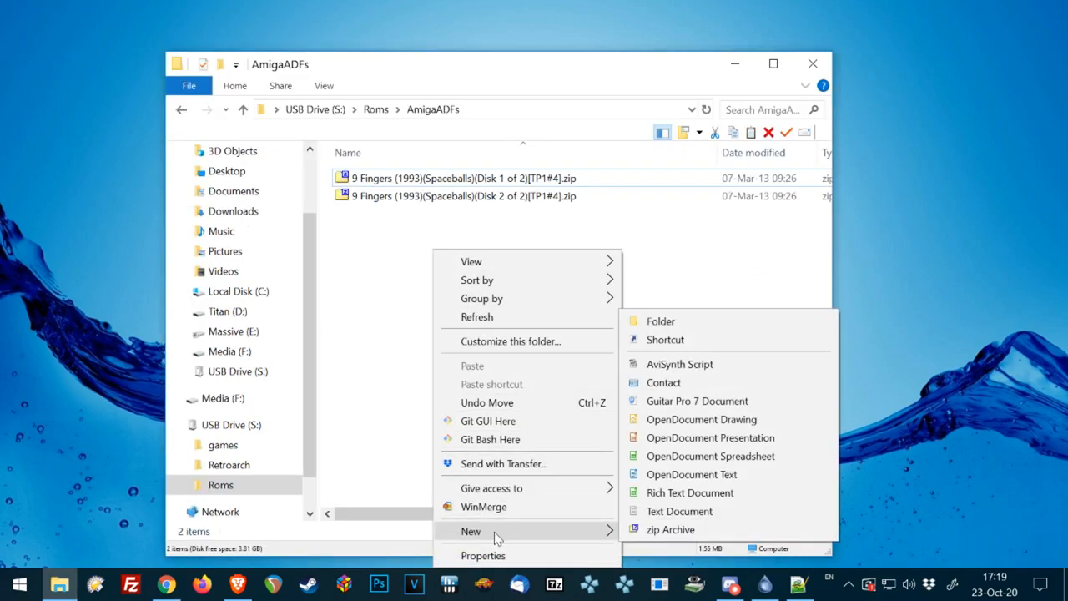
Create 9 Fingers.zip and copy both 9 Fingers disk zips into it via 7-Zip.
left_click(670, 529)
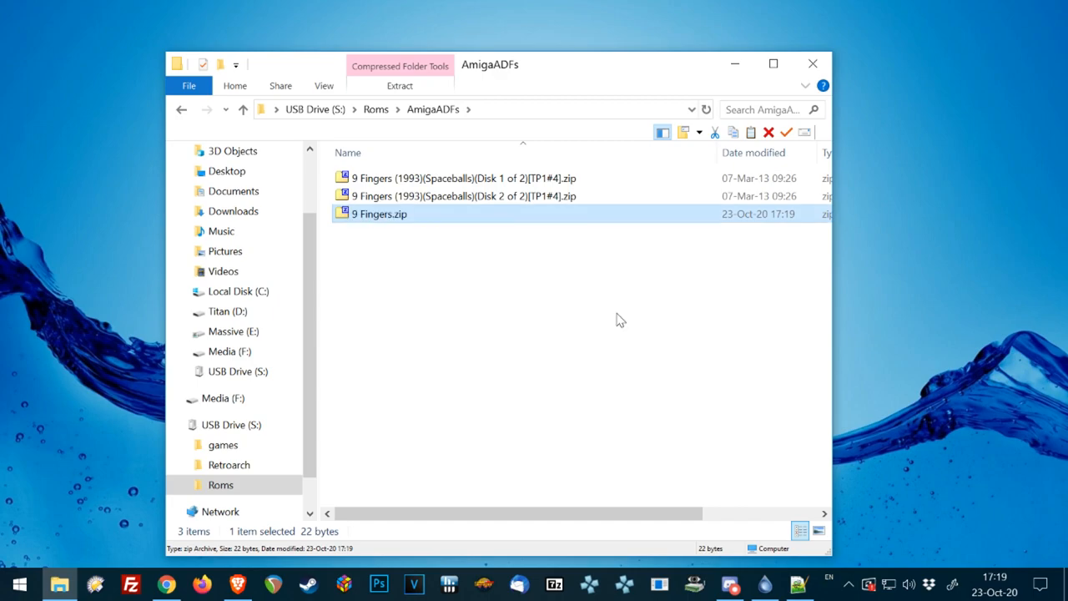
double_click(380, 214)
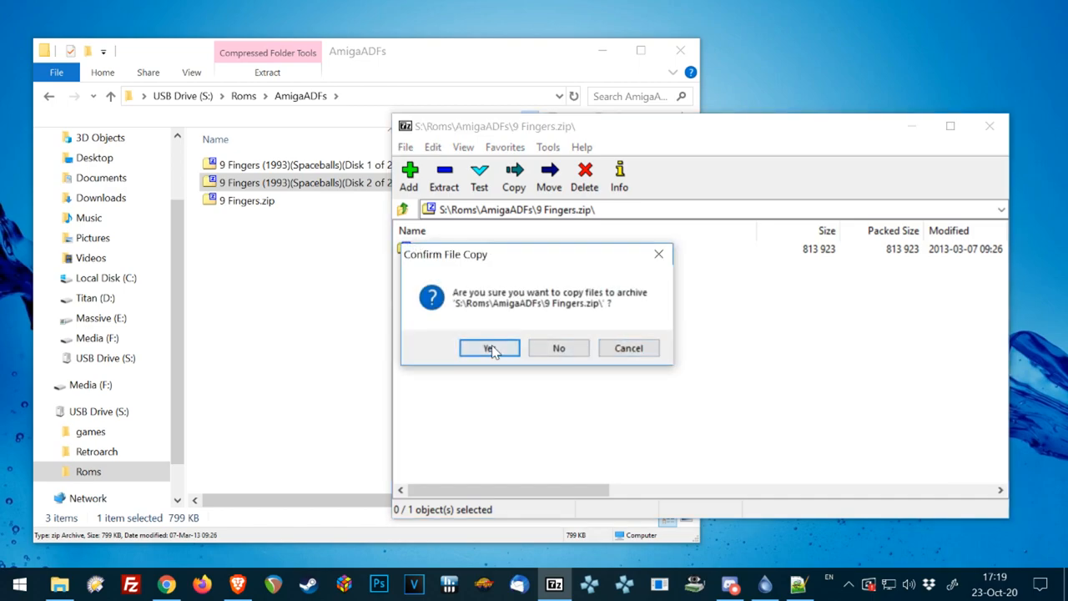
left_click(489, 348)
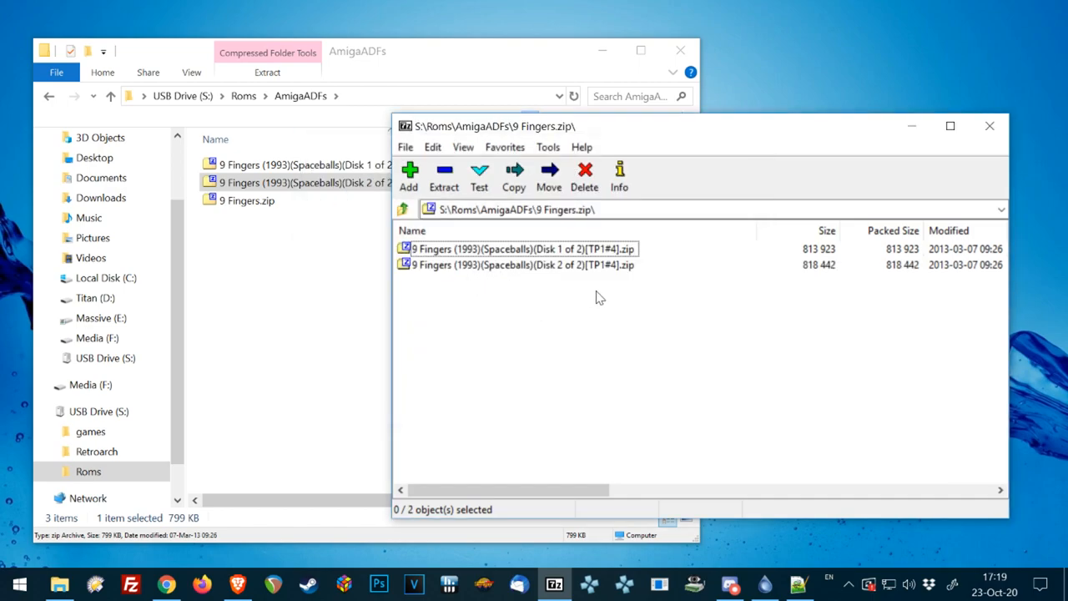
left_click(990, 127)
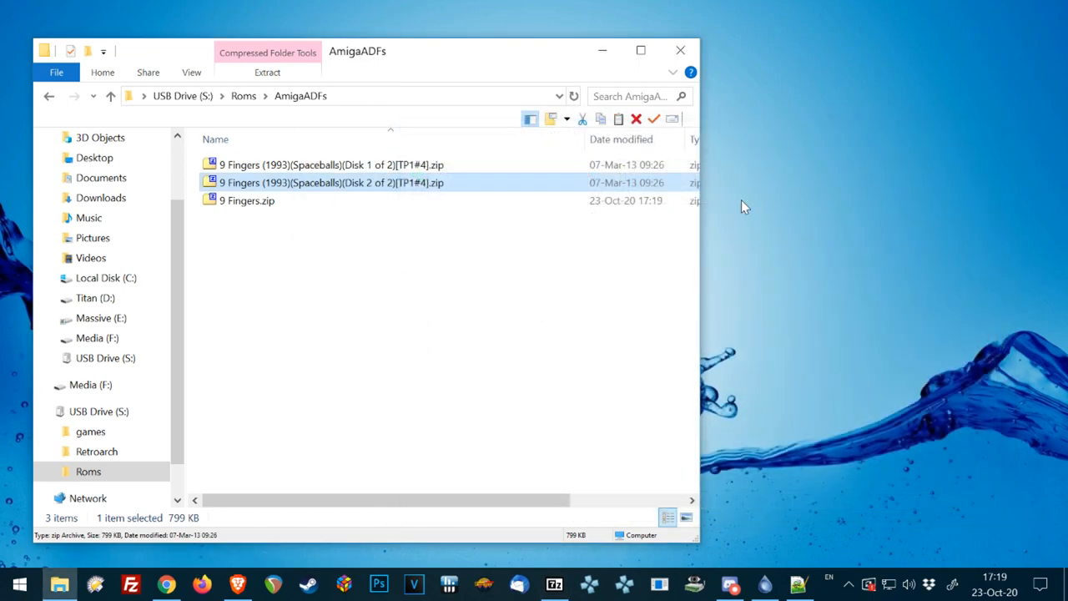
Create a new text file renamed "Jesus On E's (MD).m3u" and accept the extension change.
left_click(247, 200)
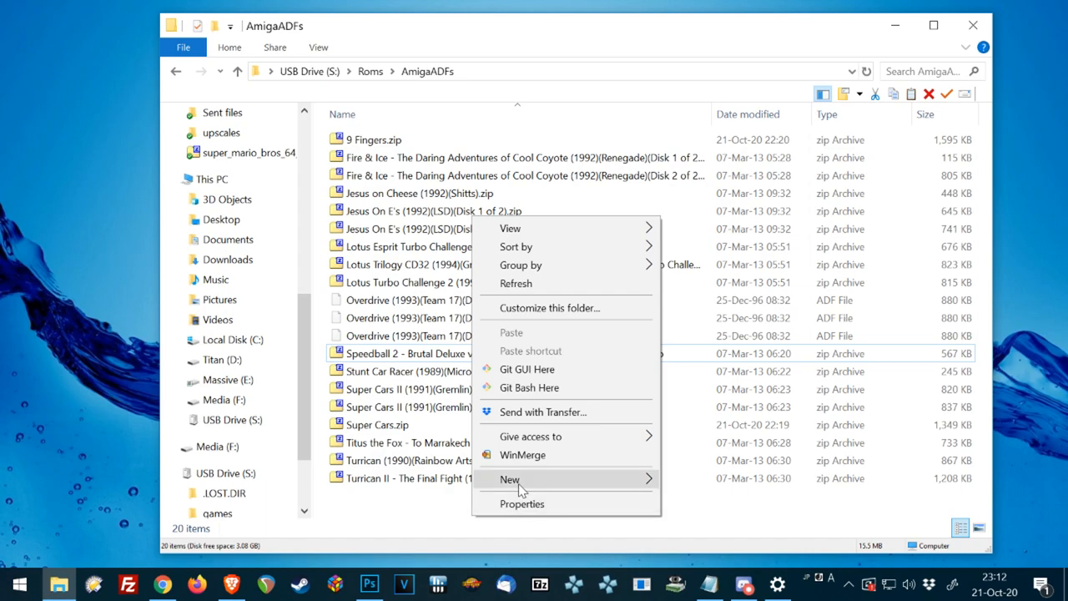
left_click(509, 478)
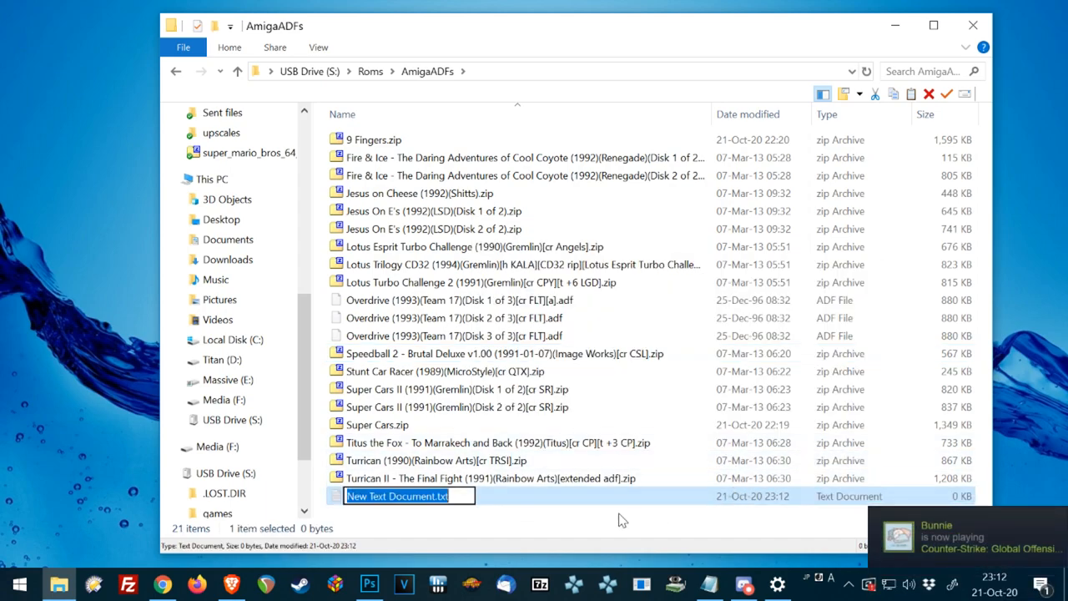
type("Jesus O")
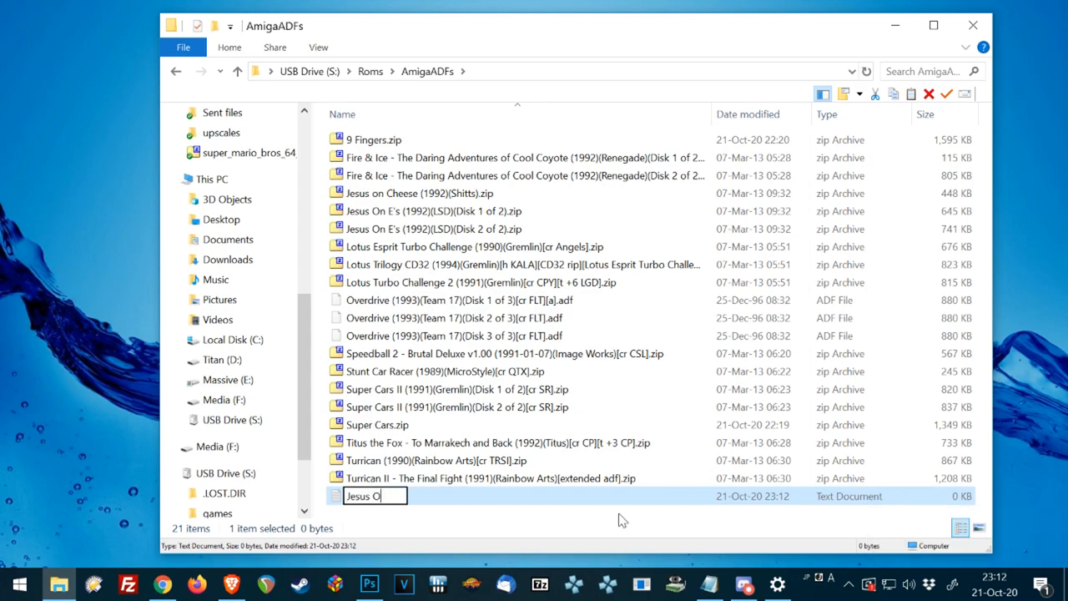
type("n E's")
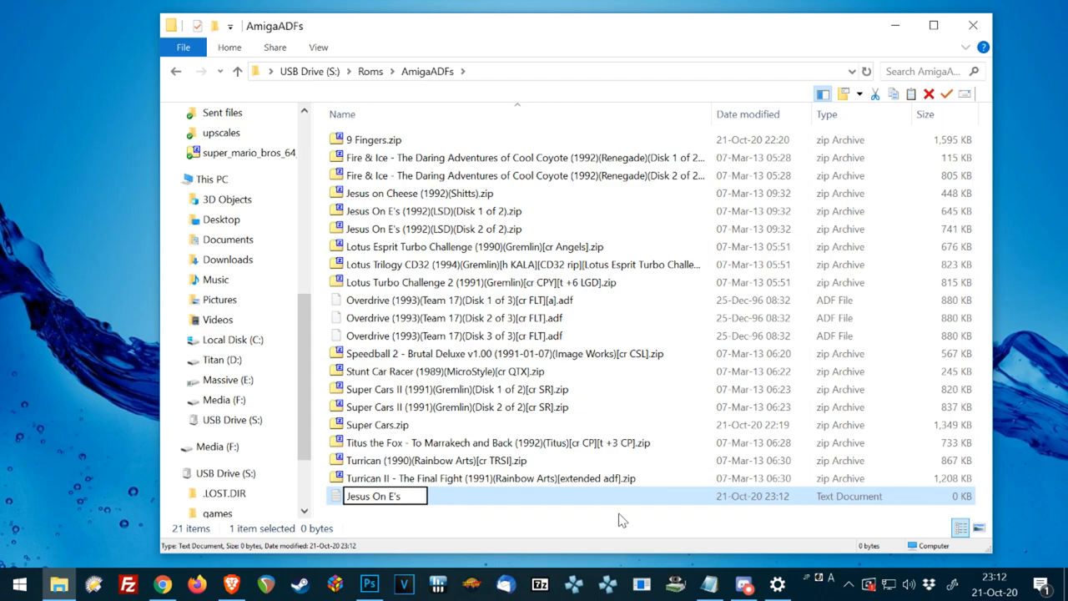
type(".m3yu")
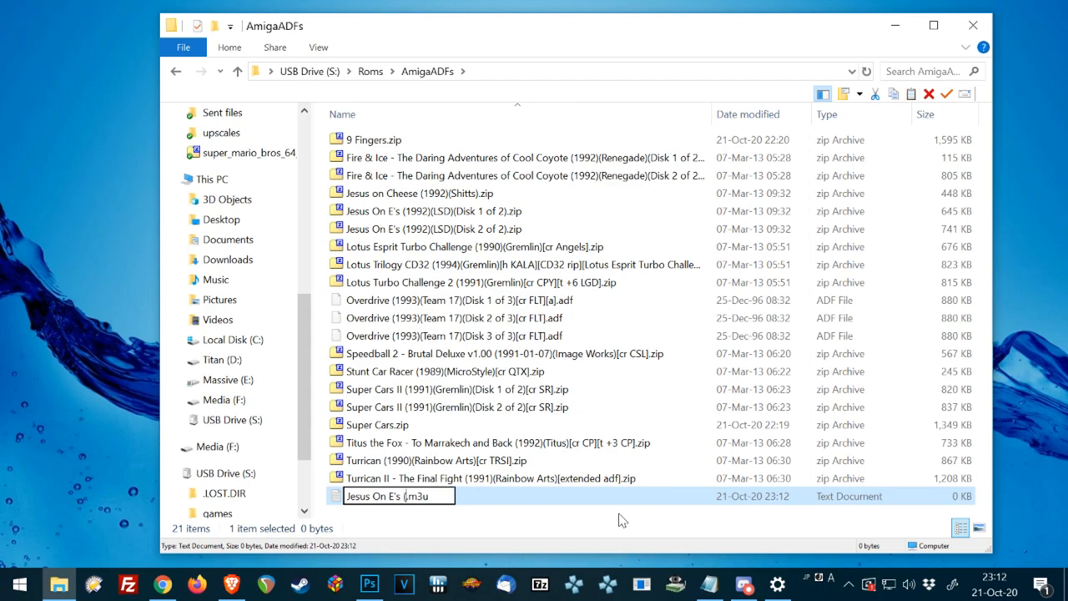
type("(MD).m3u")
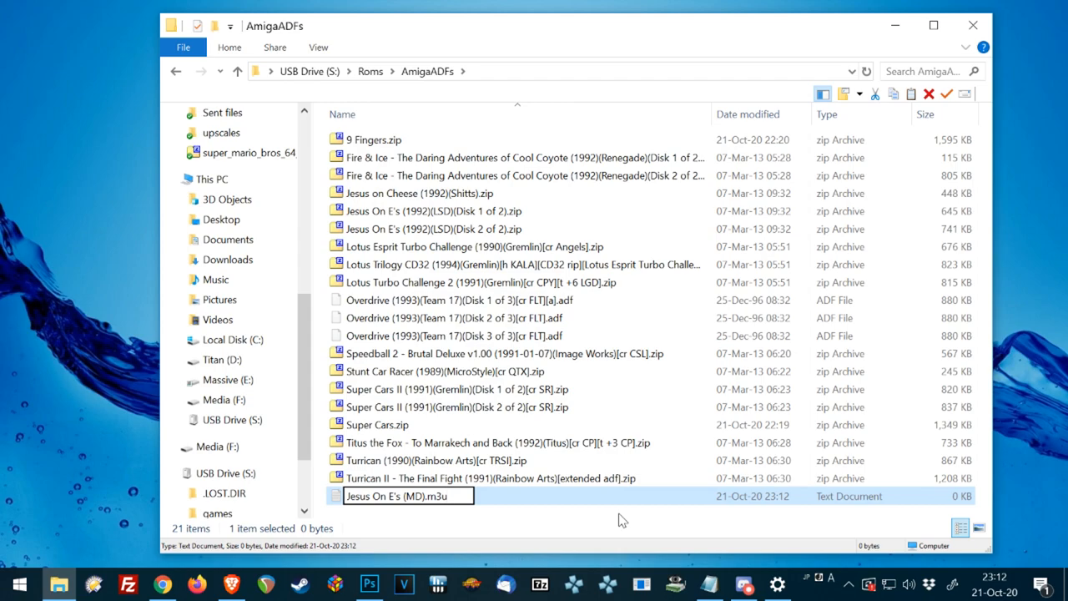
key("Return")
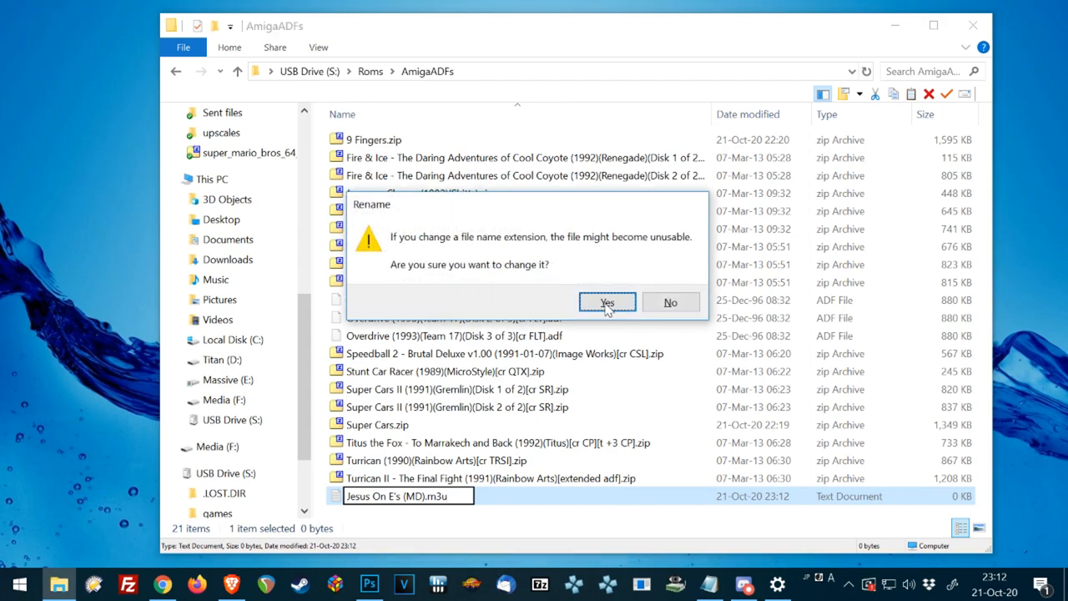
left_click(607, 303)
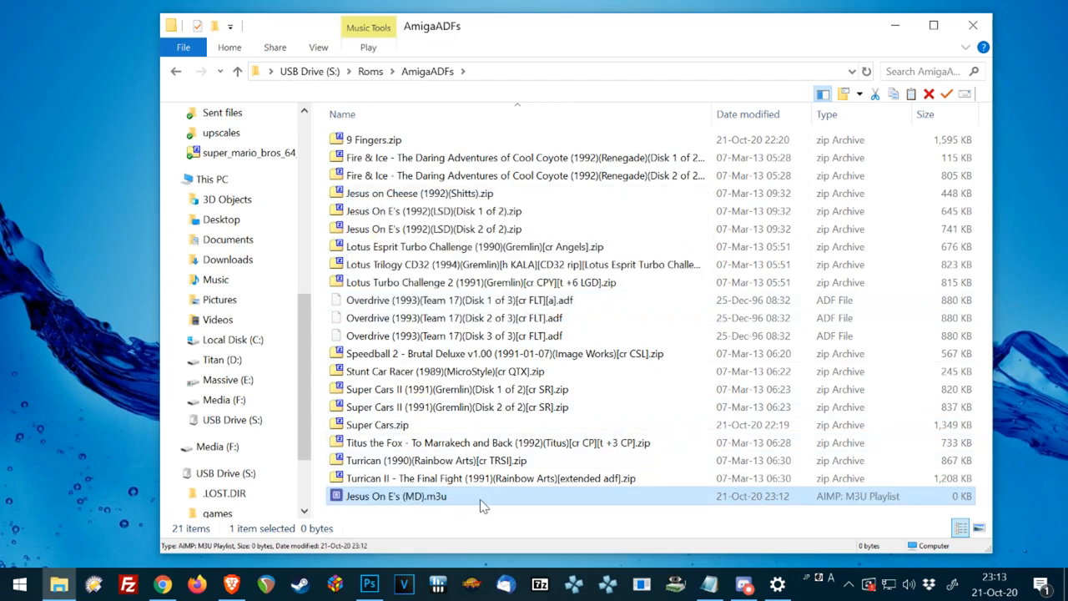
right_click(396, 495)
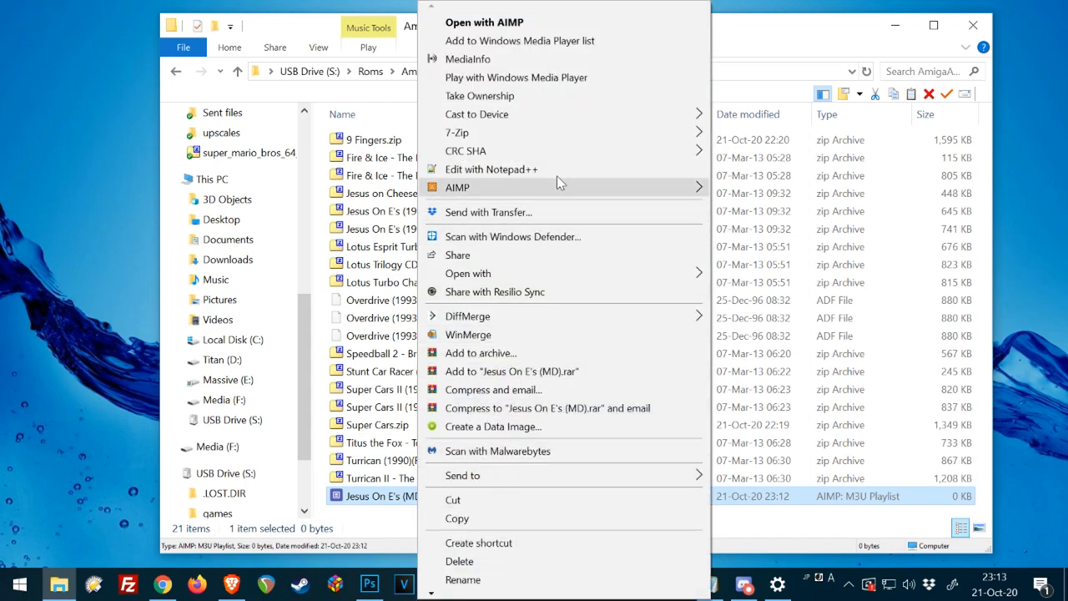
Edit the m3u in Notepad++, pasting the Disk 1 and Disk 2 zip names on separate lines.
left_click(491, 169)
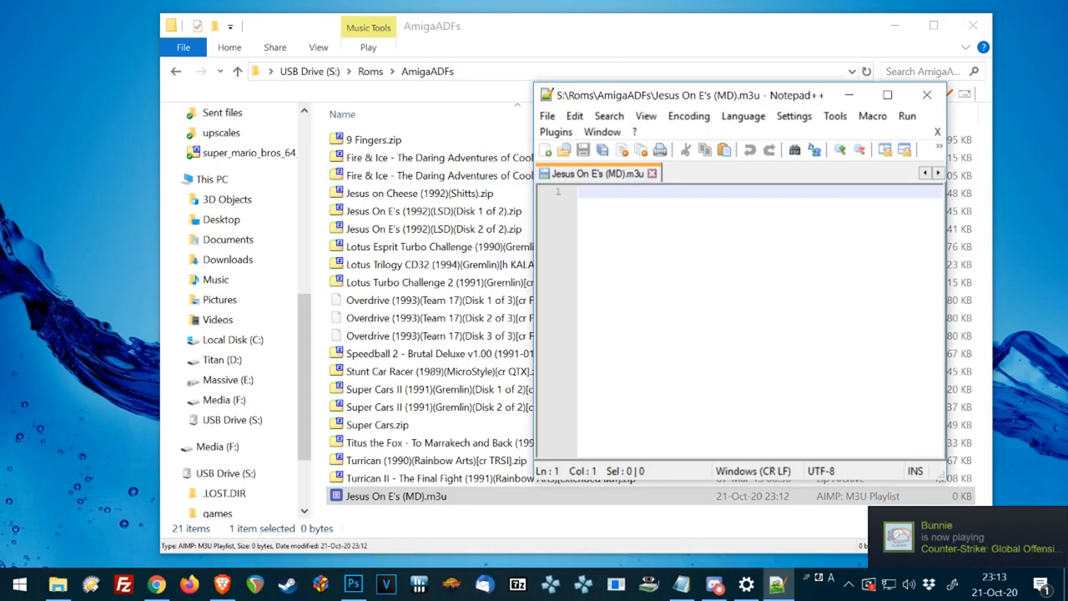
left_click(925, 94)
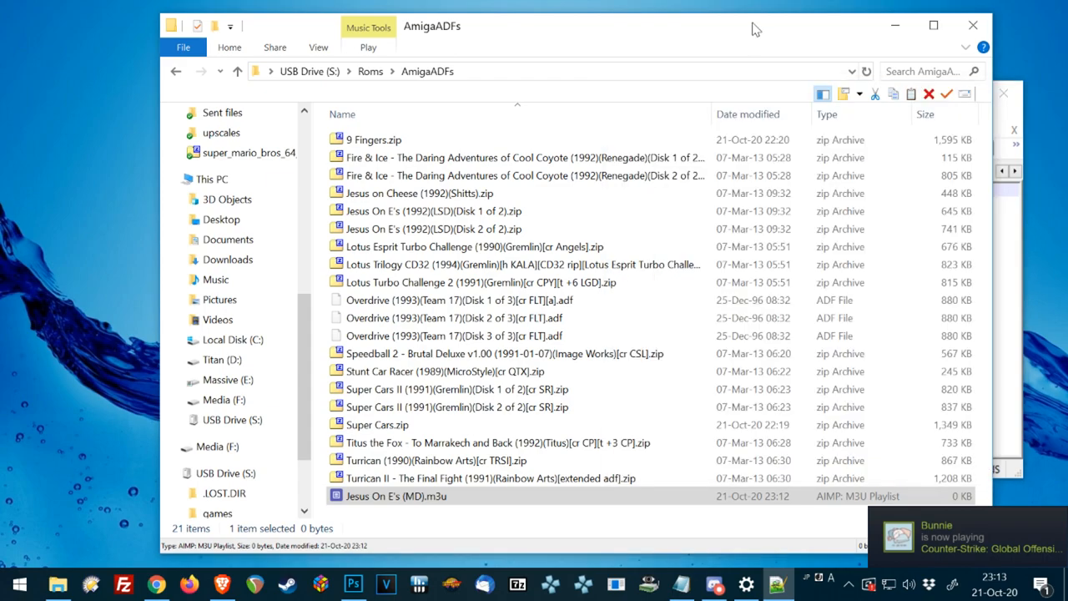
double_click(396, 495)
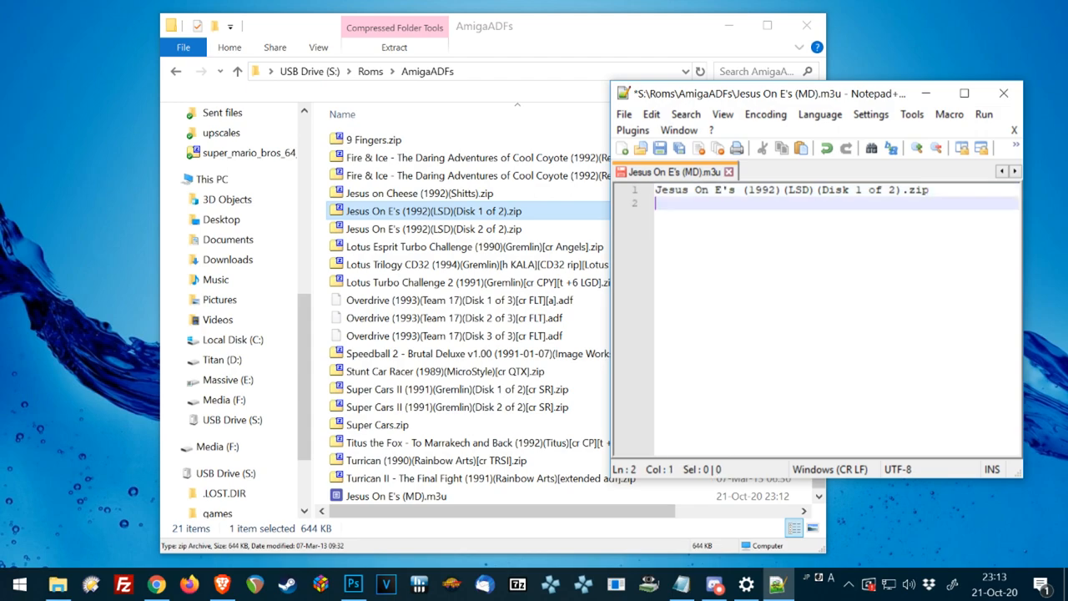
left_click(434, 229)
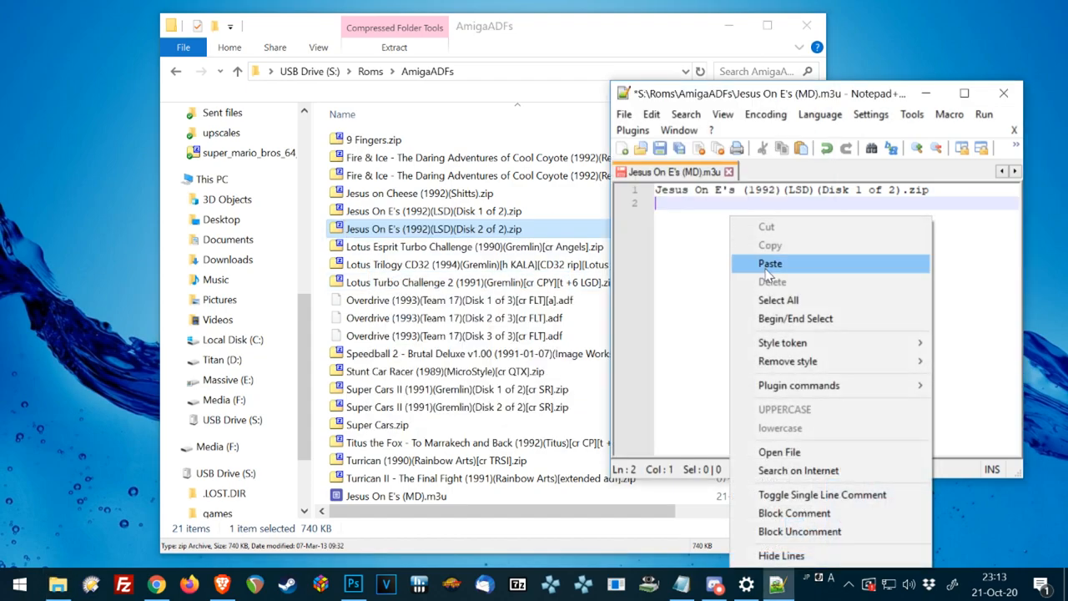
left_click(770, 263)
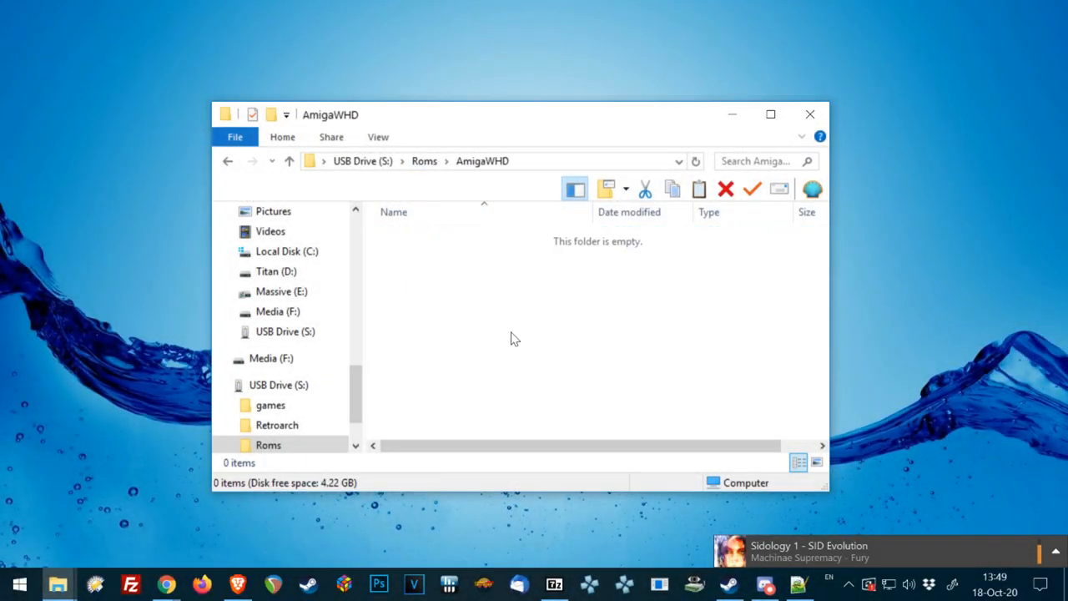
mouse_move(402, 316)
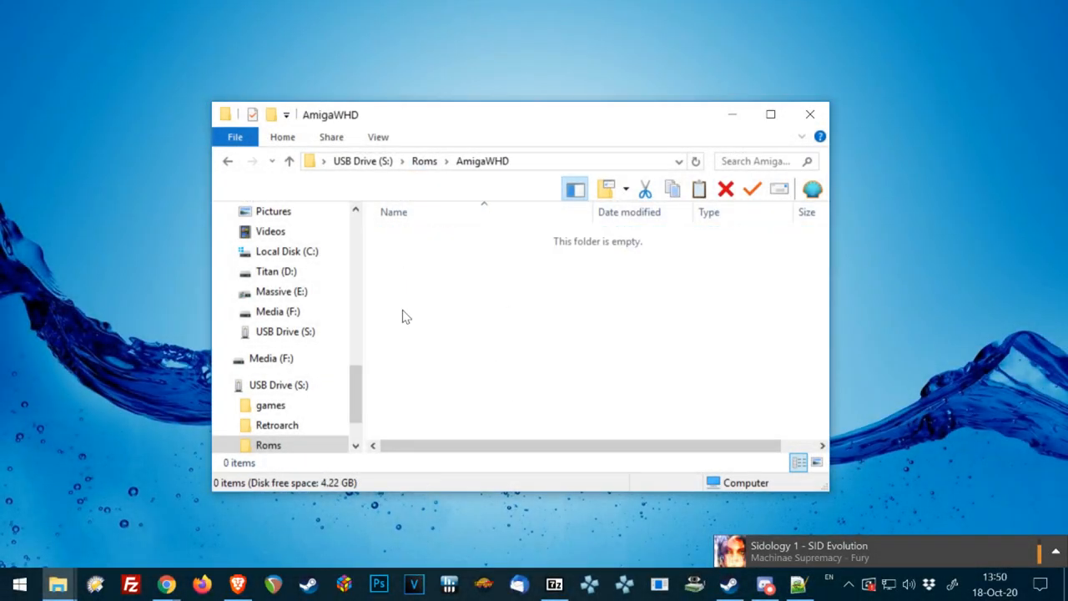
mouse_move(589, 415)
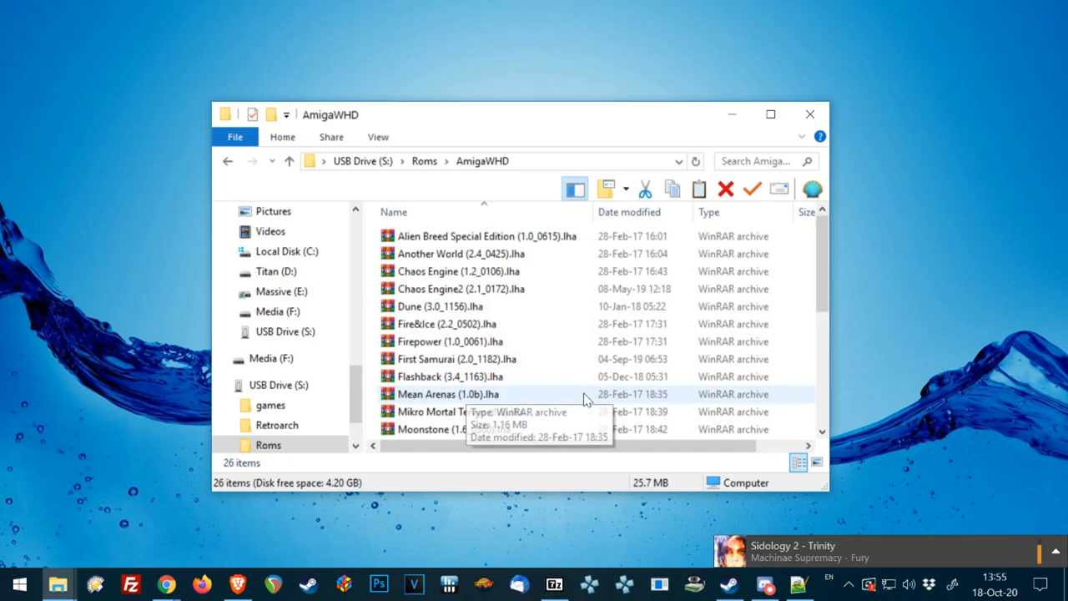
Review the 26 WHDLoad .lha archives in AmigaWHD, then go back up to Roms.
scroll("down", 3)
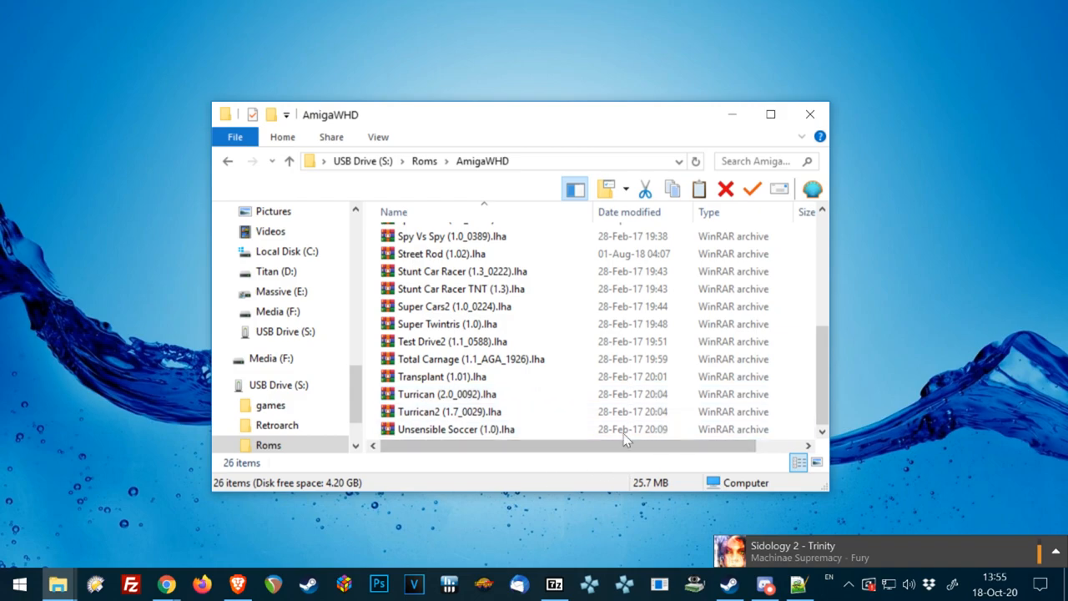
left_click(288, 160)
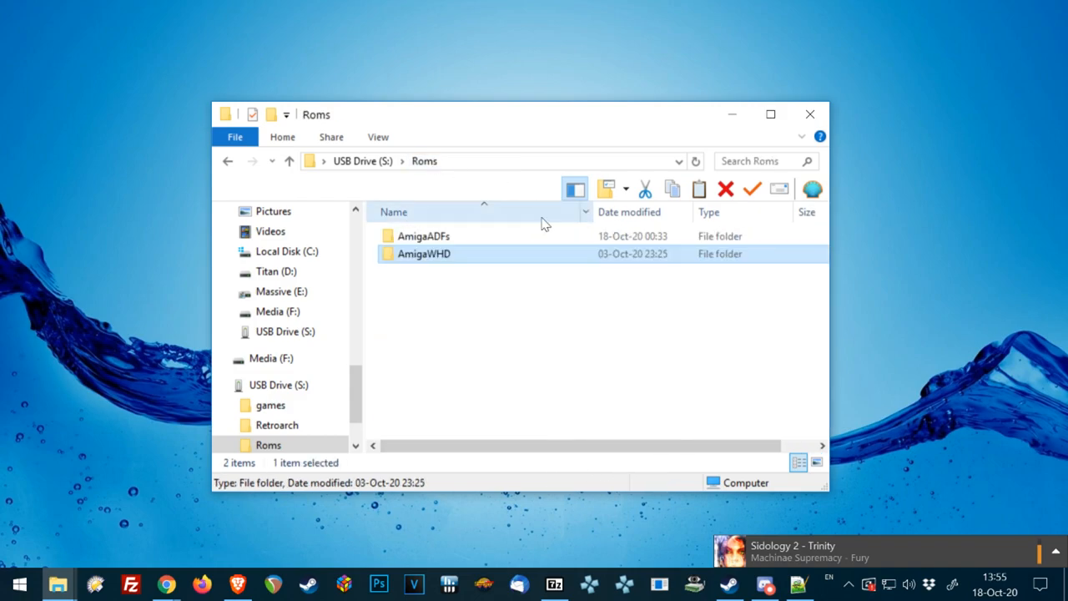
left_click(362, 161)
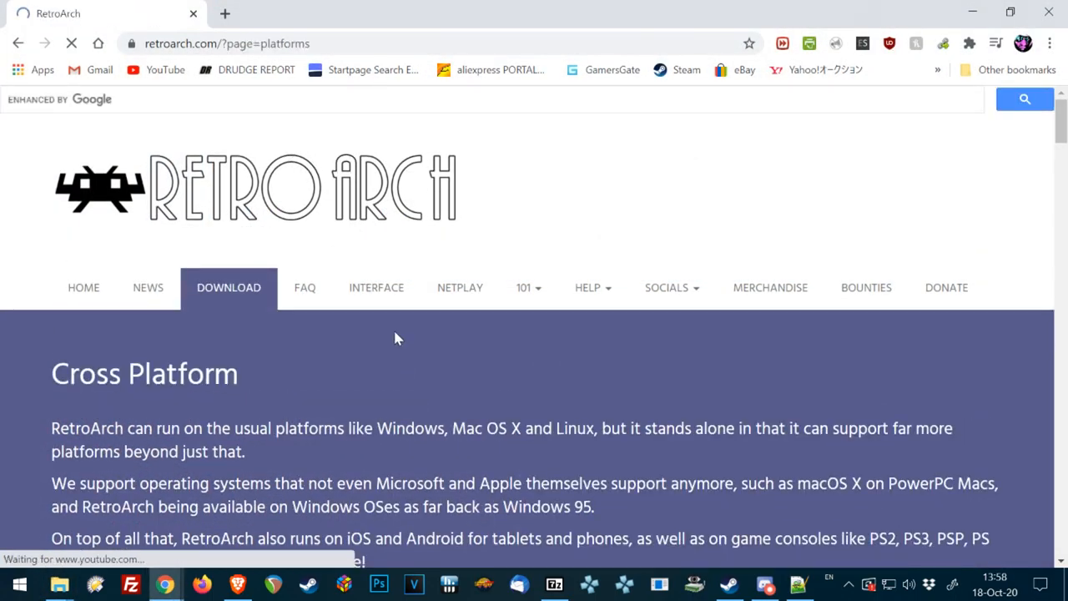
Download the Android 32-bit RetroArch_ra32.apk from the RetroArch platforms page.
scroll("down", 3)
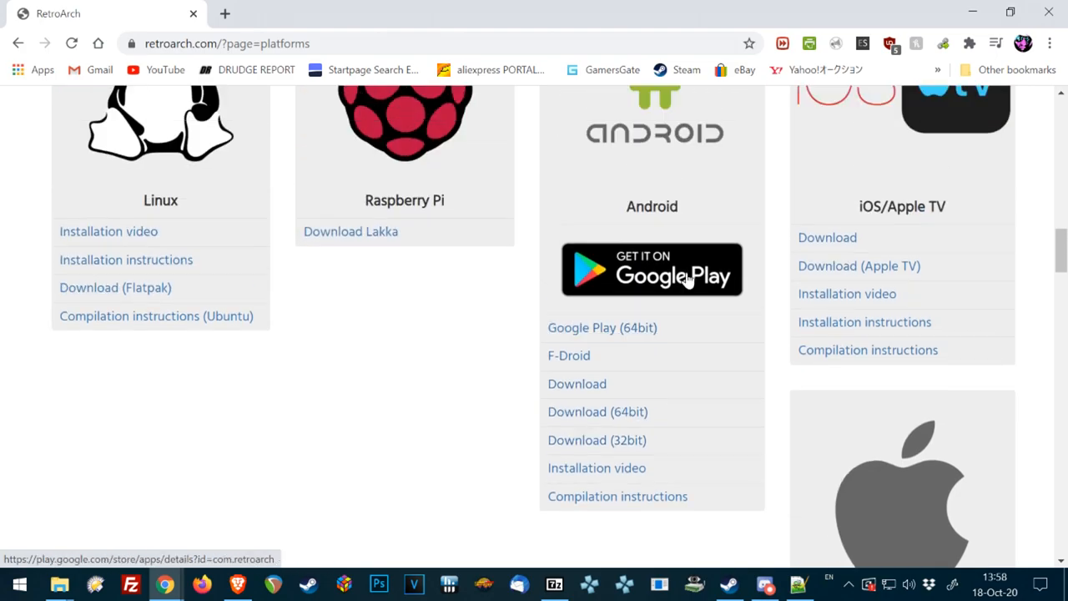
left_click(597, 439)
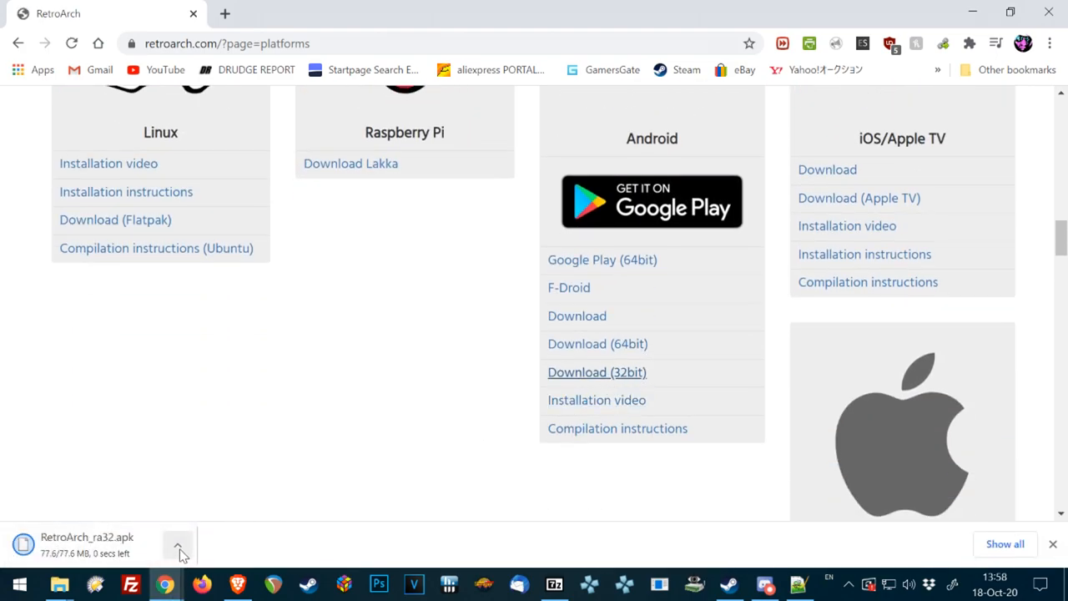
left_click(177, 546)
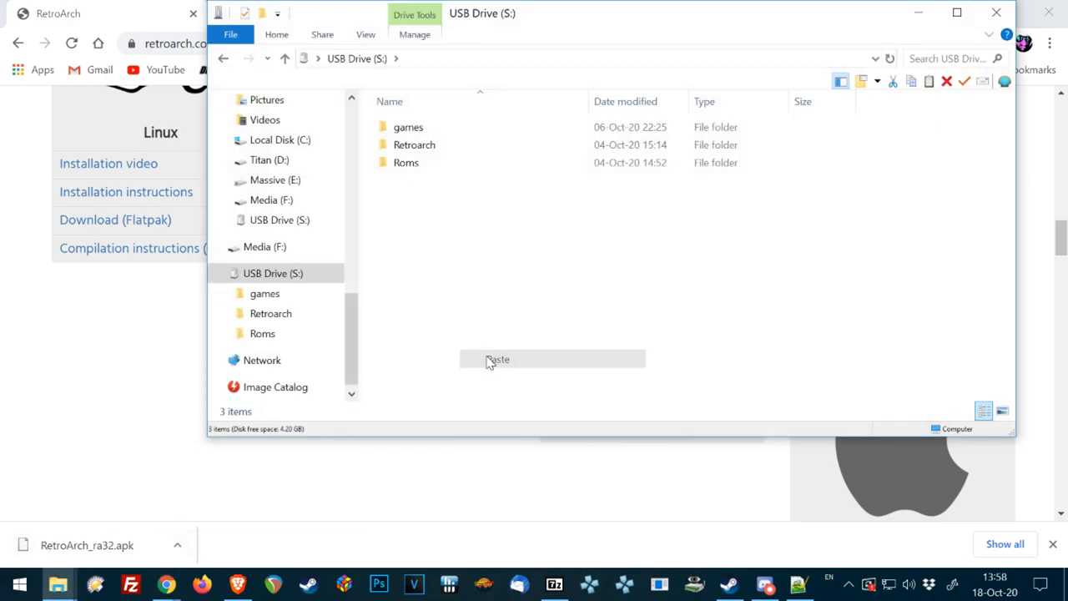
Paste RetroArch_ra32.apk onto the top level of USB Drive (S:).
left_click(497, 359)
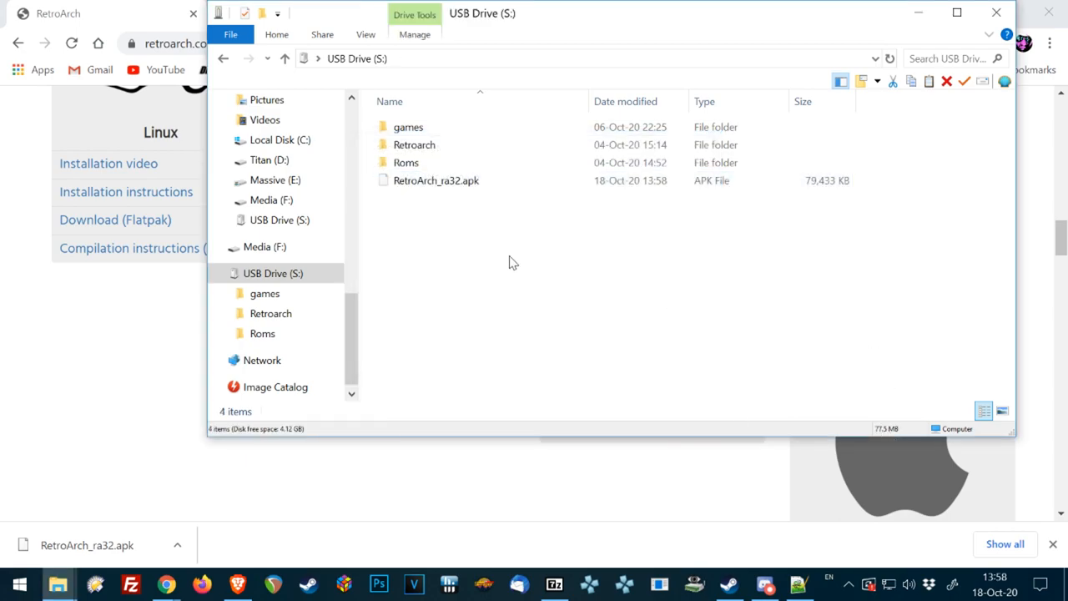
mouse_move(518, 303)
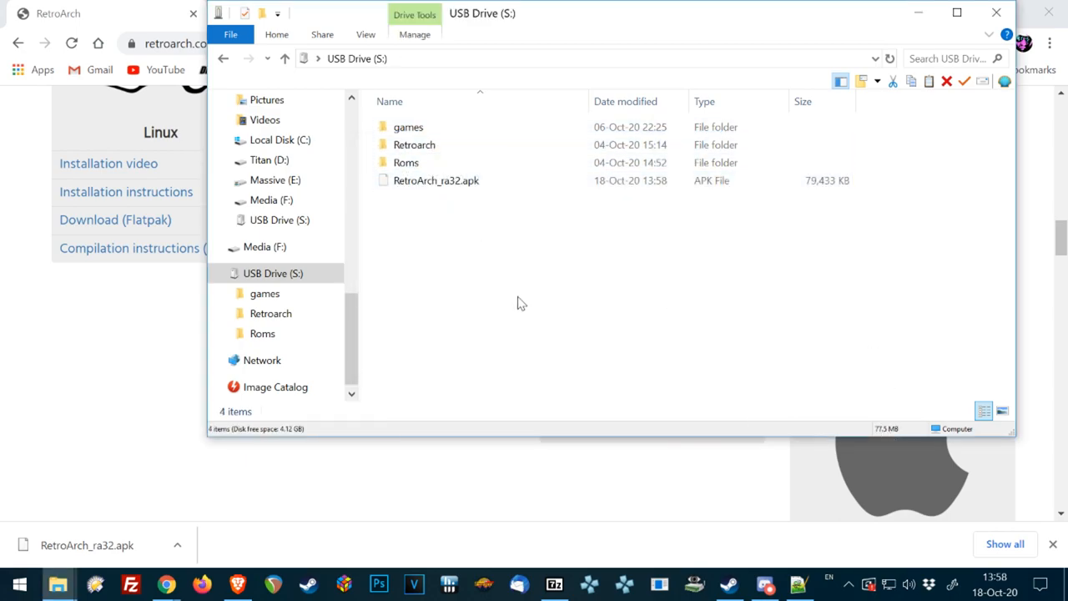
right_click(273, 273)
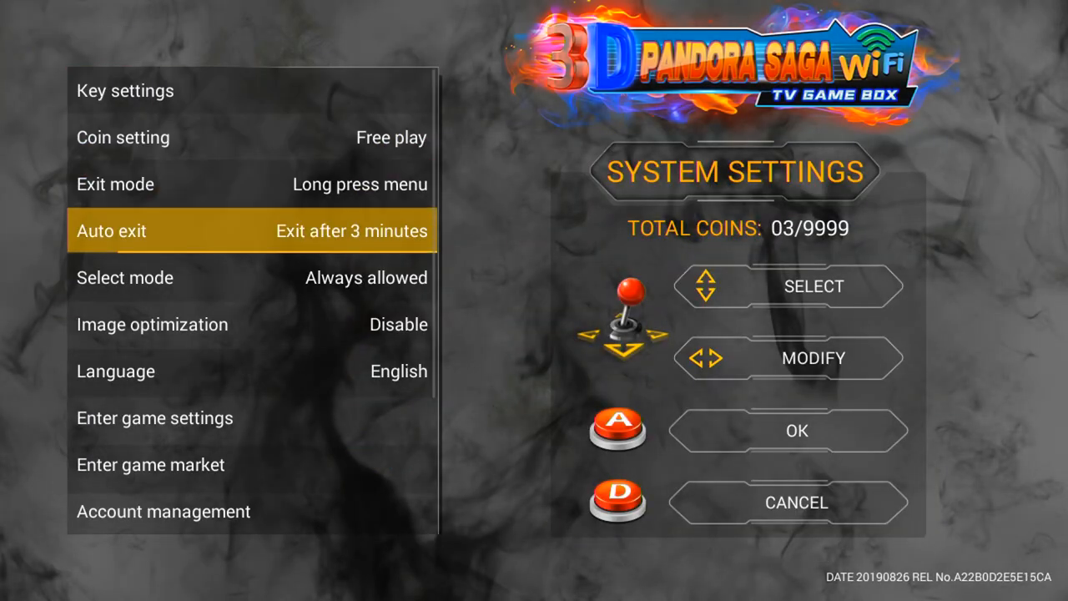
Delete Sonic the Hedgehog CD from the 3D Pandora Saga launcher's game list.
scroll("down", 3)
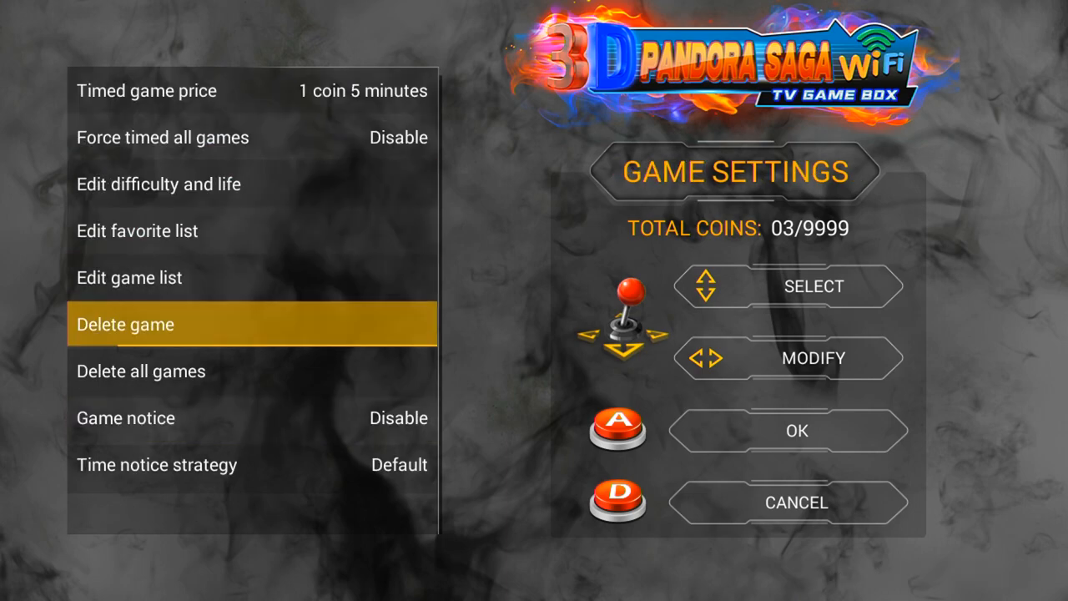
left_click(124, 324)
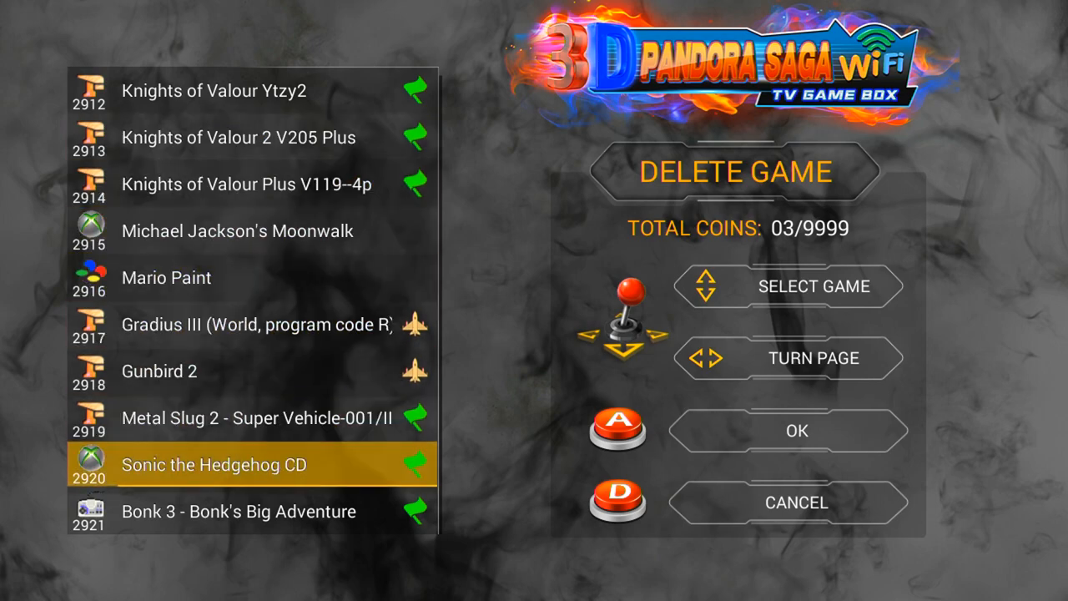
left_click(795, 431)
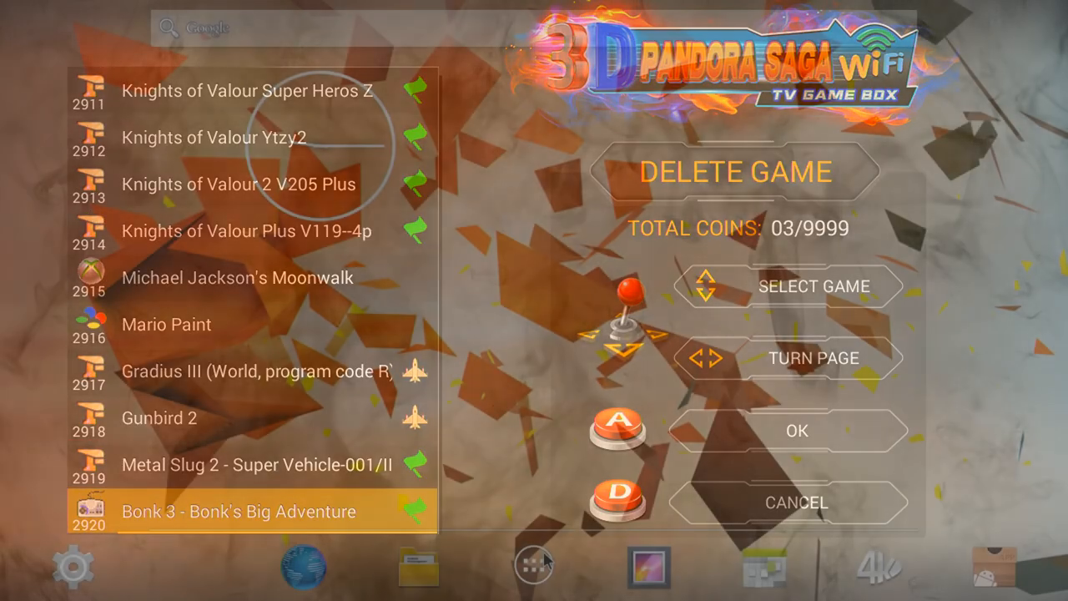
Clear Mupen64Plus FZ's data and cache, then uninstall it and confirm.
left_click(530, 563)
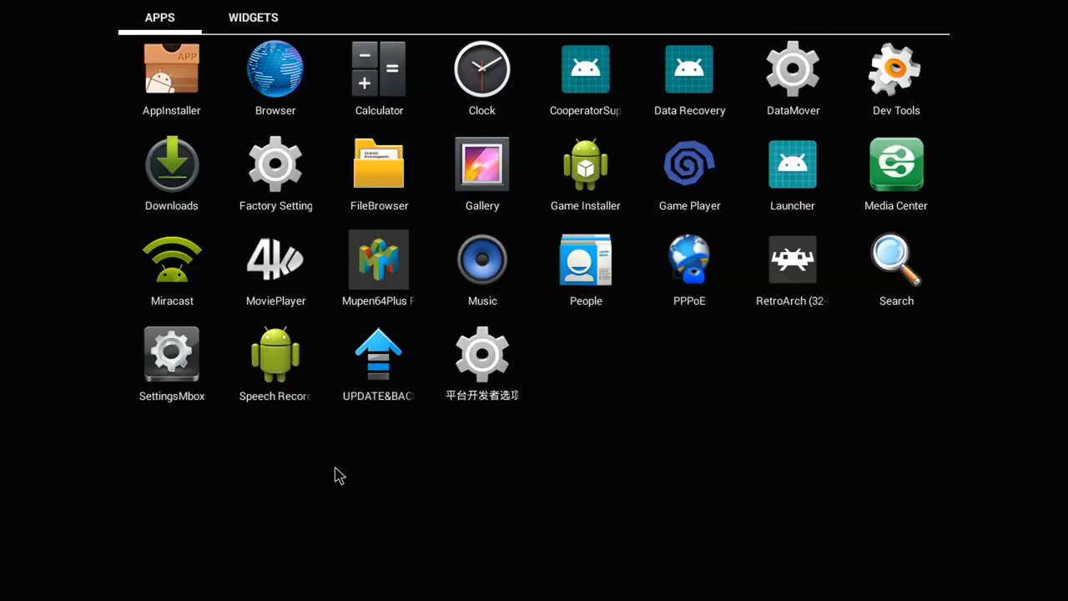
mouse_move(377, 300)
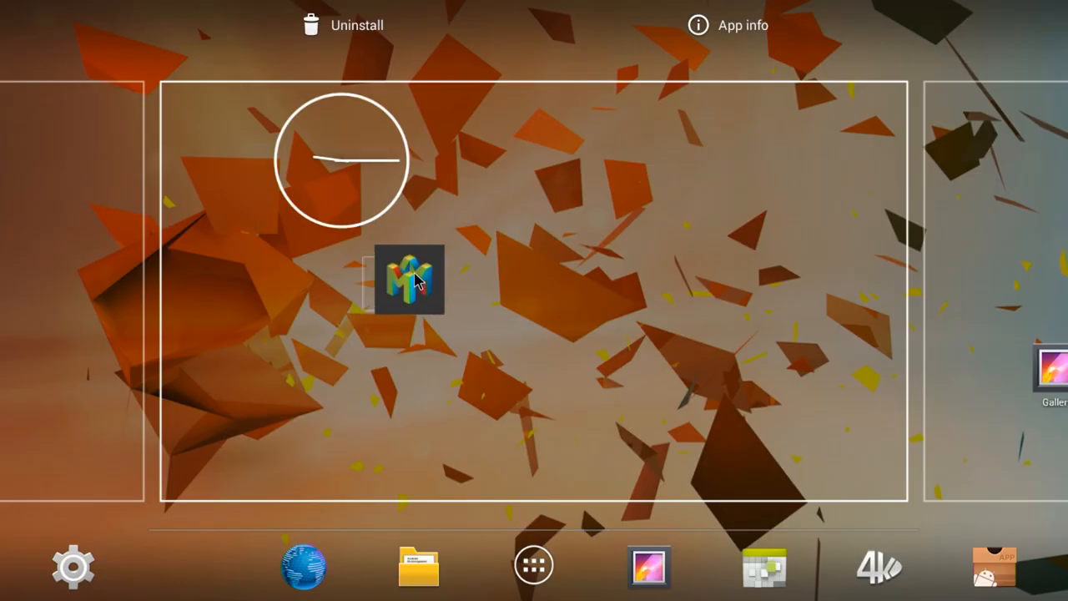
left_click(726, 25)
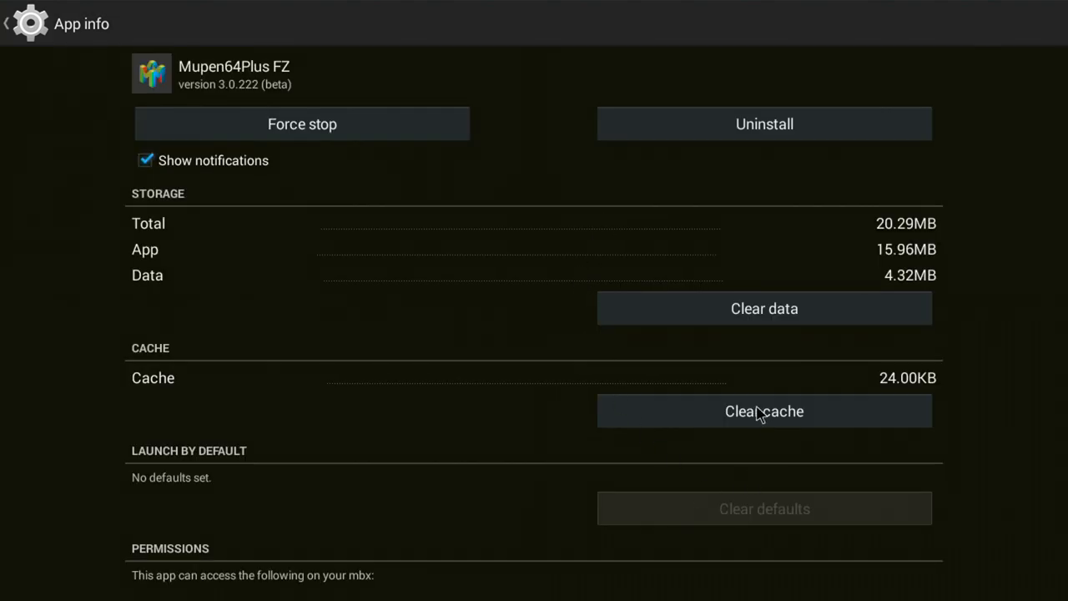
left_click(764, 411)
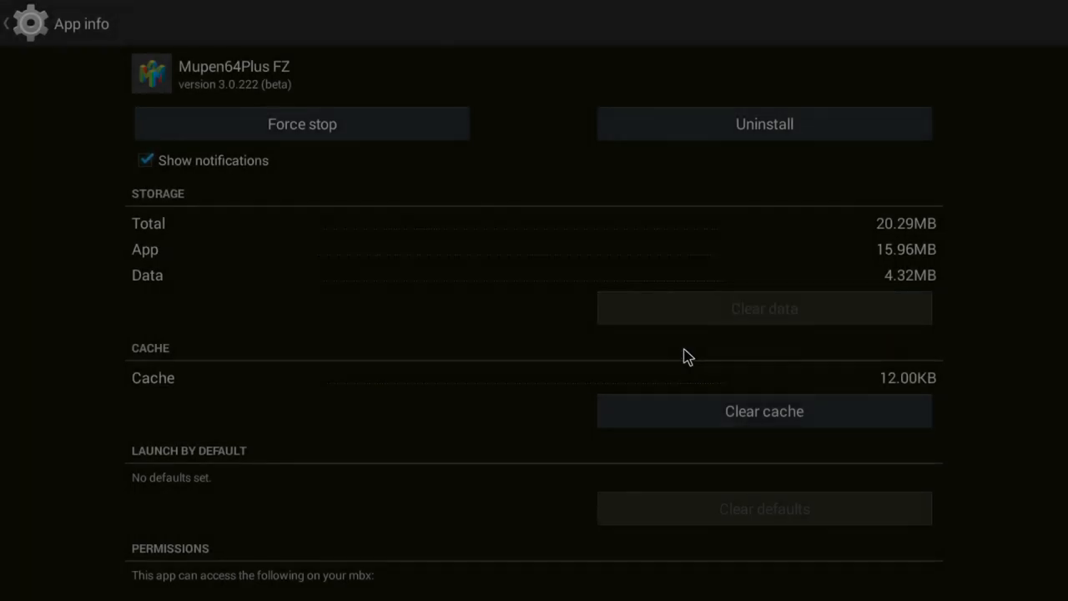
left_click(763, 410)
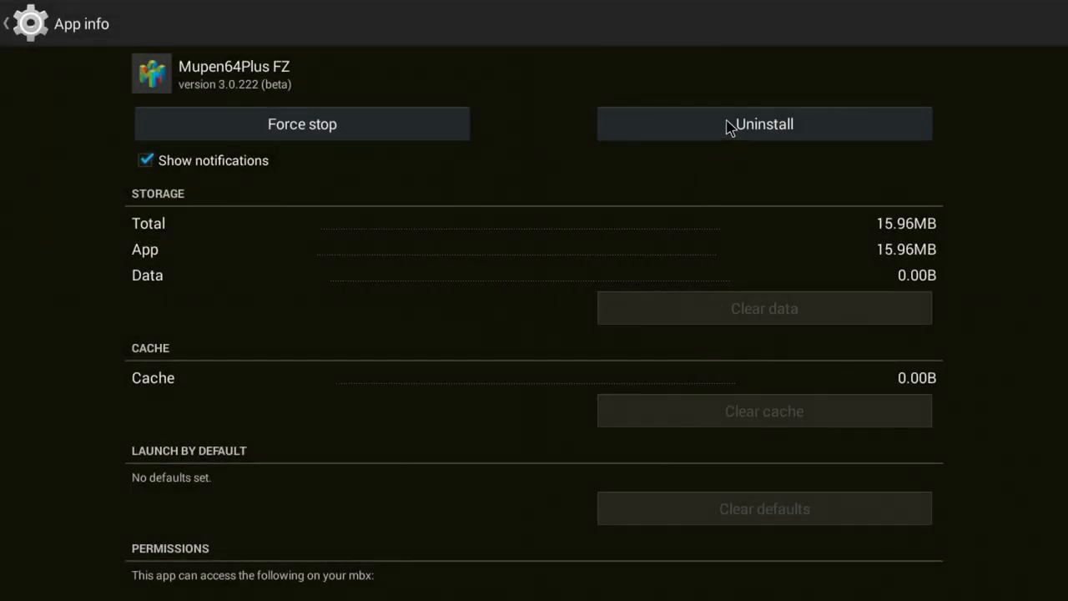
left_click(764, 124)
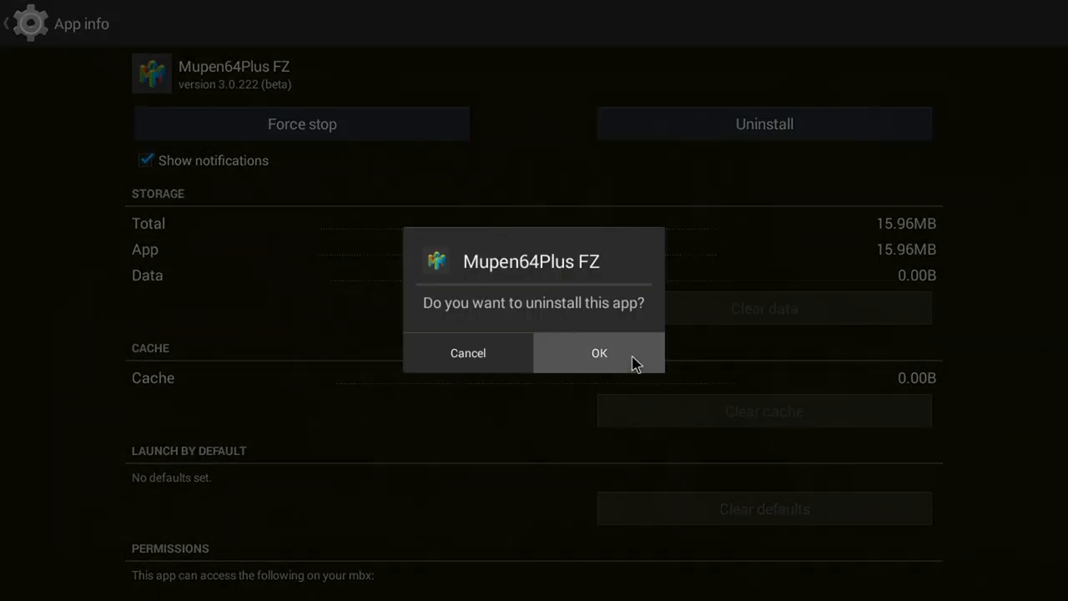
left_click(599, 352)
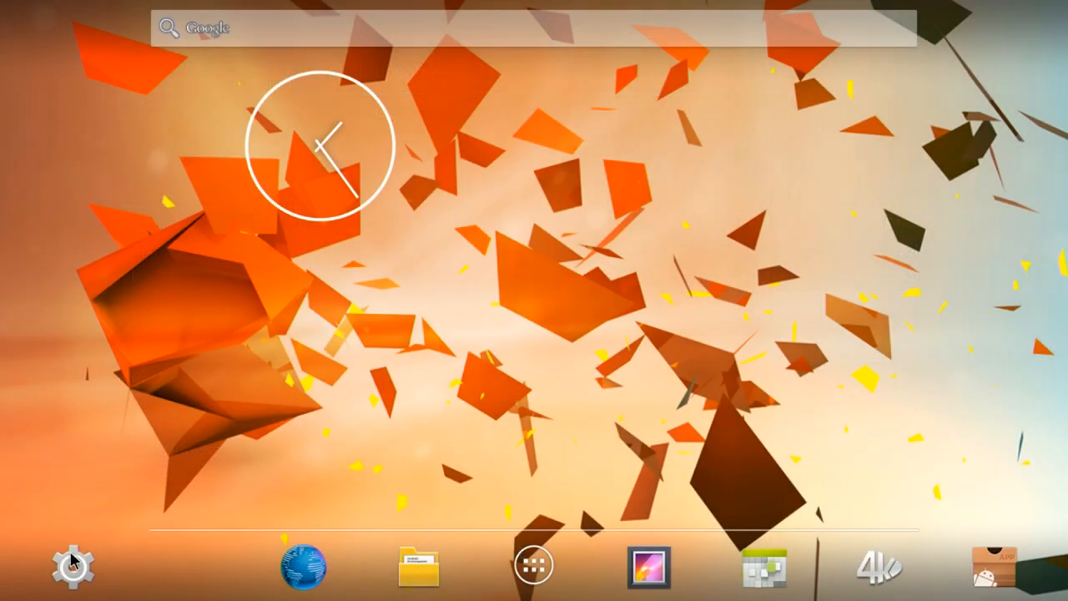
left_click(71, 563)
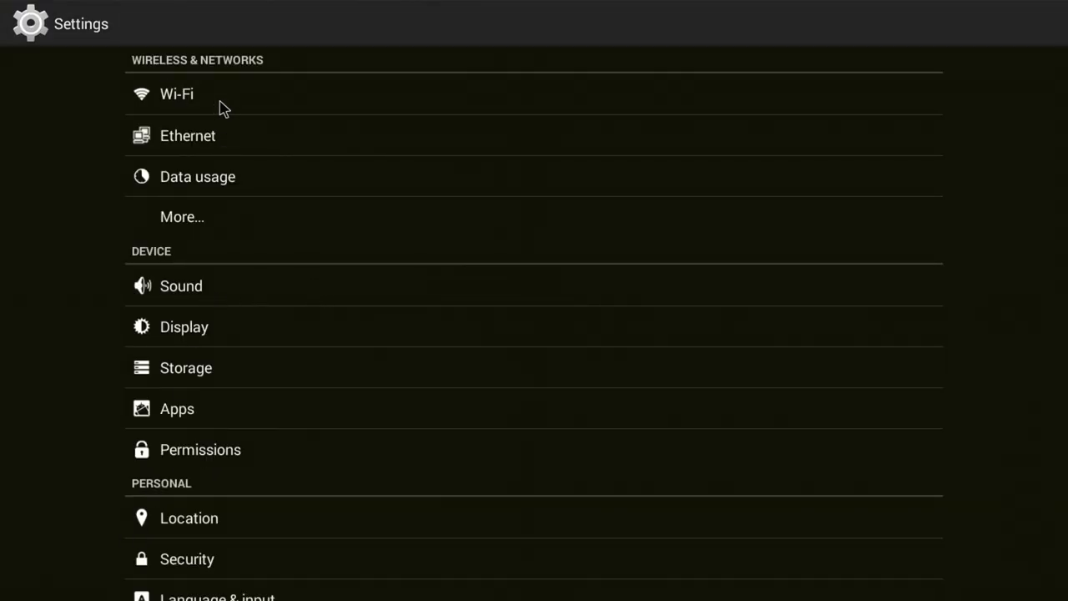
left_click(176, 94)
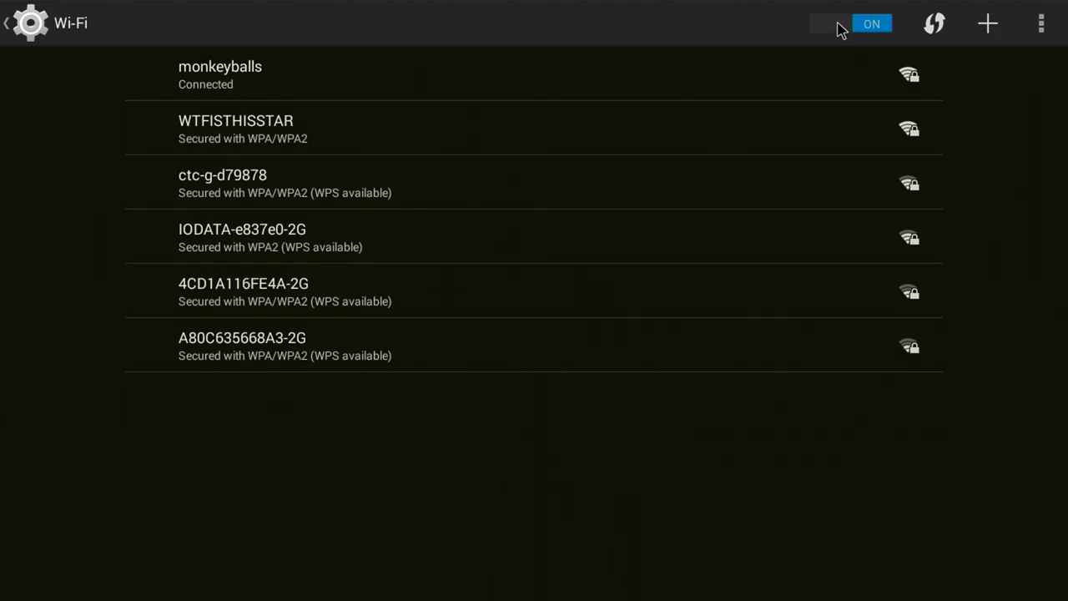
mouse_move(863, 90)
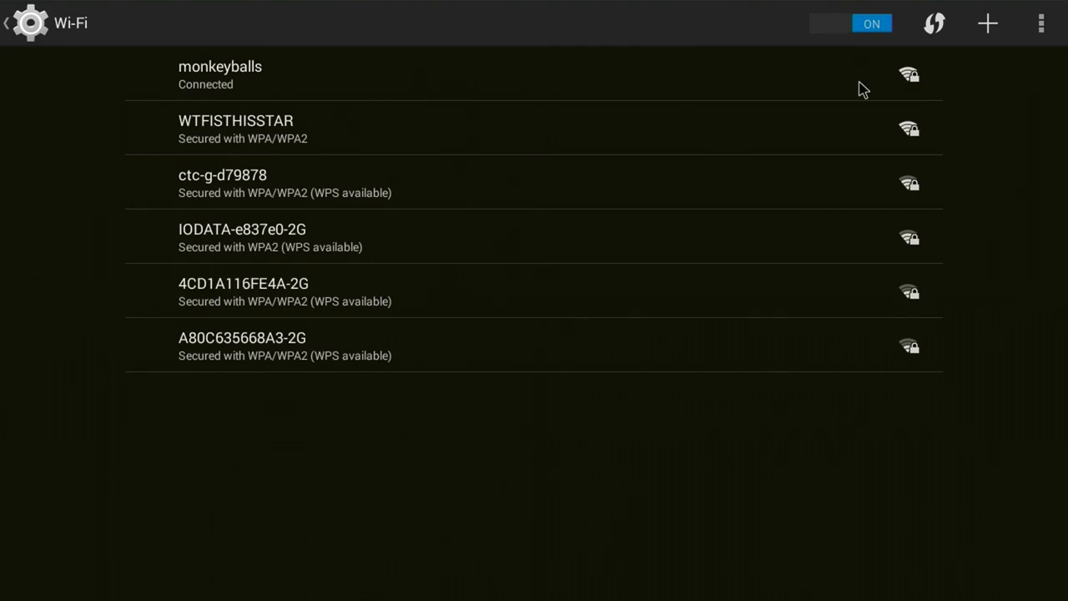
left_click(849, 23)
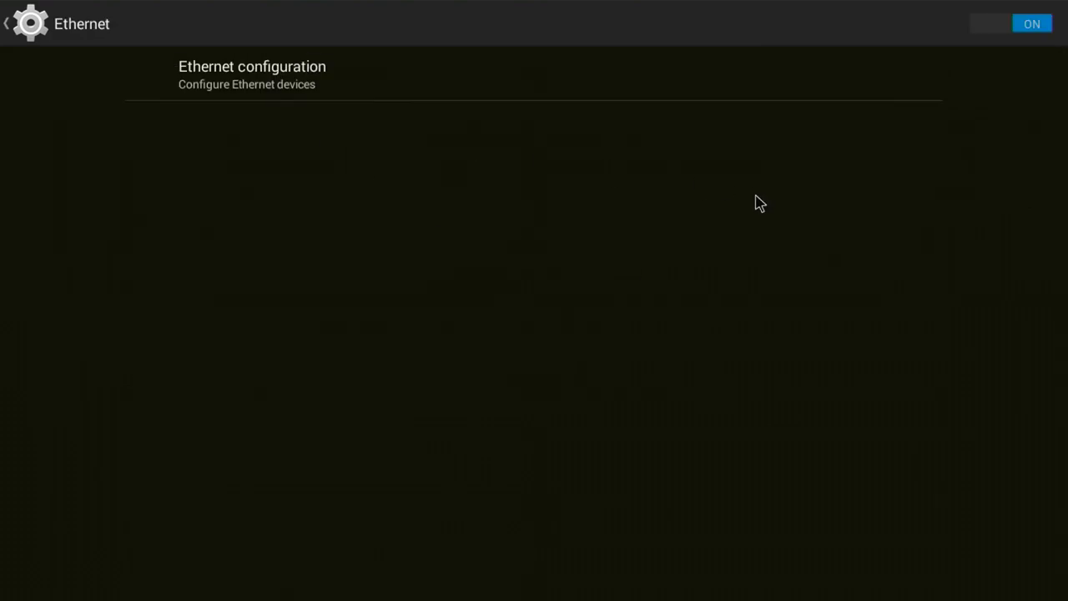
left_click(1011, 23)
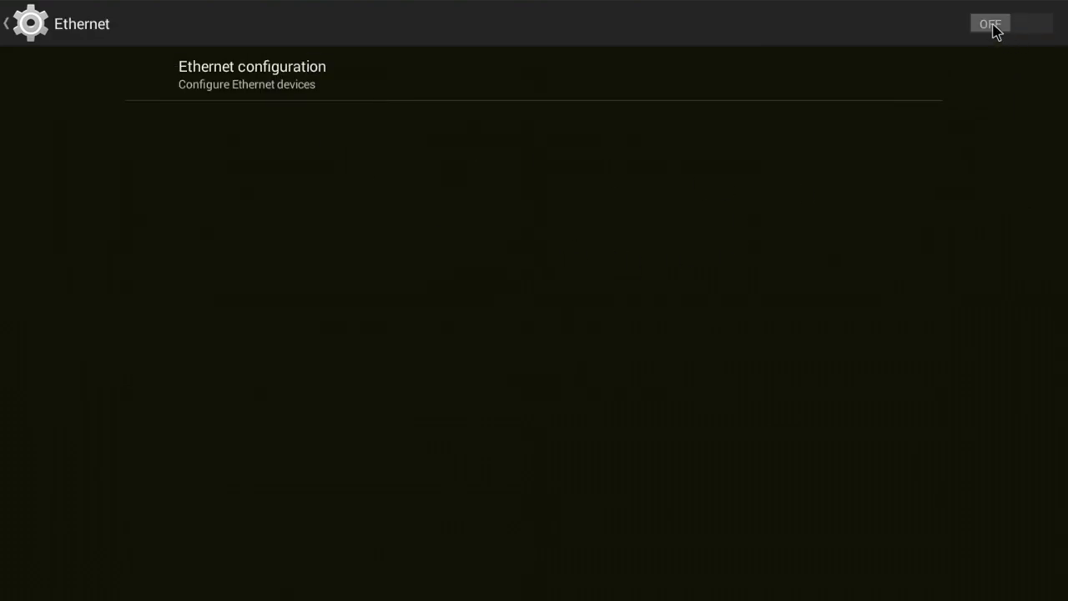
left_click(1010, 23)
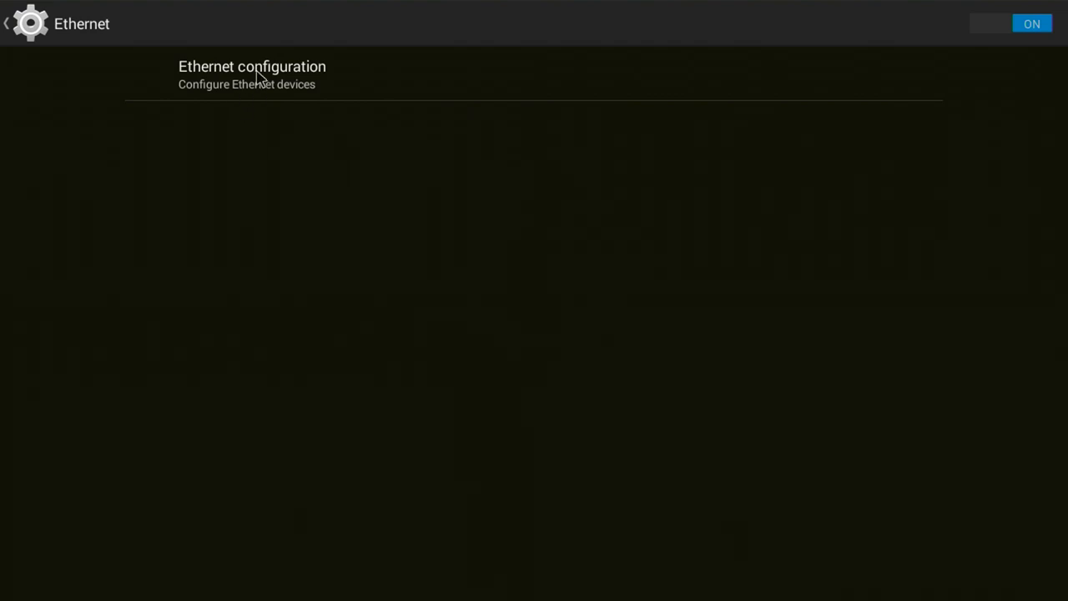
left_click(252, 75)
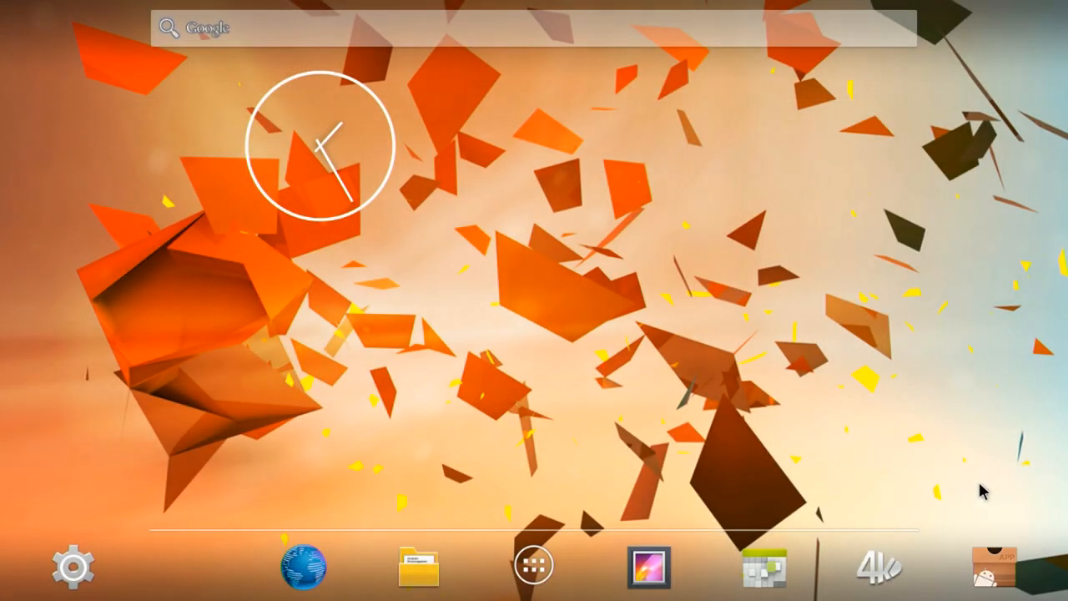
Install the RetroArch (32-bit) APK from the external storage card with AppInstaller.
left_click(993, 564)
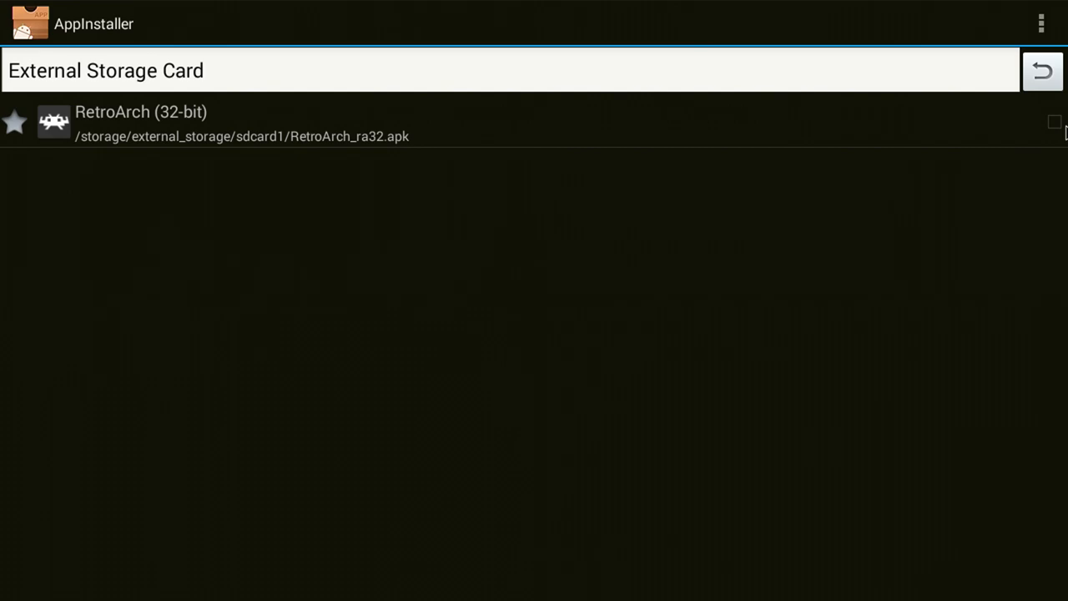
left_click(1041, 23)
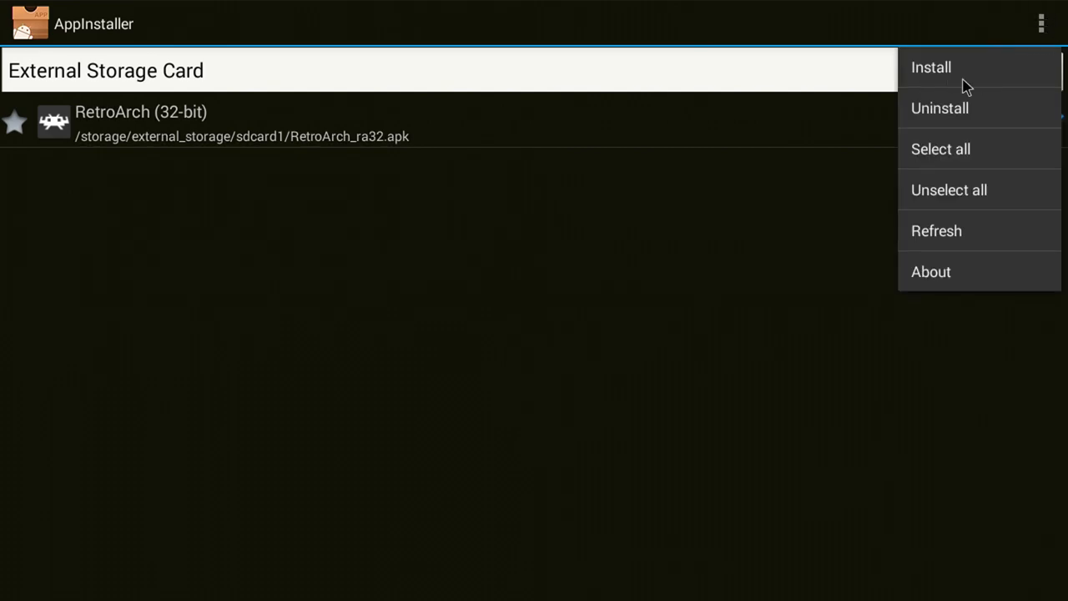
left_click(932, 66)
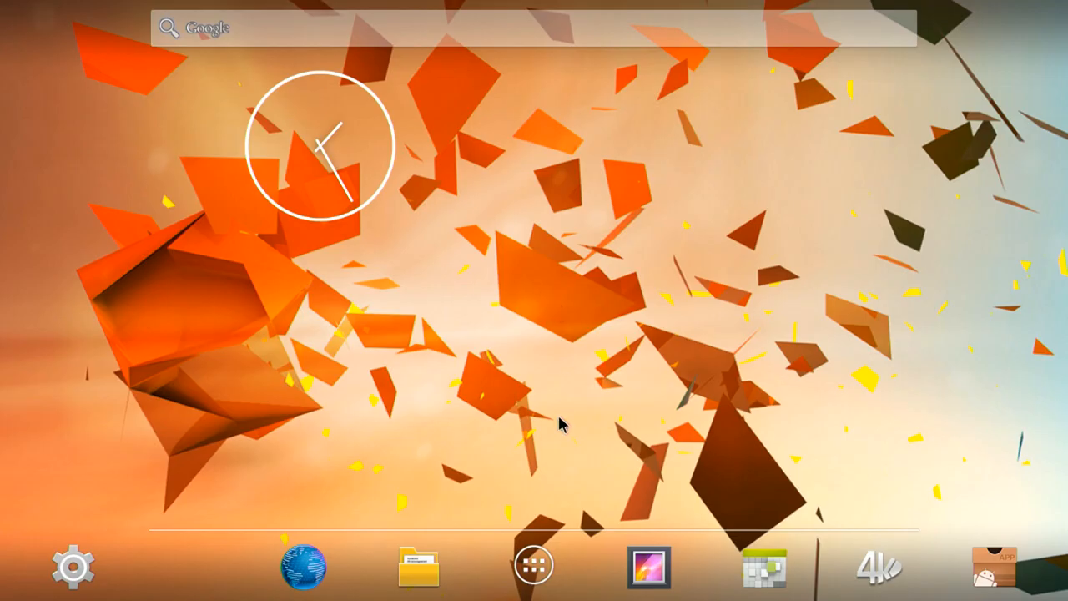
Launch RetroArch (32-bit) from the Android app drawer.
left_click(533, 564)
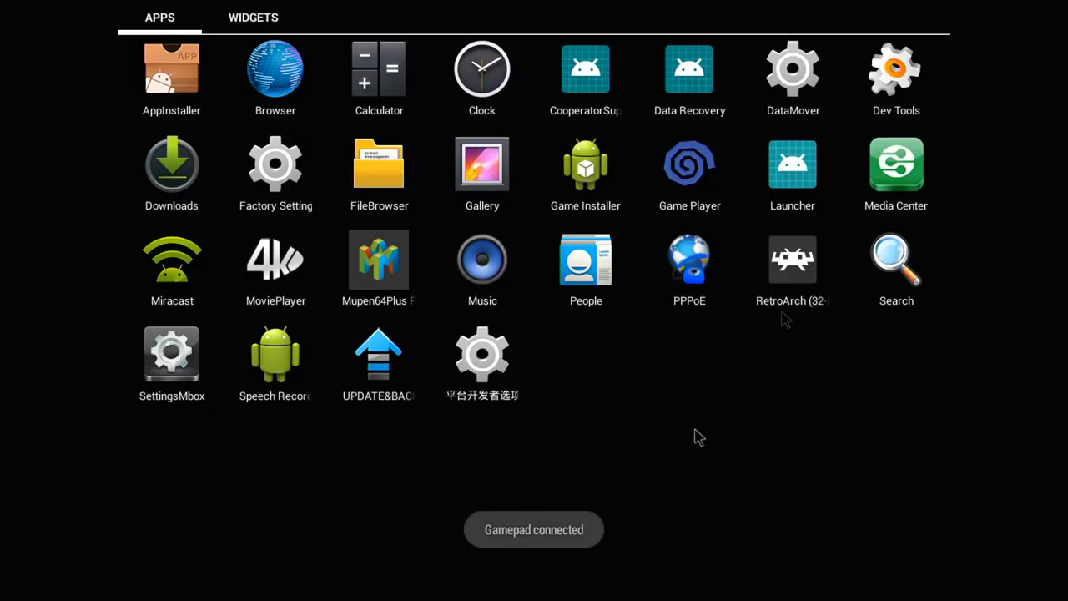
mouse_move(768, 280)
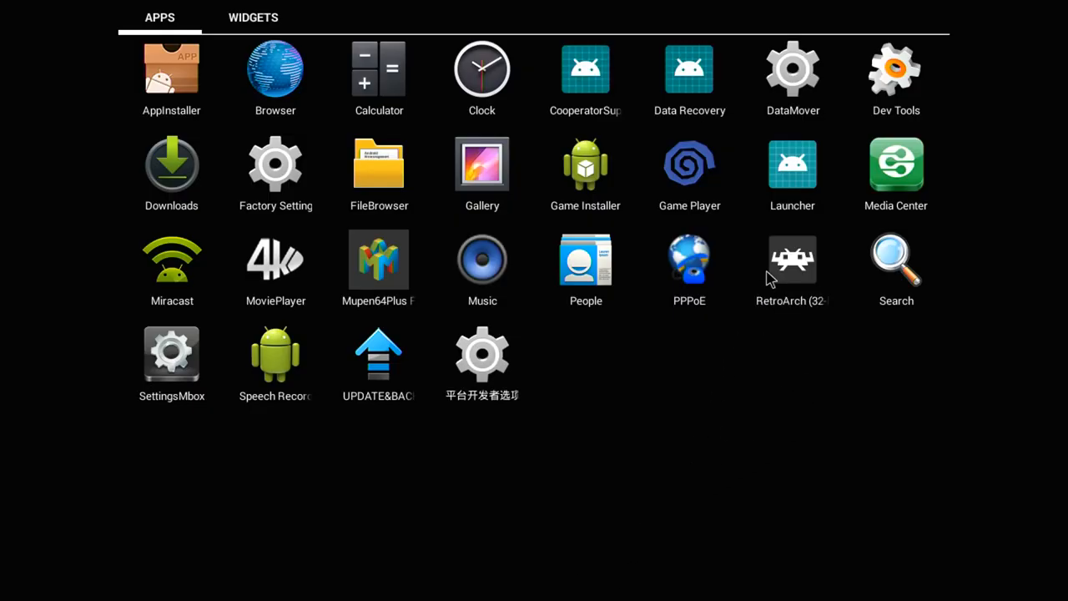
left_click(792, 259)
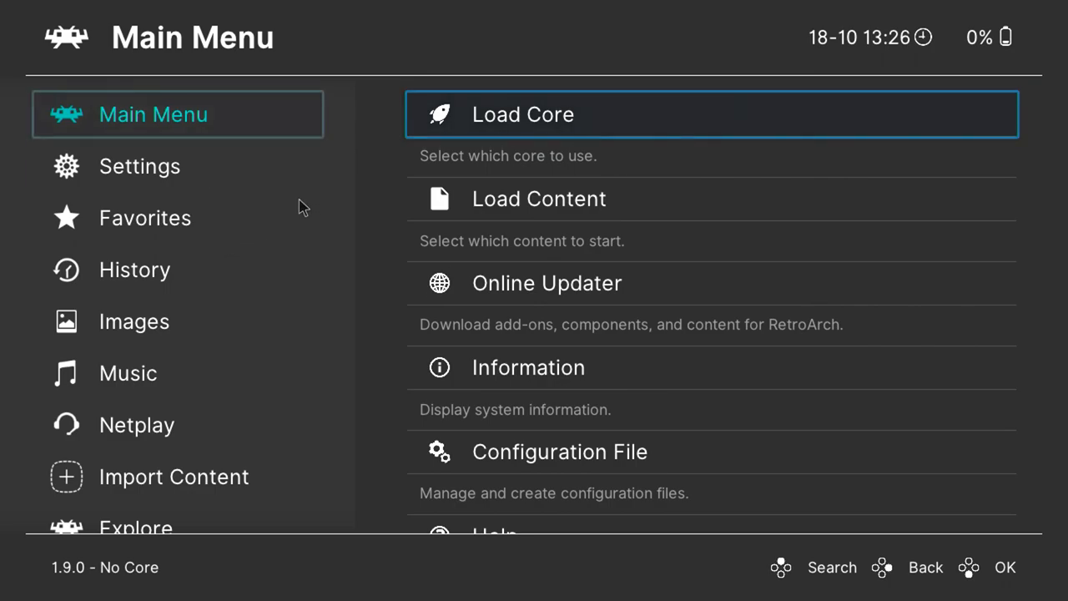
Point downloads, thumbnails, file browser (sdcard1) and cores to the card's Retroarch folders.
left_click(140, 166)
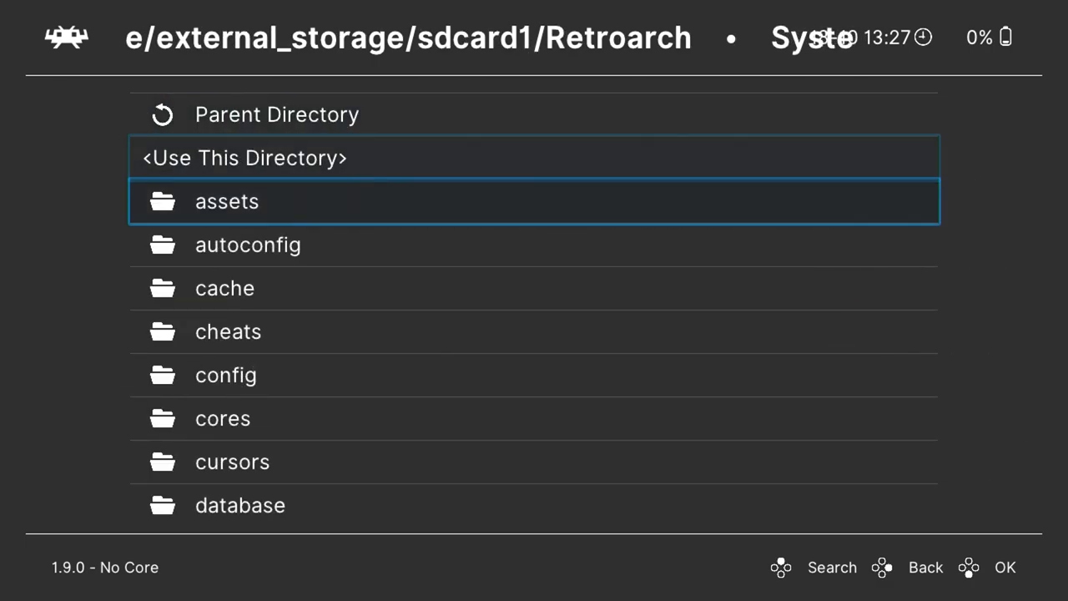
scroll("down", 3)
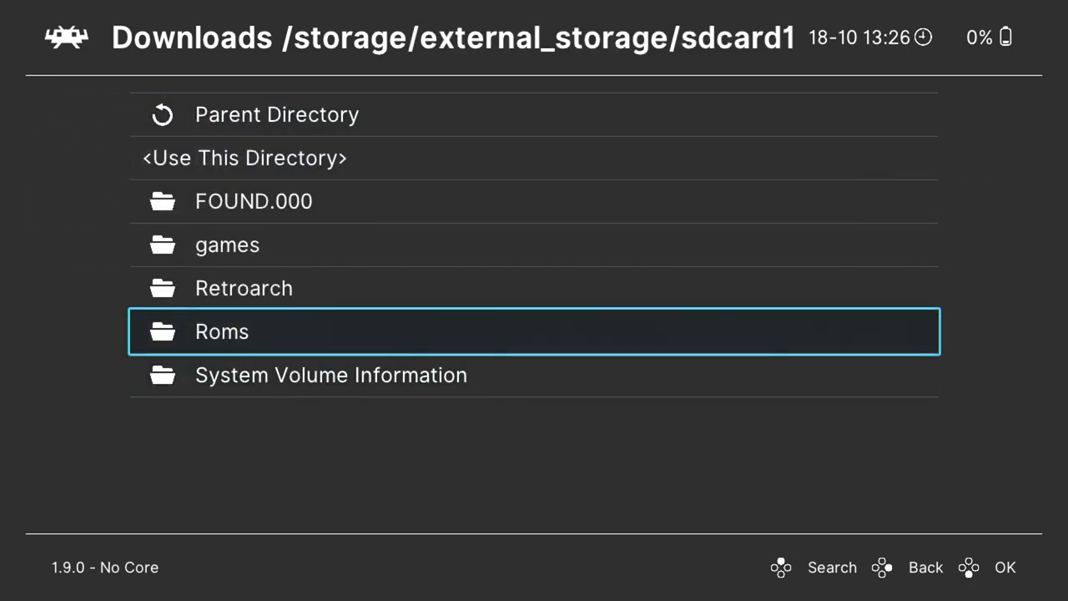
key("Up")
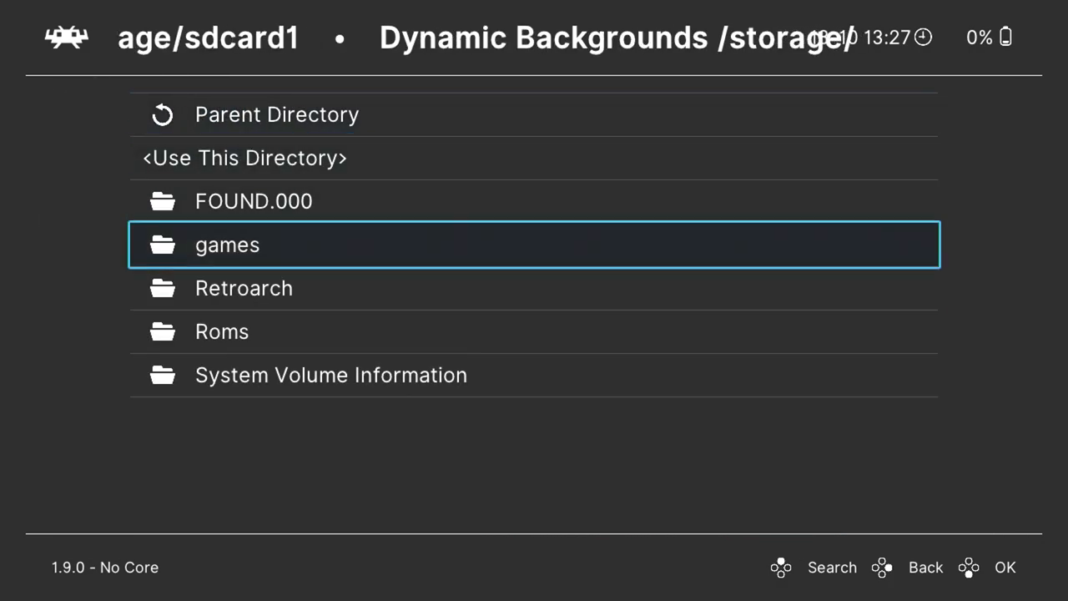
left_click(243, 288)
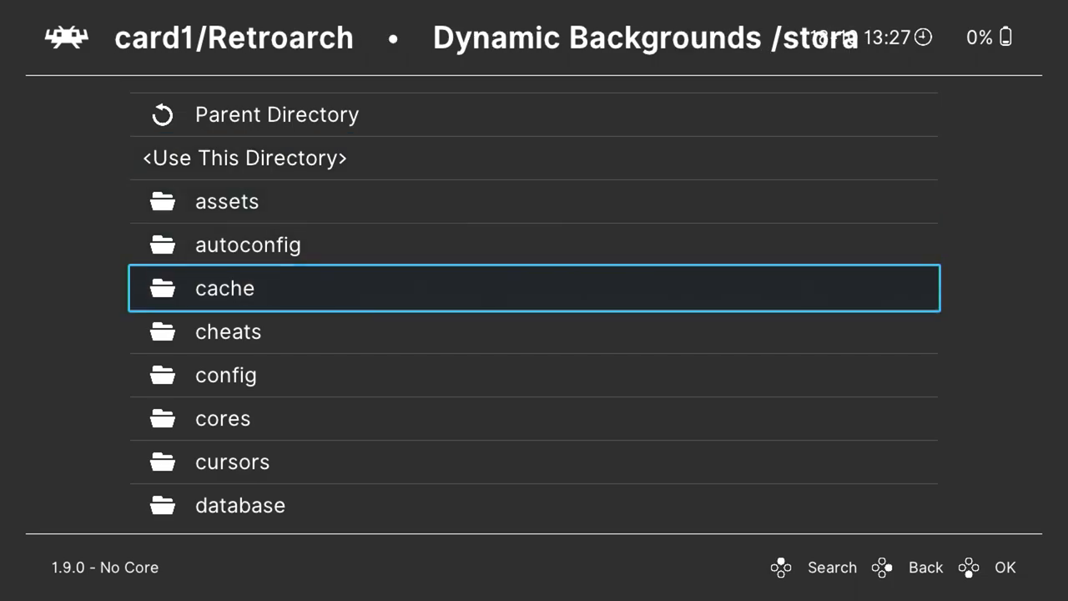
scroll("down", 3)
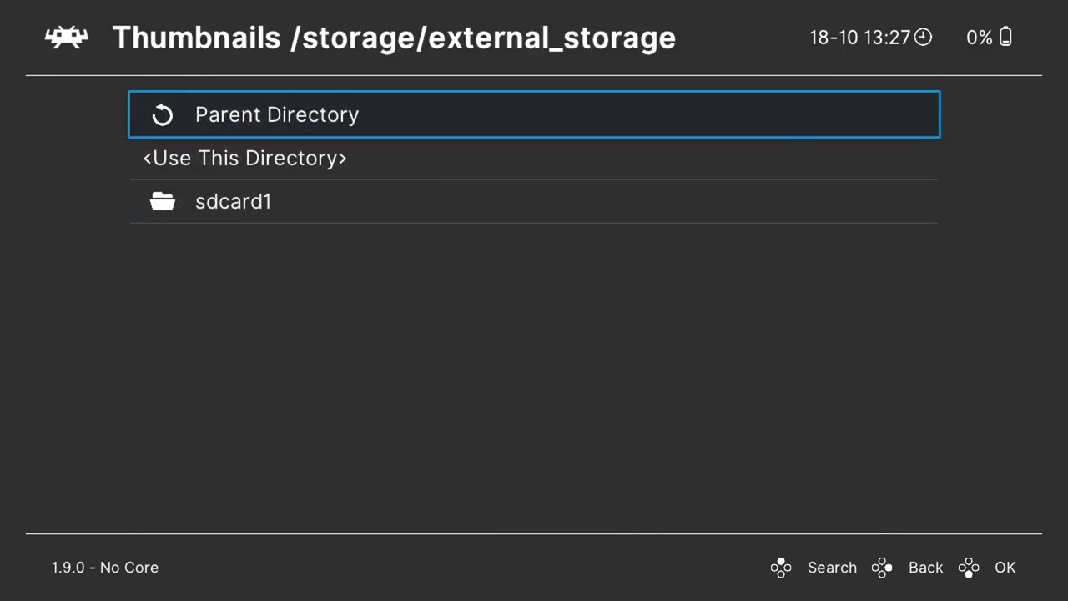
left_click(233, 201)
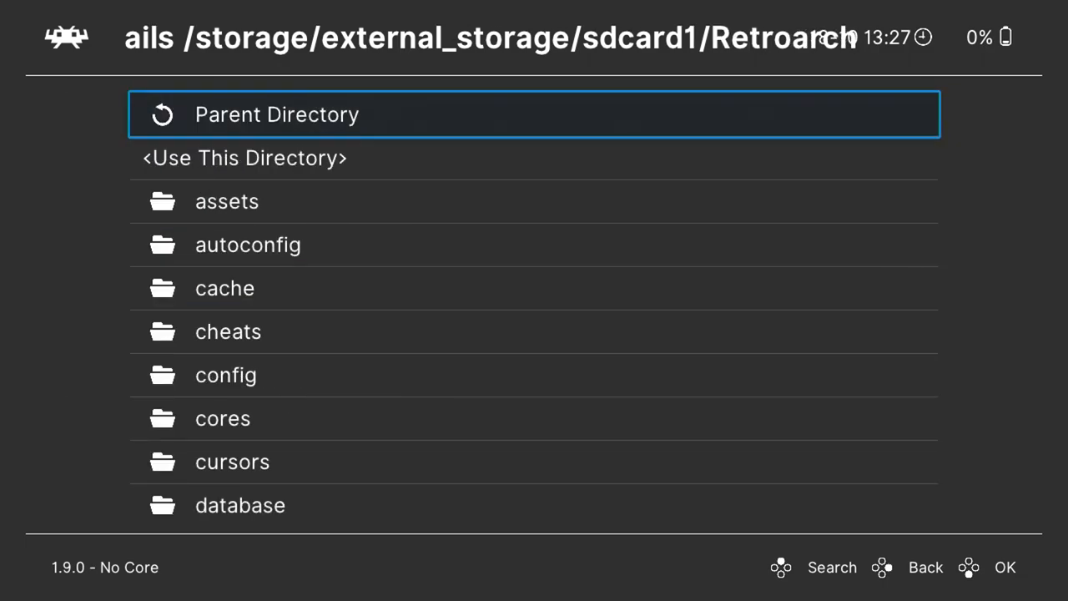
scroll("down", 3)
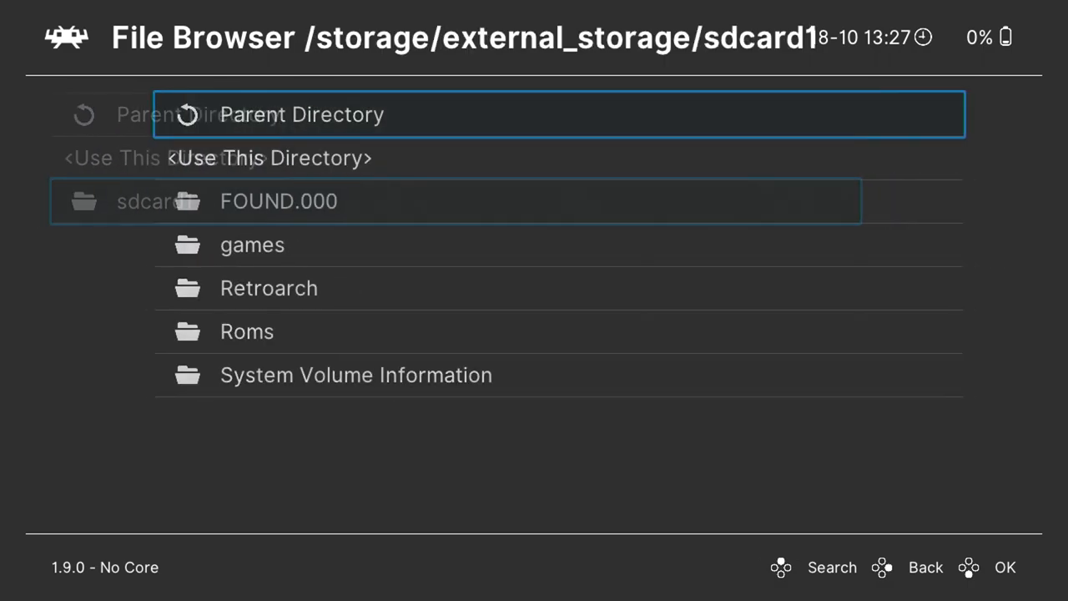
left_click(270, 158)
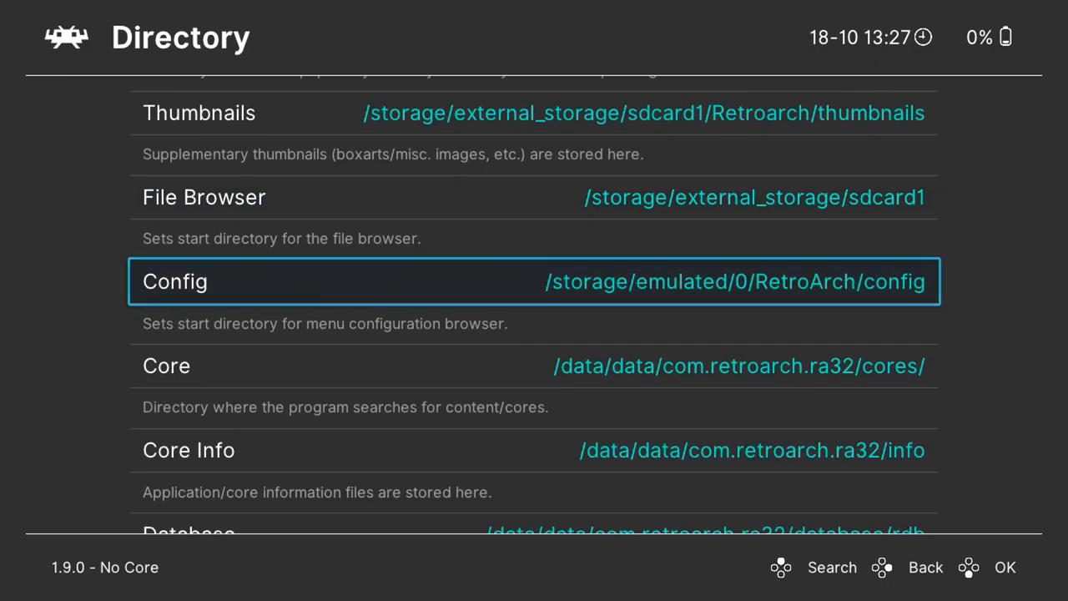
scroll("down", 3)
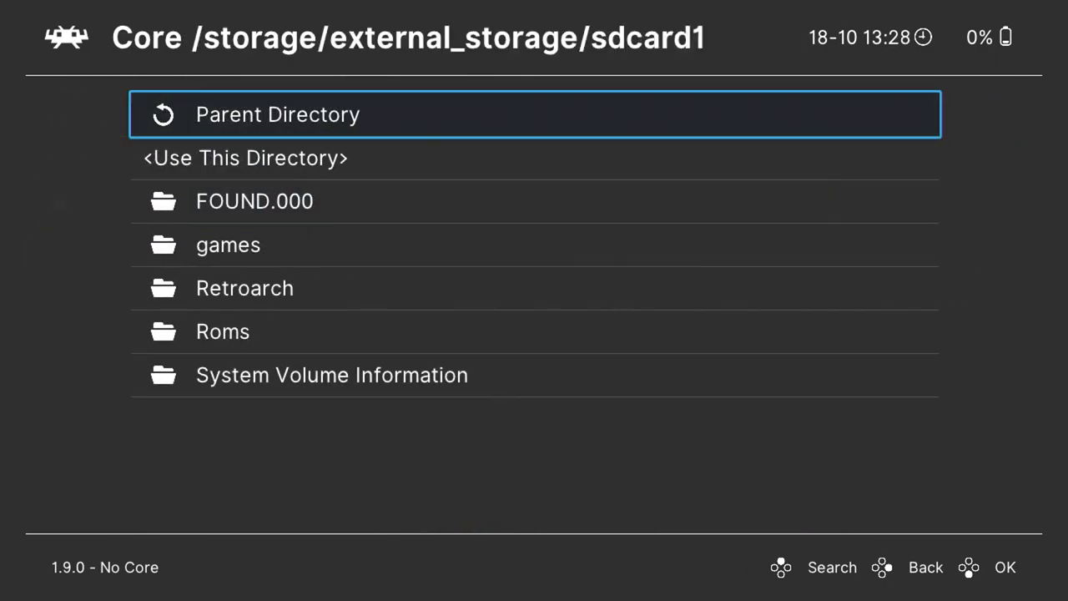
left_click(244, 288)
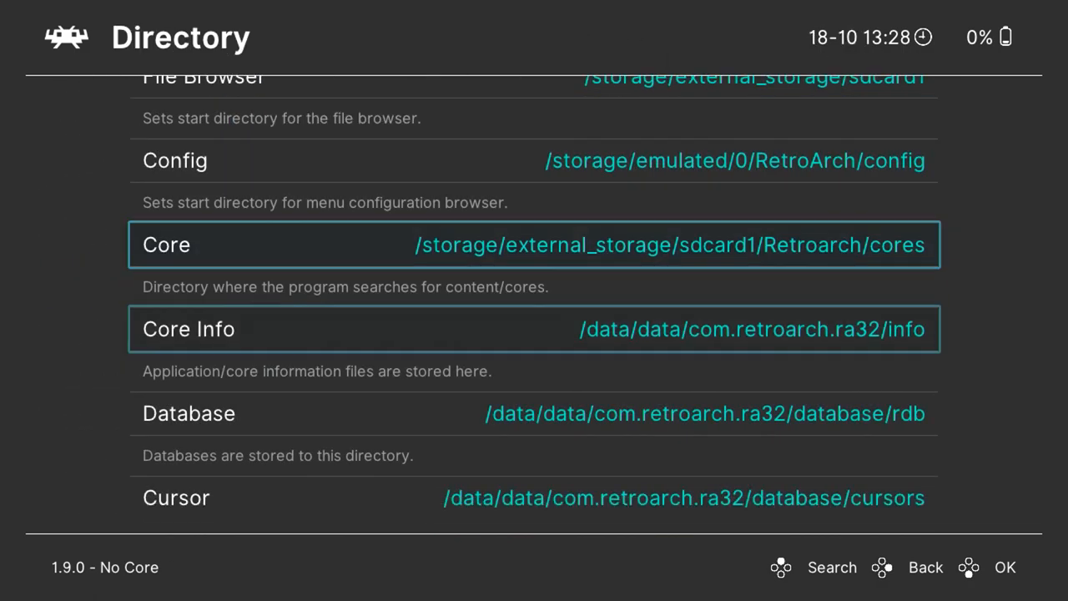
Set the cheat file and video filter directories to sdcard1/Retroarch folders.
scroll("down", 3)
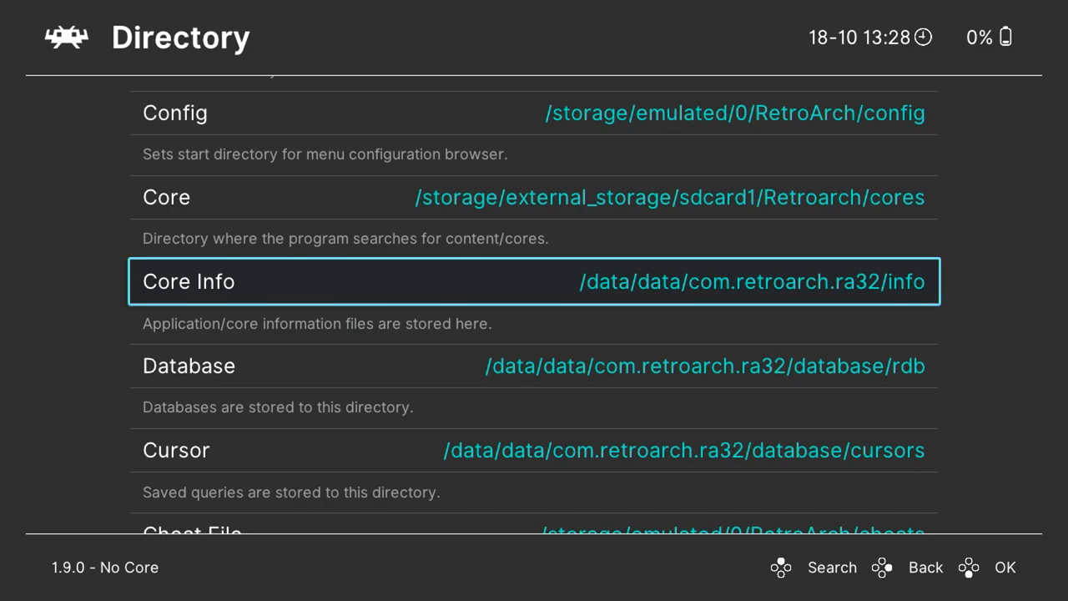
scroll("down", 3)
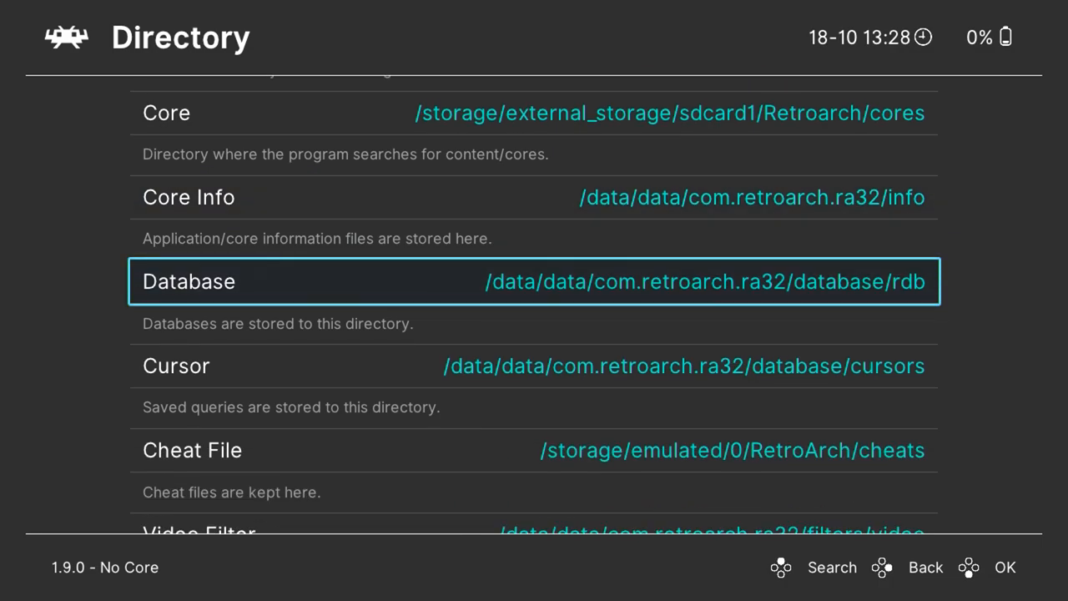
scroll("down", 3)
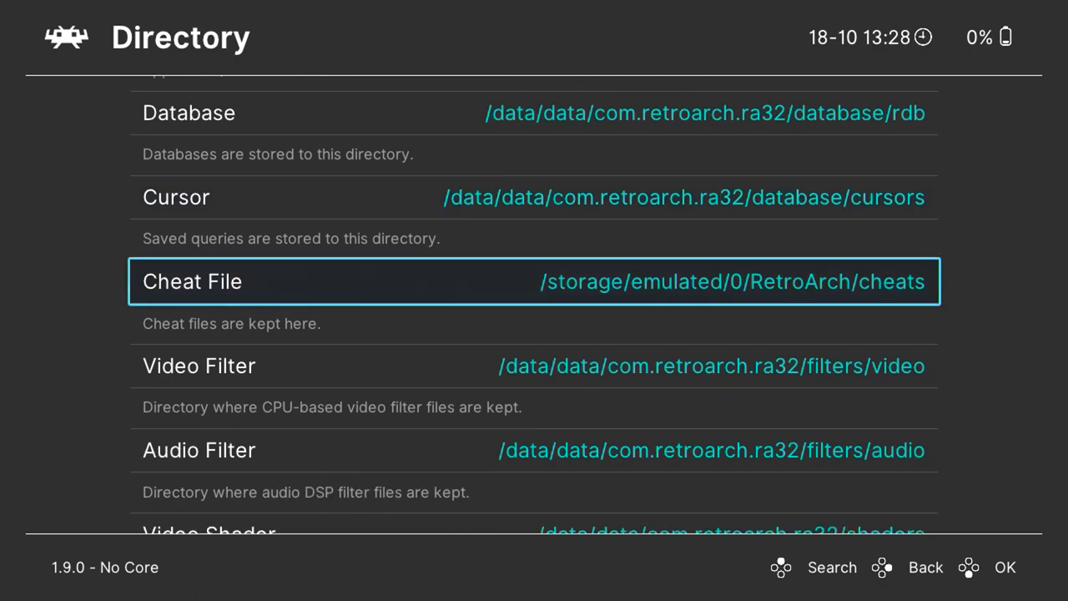
left_click(535, 281)
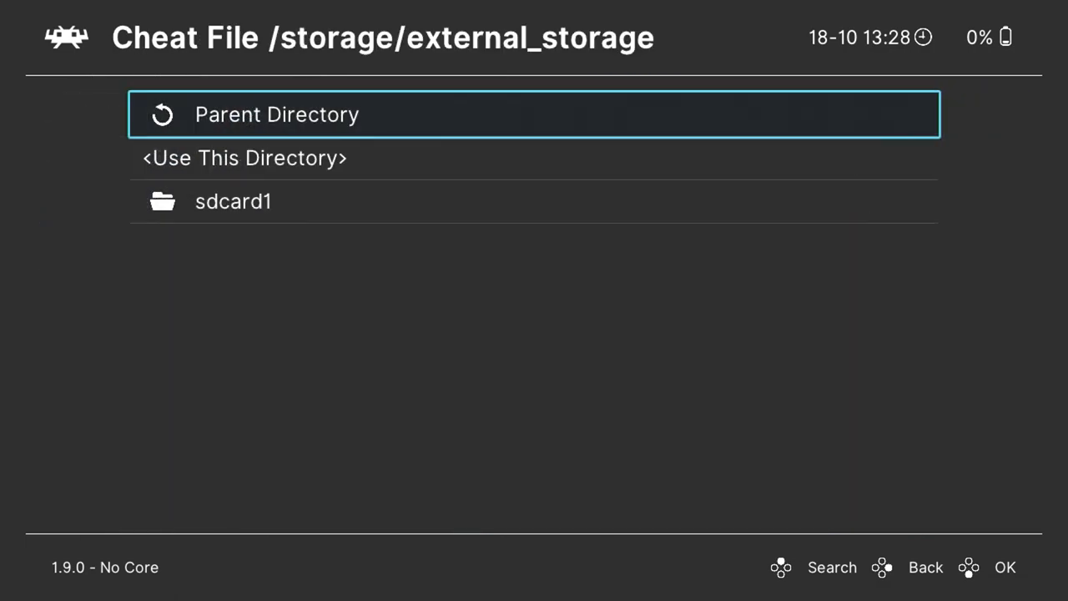
left_click(233, 201)
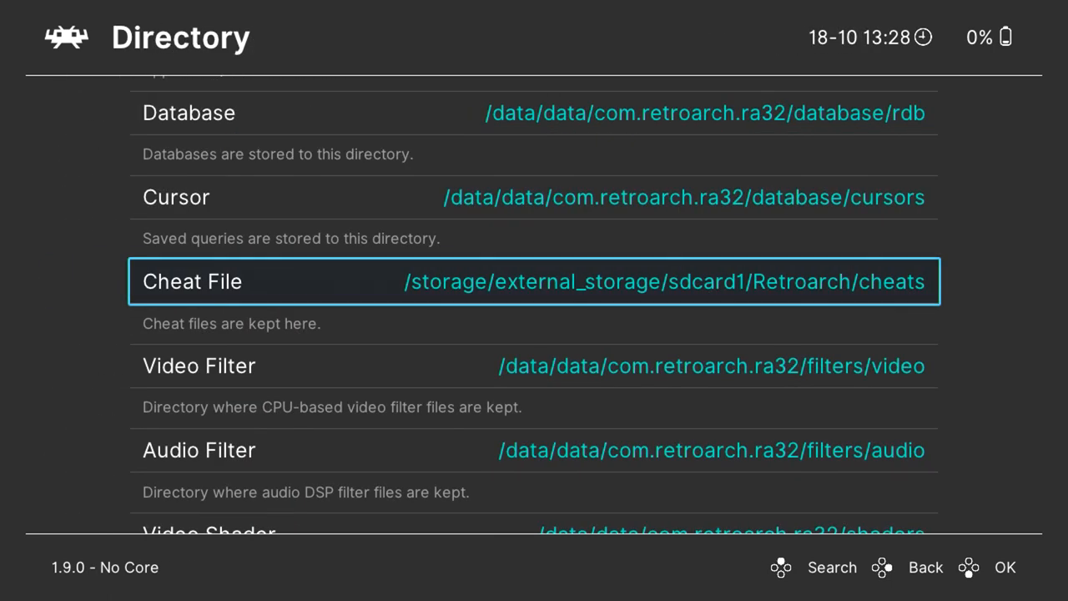
scroll("down", 3)
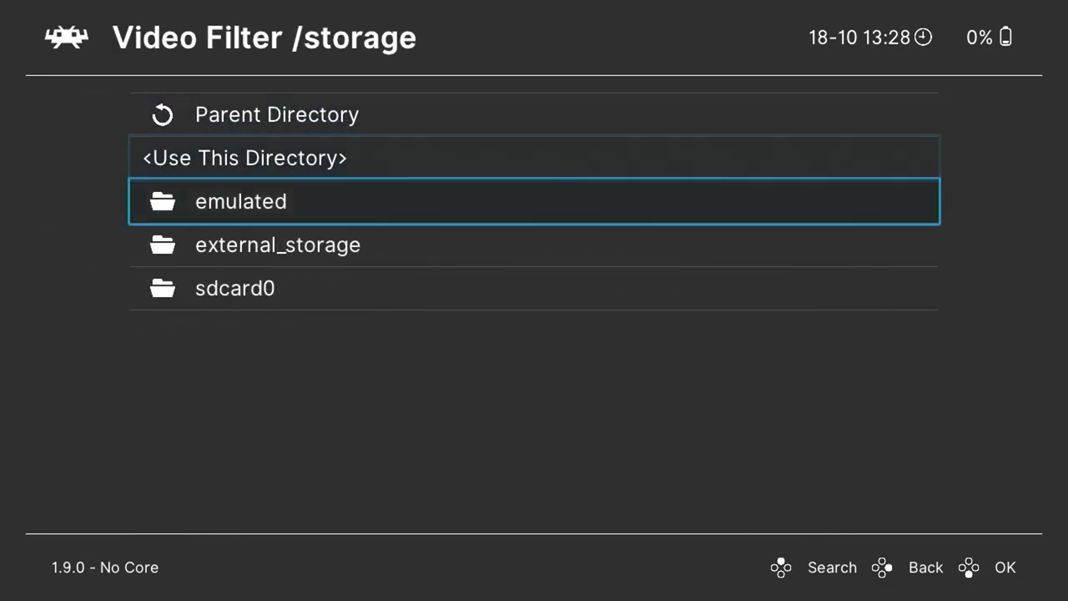
left_click(278, 244)
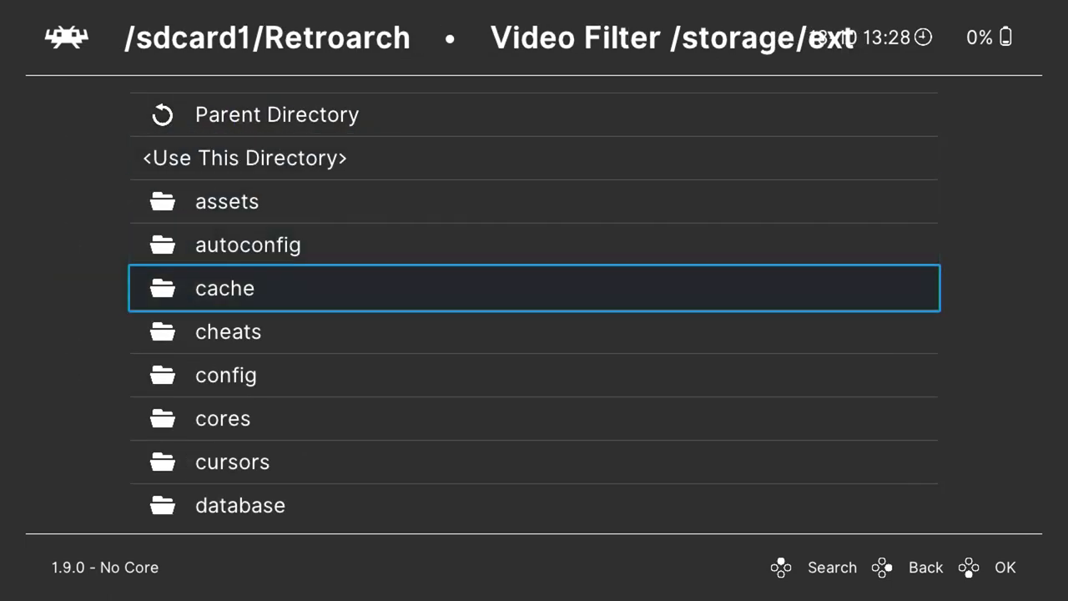
scroll("down", 3)
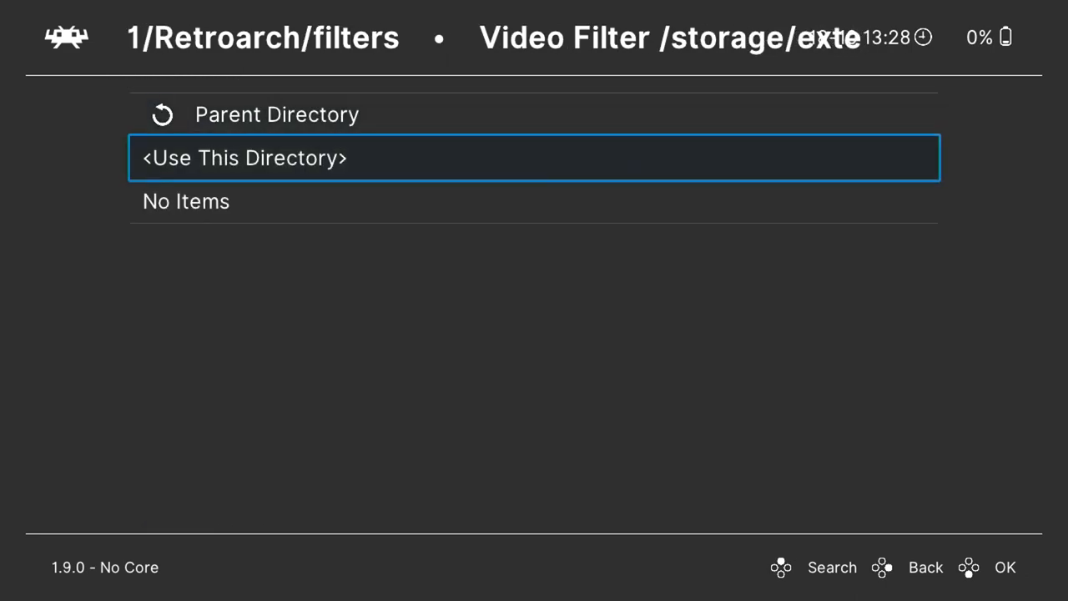
left_click(534, 158)
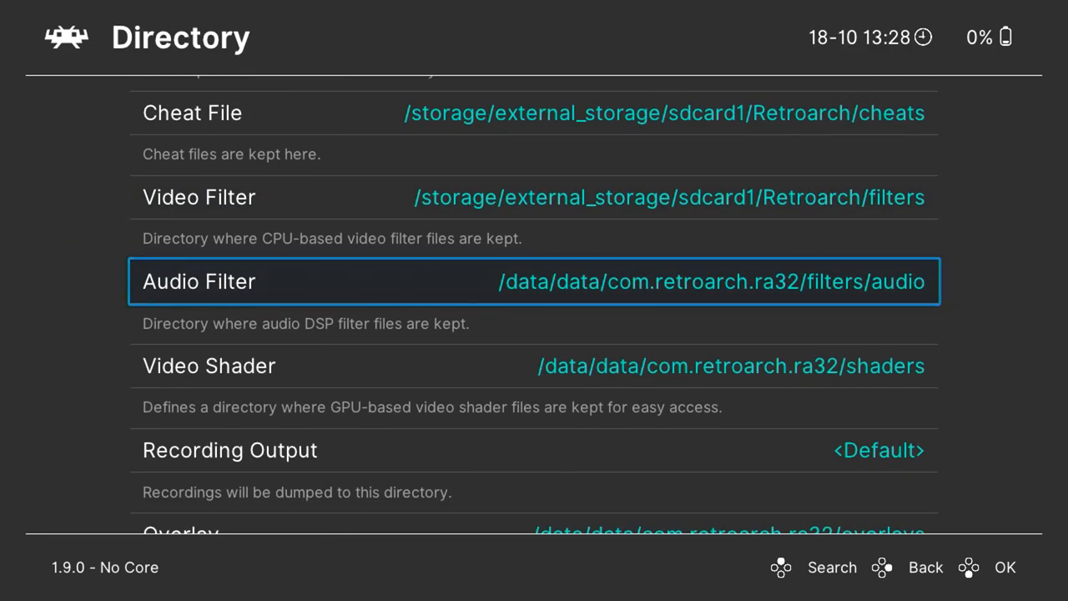
Set audio filters, overlays and video layouts to their sdcard1/Retroarch folders.
left_click(534, 281)
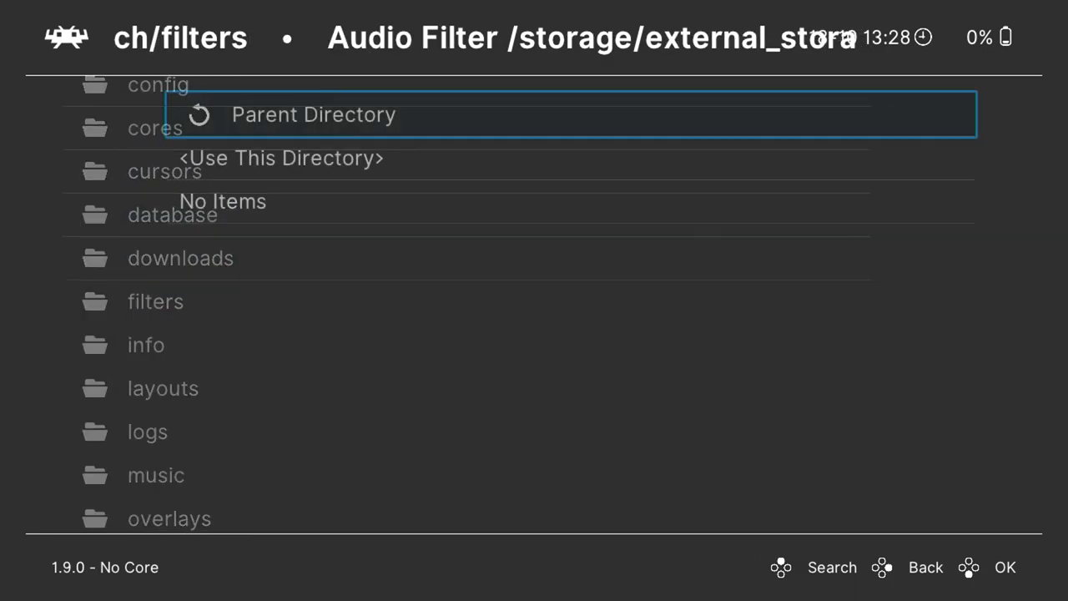
left_click(281, 157)
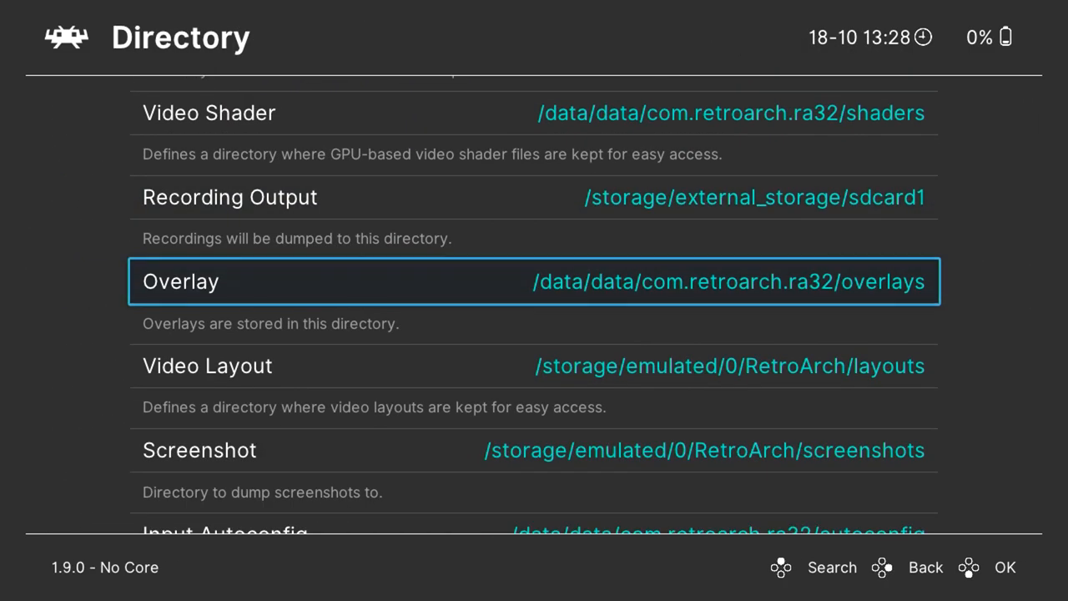
left_click(534, 282)
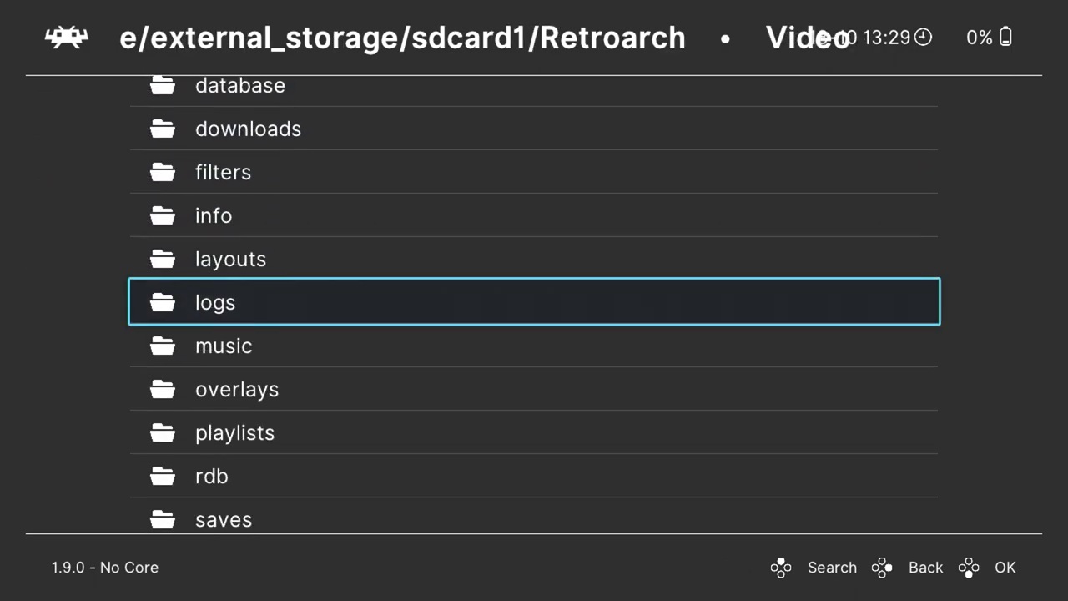
left_click(925, 567)
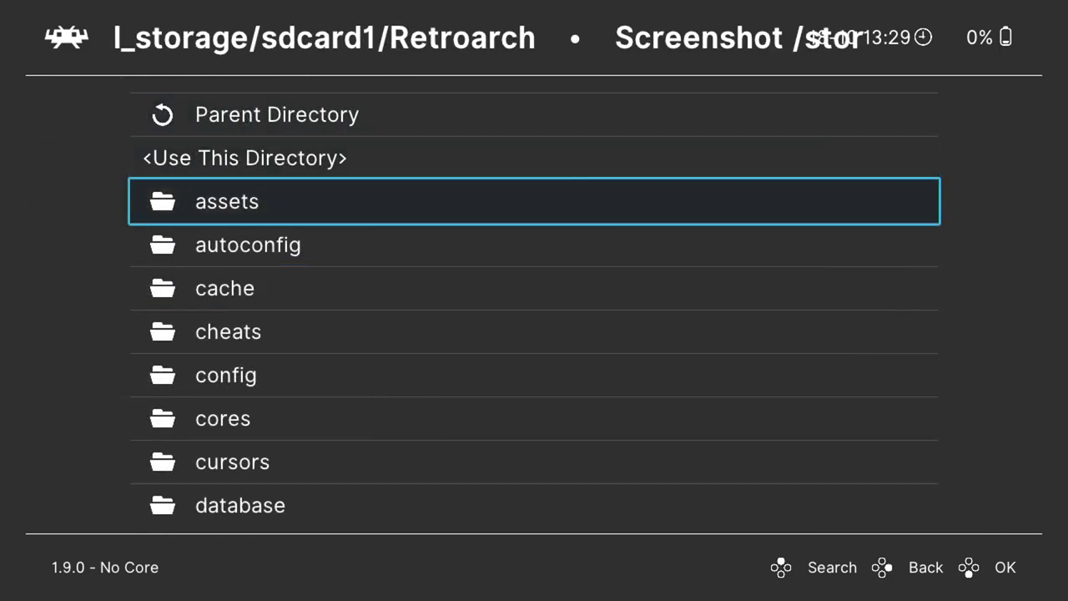
scroll("down", 3)
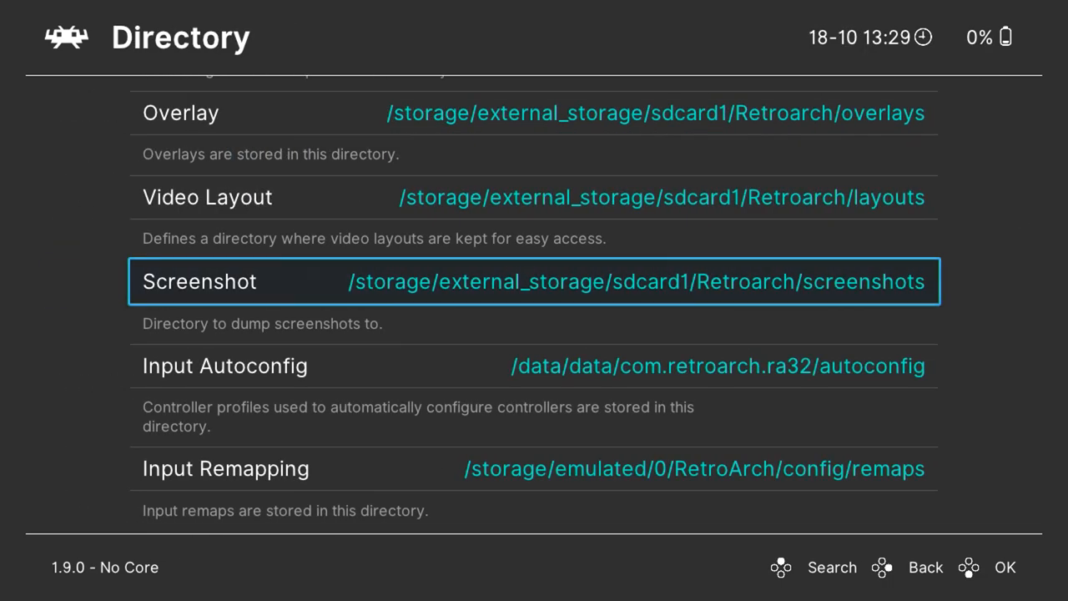
Set the playlists and runtime logs directories to folders on sdcard1.
scroll("down", 3)
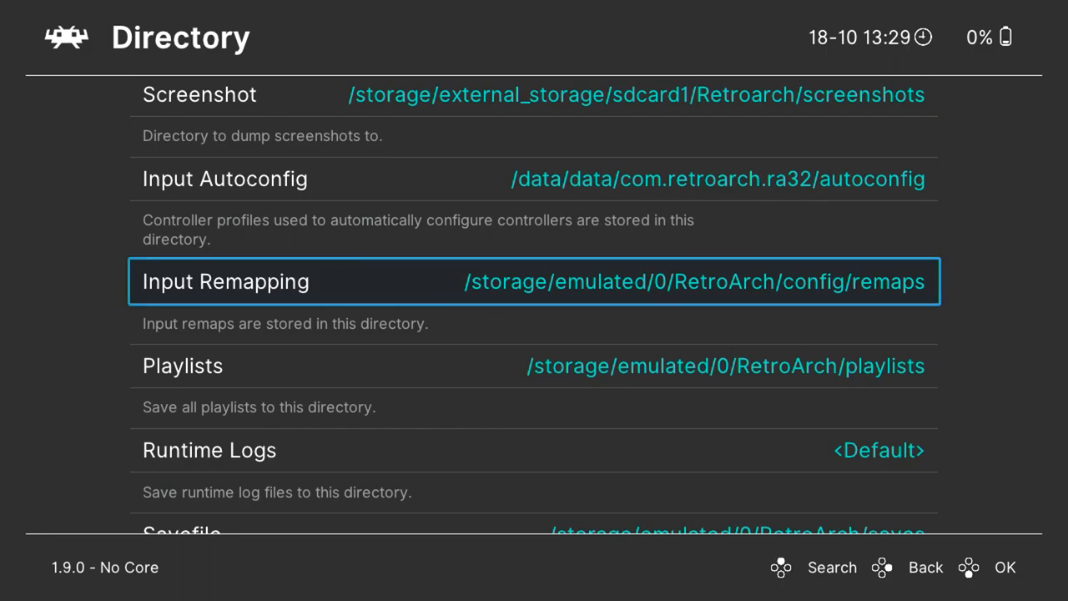
scroll("down", 3)
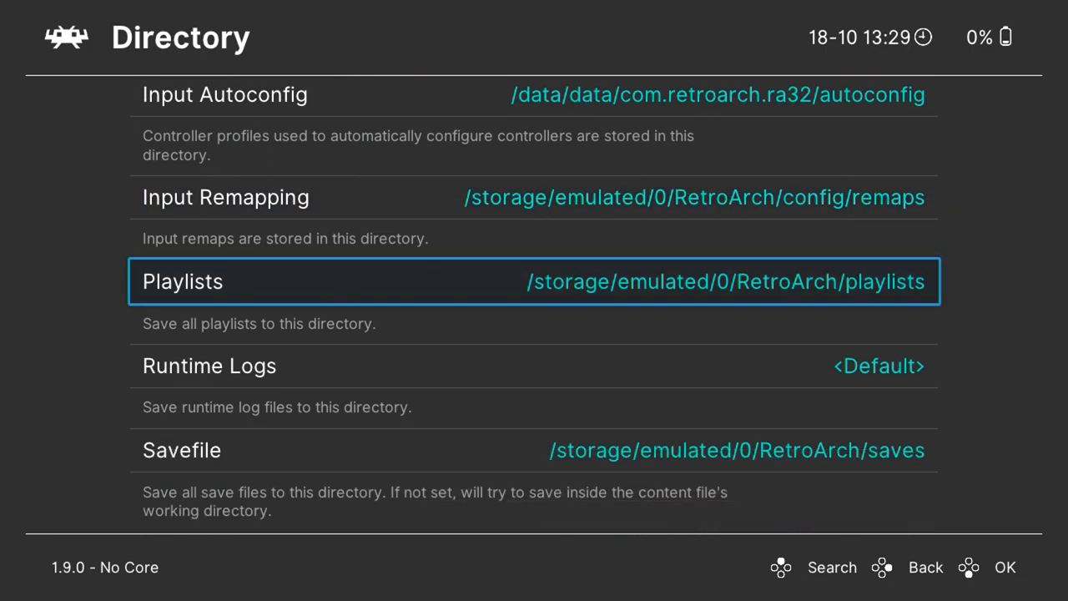
left_click(534, 281)
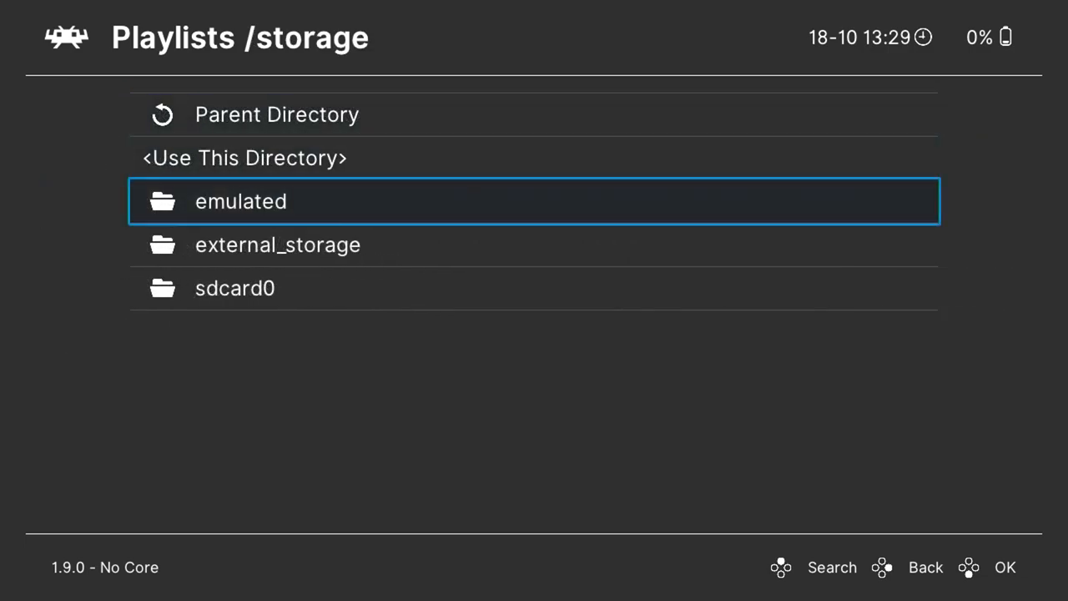
left_click(277, 244)
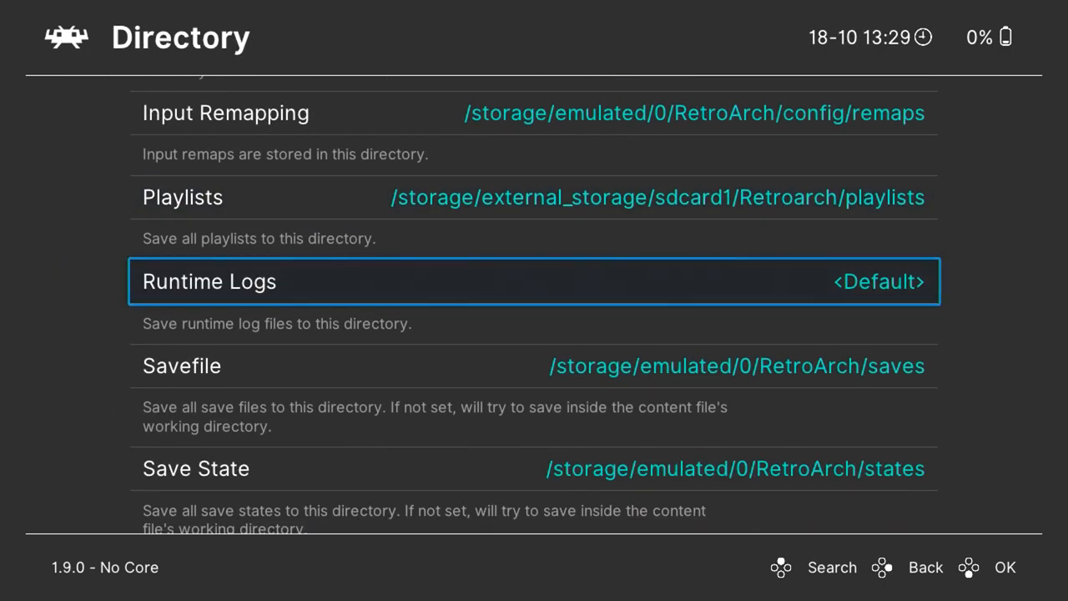
left_click(534, 281)
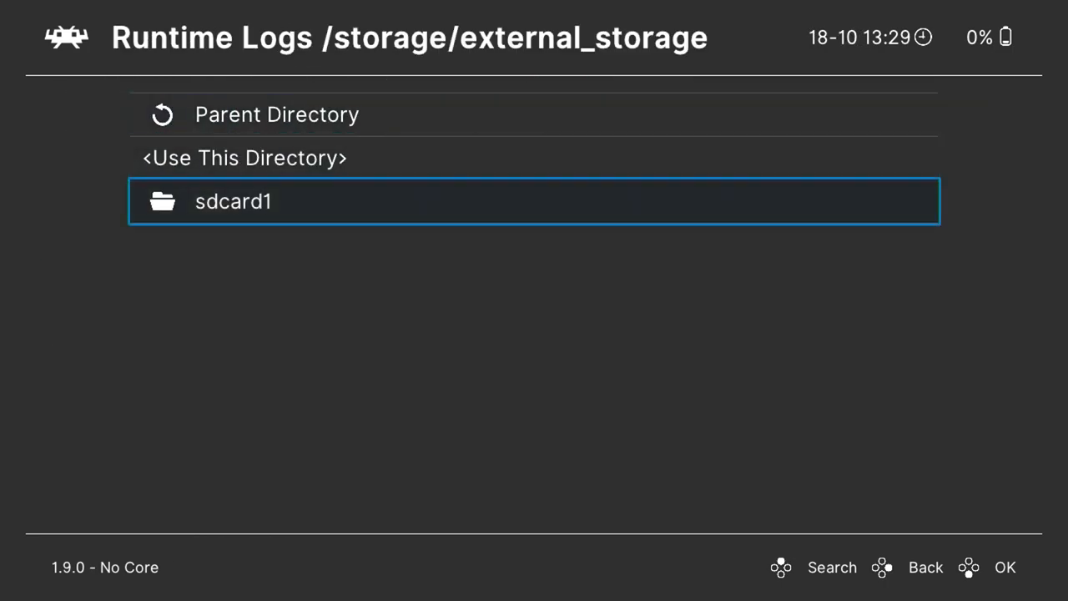
key("Up")
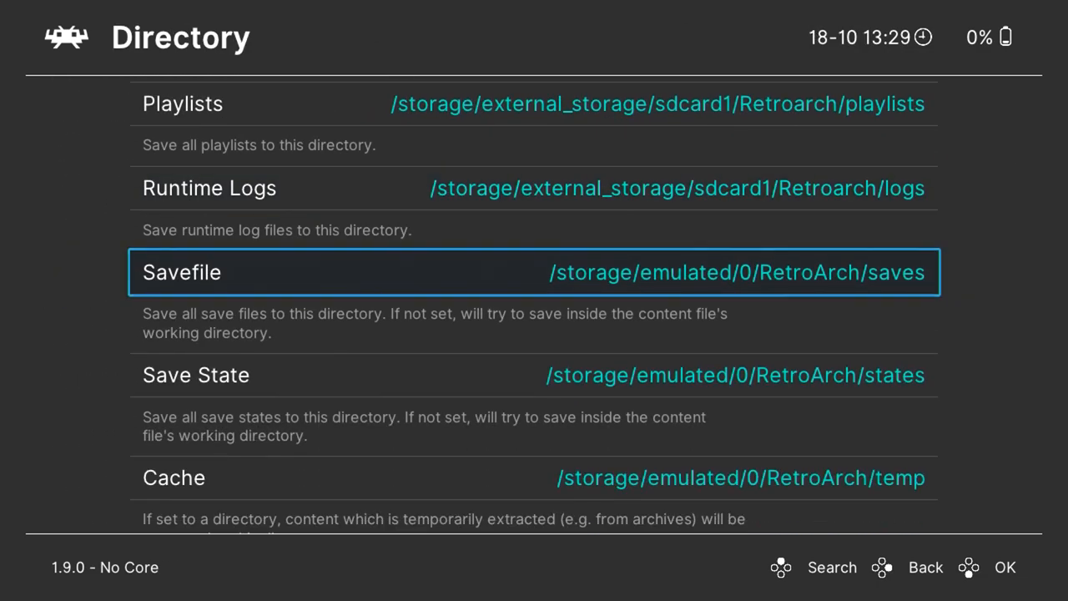
Set the save file and system event log directories to external storage folders.
left_click(534, 272)
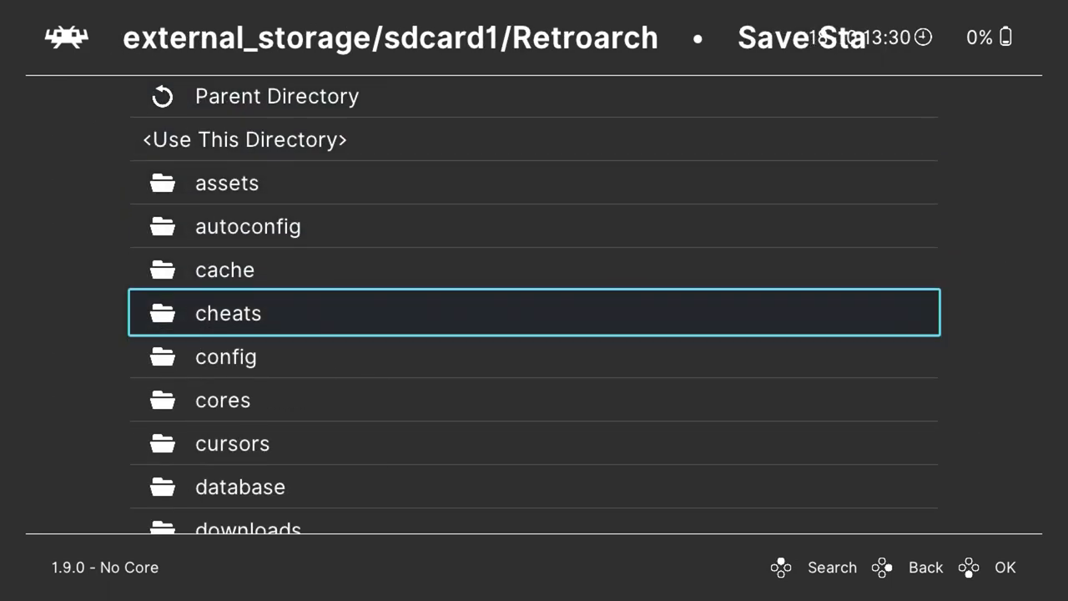
scroll("down", 3)
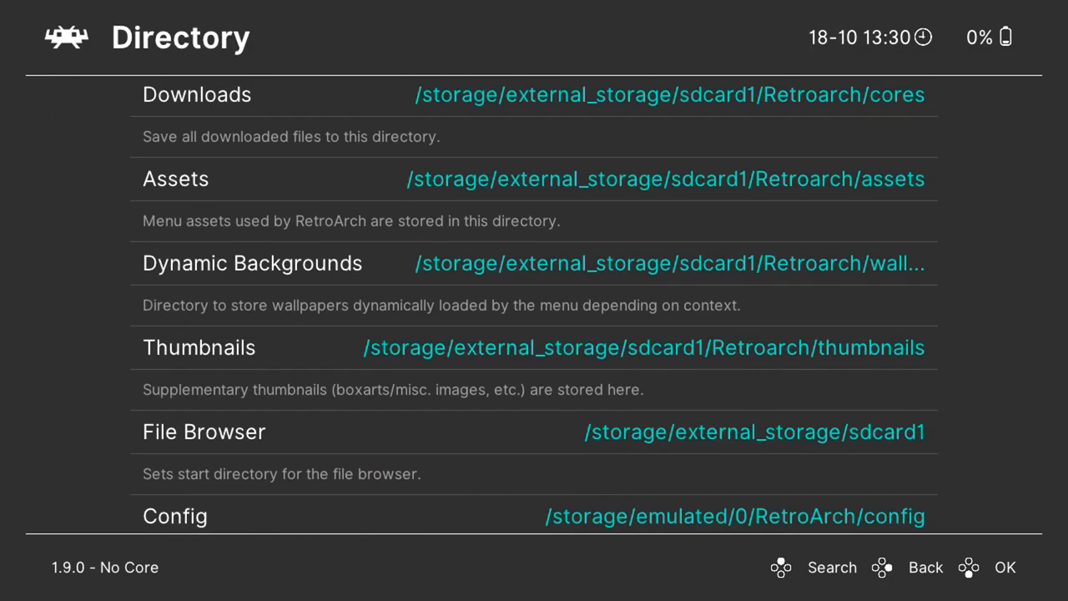
scroll("down", 3)
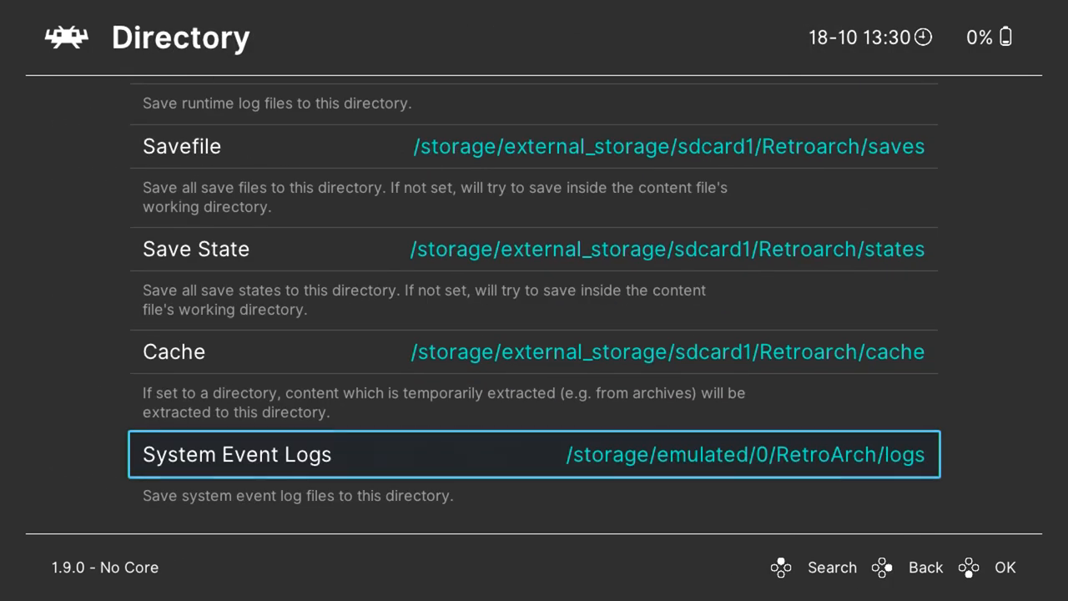
left_click(535, 454)
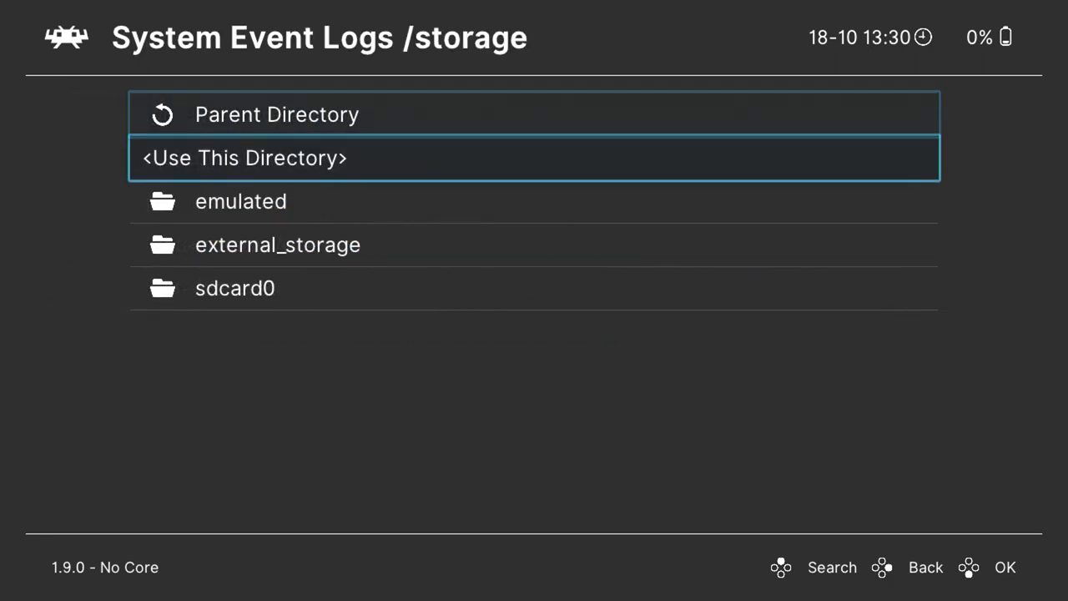
left_click(278, 244)
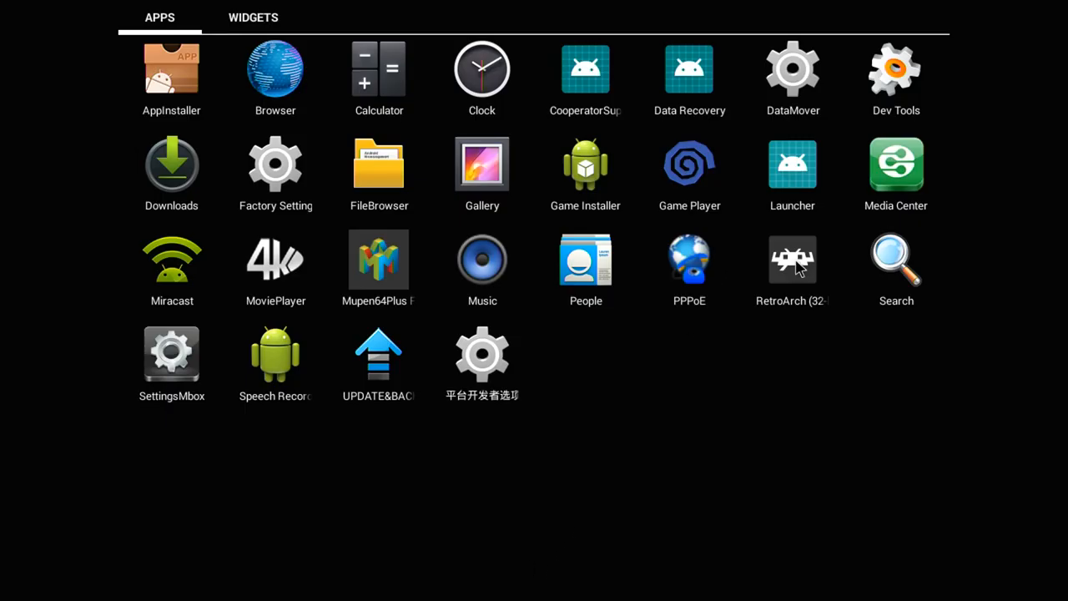
Relaunch RetroArch and go to the Online Updater.
left_click(792, 259)
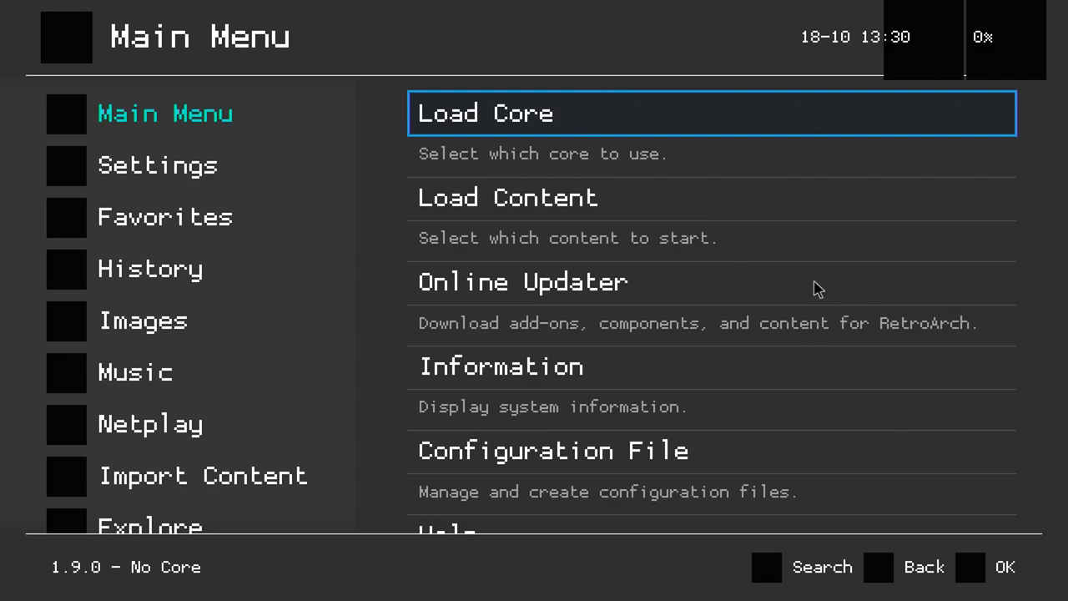
mouse_move(744, 385)
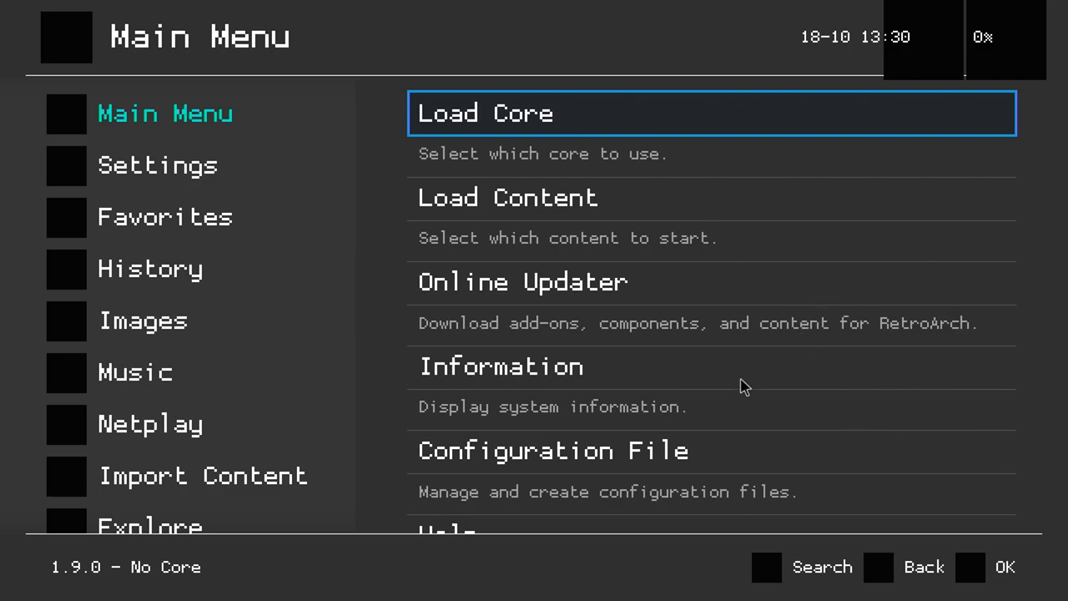
mouse_move(513, 451)
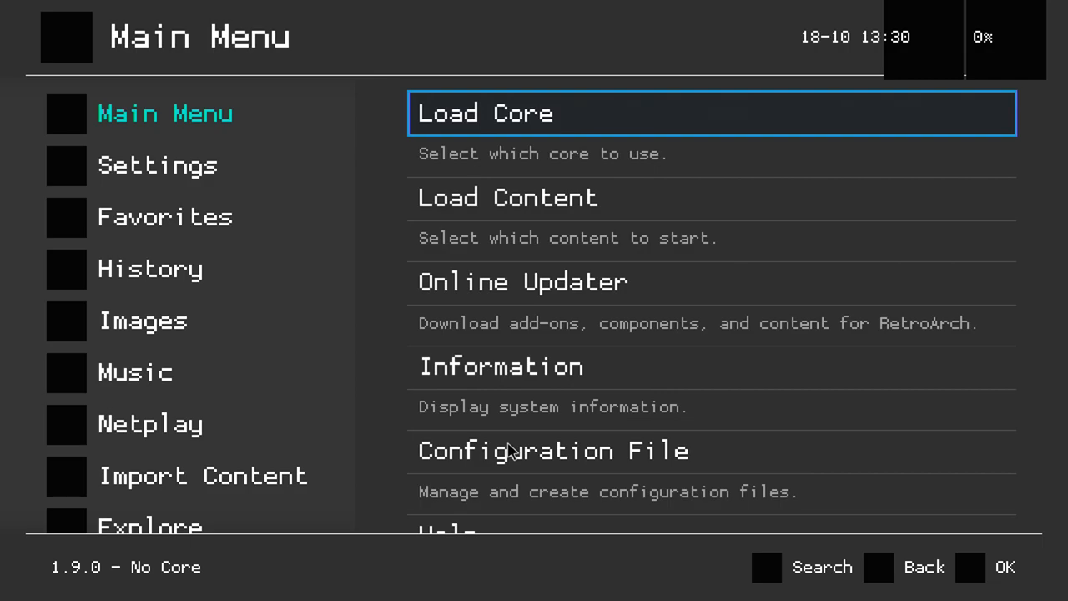
left_click(157, 165)
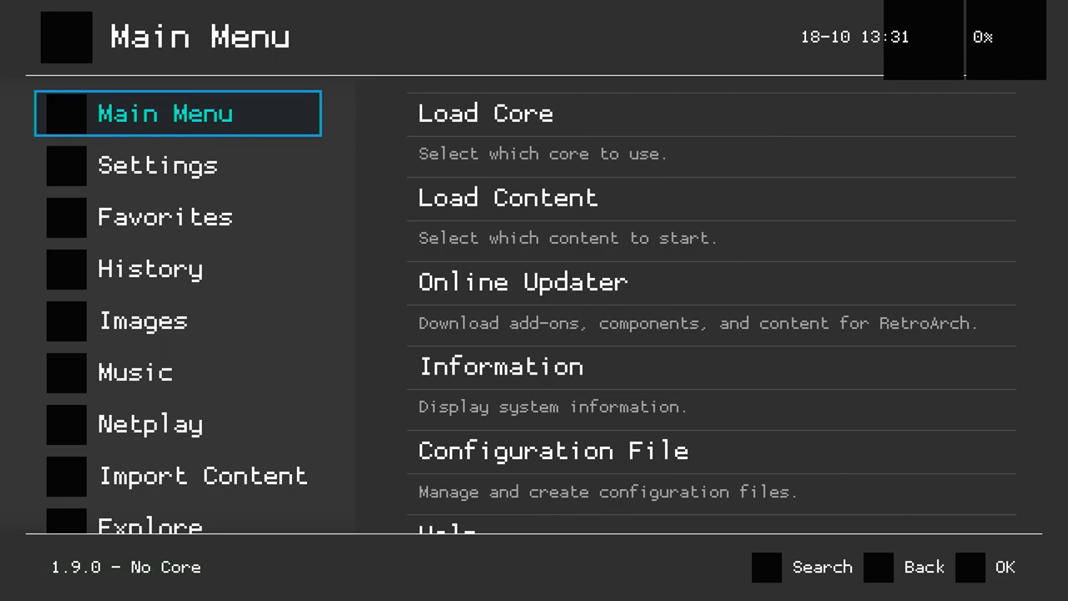
left_click(523, 281)
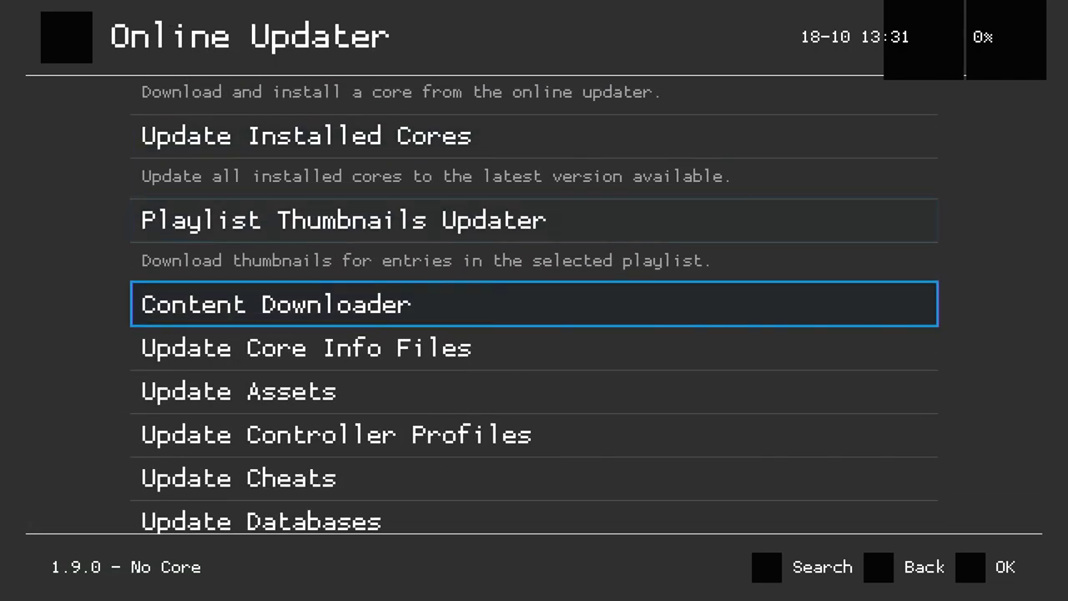
Download and extract the menu assets, overlays and GLSL shaders.
scroll("down", 3)
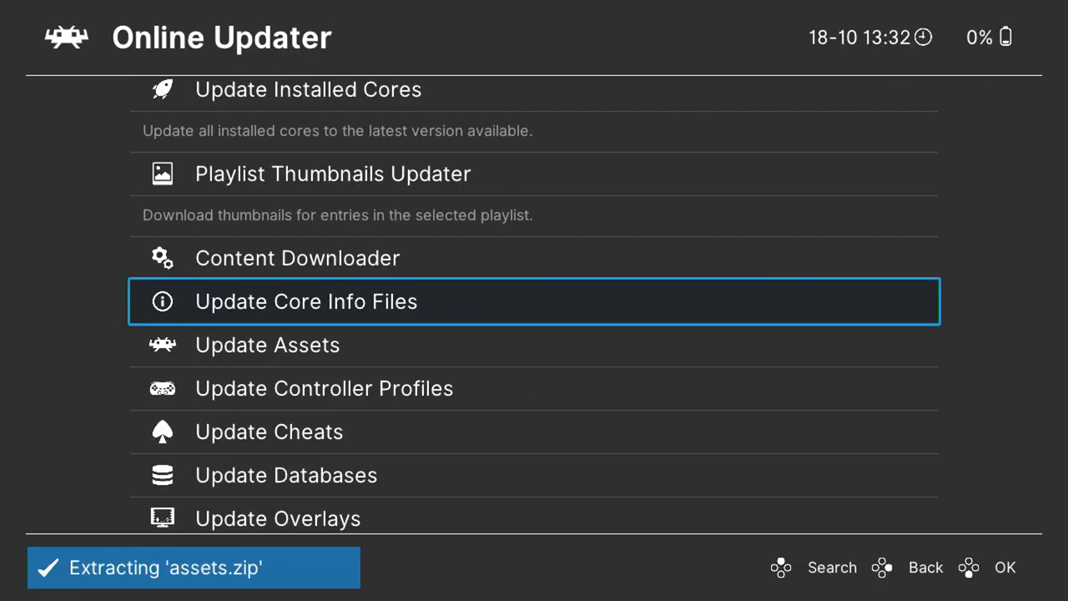
scroll("down", 3)
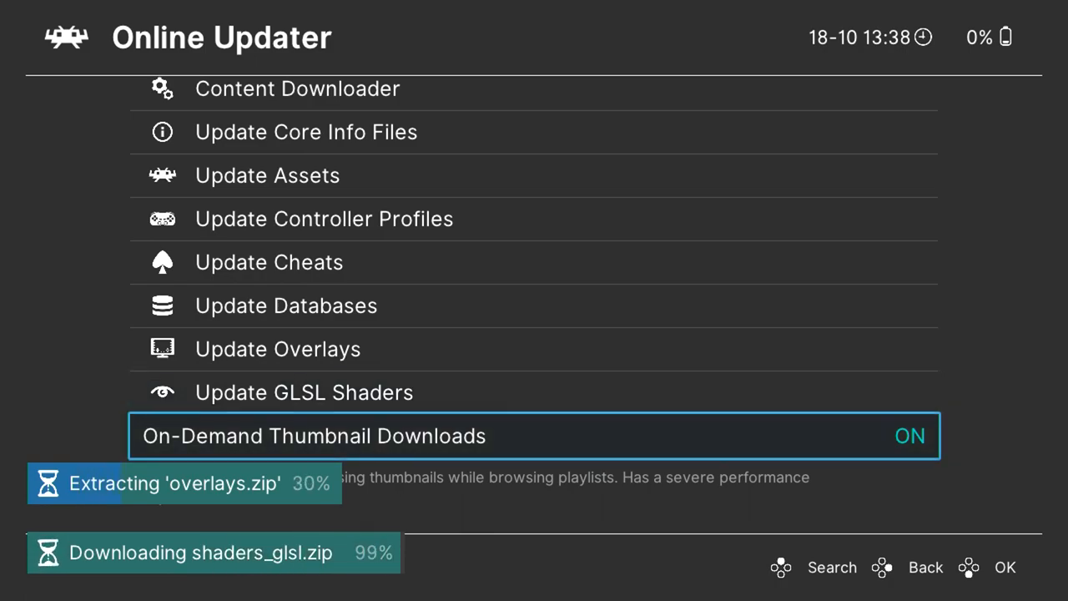
key("Up")
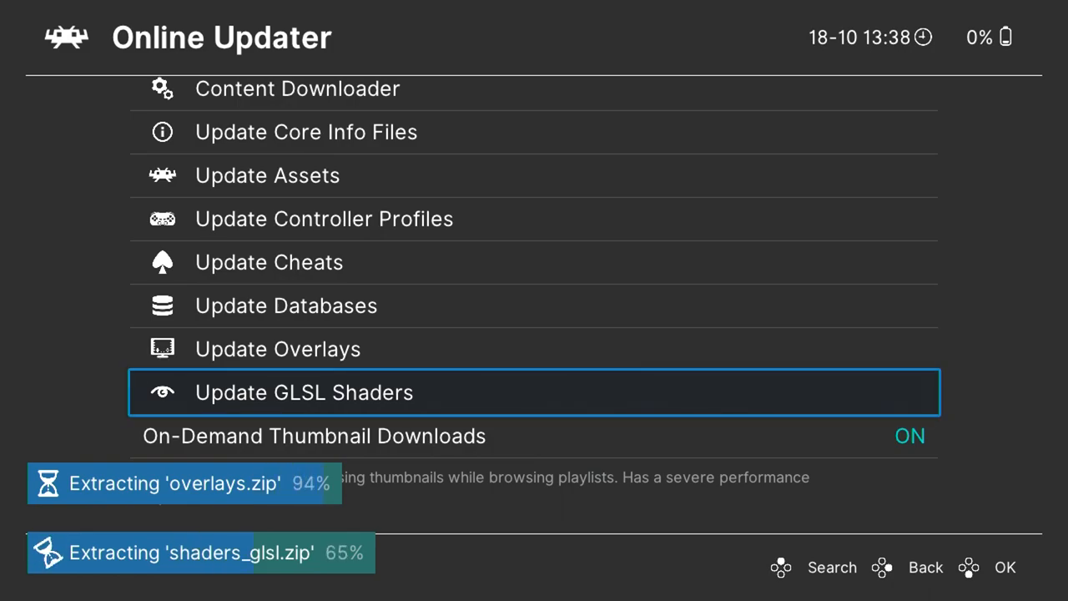
scroll("up", 3)
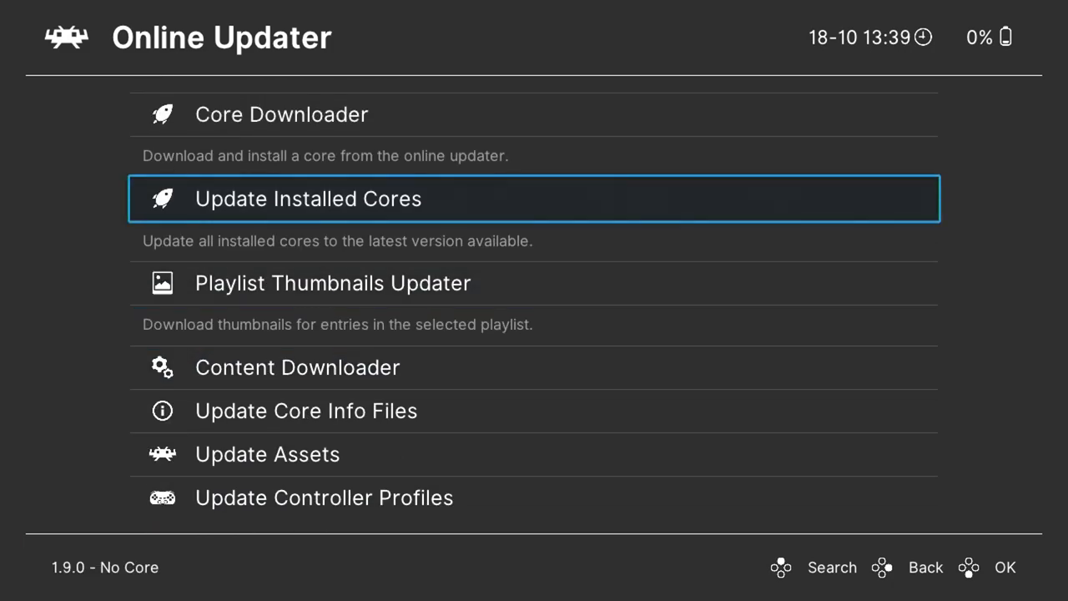
key("Up")
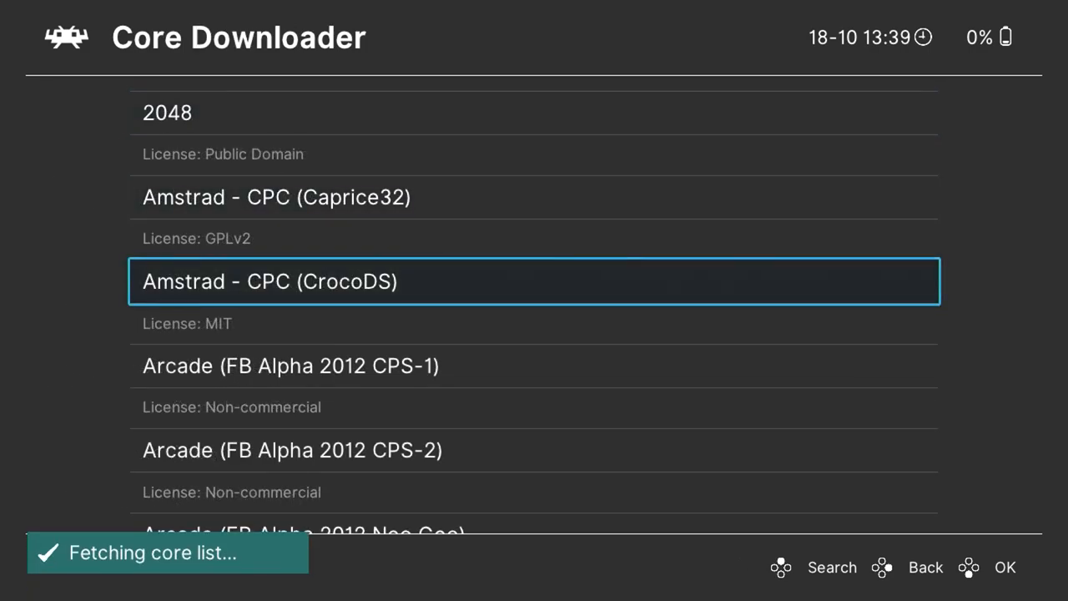
Download the Commodore - Amiga (P-UAE) core from the Core Downloader list.
scroll("down", 3)
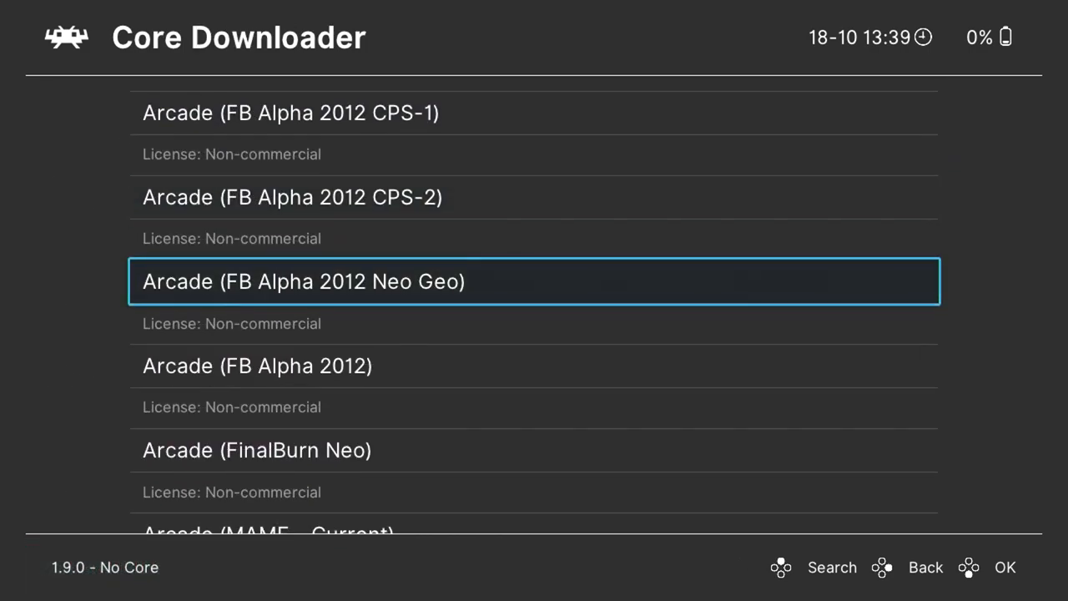
scroll("down", 3)
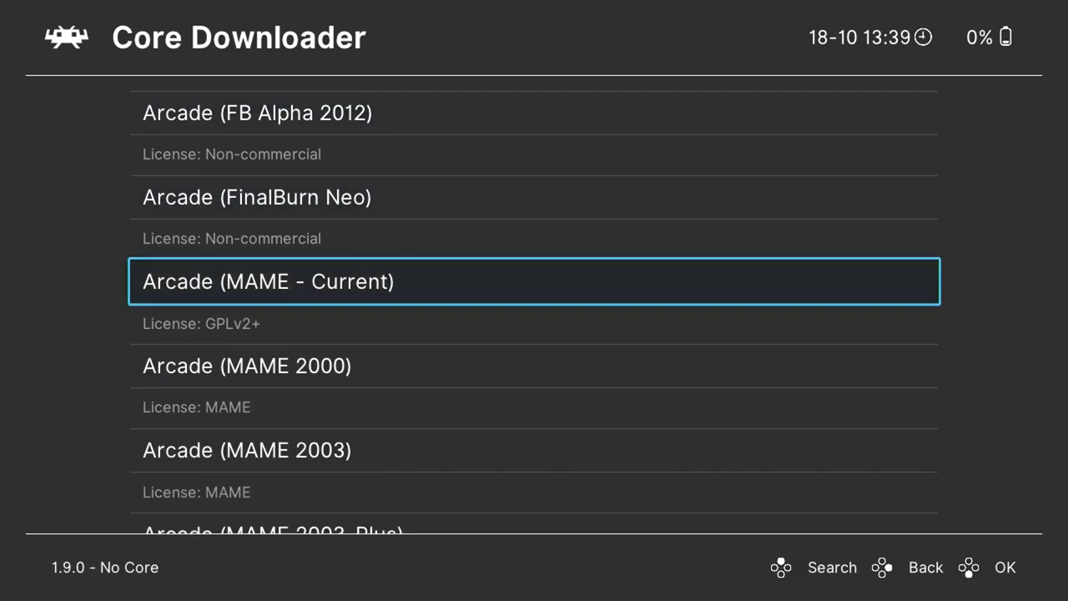
scroll("down", 3)
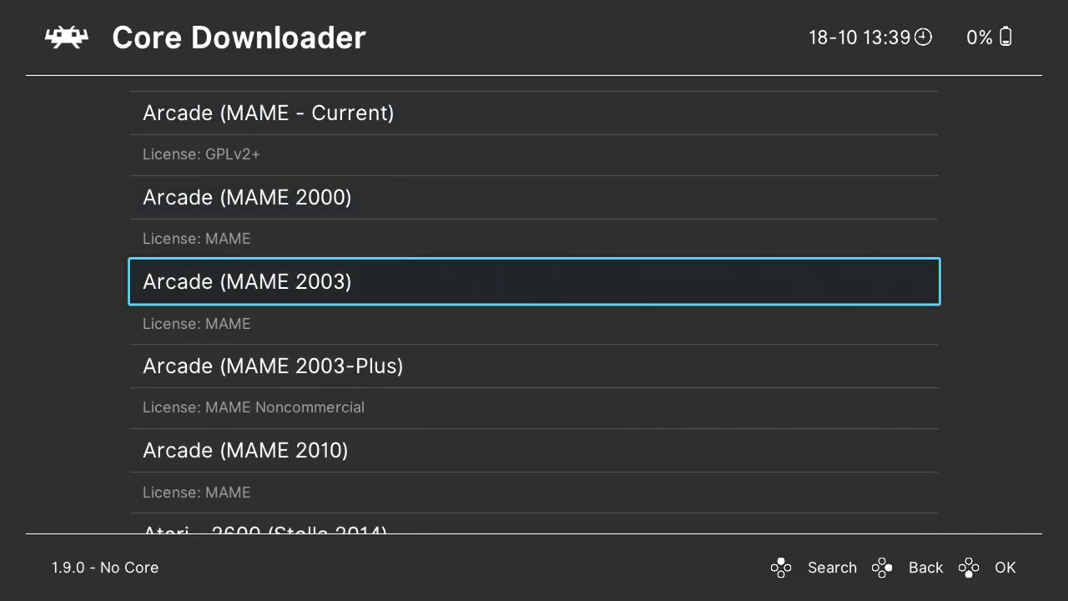
scroll("down", 3)
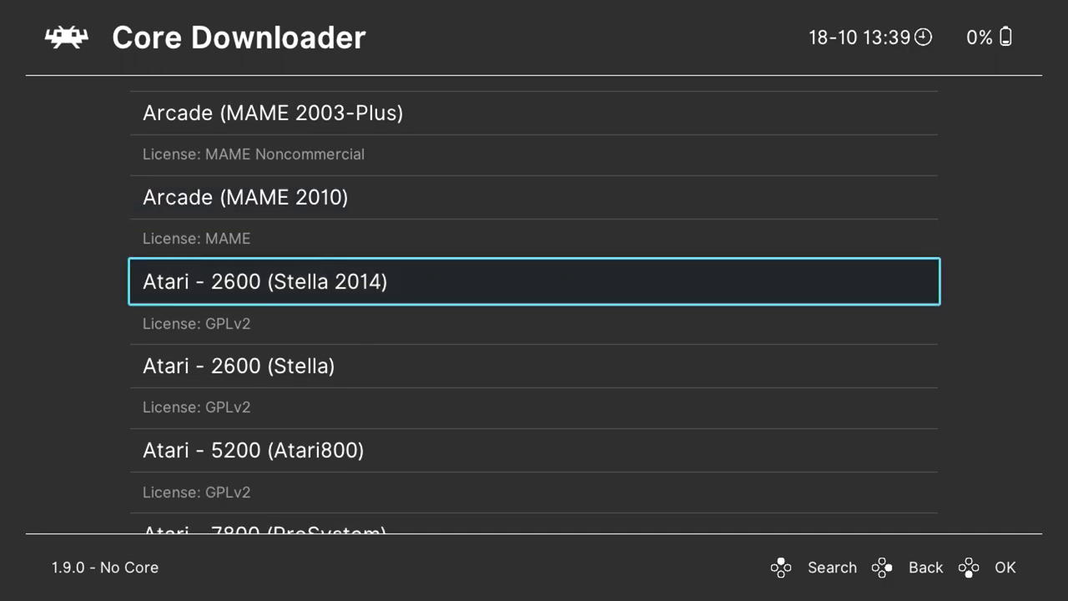
scroll("down", 3)
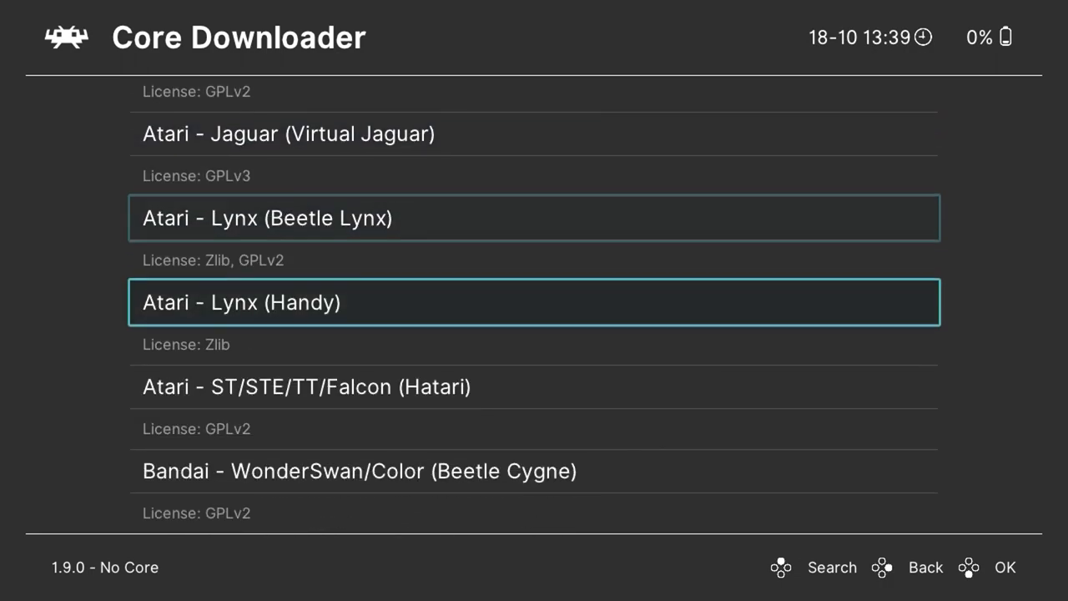
scroll("down", 3)
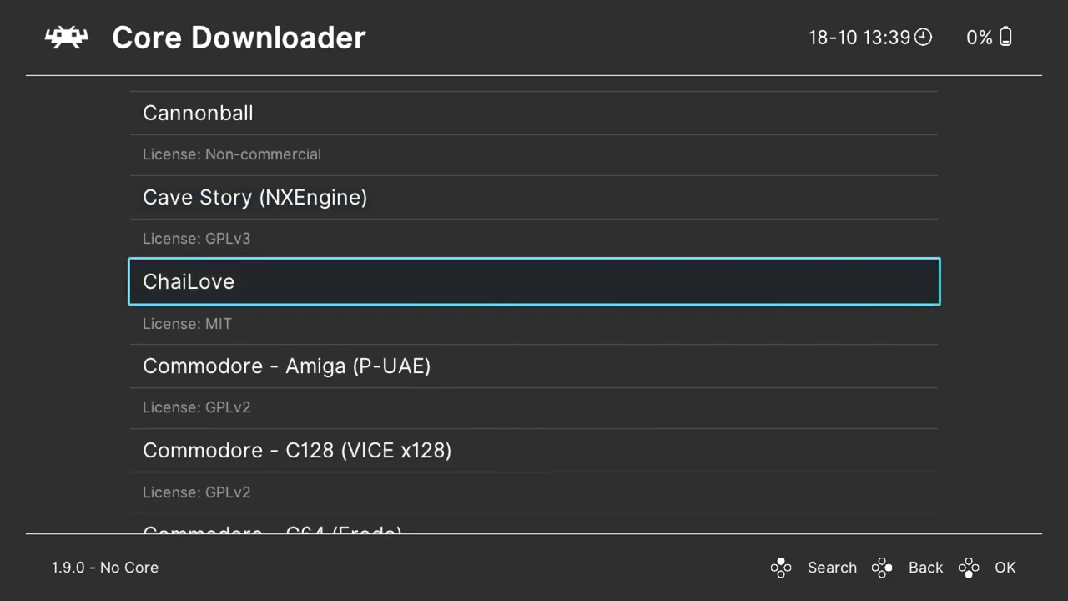
scroll("down", 3)
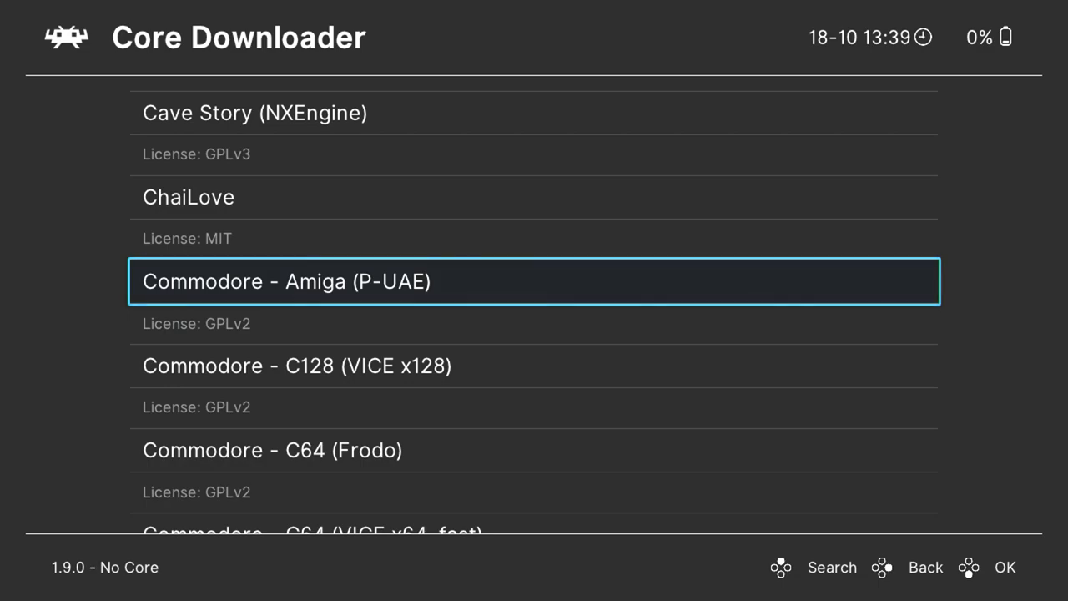
left_click(533, 281)
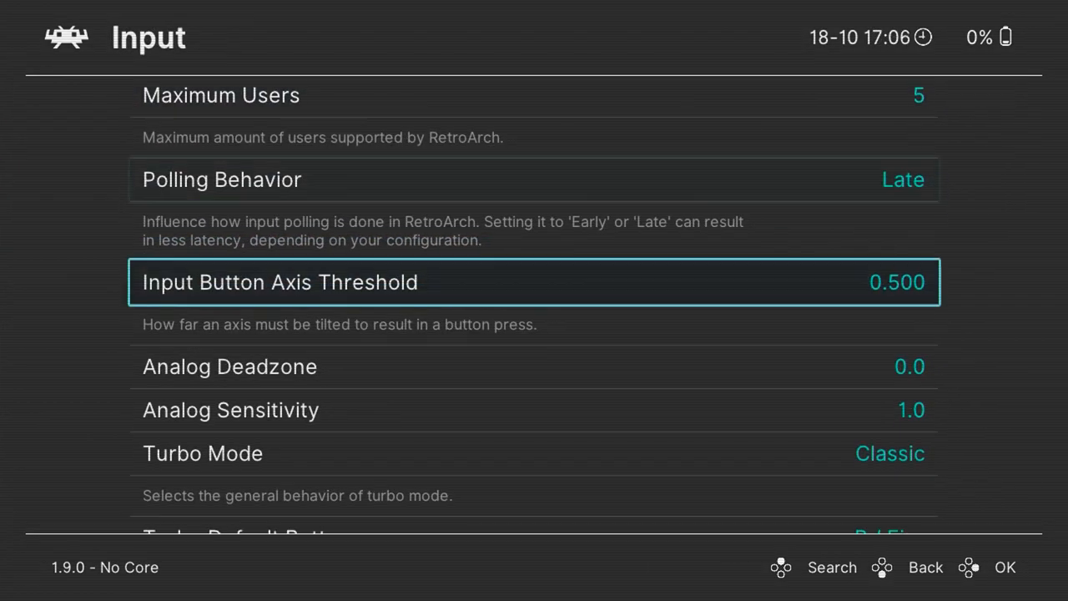
Check Port 1's Micontek USB Joystick device settings, then relaunch RetroArch.
scroll("down", 3)
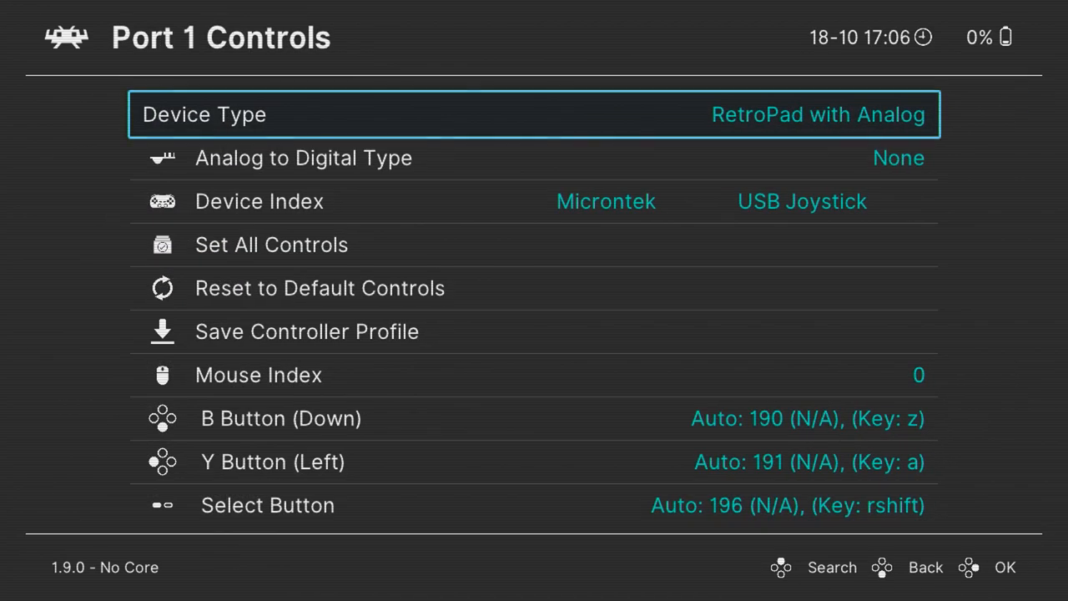
key("down")
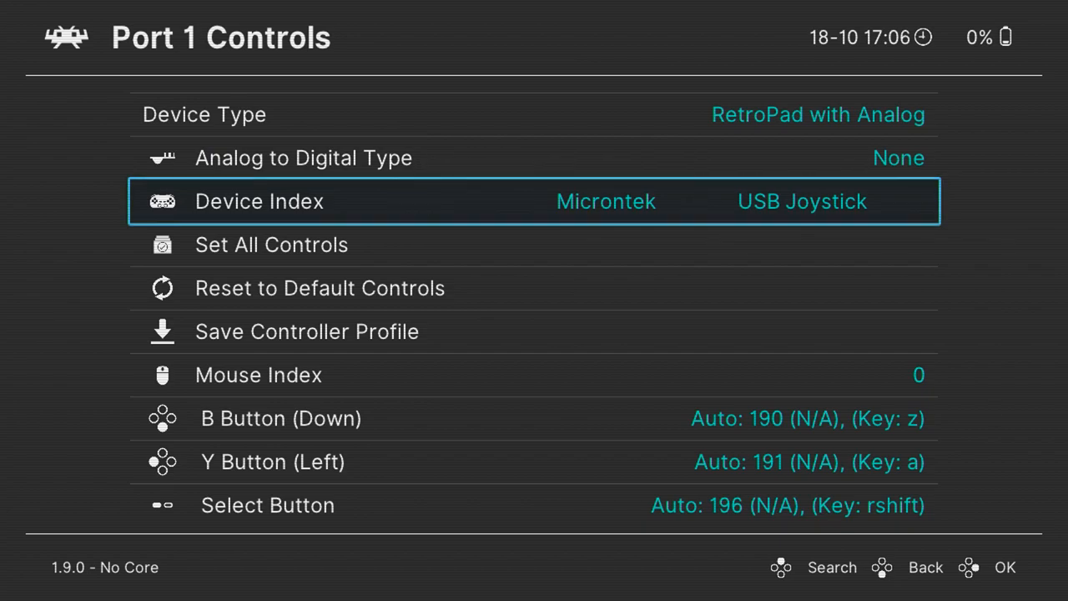
key("Up")
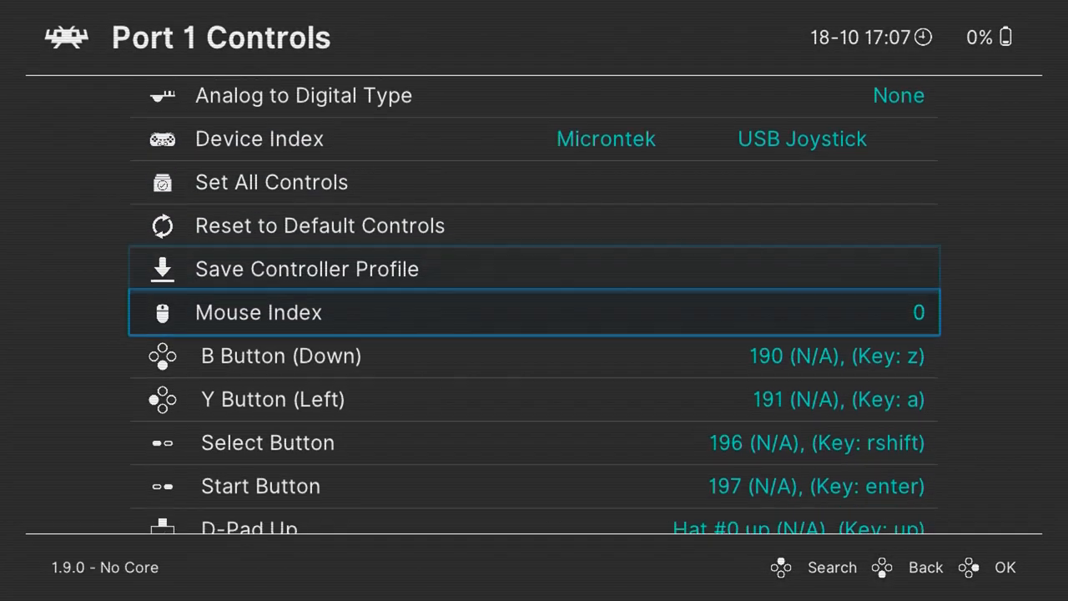
scroll("down", 3)
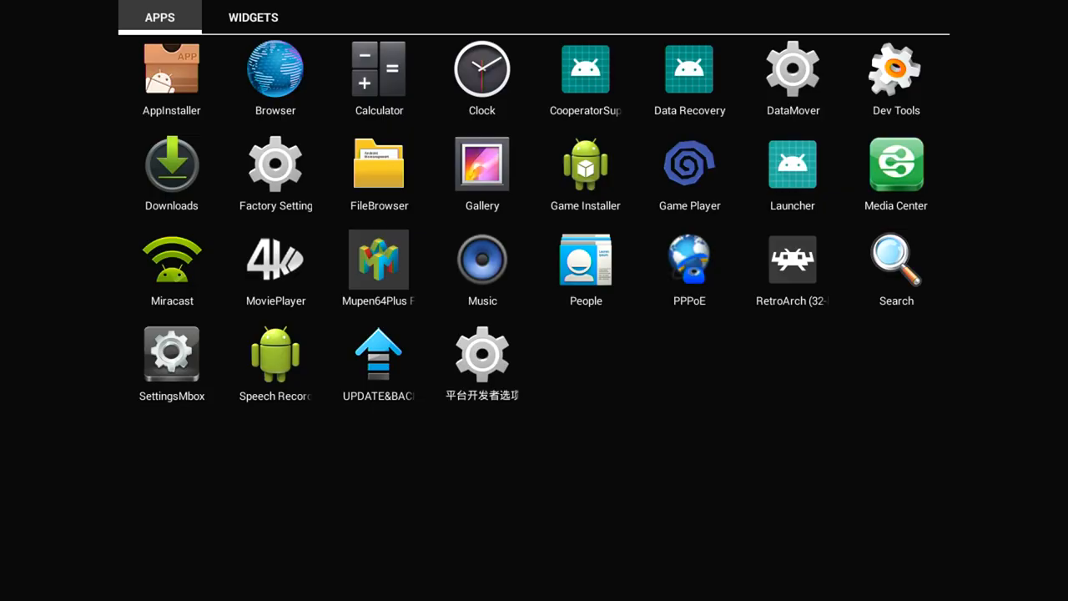
left_click(792, 259)
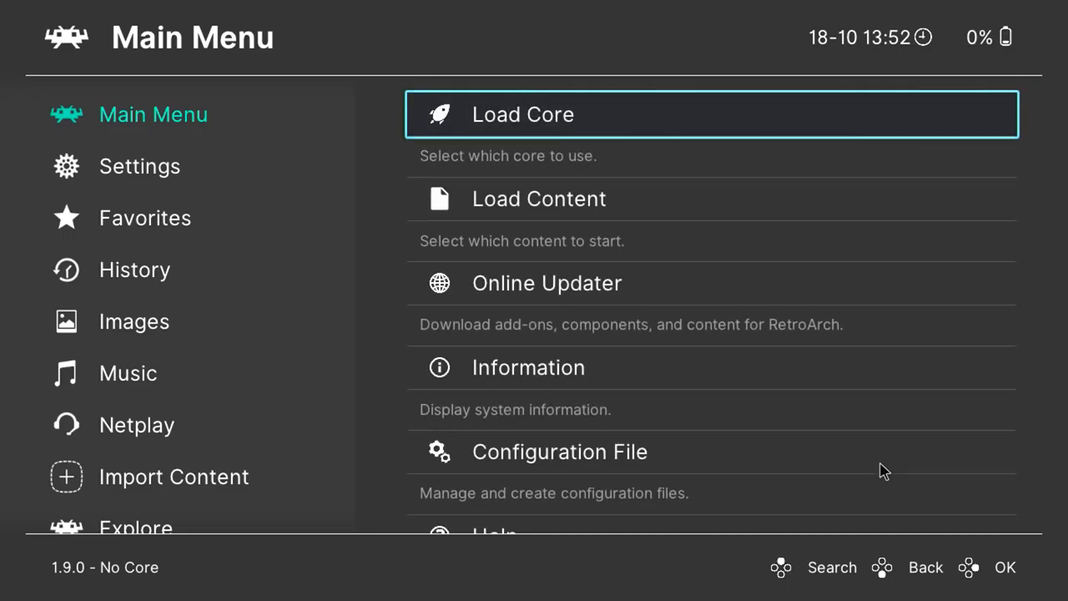
Go to Settings > Input, scroll down and enter the Hotkeys settings.
left_click(139, 166)
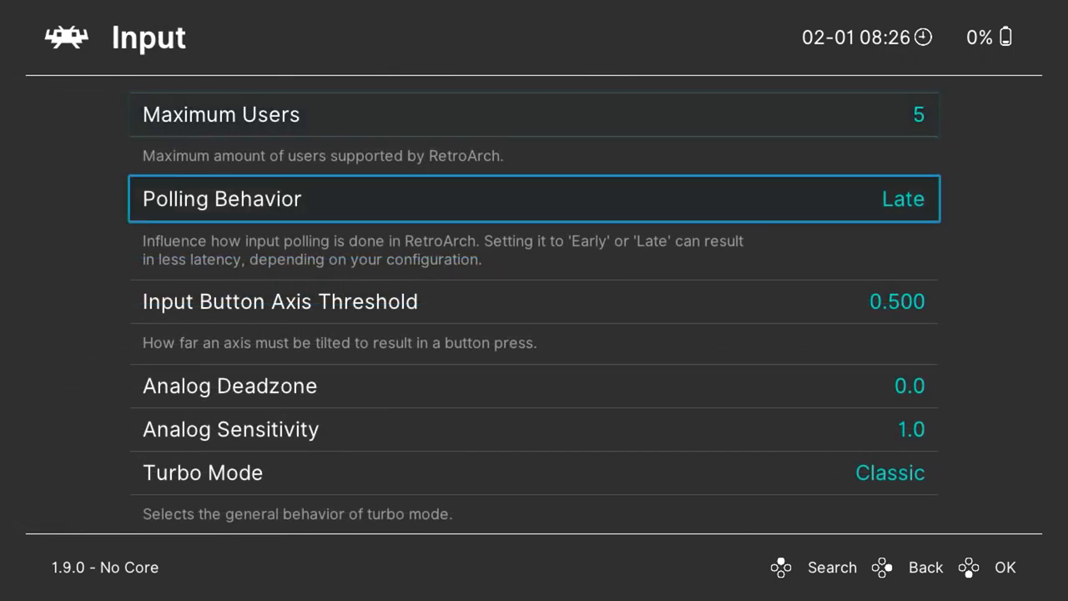
scroll("down", 3)
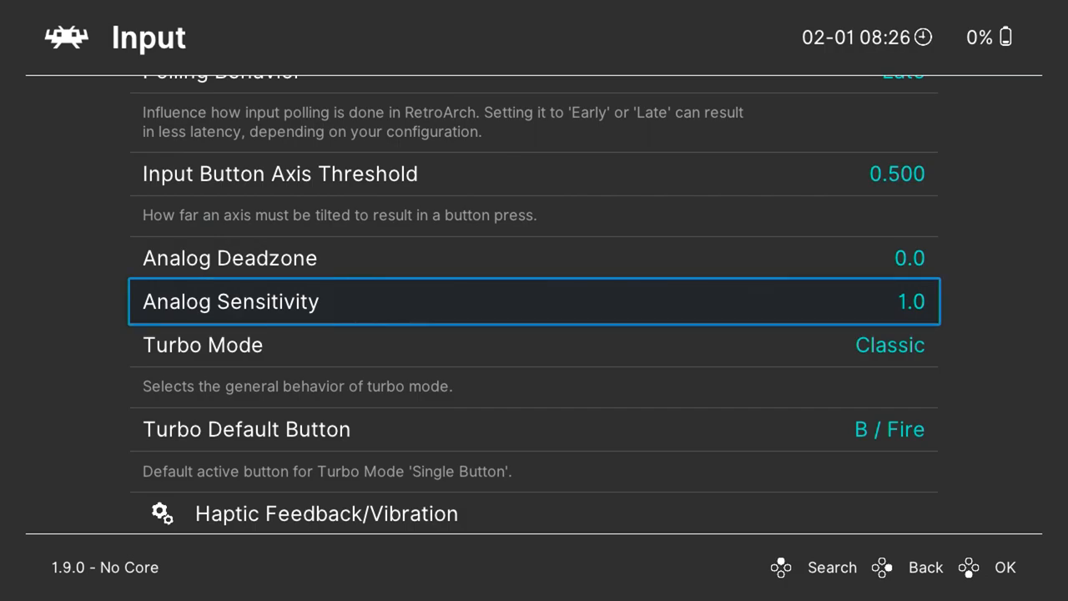
scroll("down", 3)
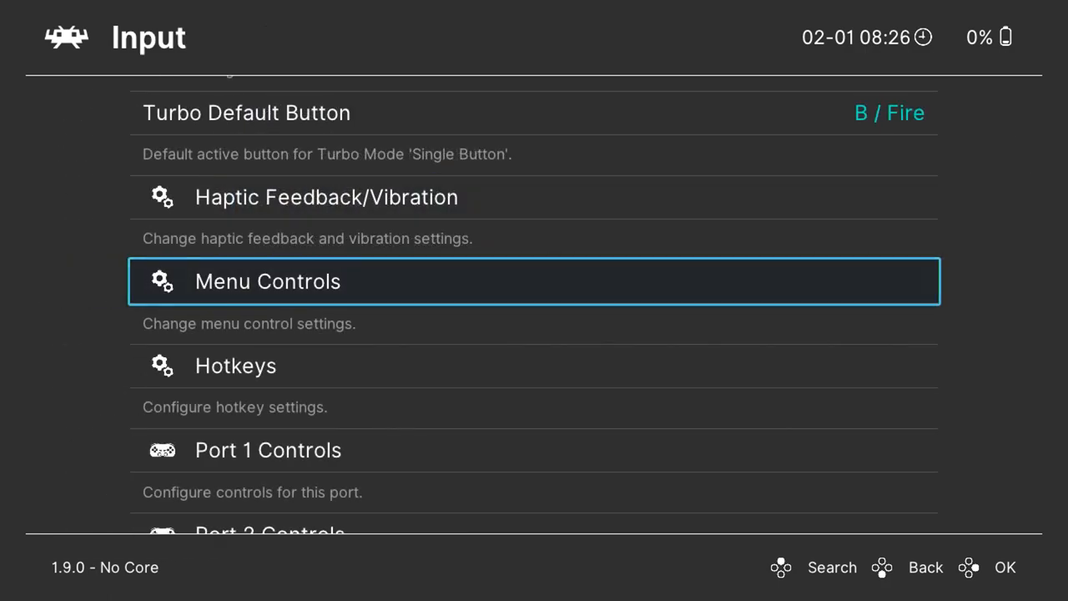
scroll("down", 3)
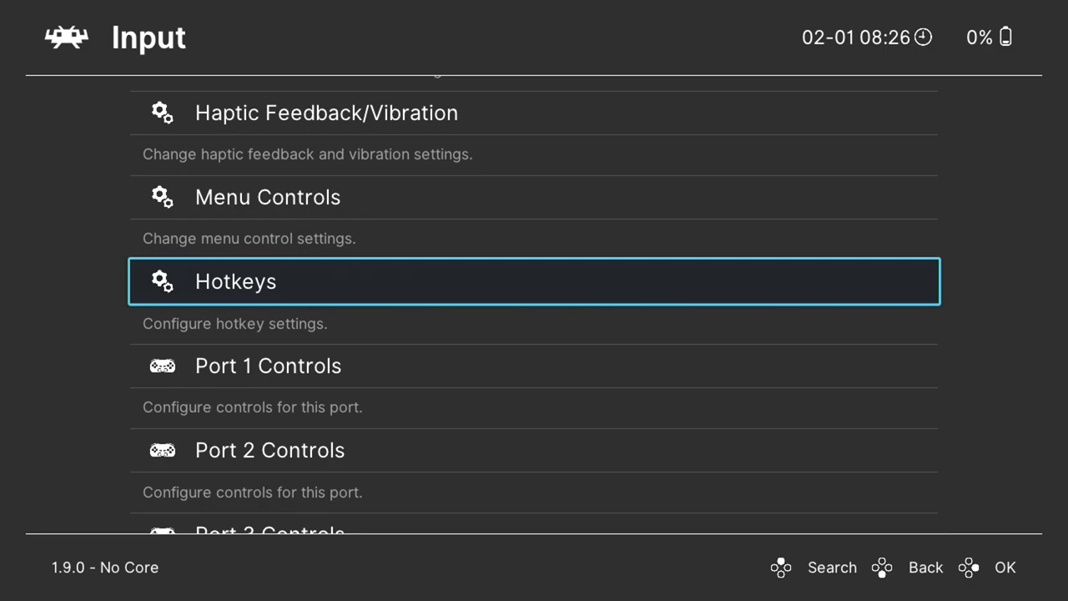
left_click(534, 281)
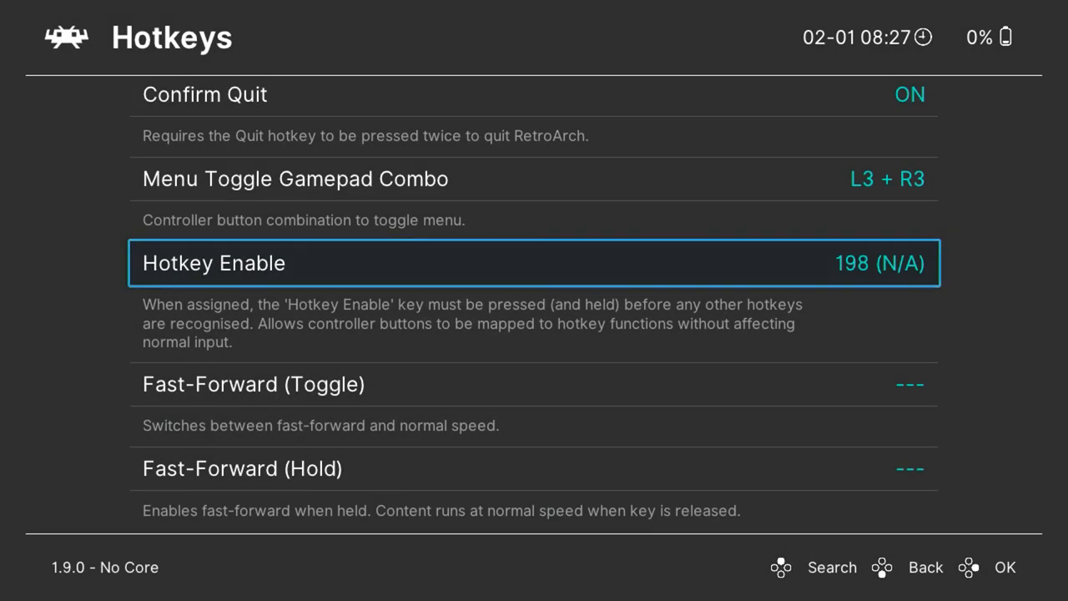
Scroll through the hotkey assignments past Next Overlay and Disc Eject.
scroll("down", 3)
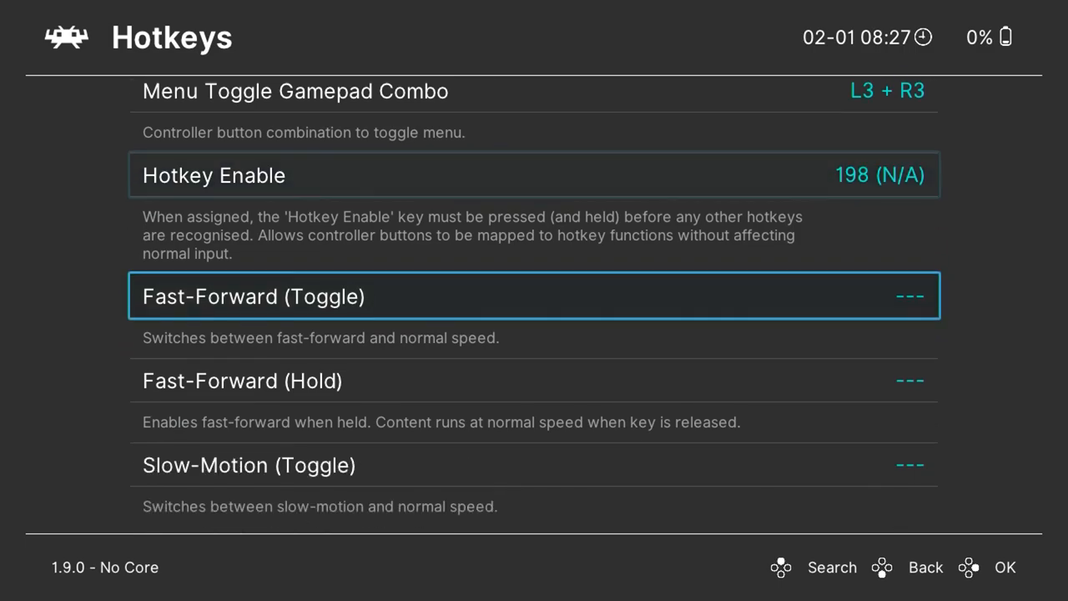
scroll("down", 3)
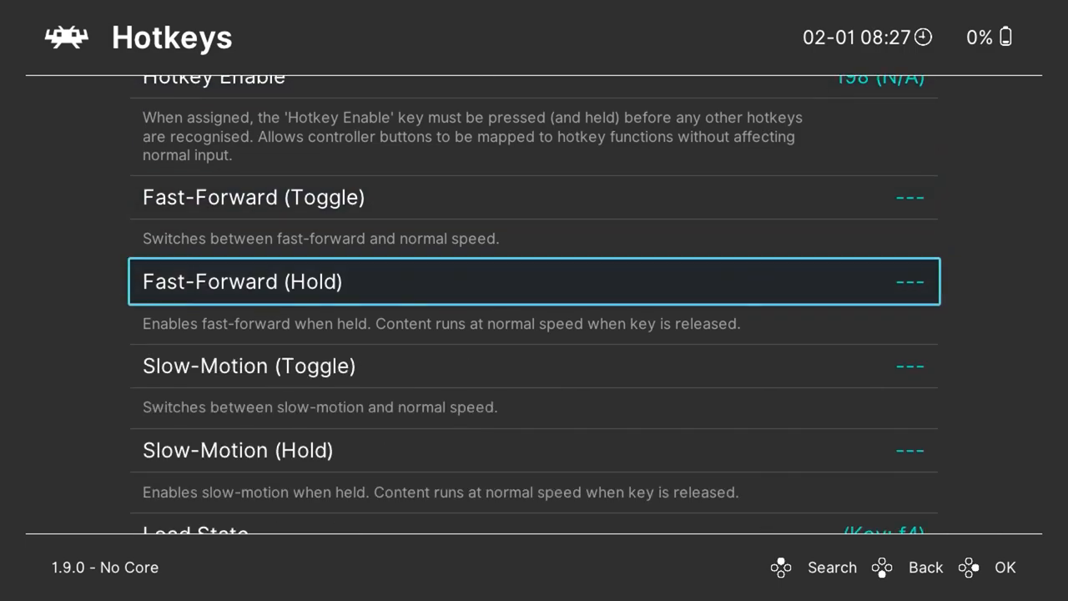
scroll("down", 3)
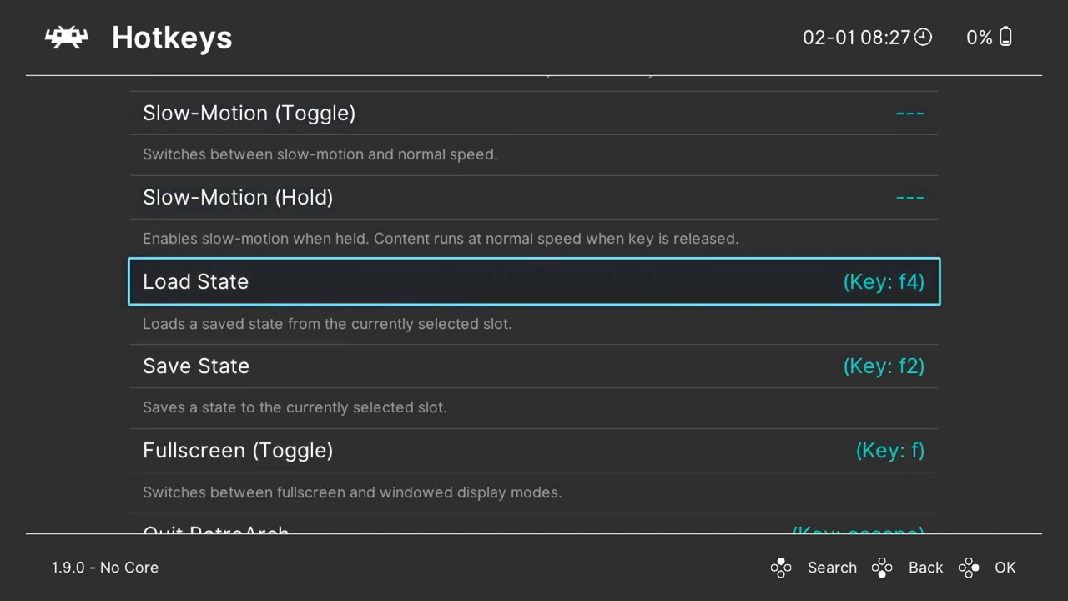
scroll("down", 3)
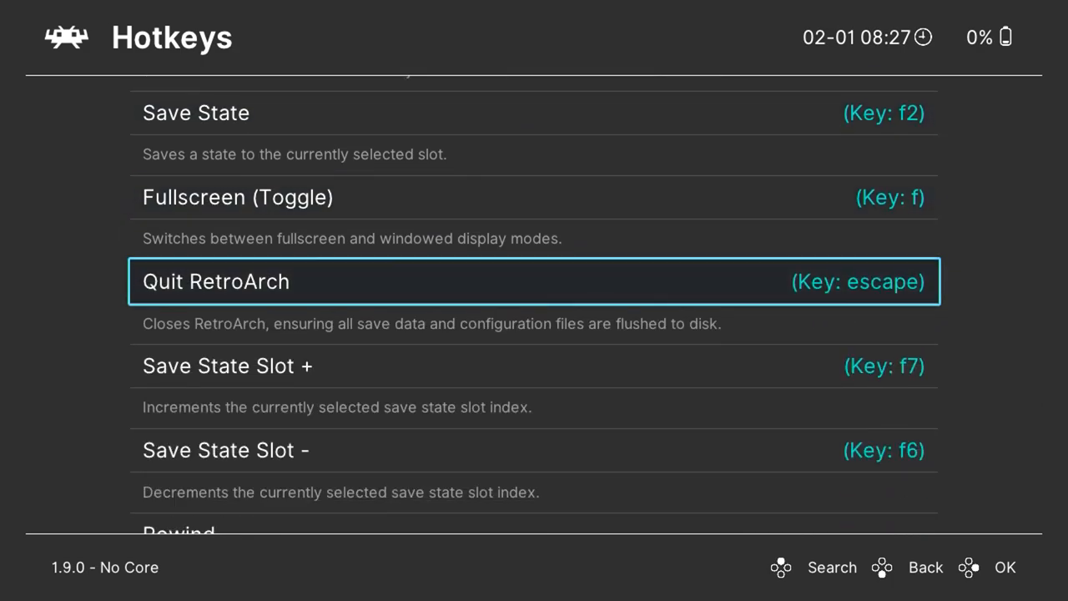
scroll("down", 3)
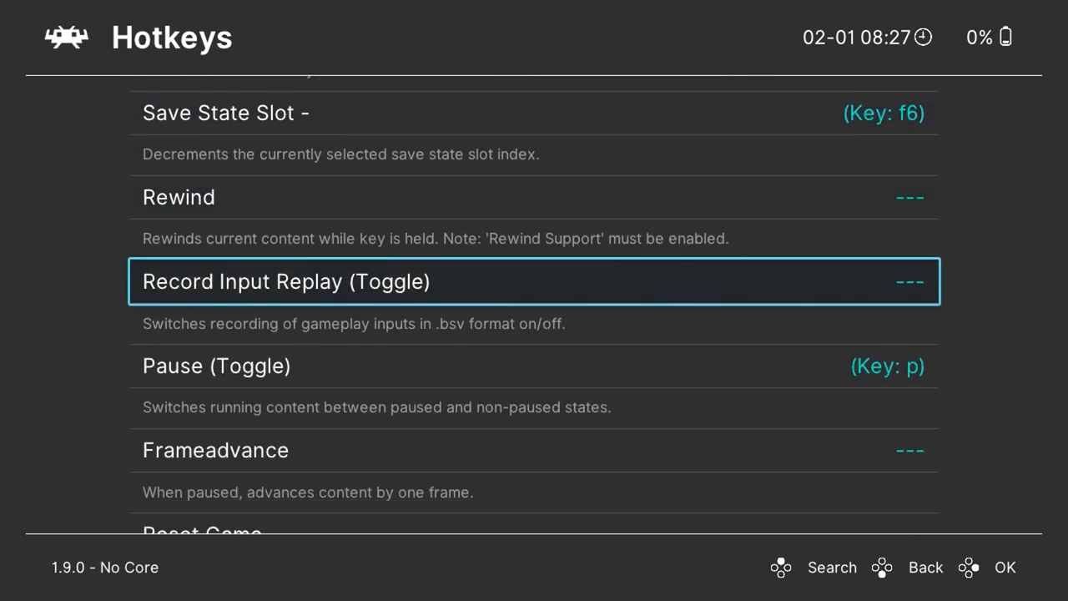
scroll("down", 3)
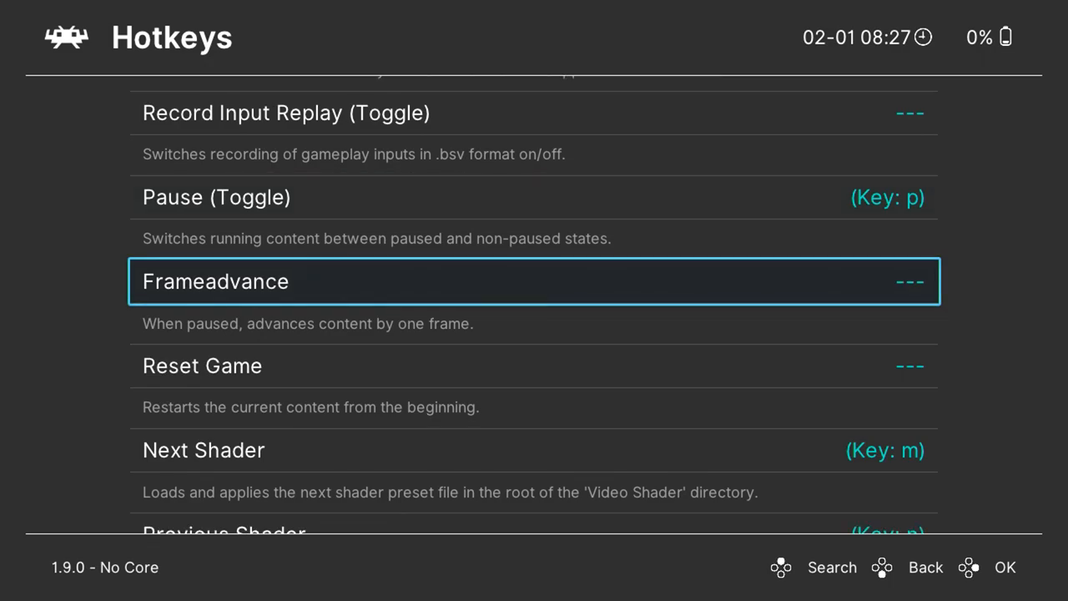
scroll("down", 3)
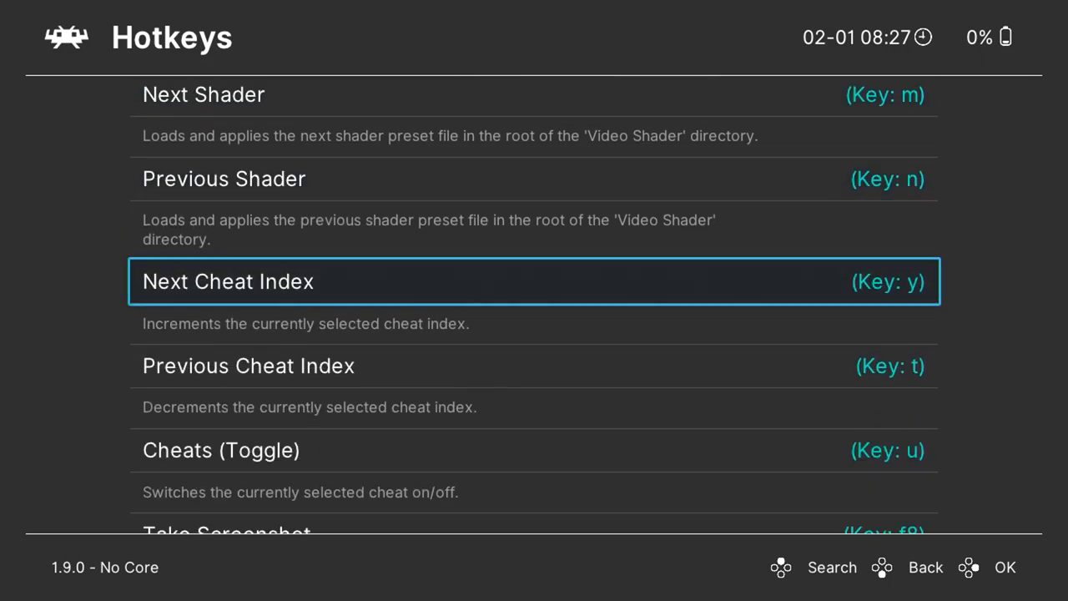
scroll("down", 3)
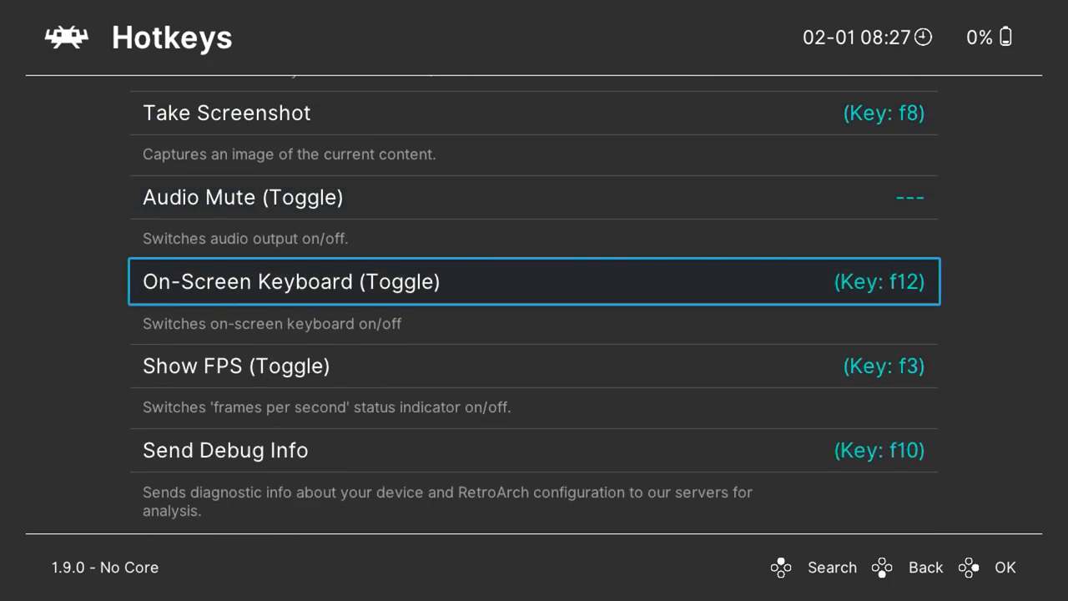
scroll("down", 3)
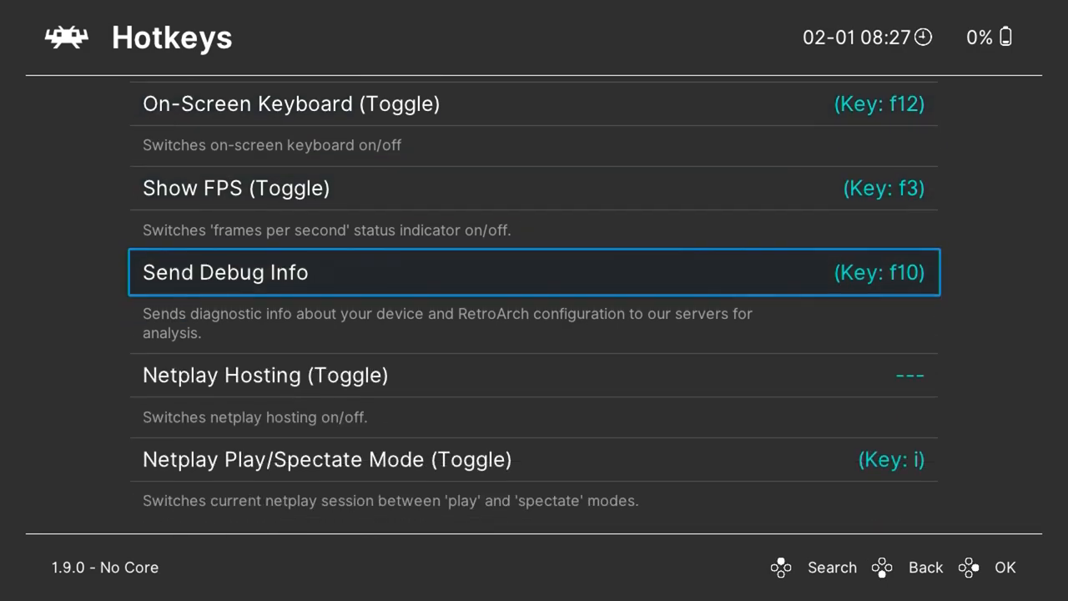
scroll("down", 3)
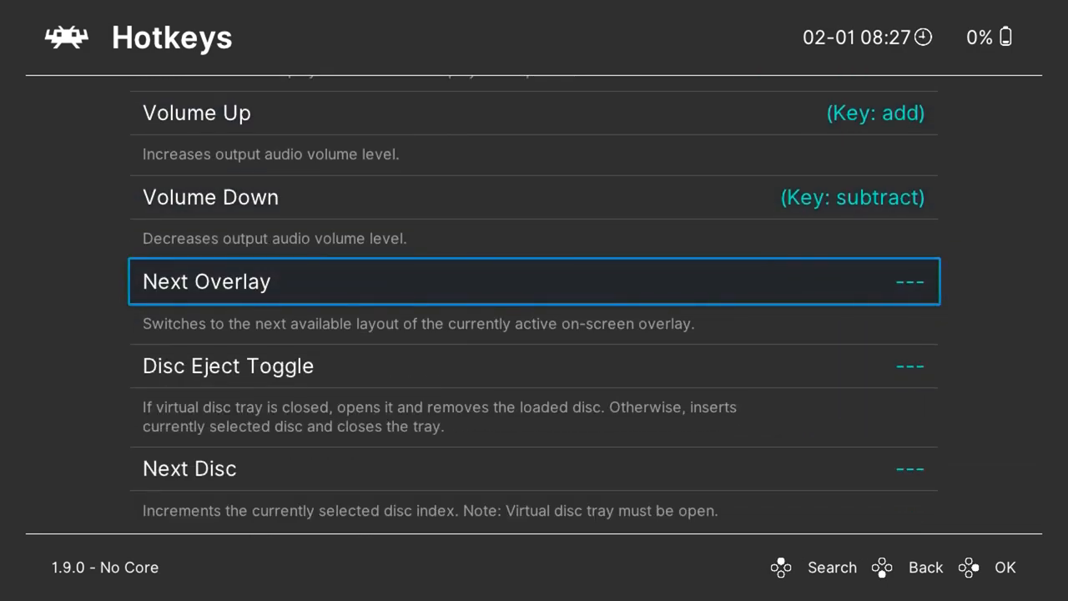
scroll("down", 3)
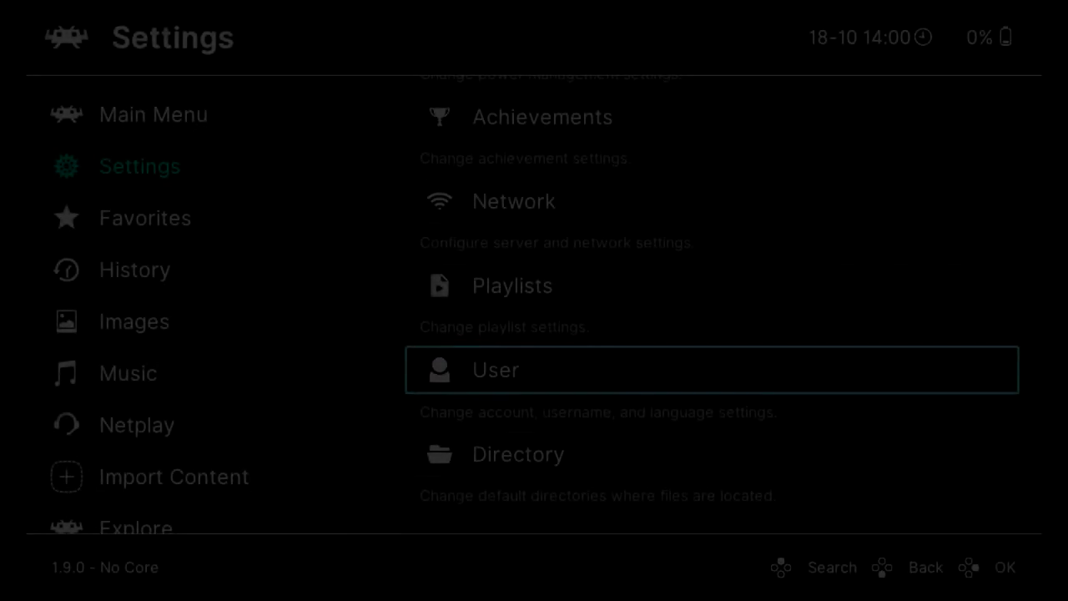
In Import Content > Manual Scan, set the content directory to the AmigaADFs folder.
left_click(144, 218)
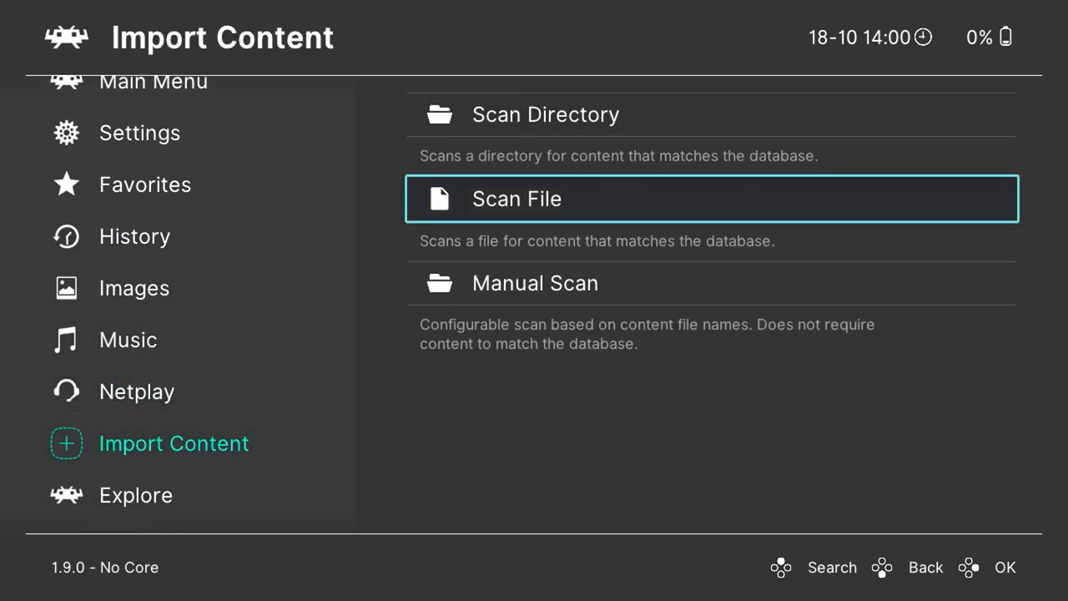
left_click(535, 283)
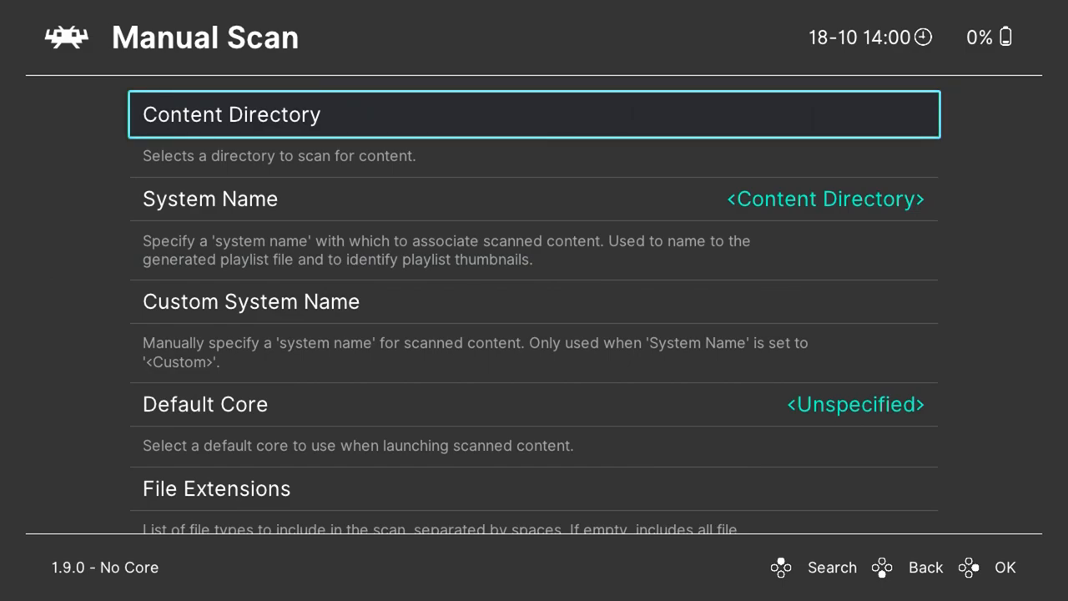
left_click(534, 115)
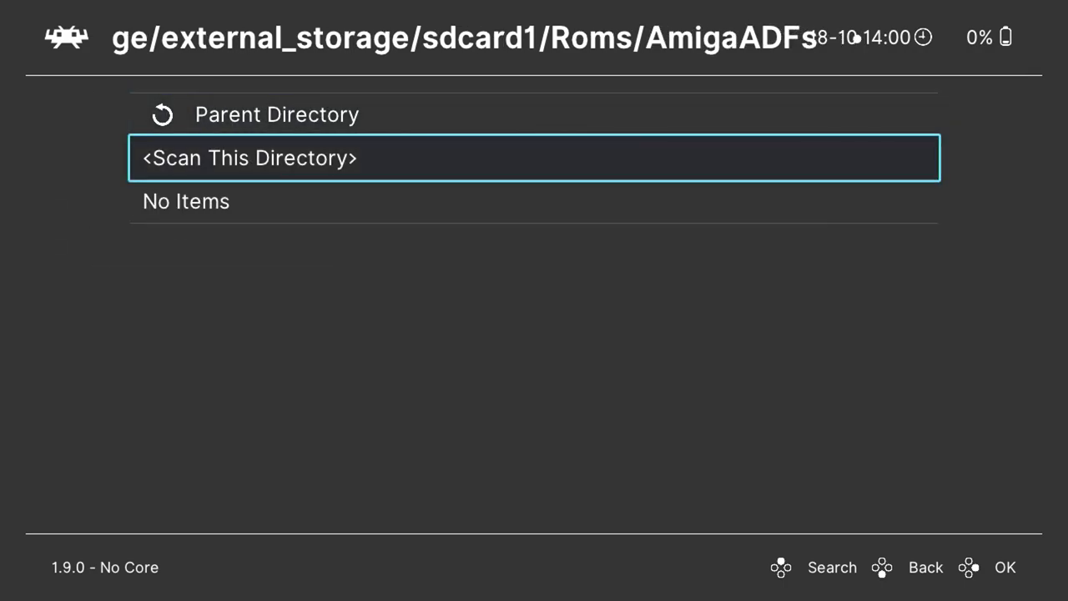
left_click(534, 158)
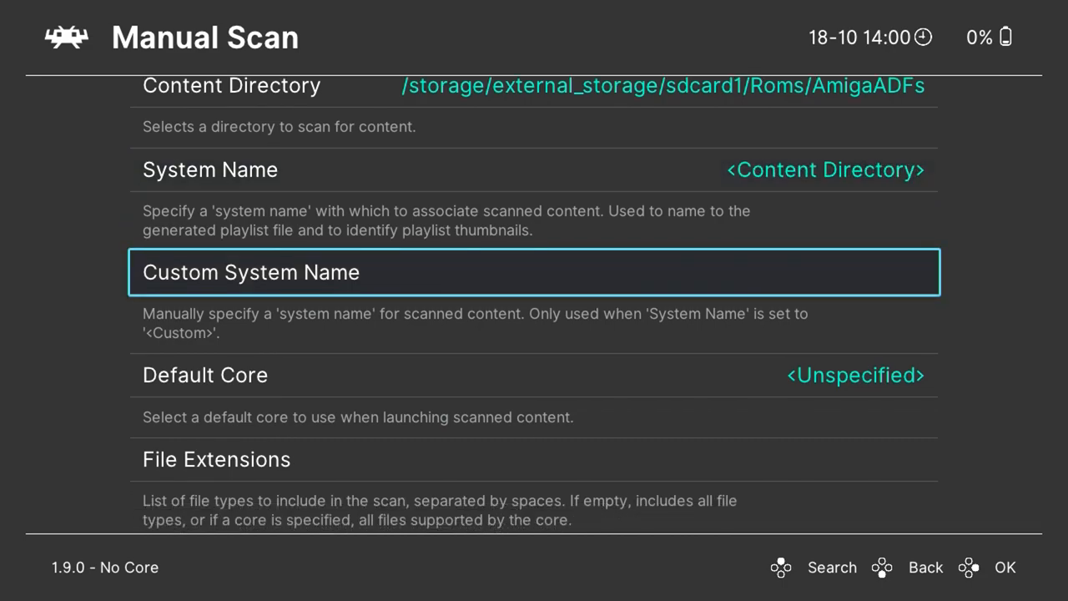
Run the AmigaADFs scan to build its playlist, then begin another manual scan.
scroll("down", 3)
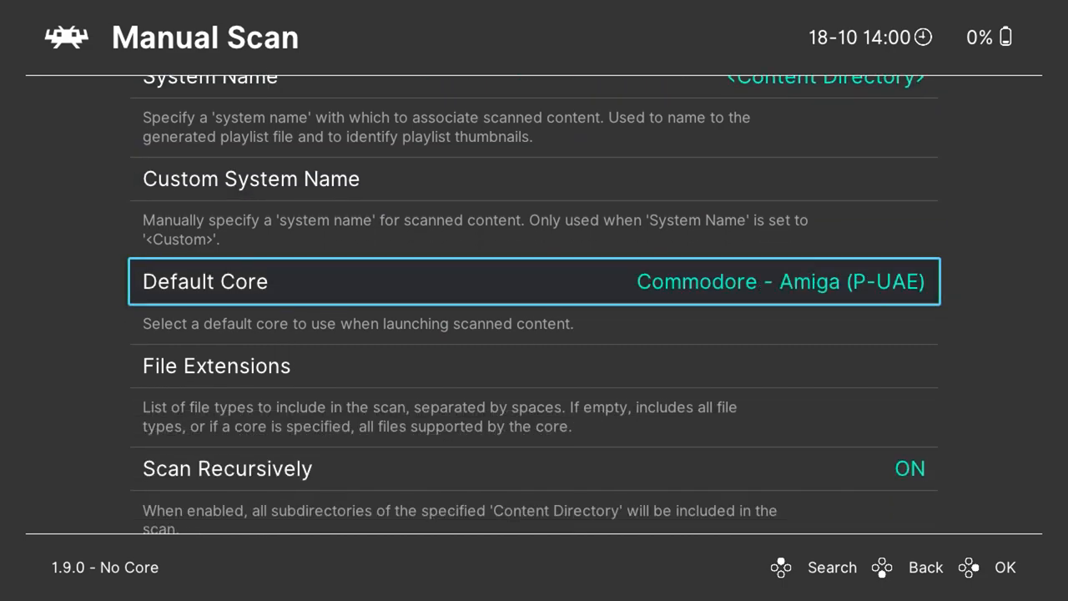
scroll("down", 3)
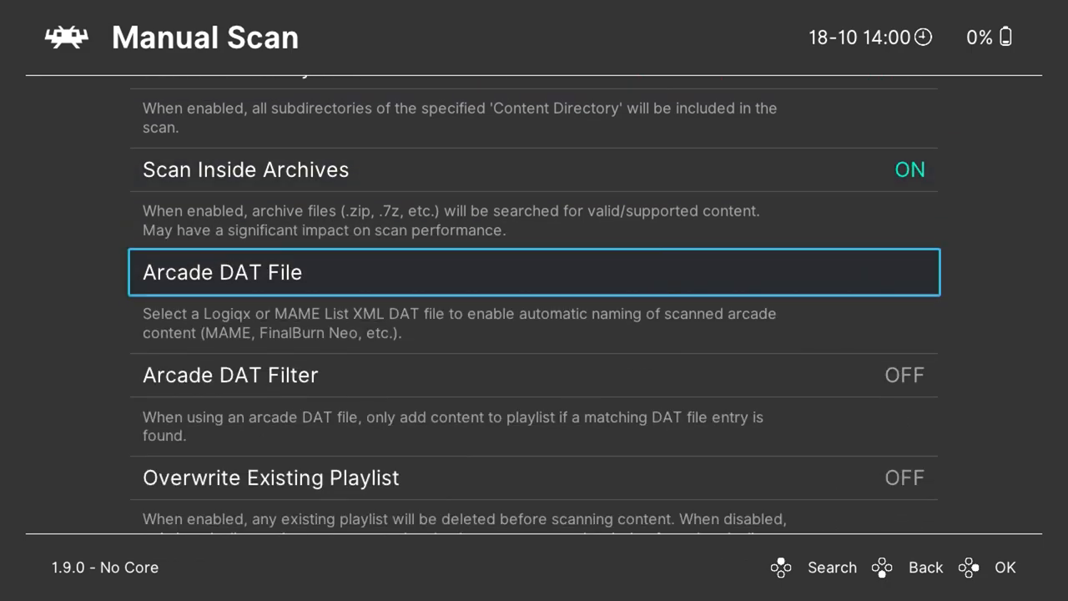
scroll("down", 3)
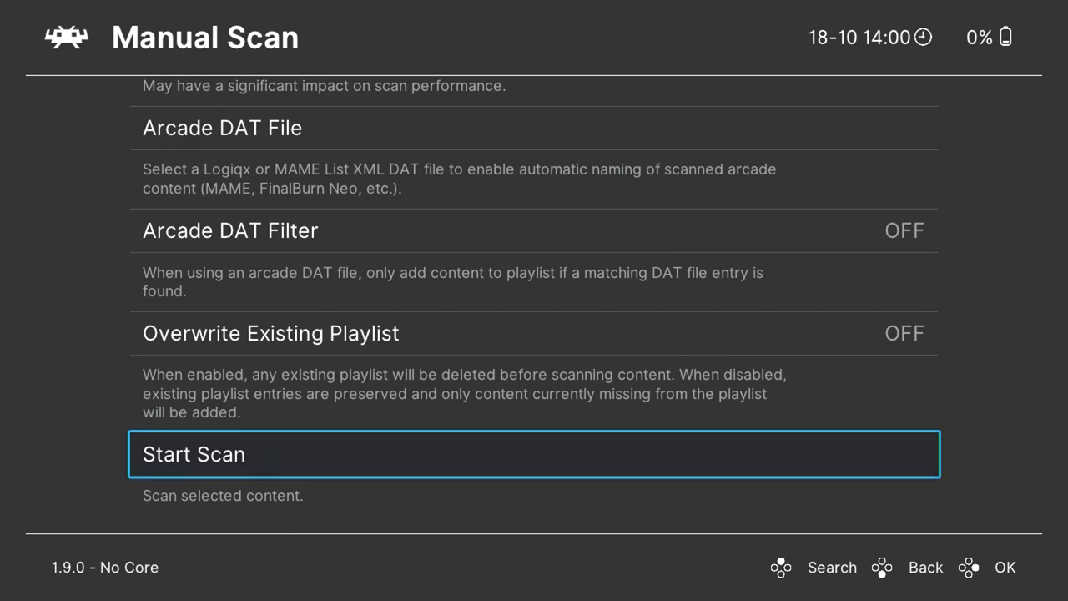
left_click(534, 453)
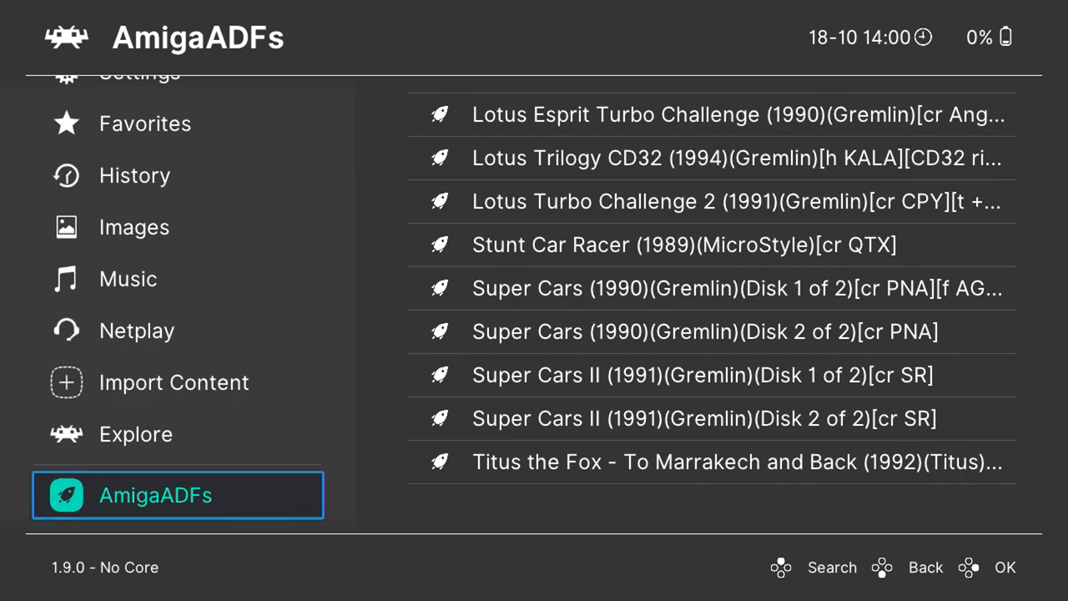
left_click(174, 383)
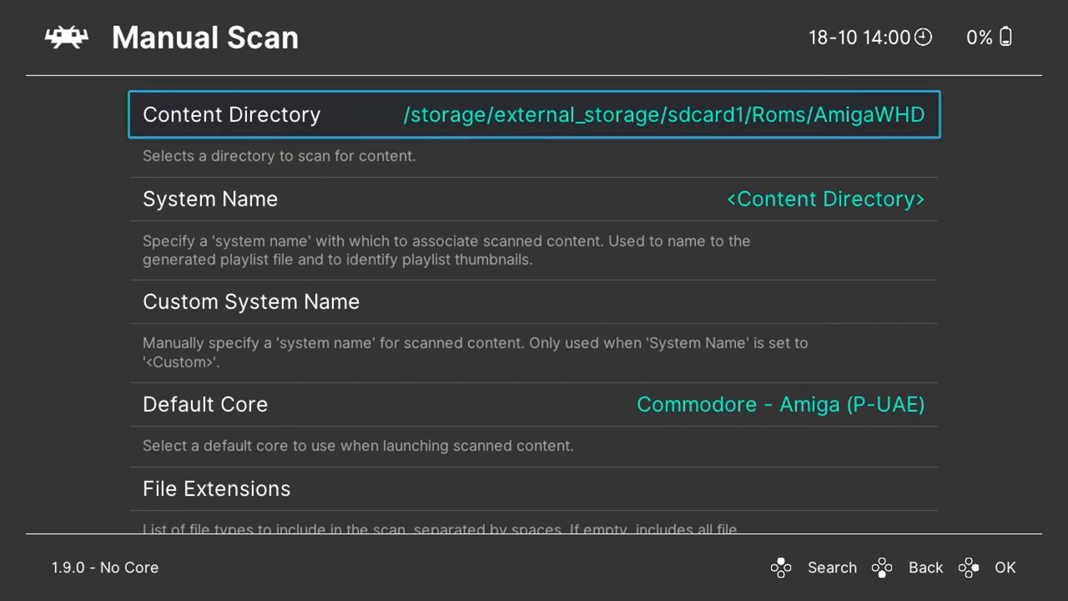
Scroll through the AmigaWHD manual scan options with P-UAE as default core.
scroll("down", 3)
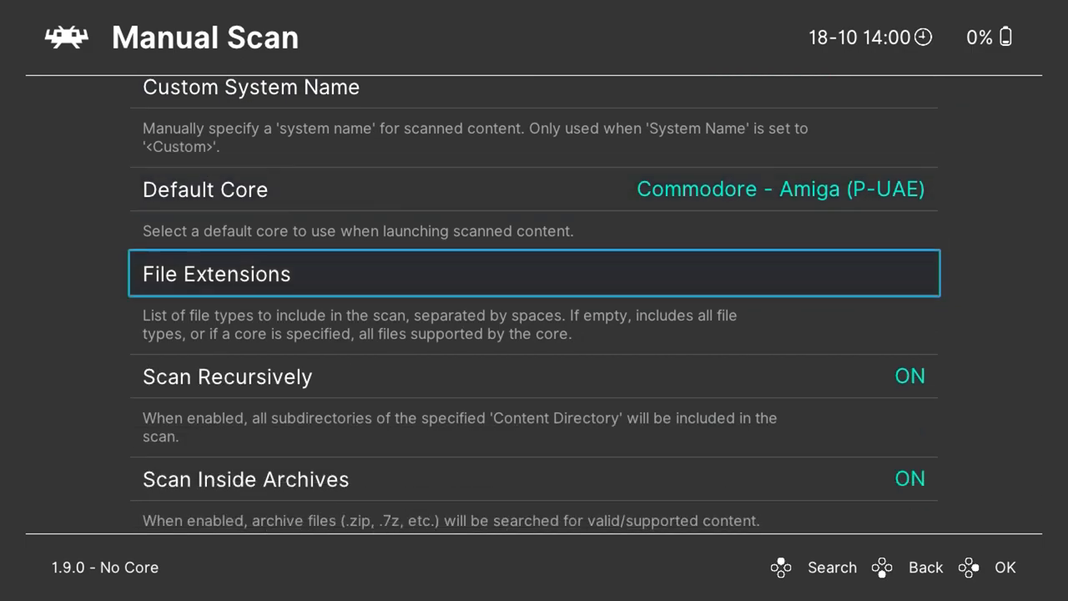
scroll("down", 3)
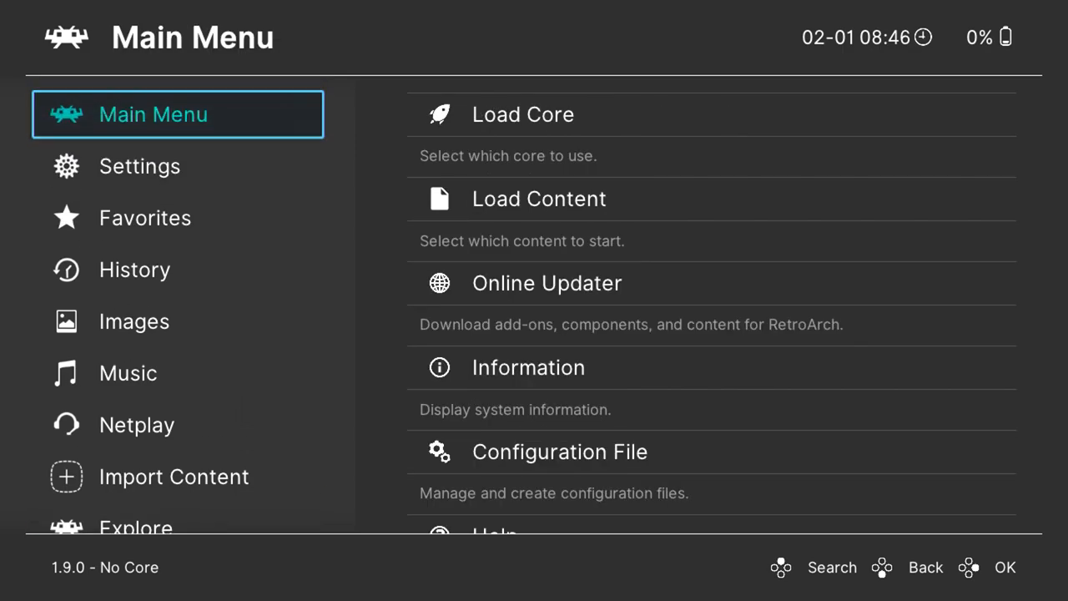
Check Settings > Video > Scaling: Integer Scale off, Crop Overscan on.
left_click(140, 166)
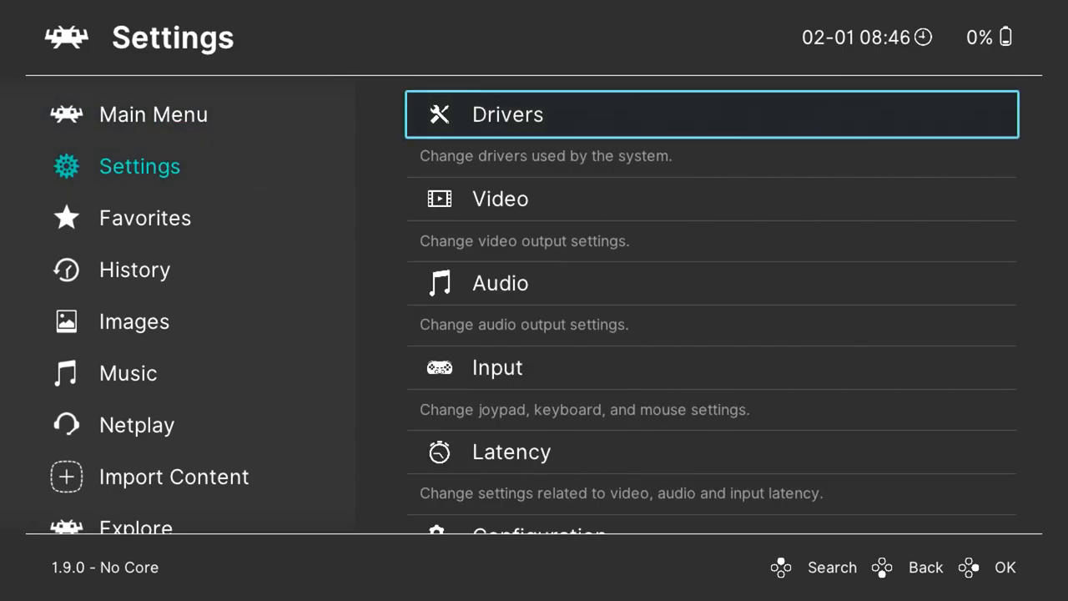
key("Down")
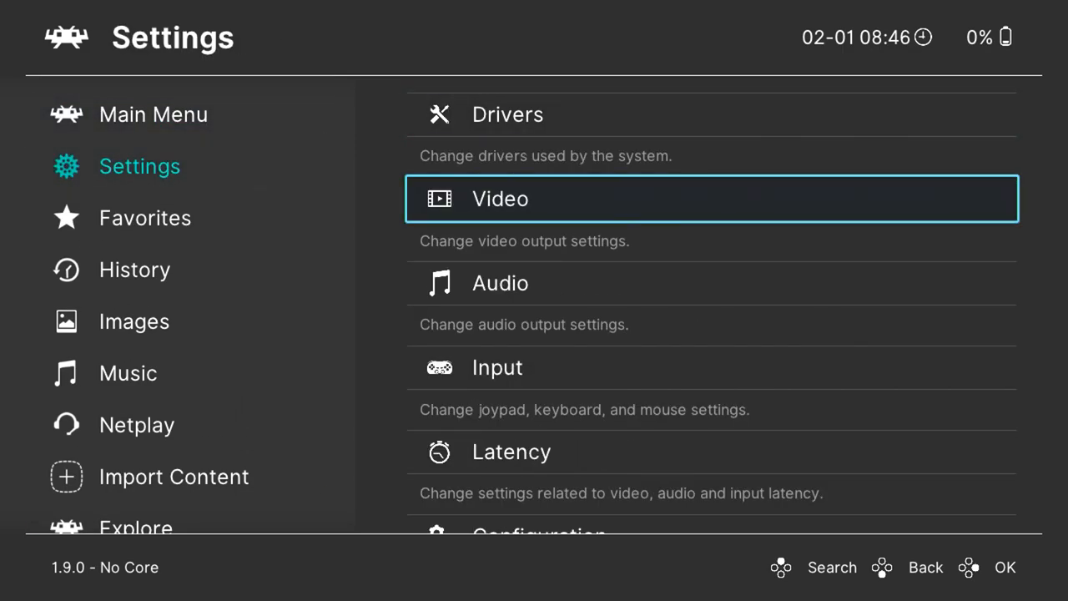
left_click(711, 199)
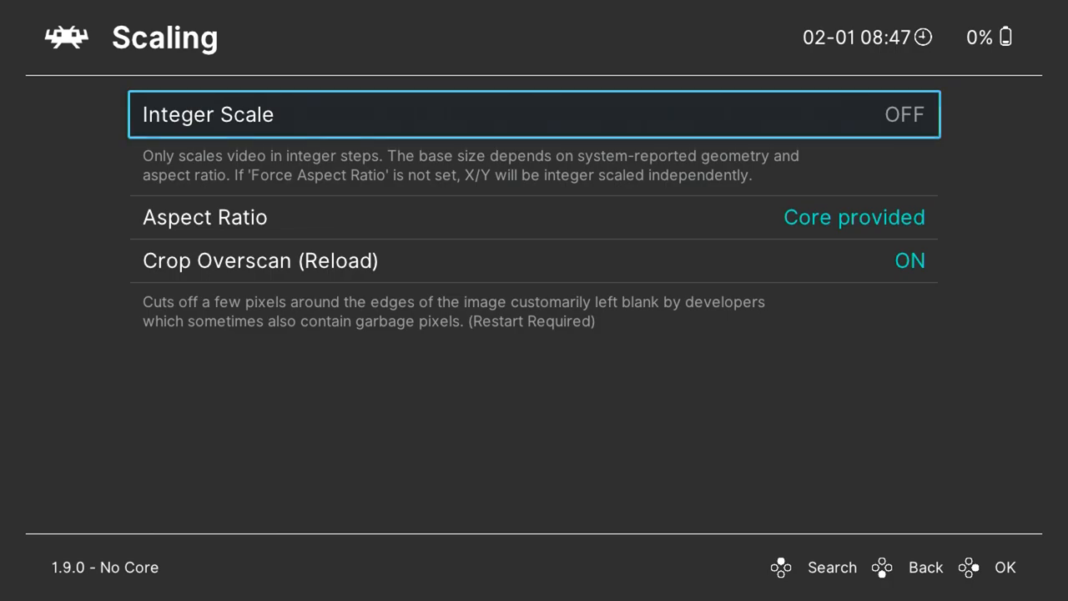
scroll("down", 3)
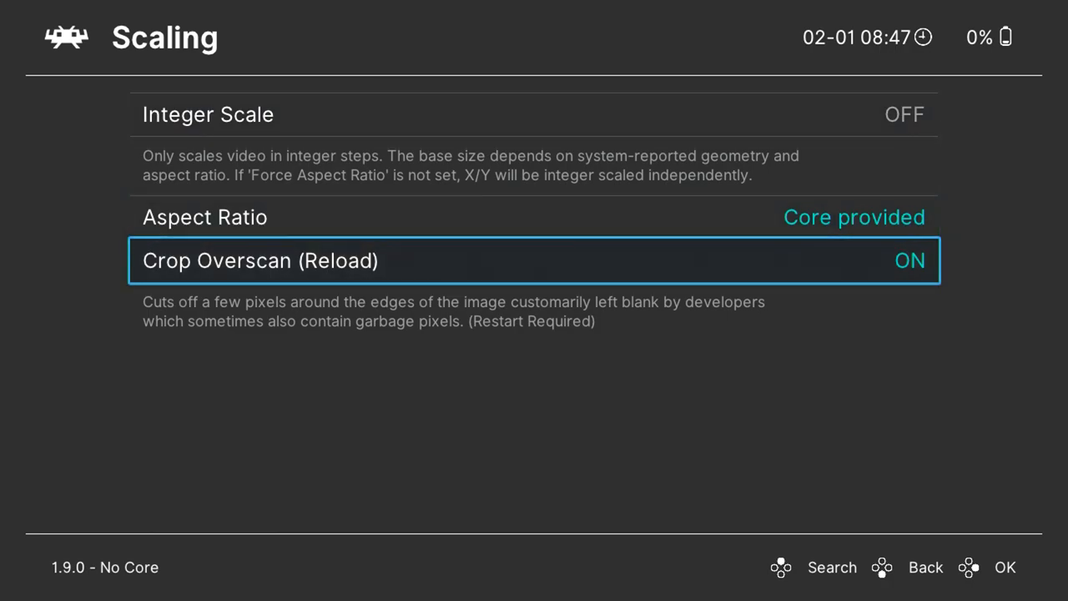
left_click(926, 567)
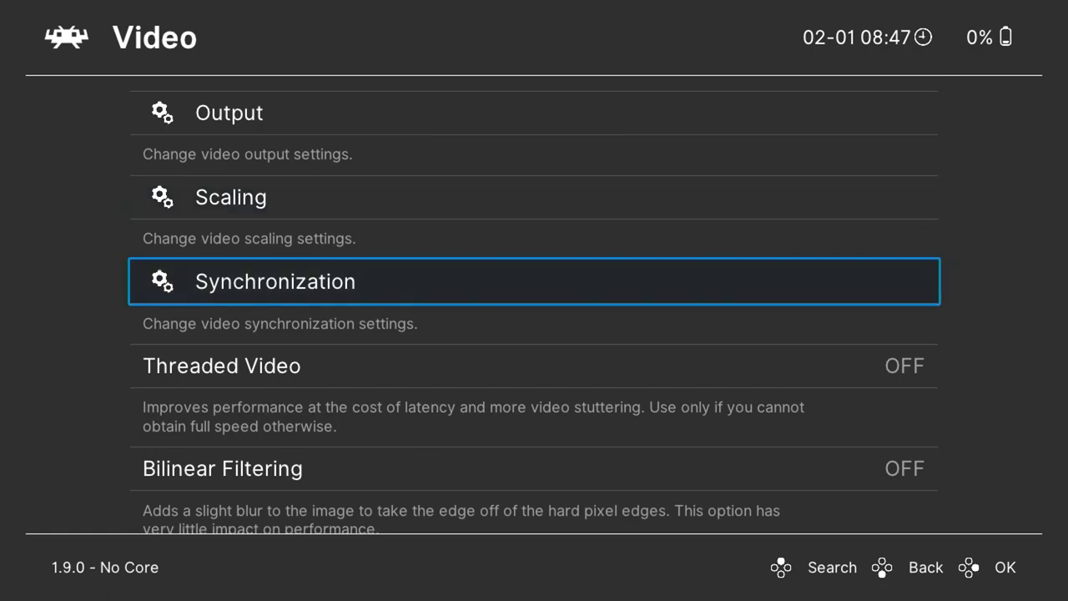
scroll("down", 3)
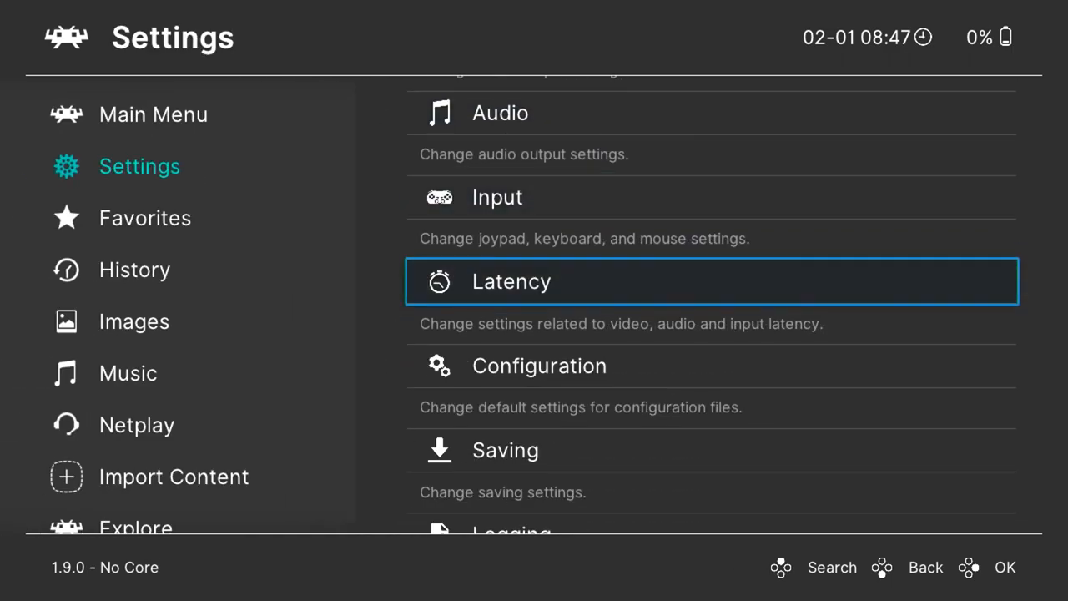
scroll("down", 3)
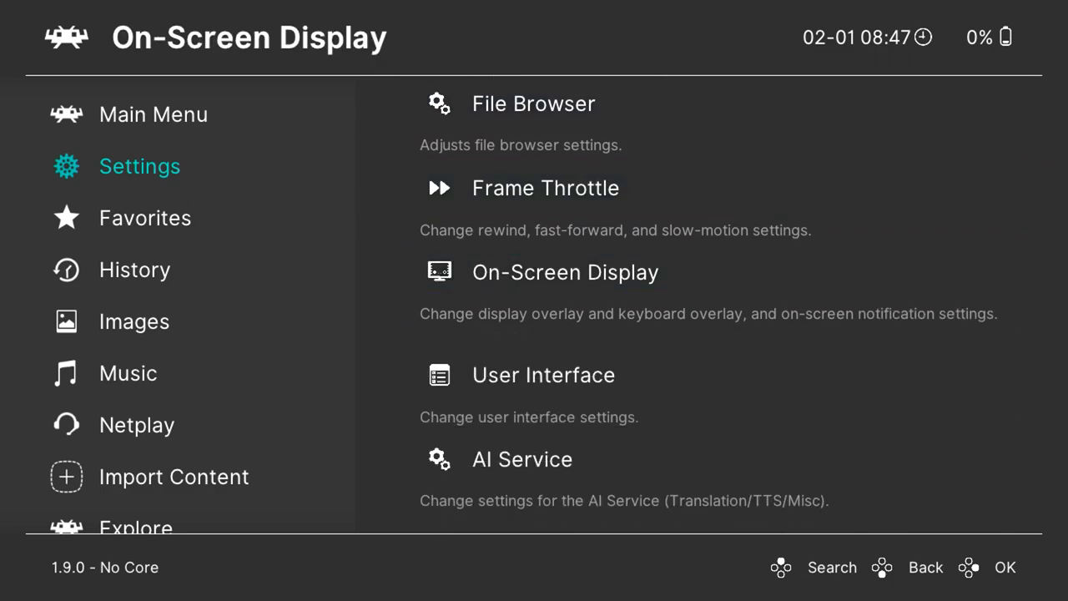
Set the On-Screen Overlay preset to 3x-scanlines2-1280x720 with opacity 0.17.
left_click(565, 272)
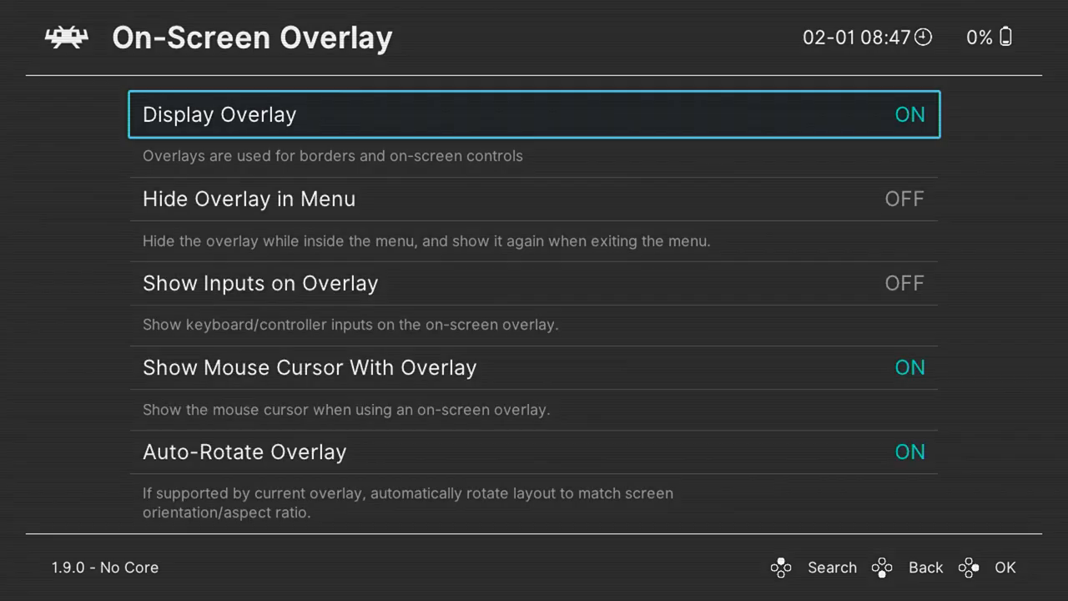
scroll("down", 3)
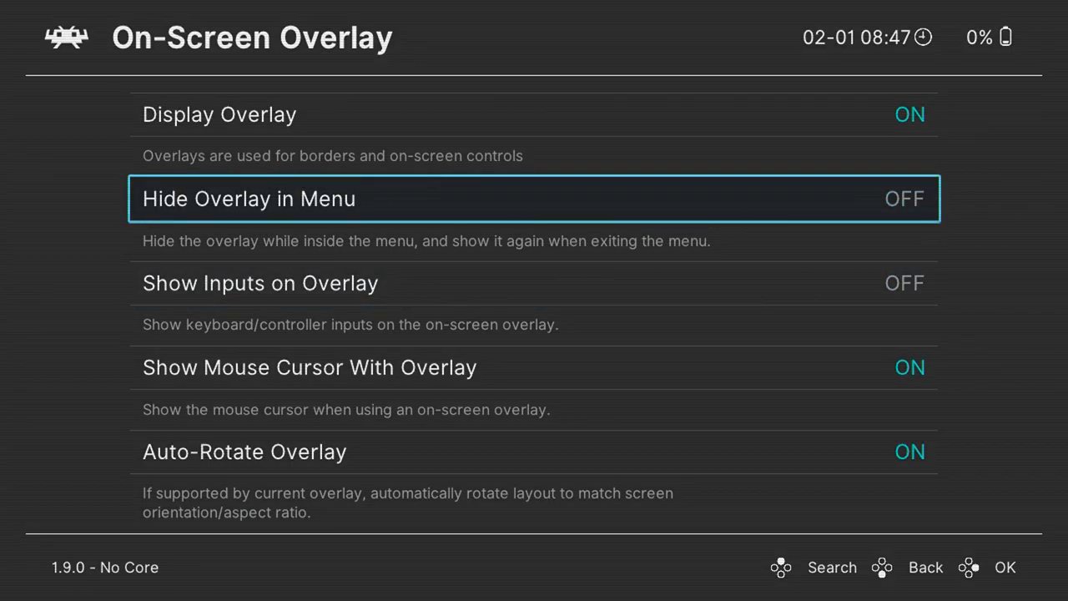
scroll("down", 3)
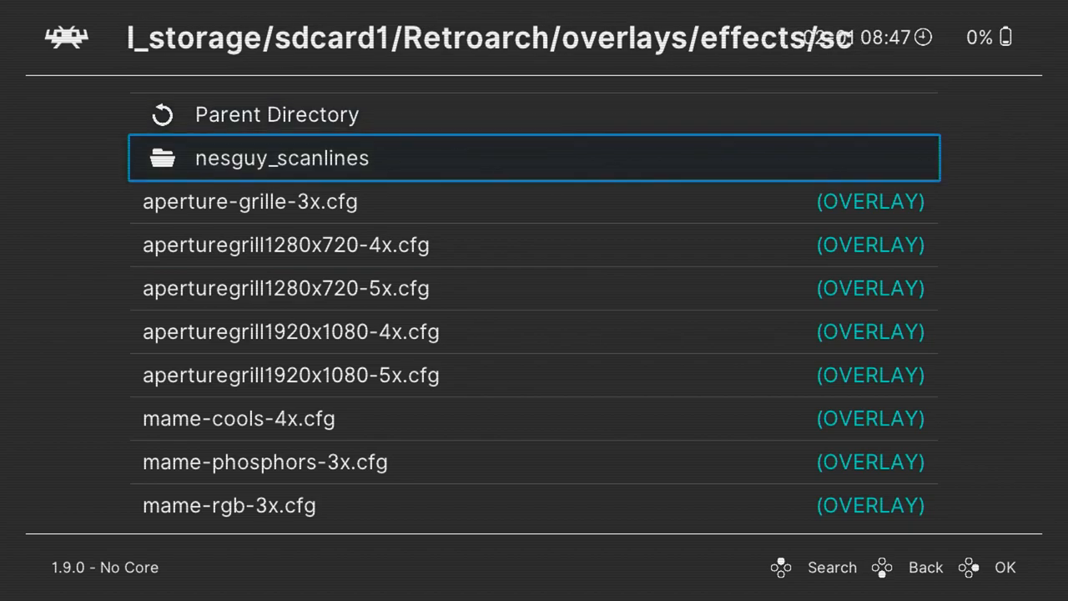
left_click(282, 157)
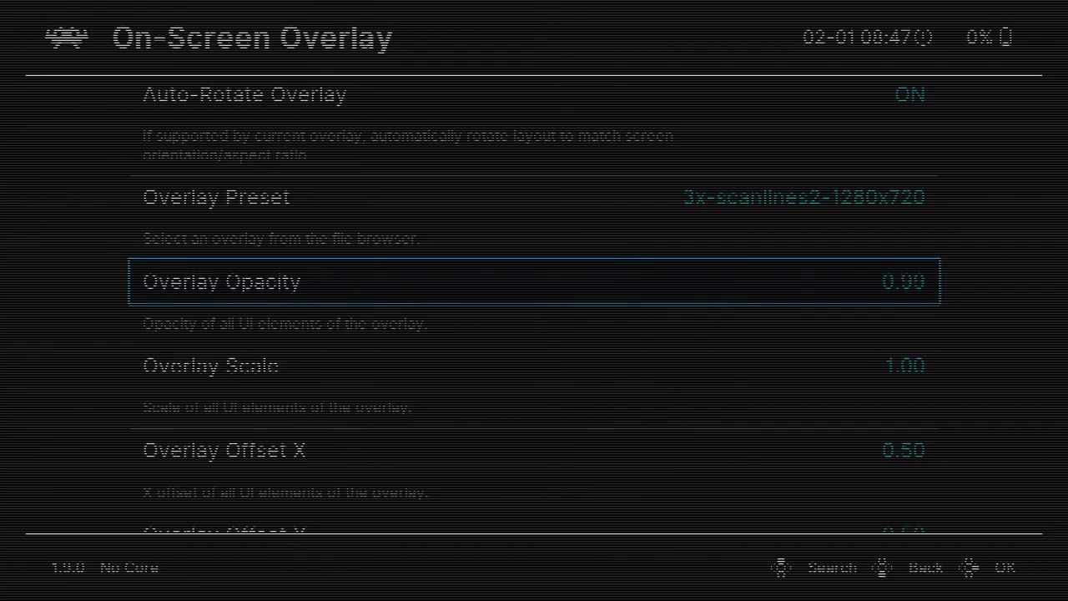
scroll("right", 3)
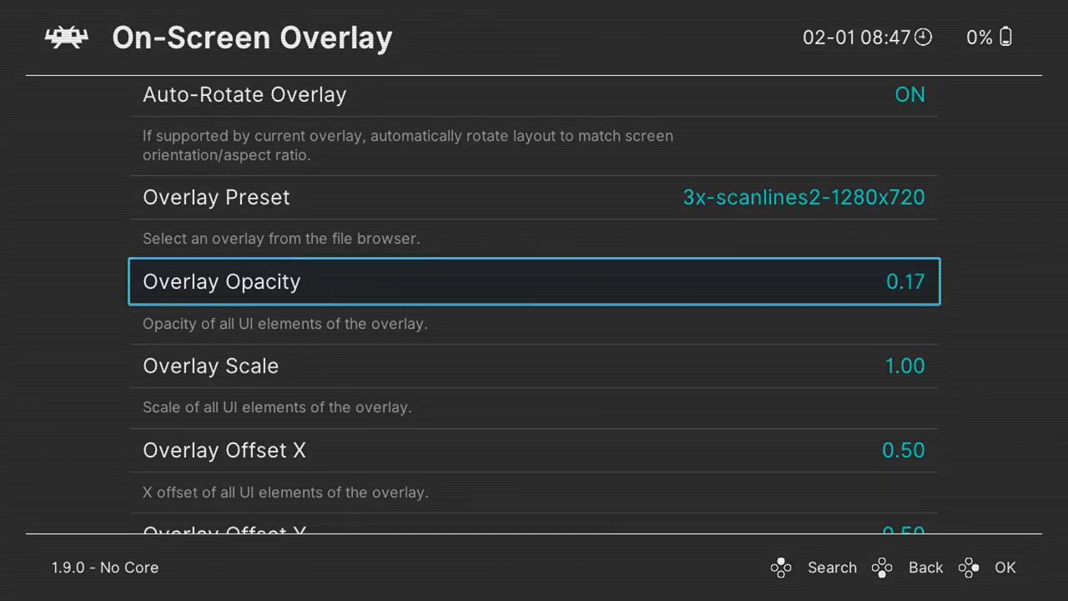
scroll("down", 3)
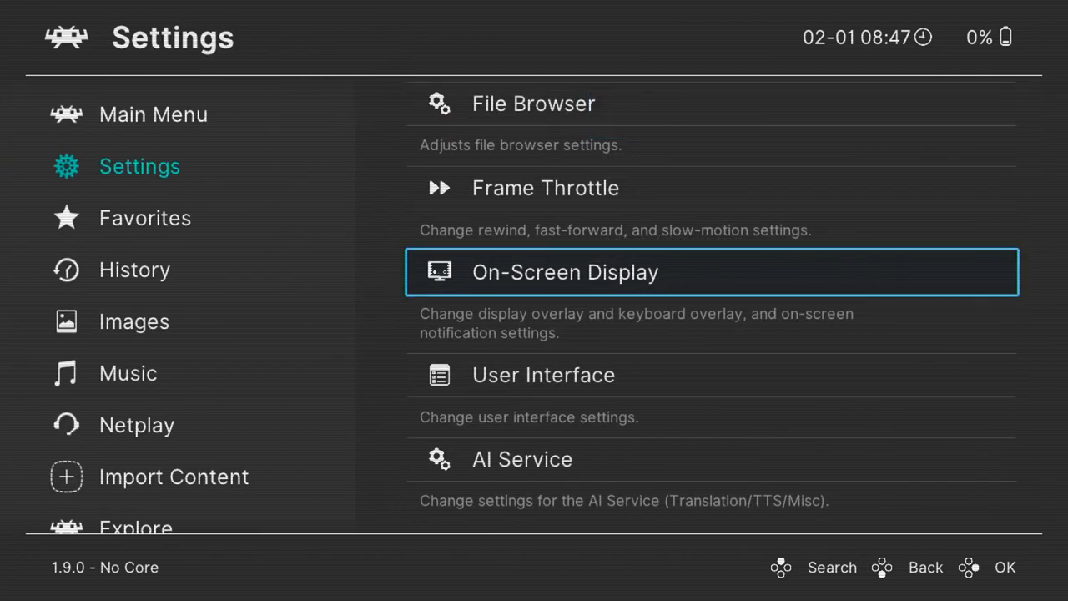
Open the AI Service settings and view AI Service Enabled set to OFF.
left_click(521, 459)
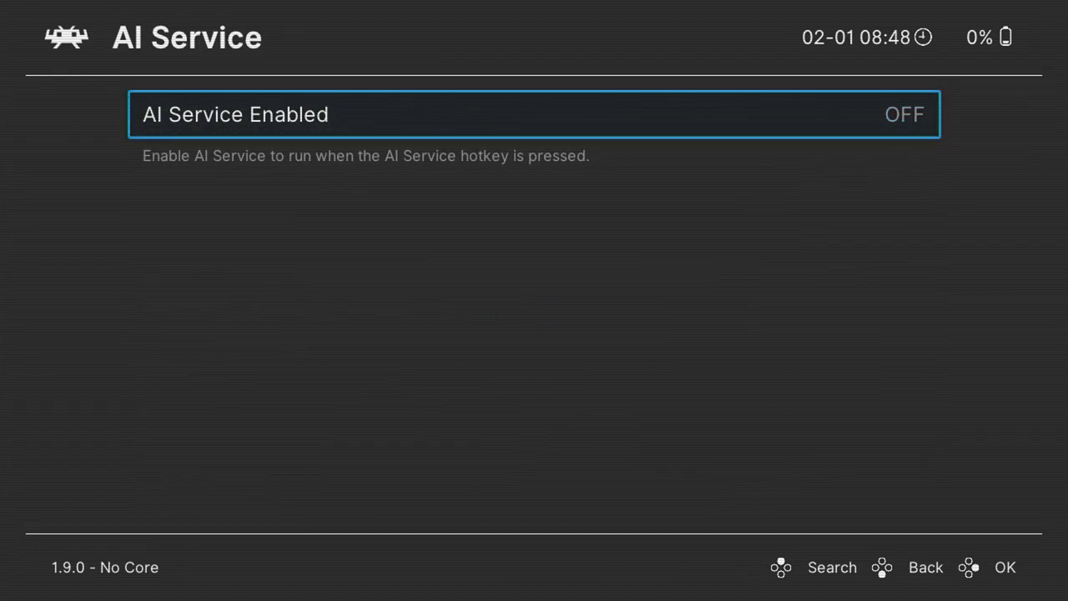
left_click(534, 114)
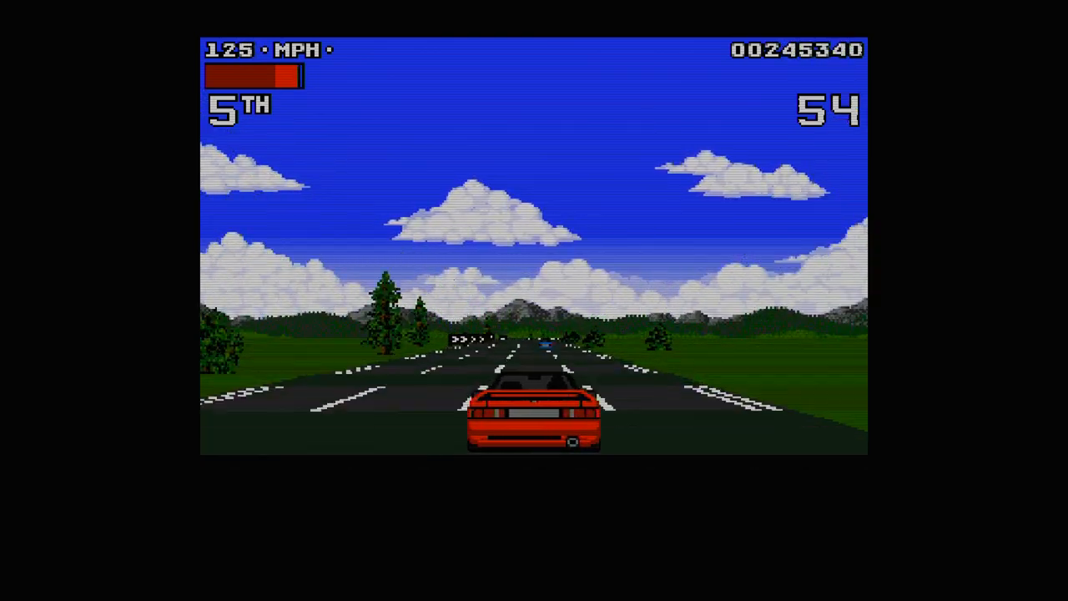
Bring up the RetroArch menu over the running Amiga racing game with F1.
key("F1")
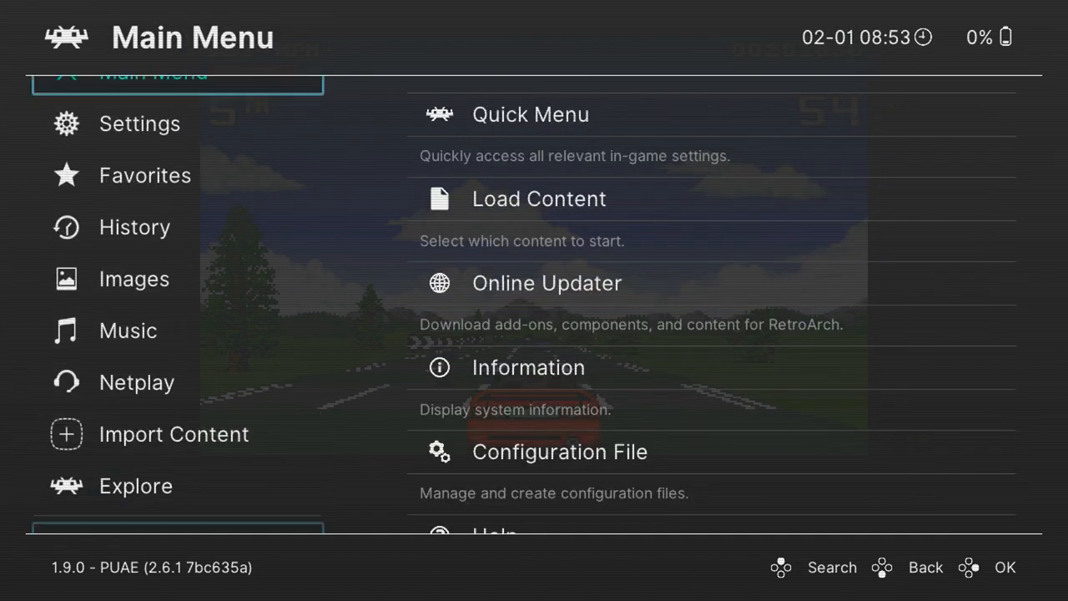
Set Video Scaling to a Custom aspect ratio: X position -21, width 1438, height 1152.
left_click(139, 123)
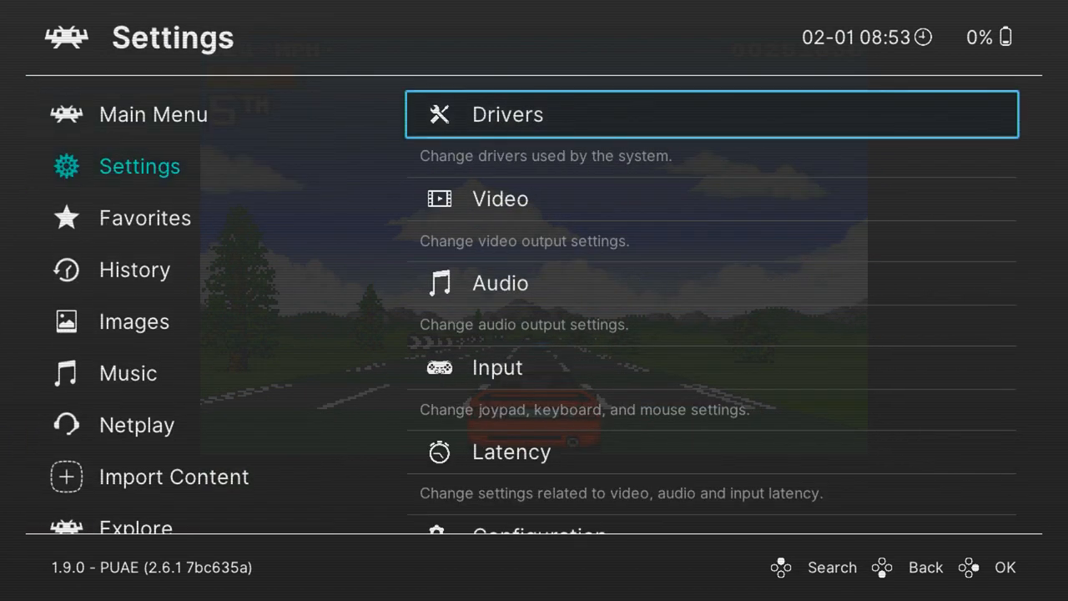
left_click(501, 198)
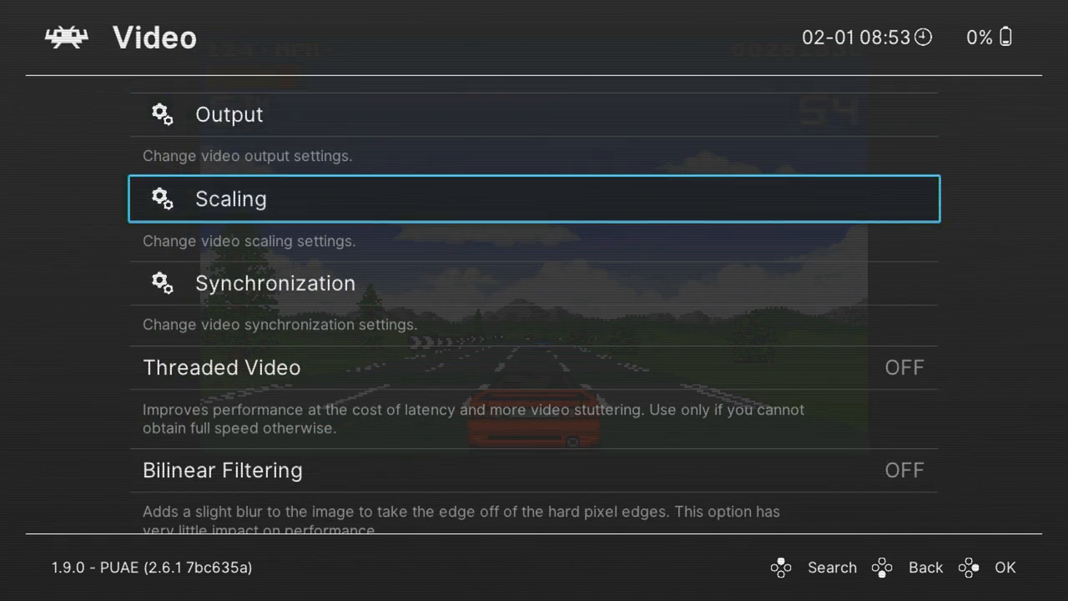
left_click(534, 199)
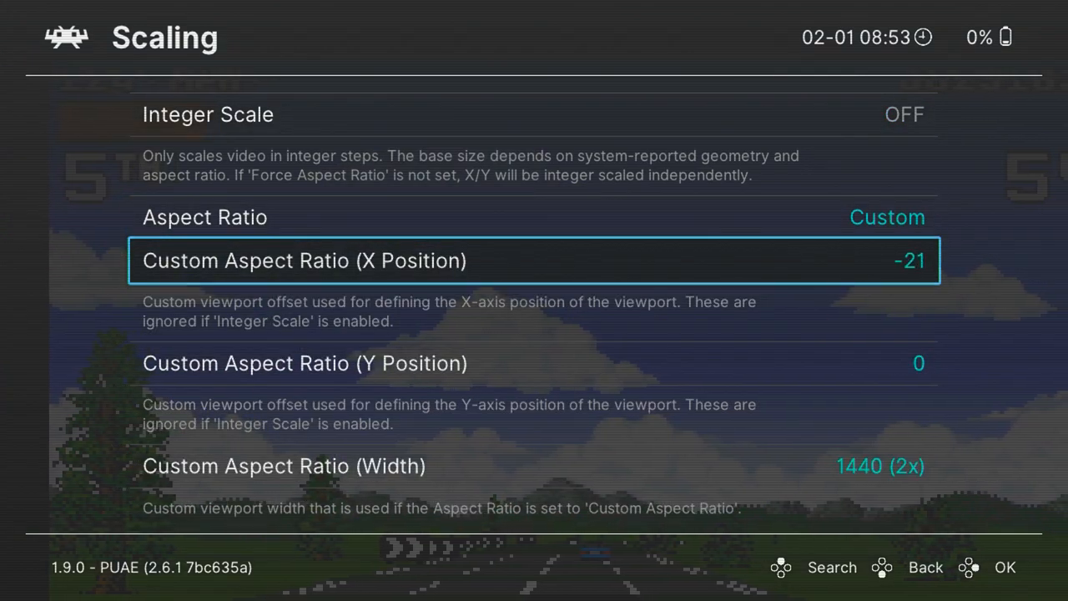
scroll("down", 3)
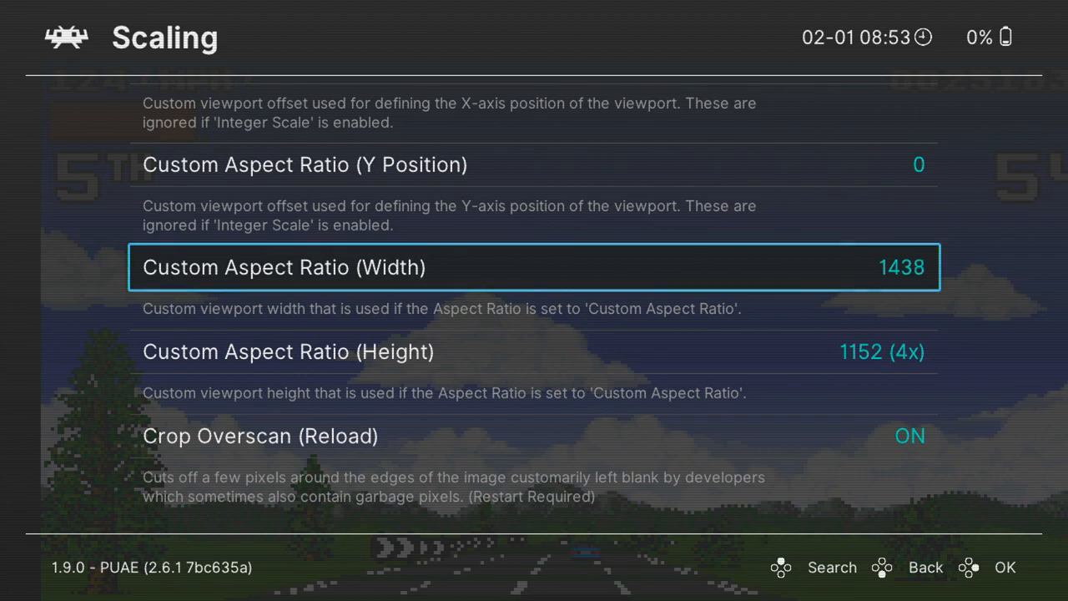
scroll("left", 3)
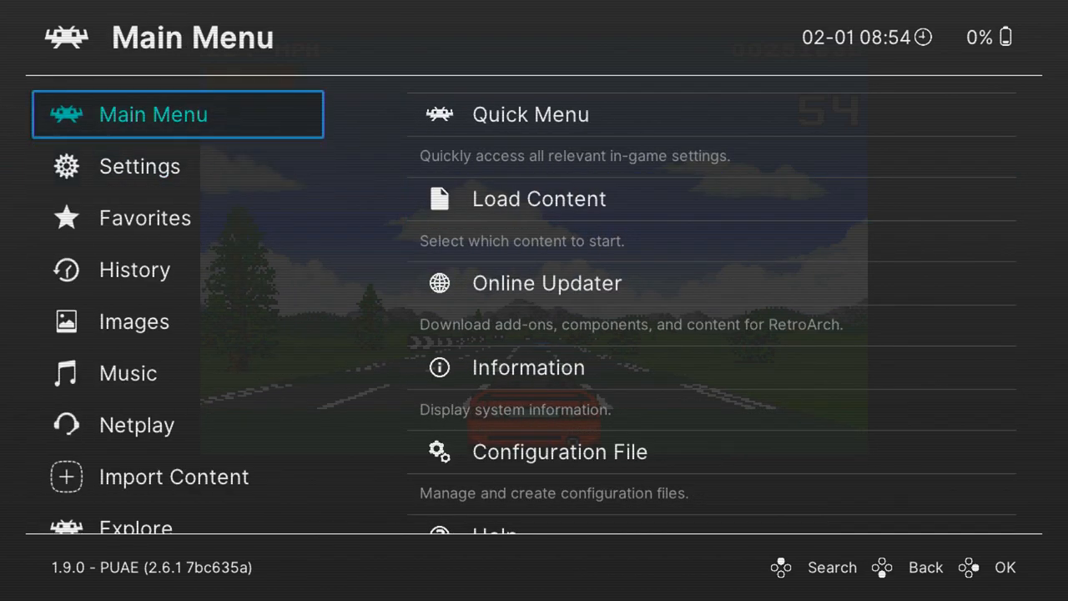
Set the PUAE core's Floppy Speed option to Turbo.
left_click(530, 114)
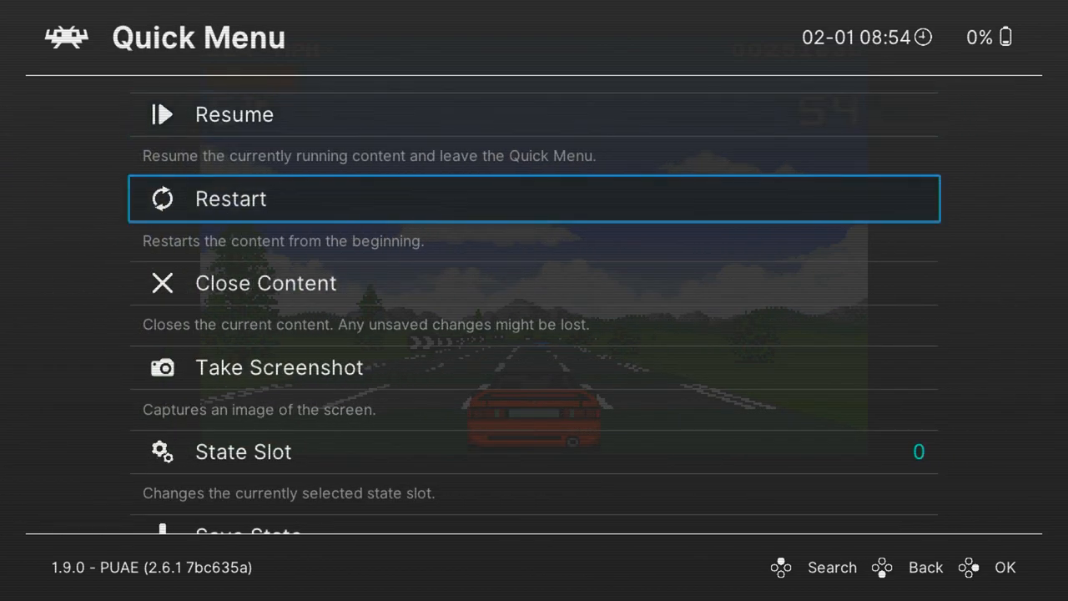
scroll("down", 3)
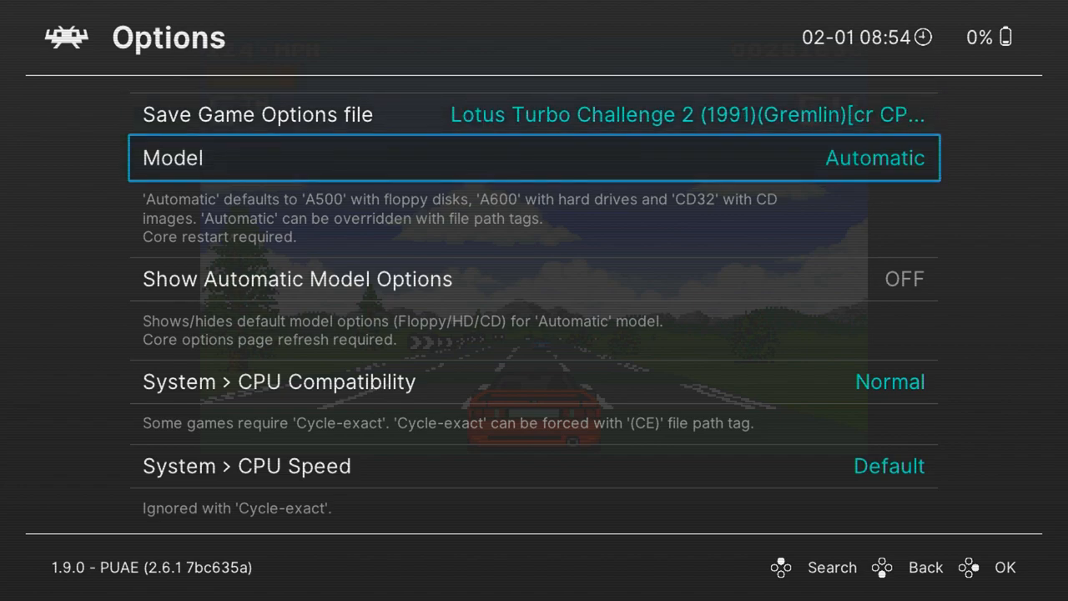
scroll("down", 3)
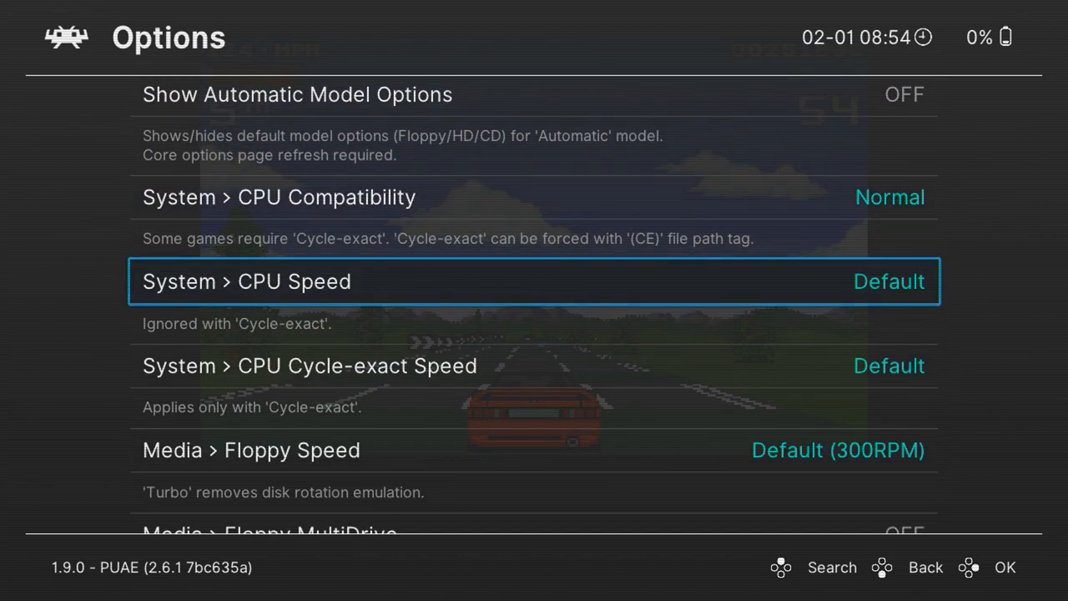
scroll("down", 3)
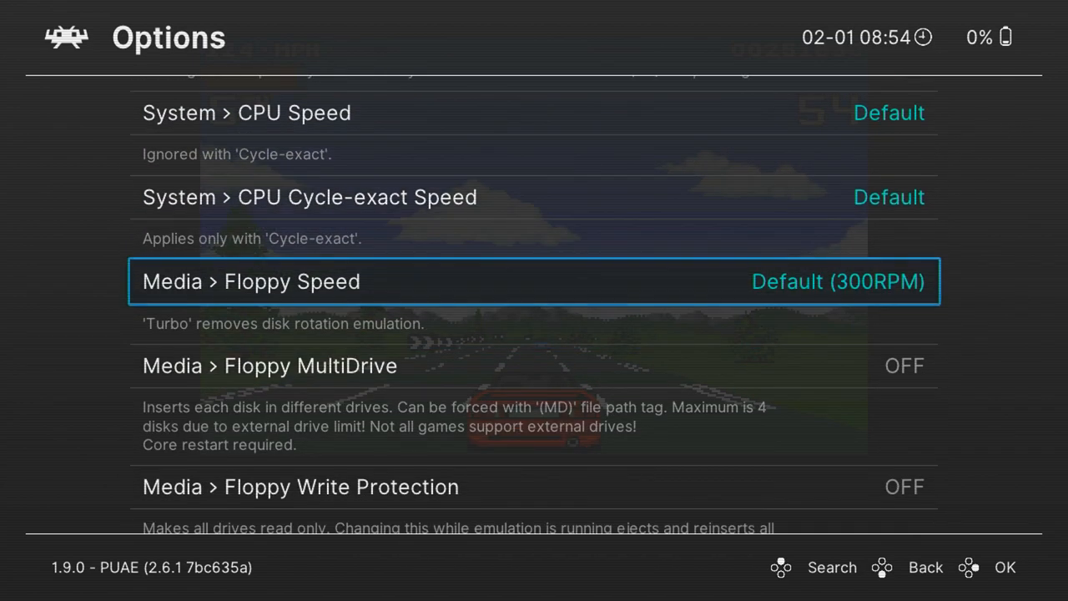
left_click(839, 281)
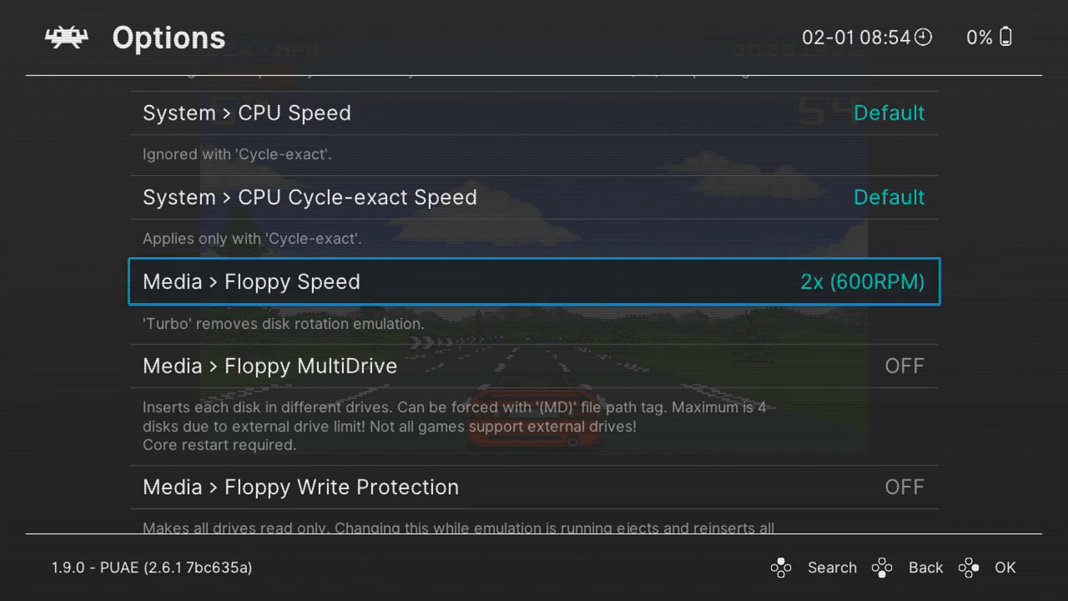
Scroll on through the remaining PUAE core options list.
scroll("down", 3)
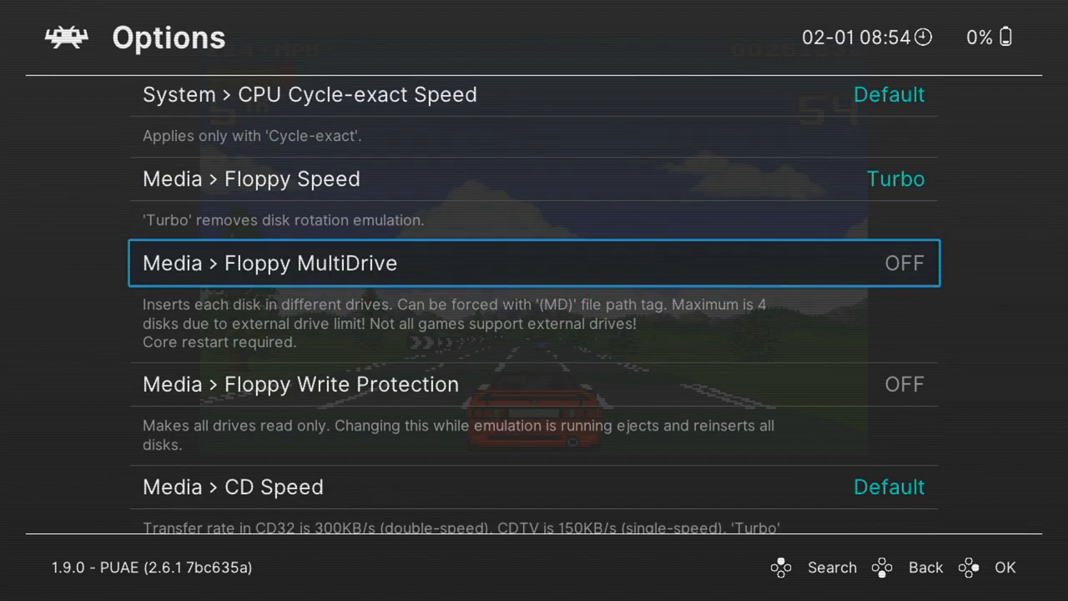
scroll("down", 3)
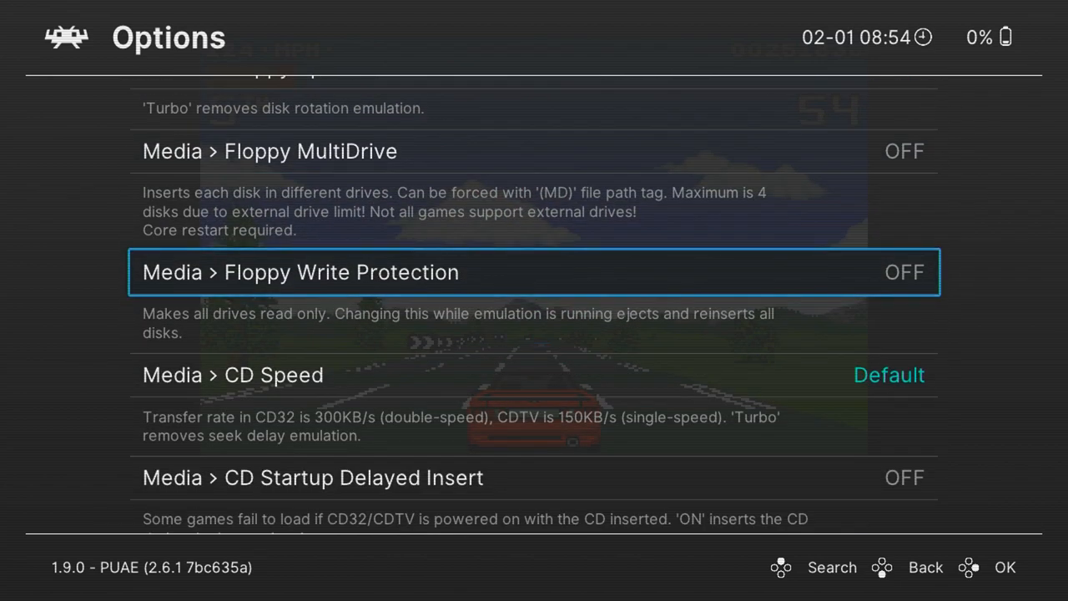
scroll("down", 3)
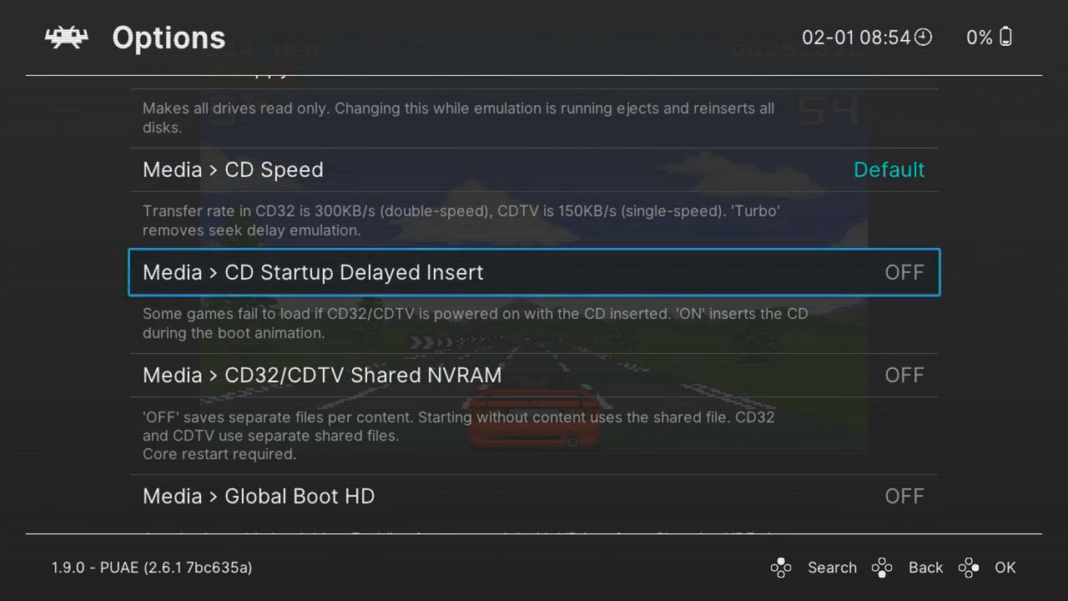
scroll("down", 3)
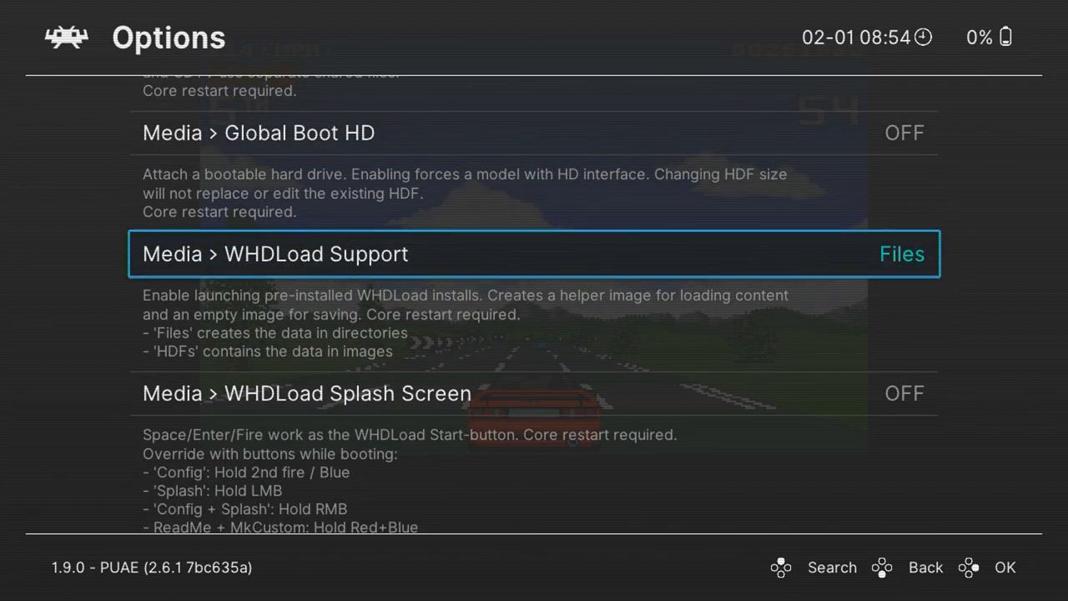
scroll("down", 3)
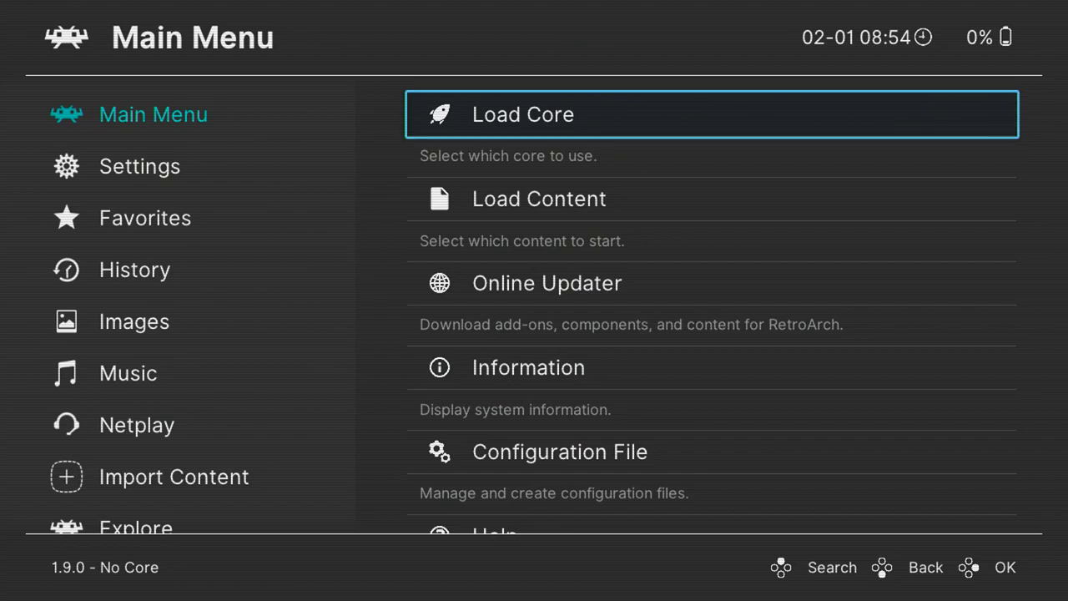
Launch Lotus Turbo Challenge 2 from its playlist entry with Run.
left_click(134, 269)
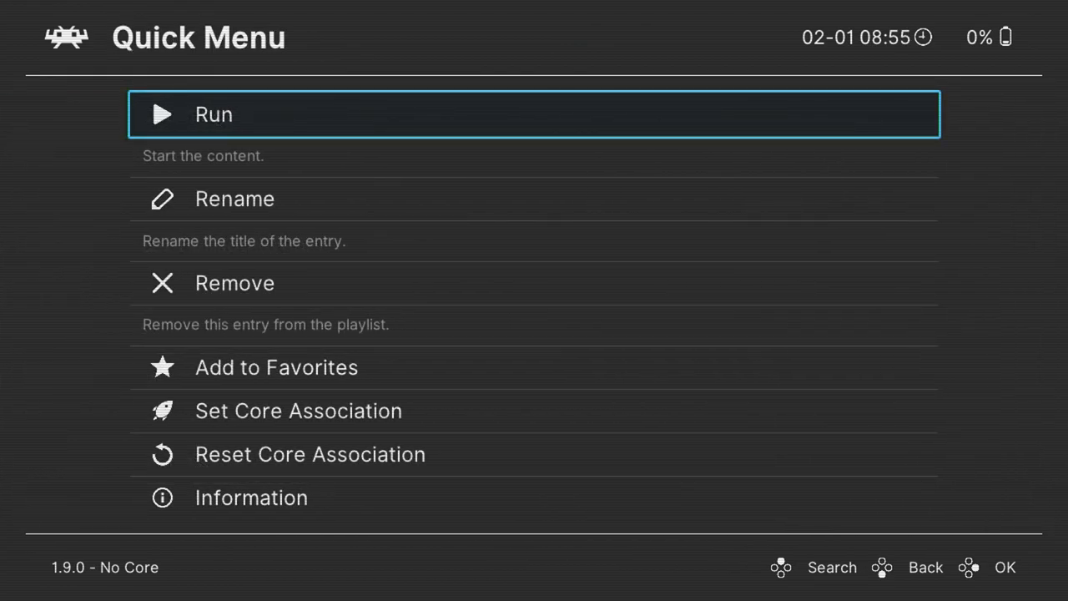
left_click(535, 114)
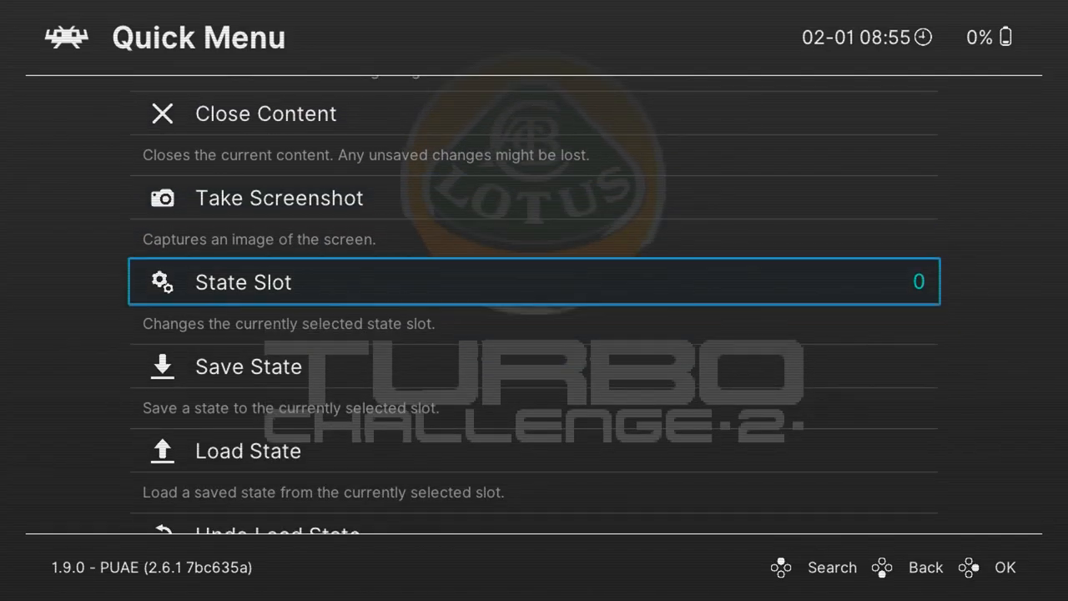
Set the PUAE core's Video Zoom Mode to Automatic.
scroll("down", 3)
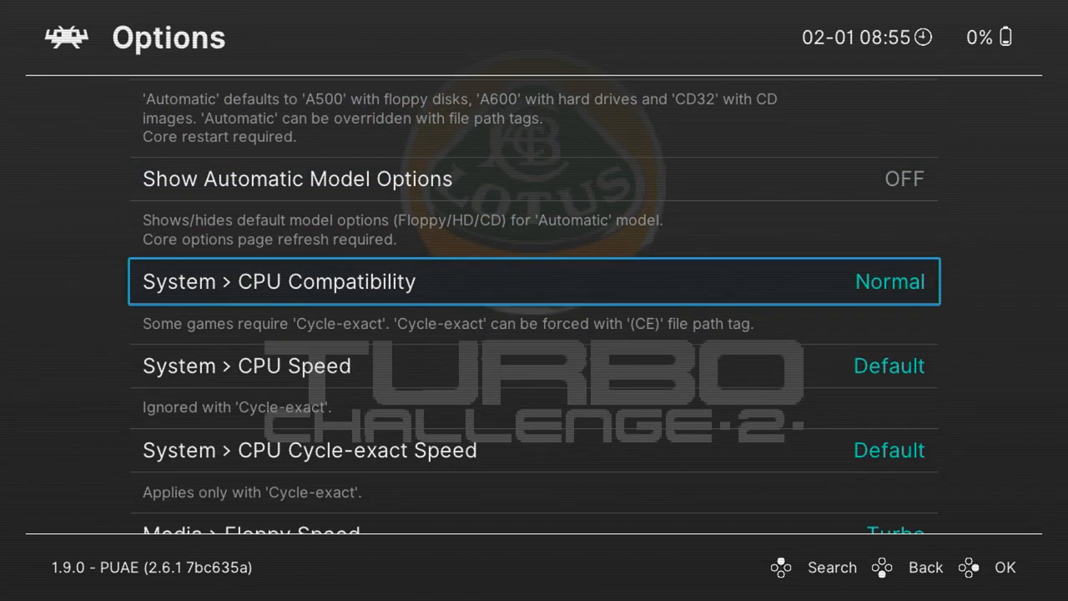
scroll("down", 3)
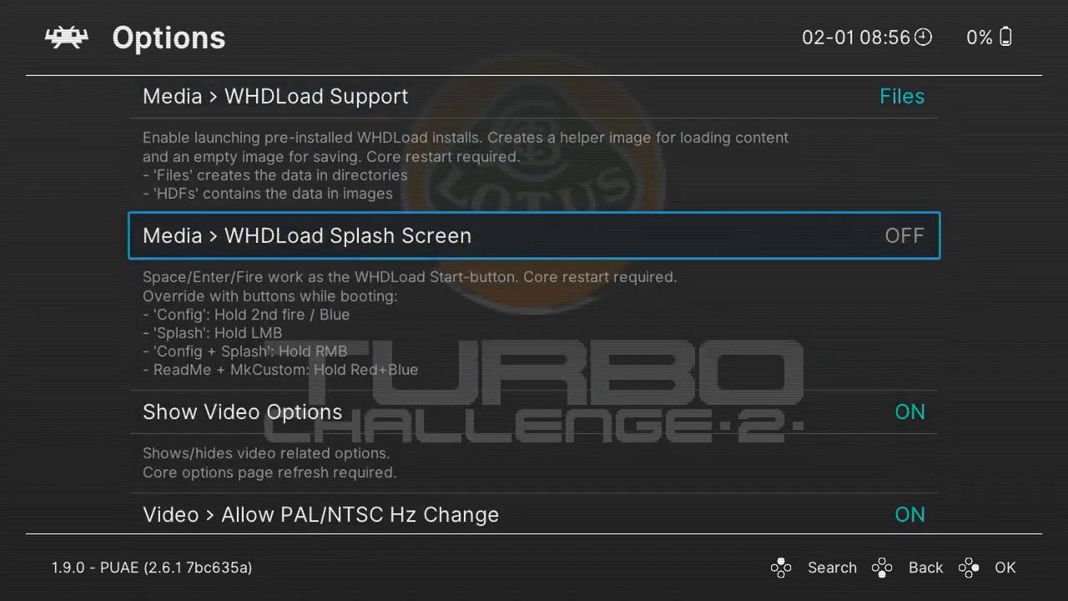
scroll("down", 3)
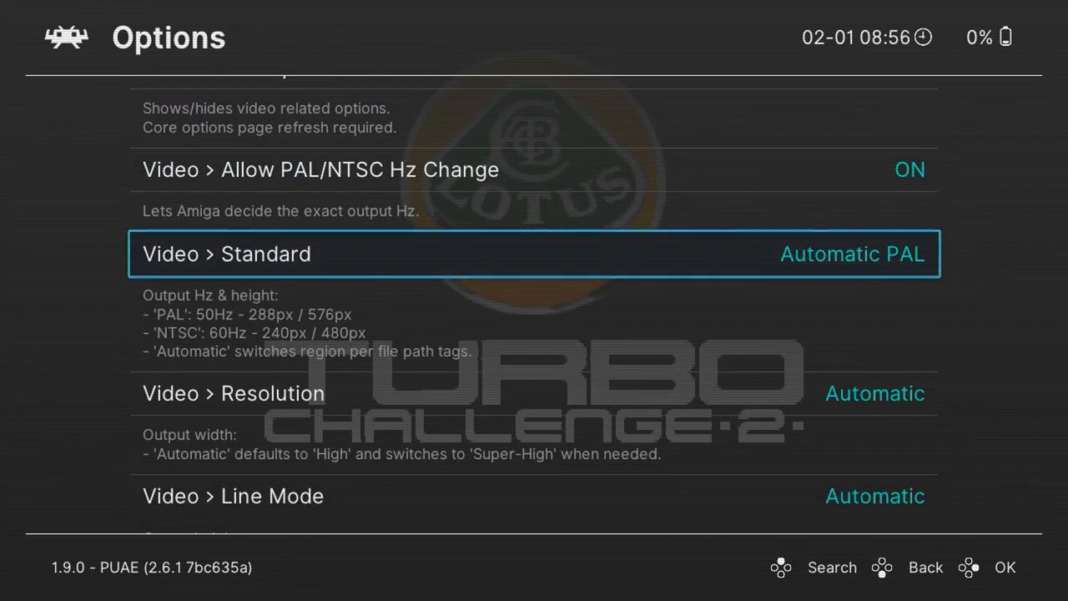
scroll("down", 3)
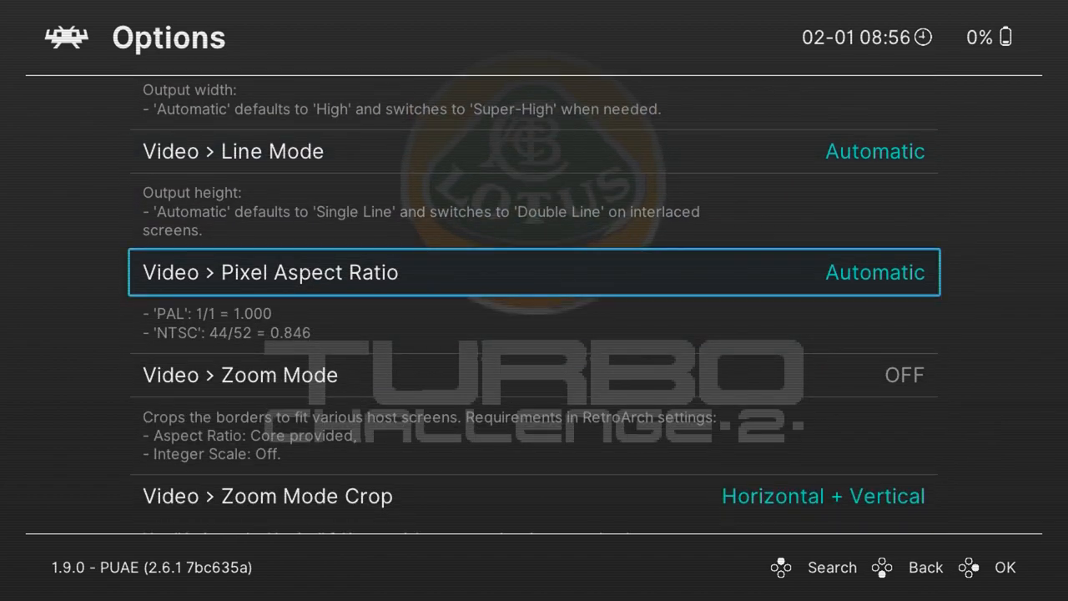
scroll("down", 3)
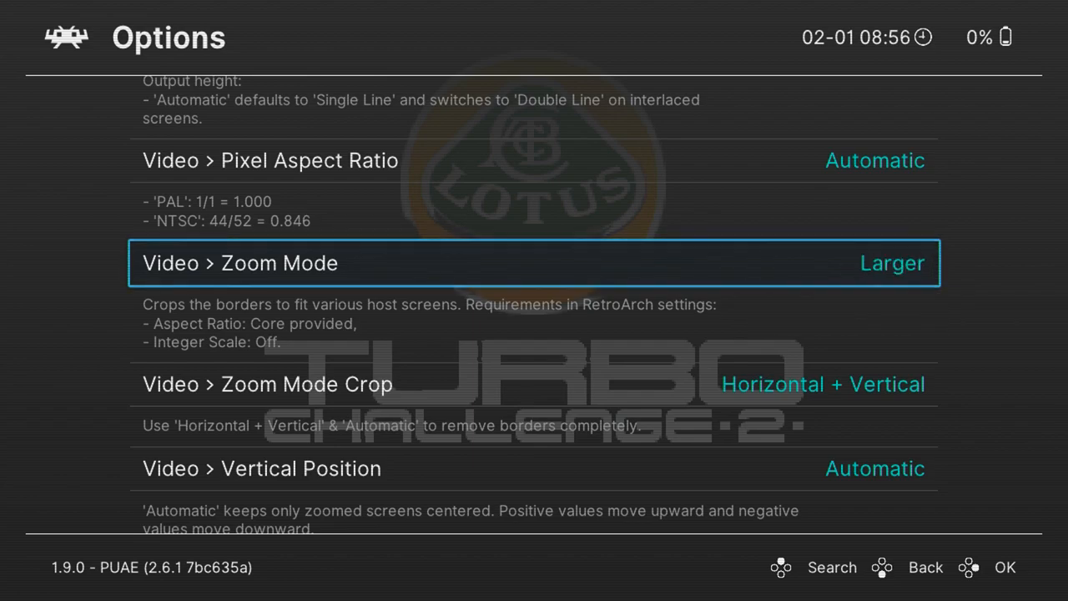
left_click(534, 263)
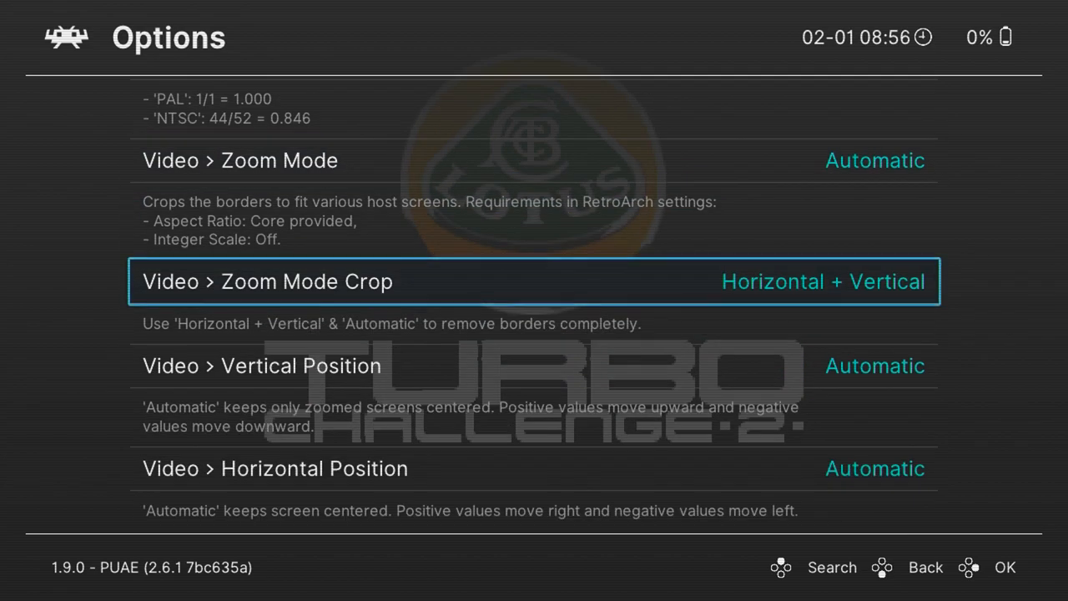
Scroll through the core's Audio options to review them.
scroll("down", 3)
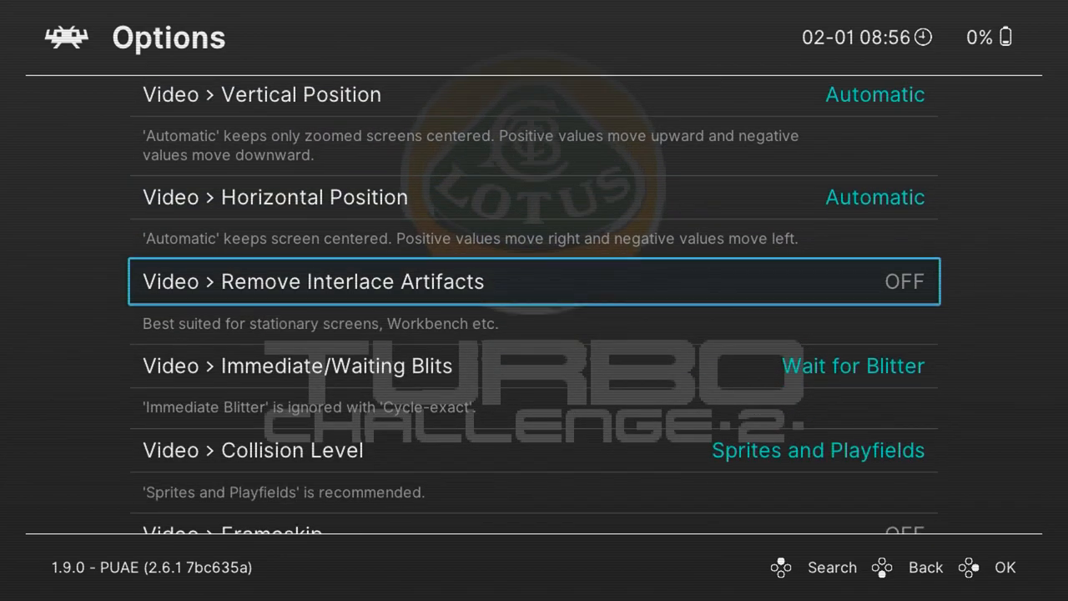
scroll("down", 3)
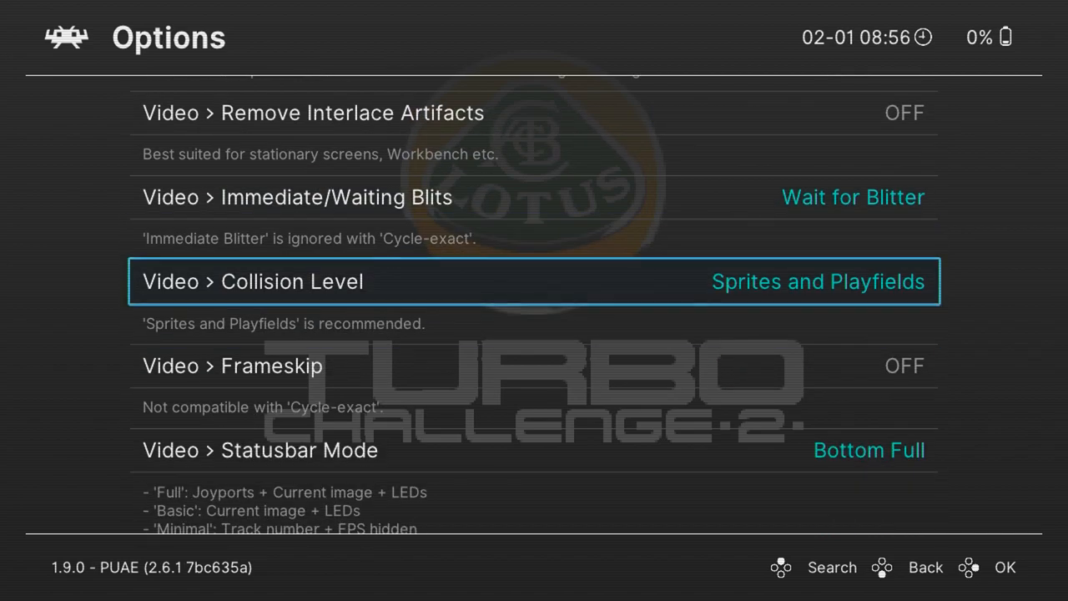
scroll("down", 3)
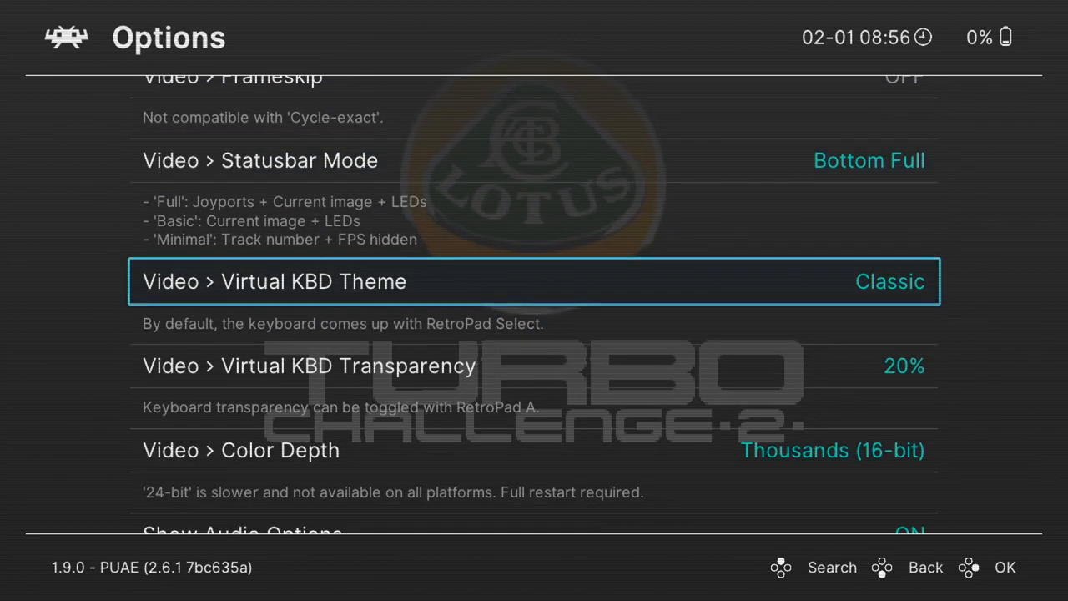
scroll("down", 3)
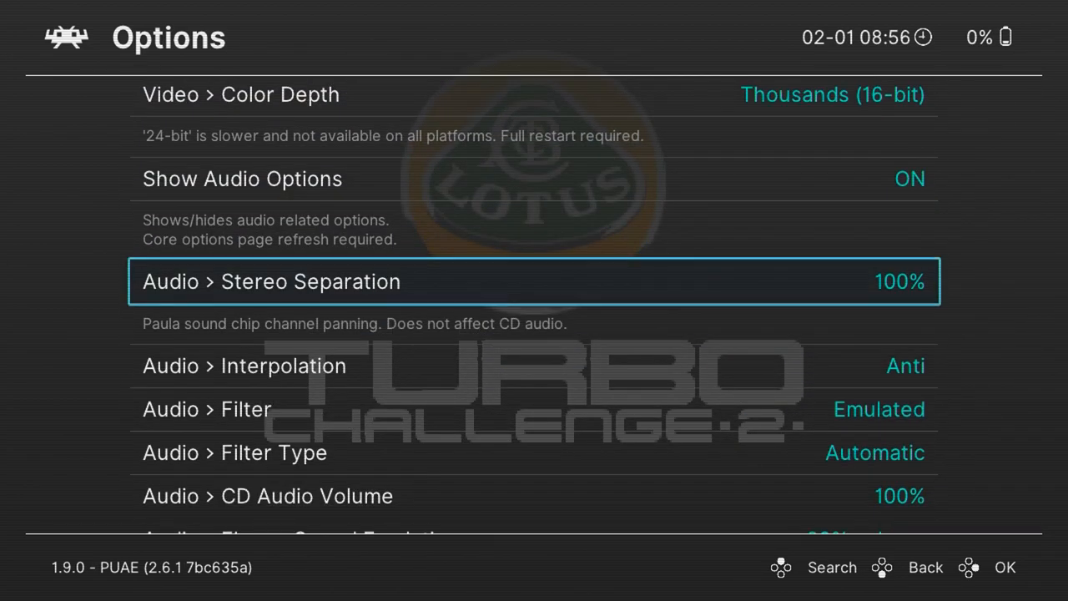
scroll("down", 3)
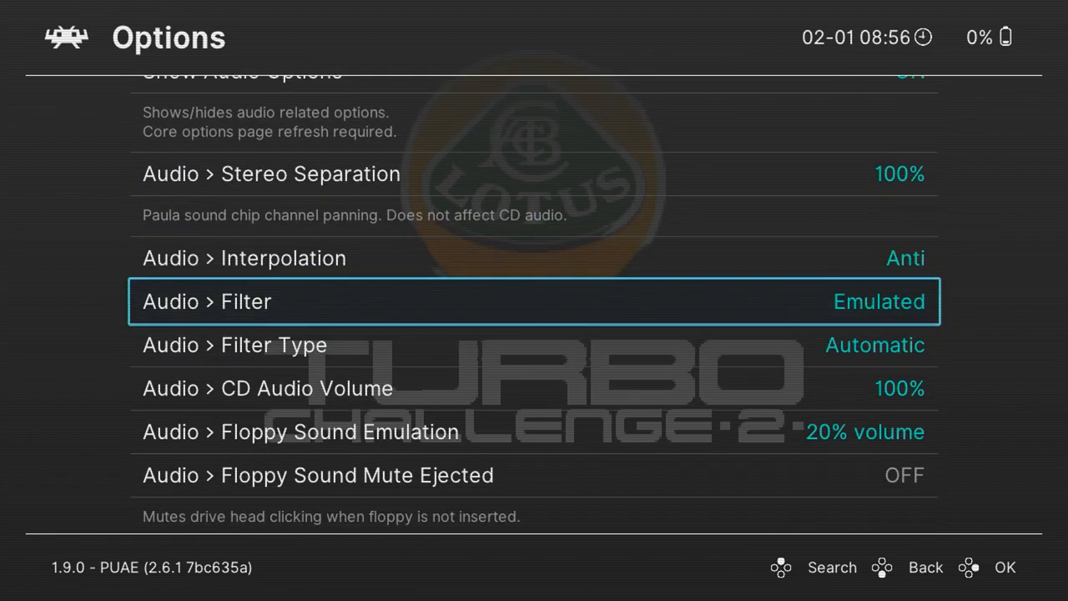
scroll("down", 3)
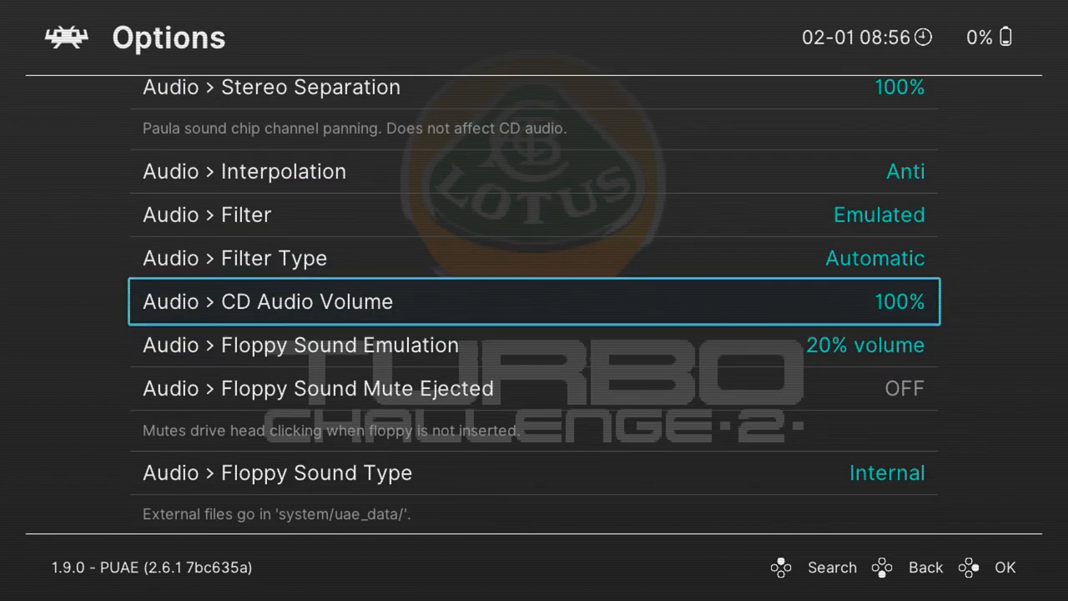
scroll("down", 3)
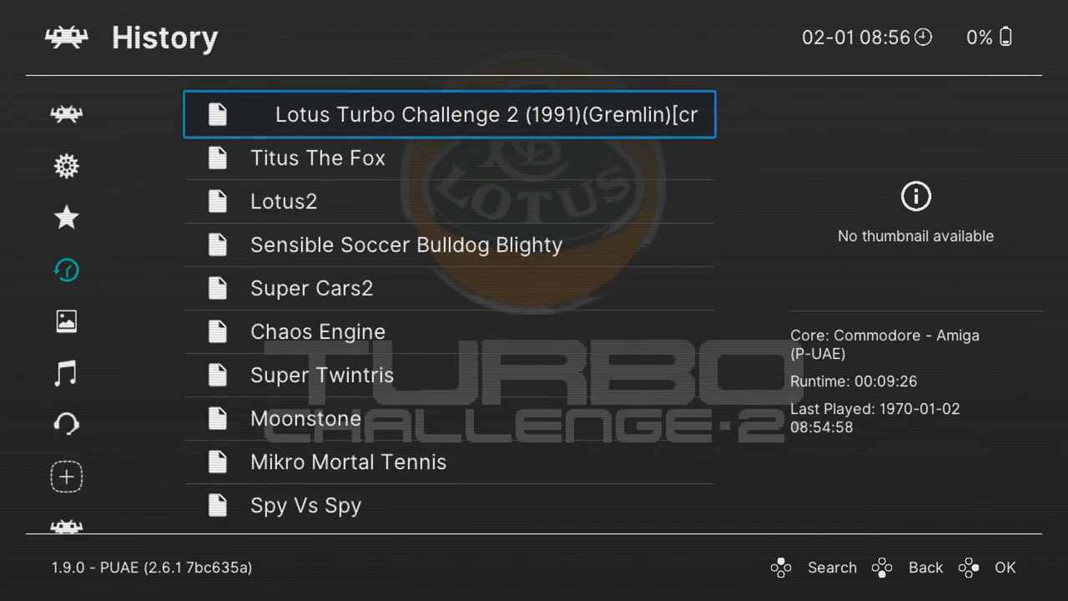
Run another Amiga game from the History playlist.
left_click(1005, 567)
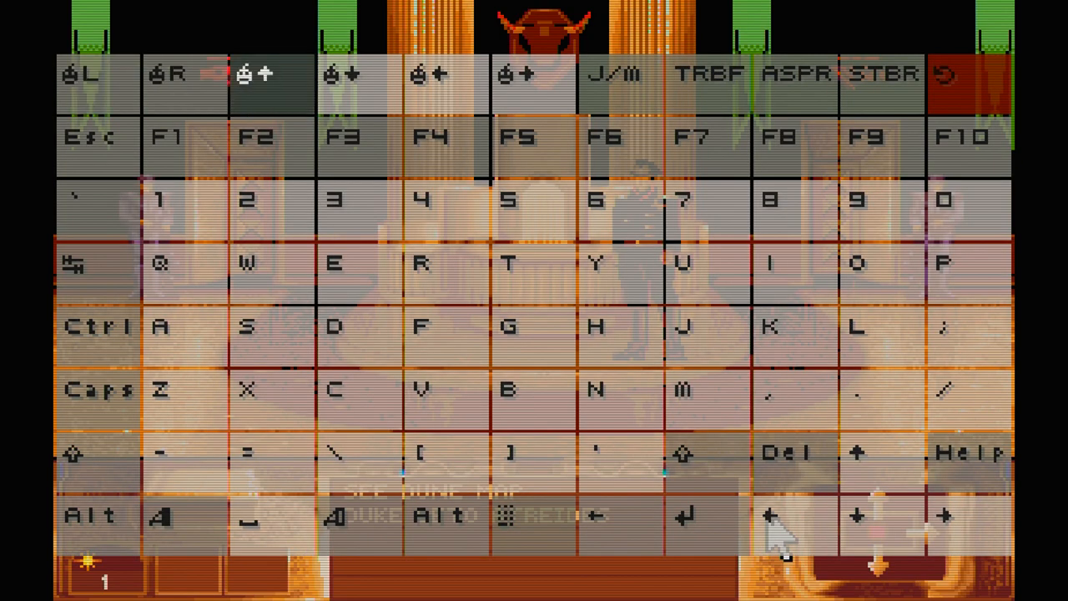
Dismiss the virtual keyboard, then talk with Duke Leto in Dune and end the conversation.
left_click(615, 75)
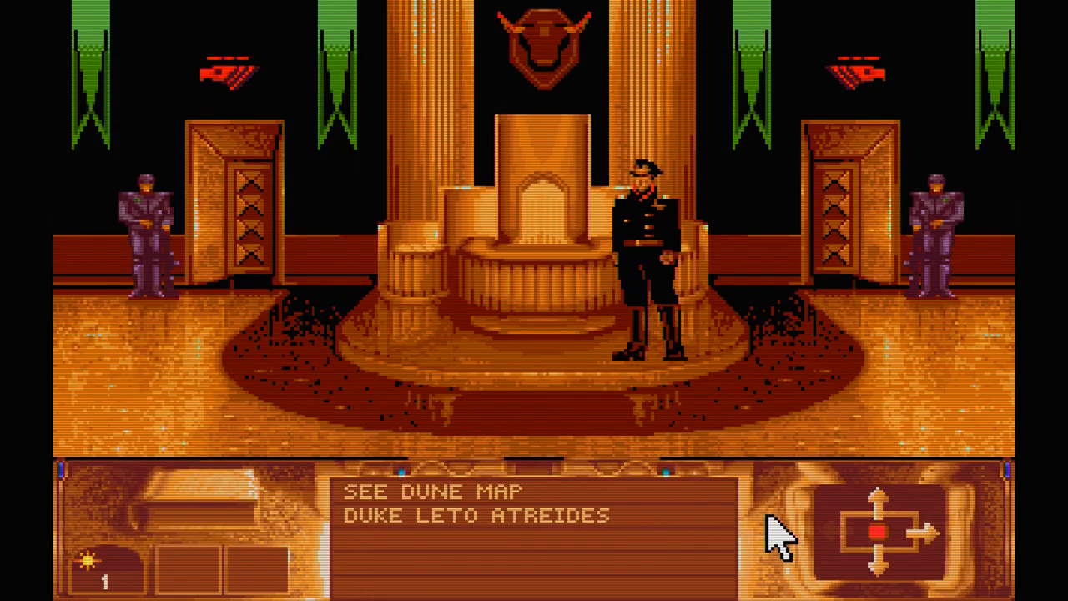
mouse_move(484, 288)
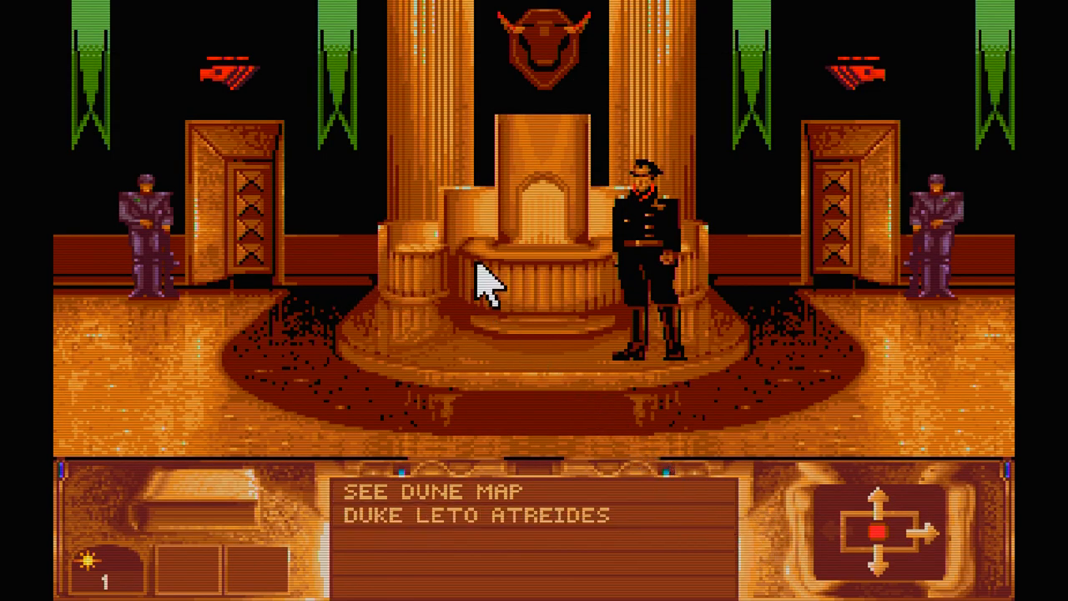
mouse_move(638, 250)
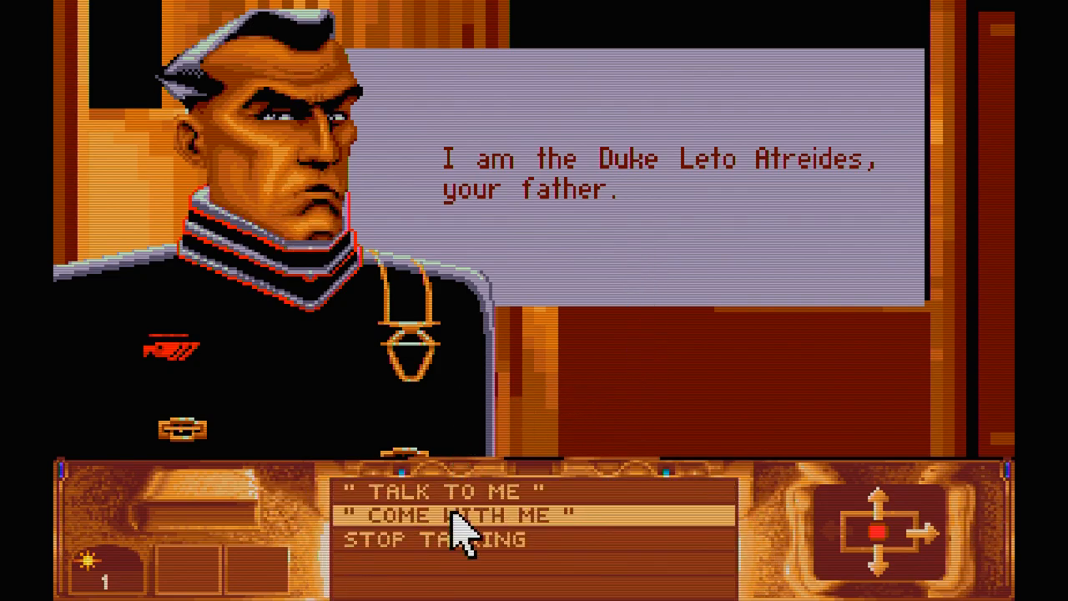
left_click(442, 490)
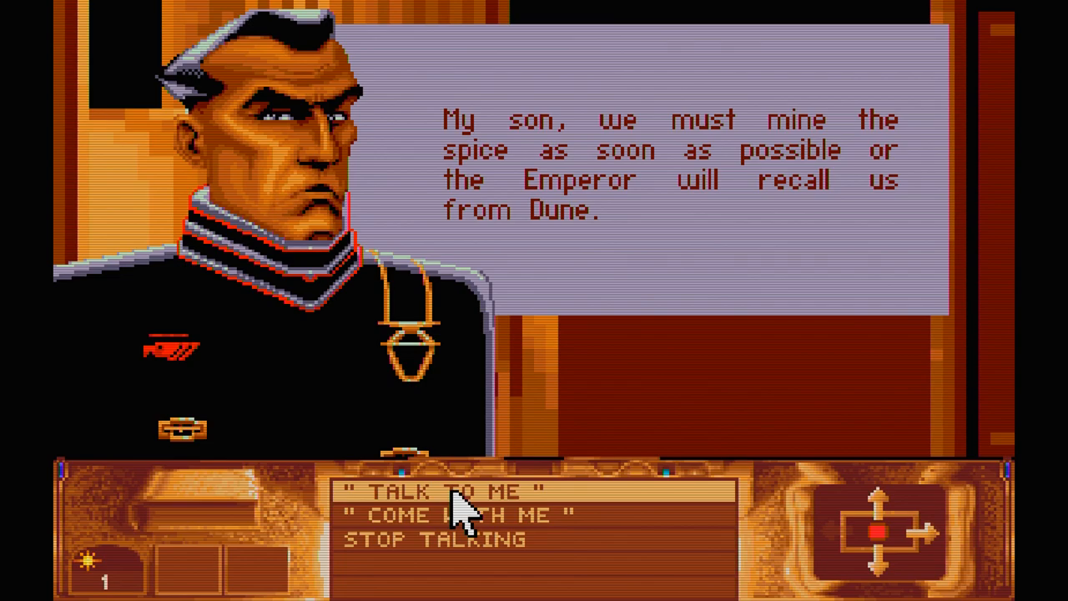
left_click(465, 515)
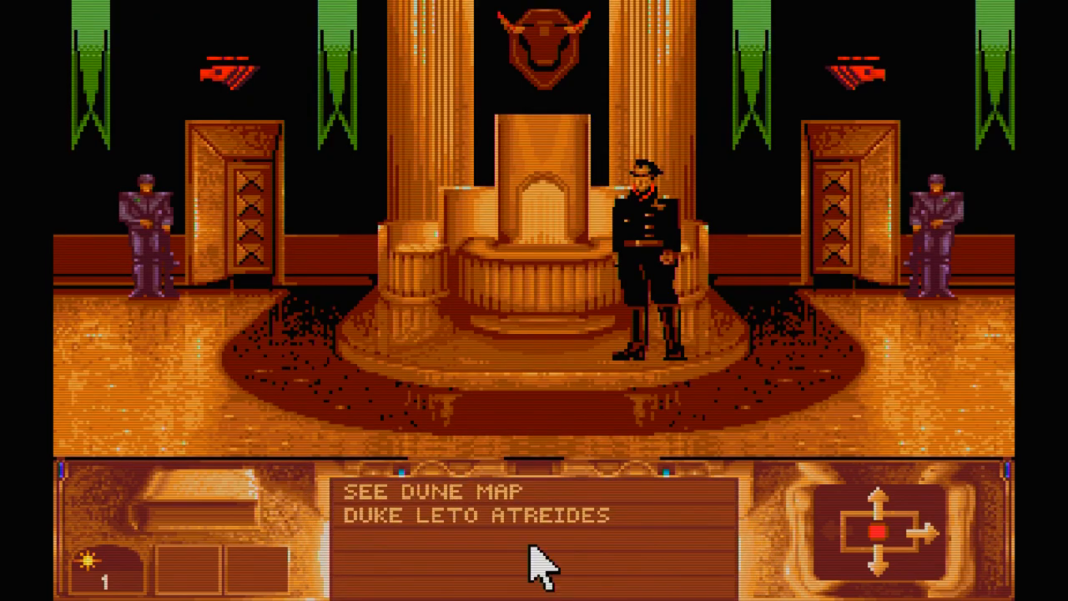
mouse_move(872, 535)
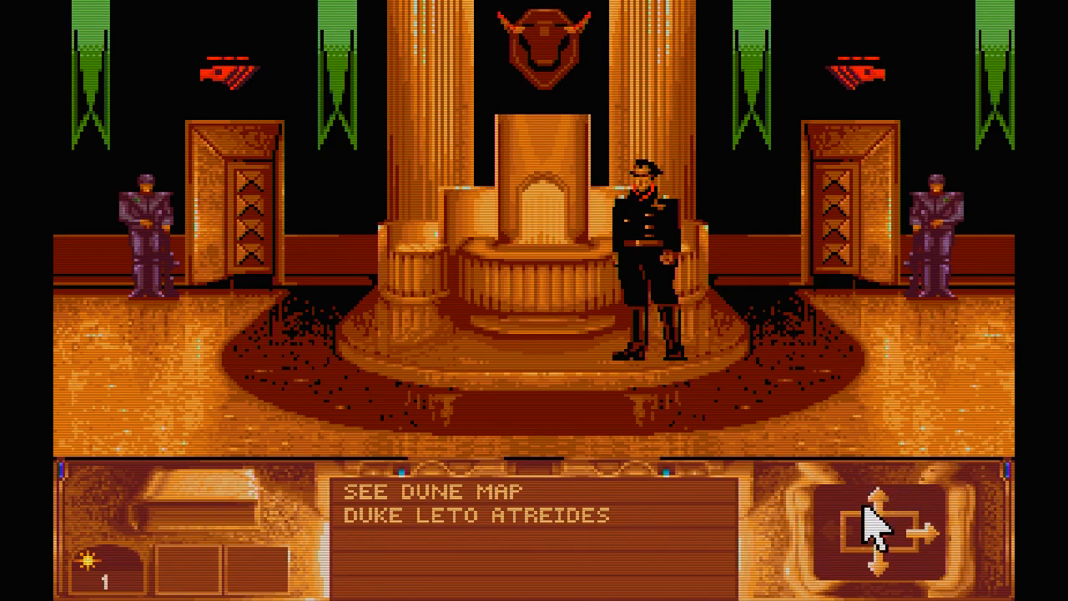
mouse_move(935, 517)
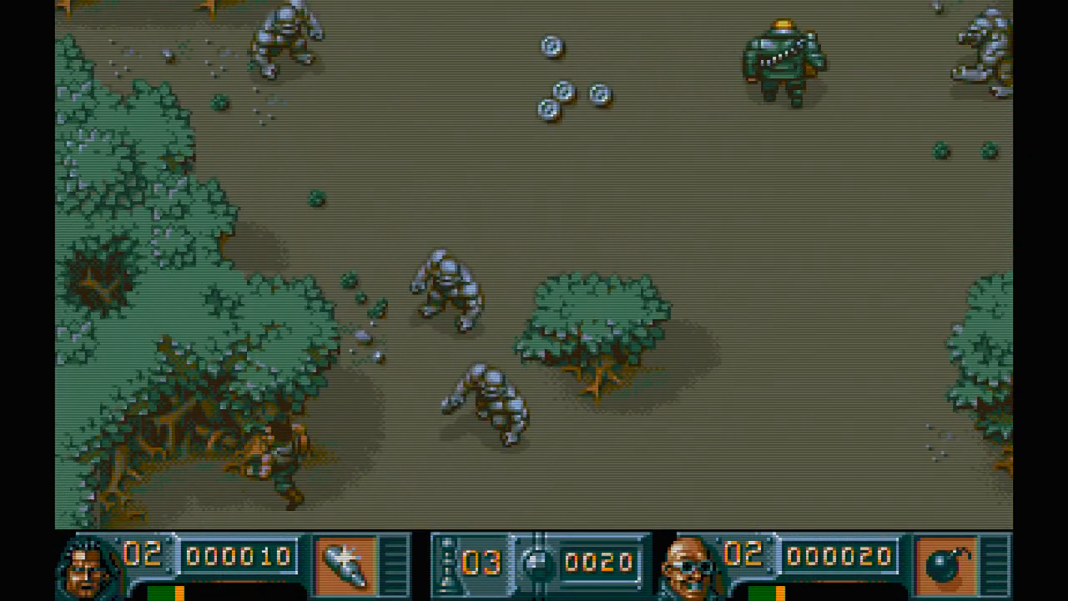
Bring up the Quick Menu with F1 and scroll toward Floppy Sound Emulation.
key("F1")
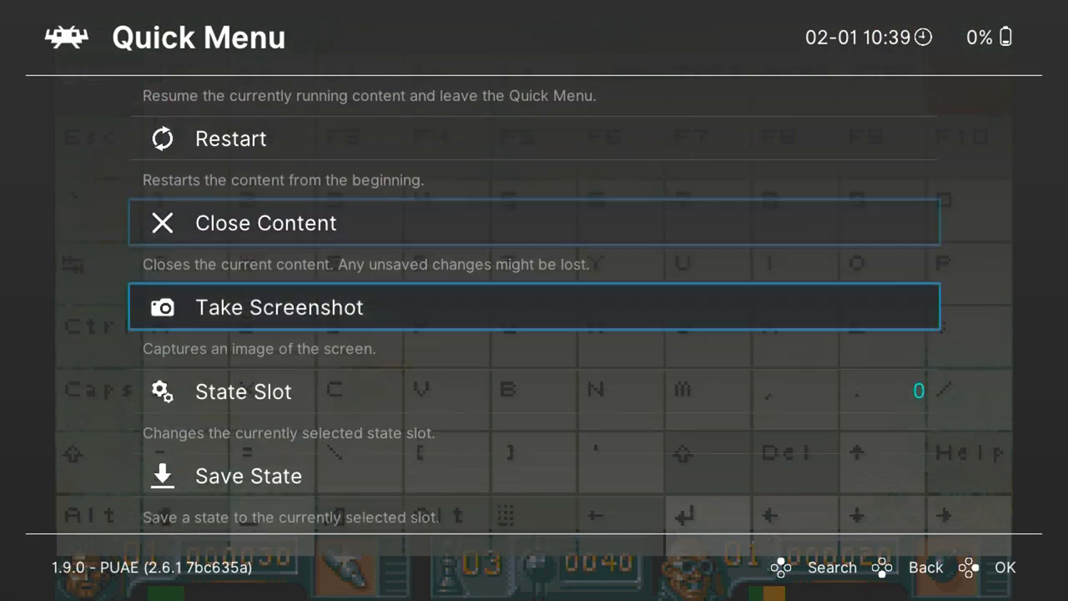
scroll("down", 3)
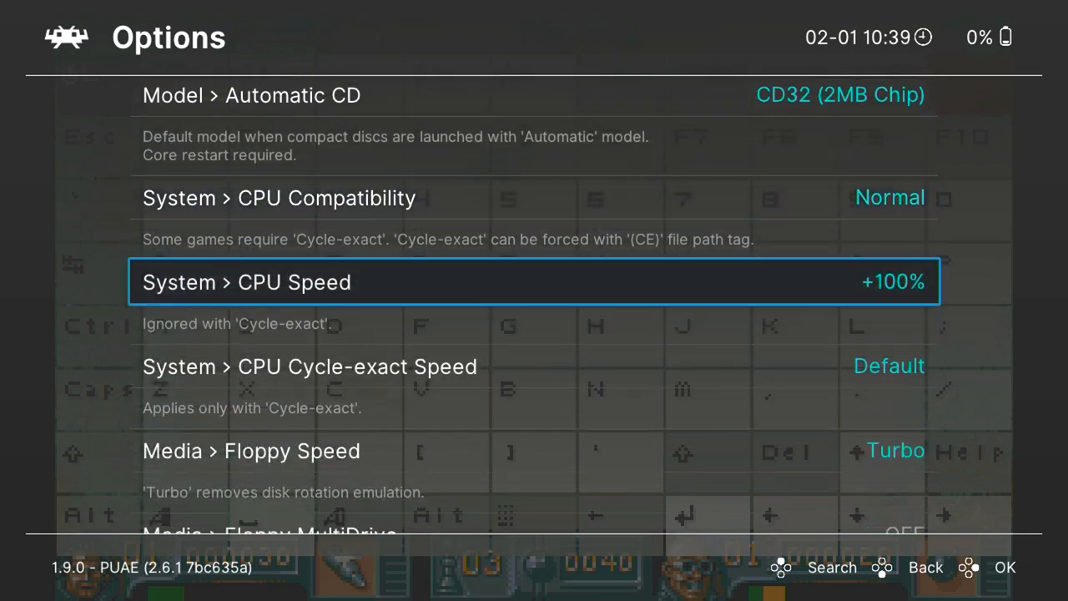
scroll("down", 3)
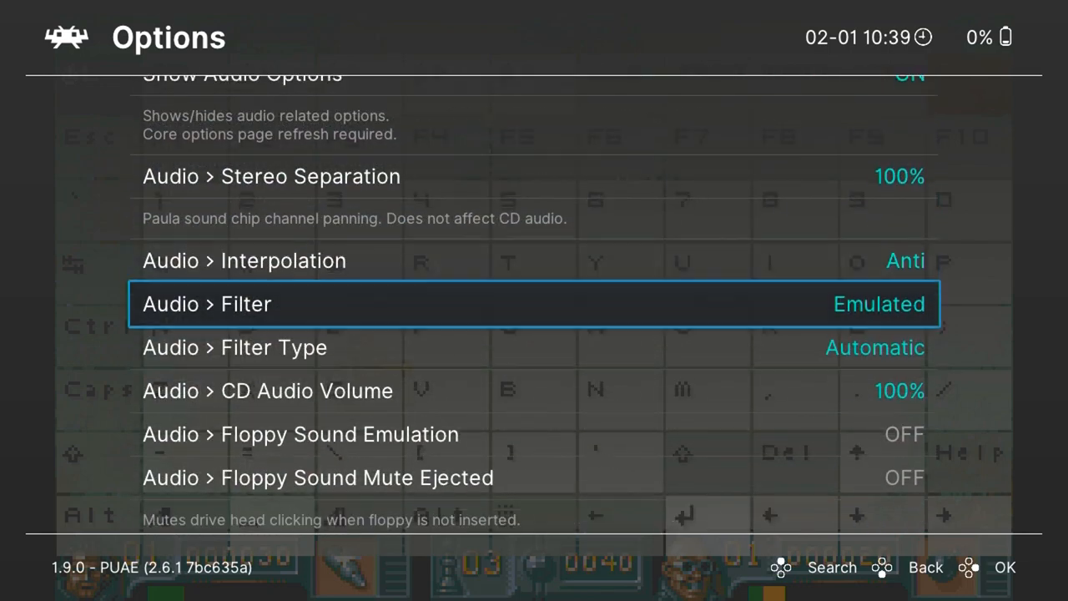
scroll("down", 3)
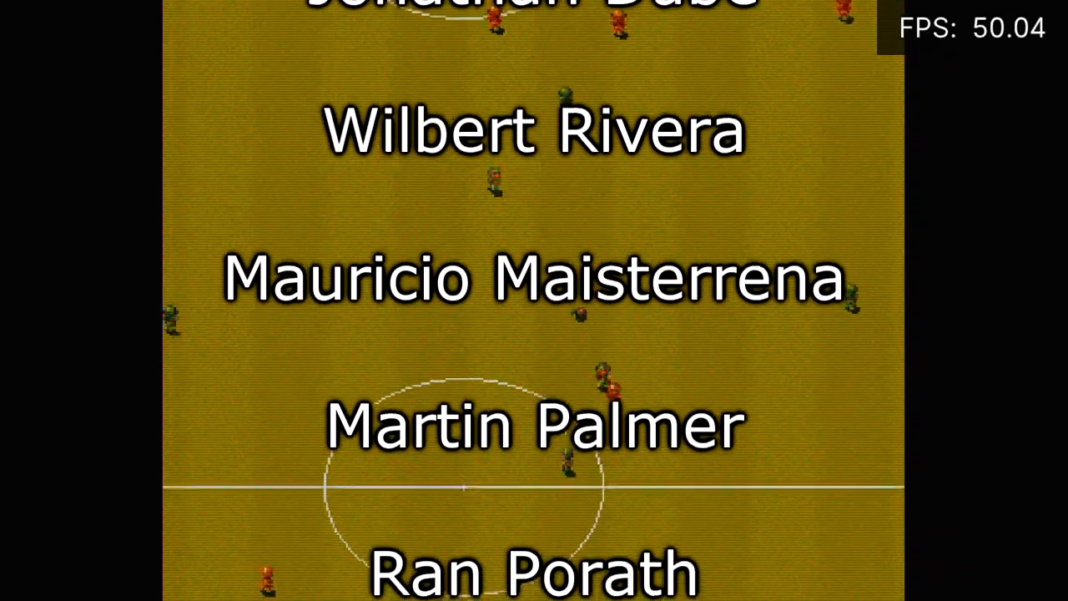
Play the Amiga football game with the 50.04 FPS counter showing.
scroll("down", 3)
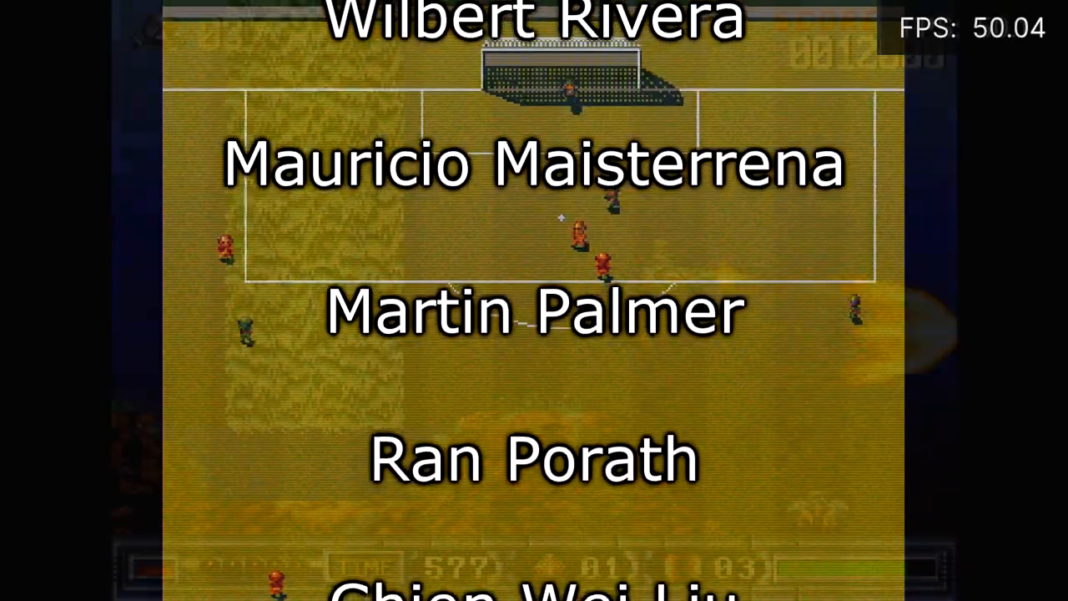